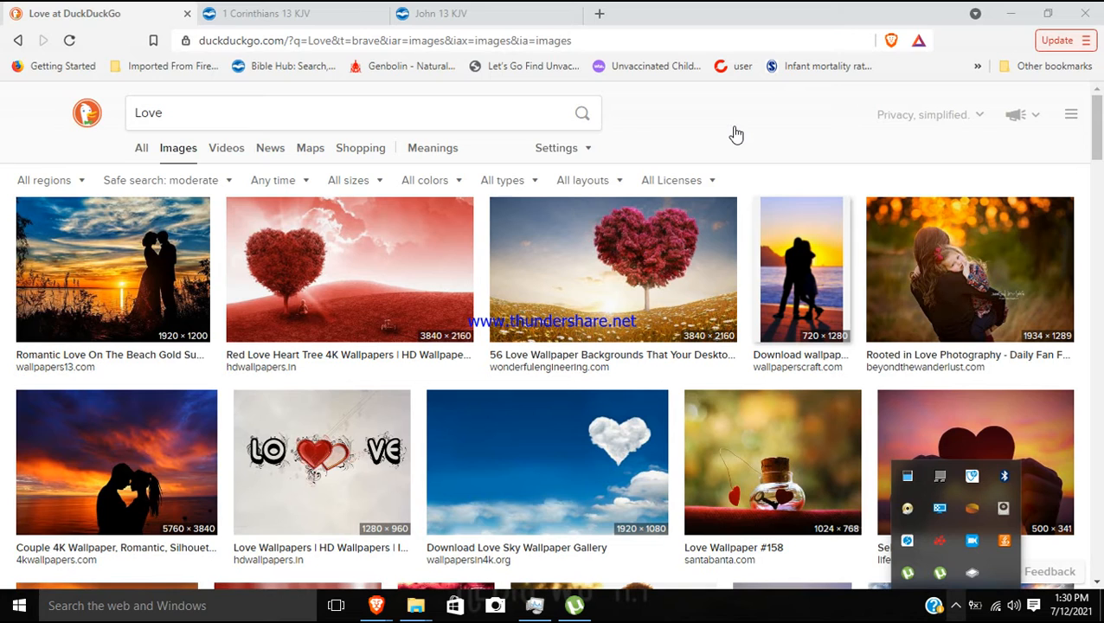
mouse_move(735, 132)
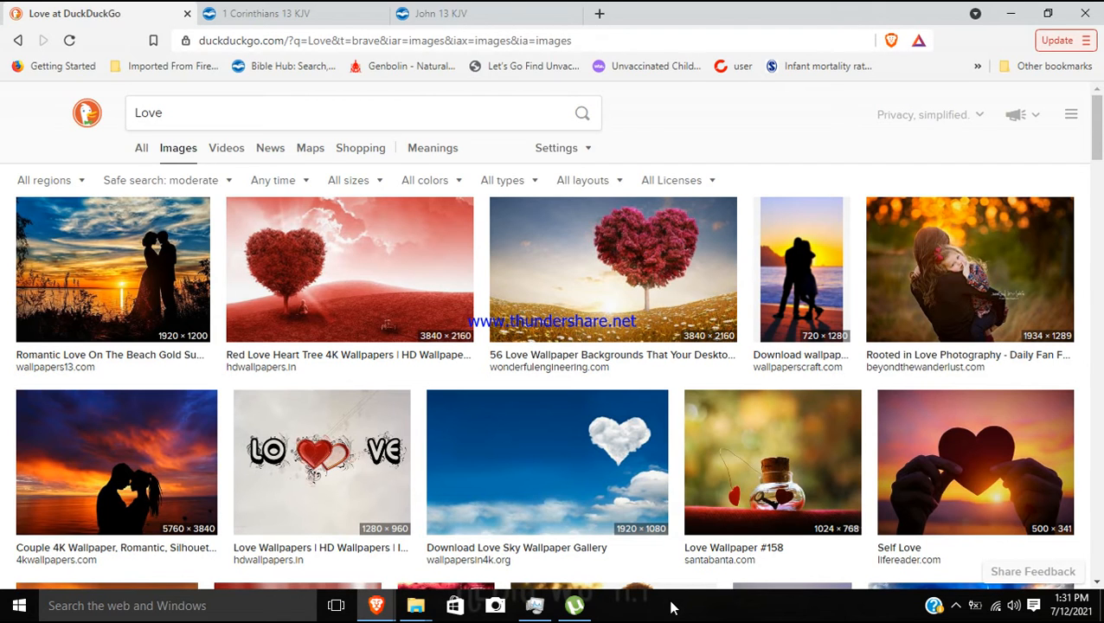
mouse_move(41, 112)
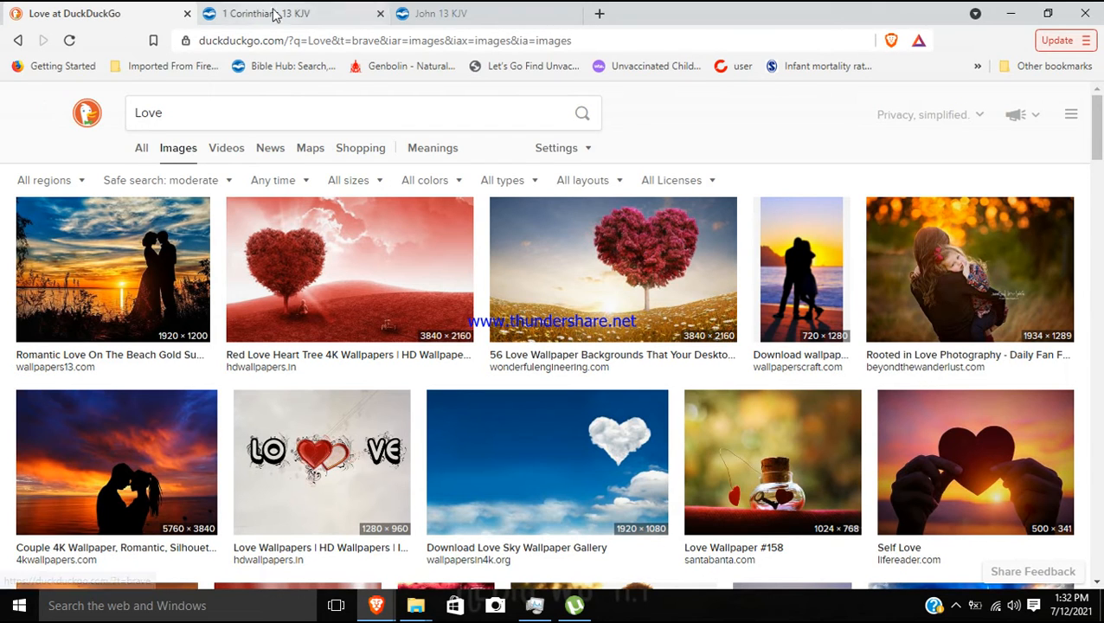
Switch to the 1 Corinthians 13 KJV tab and highlight 'charity' in verse 3.
click(285, 14)
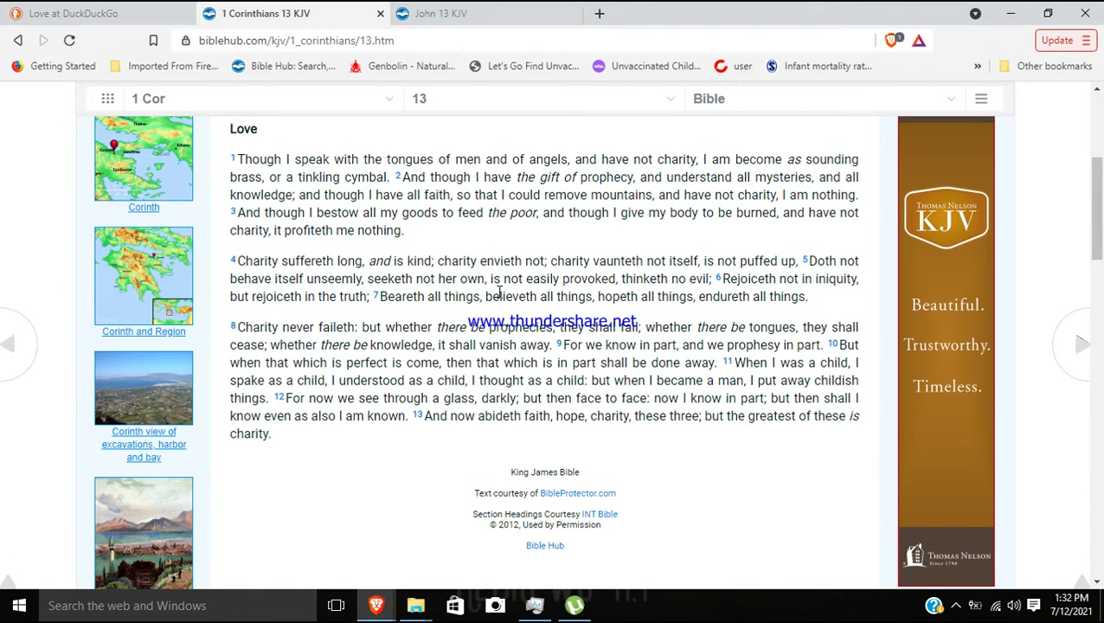
mouse_move(474, 147)
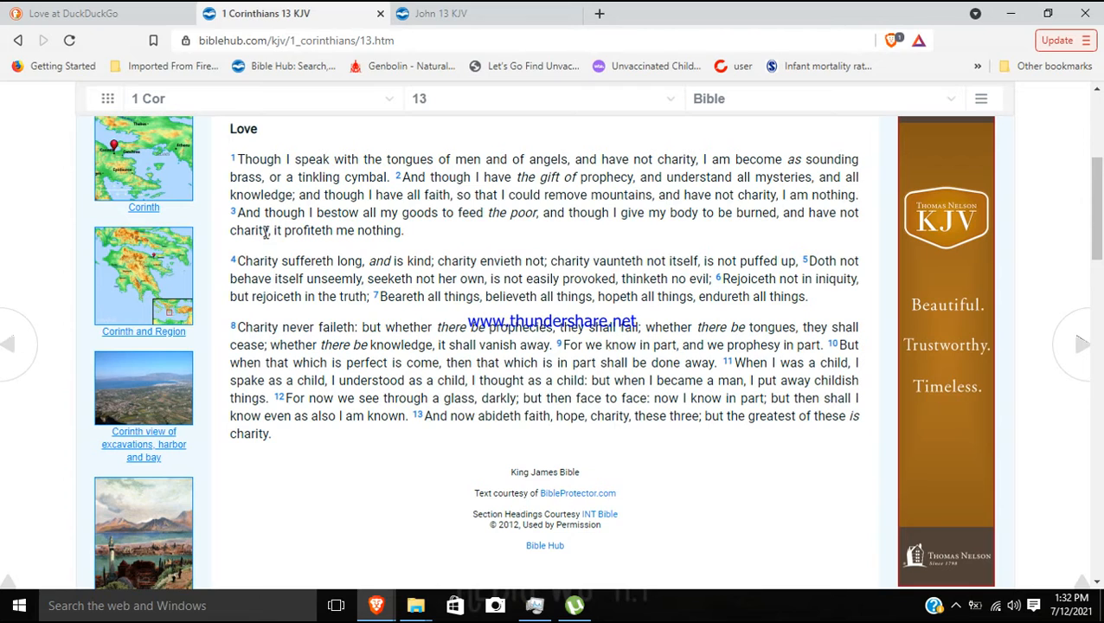
double_click(249, 231)
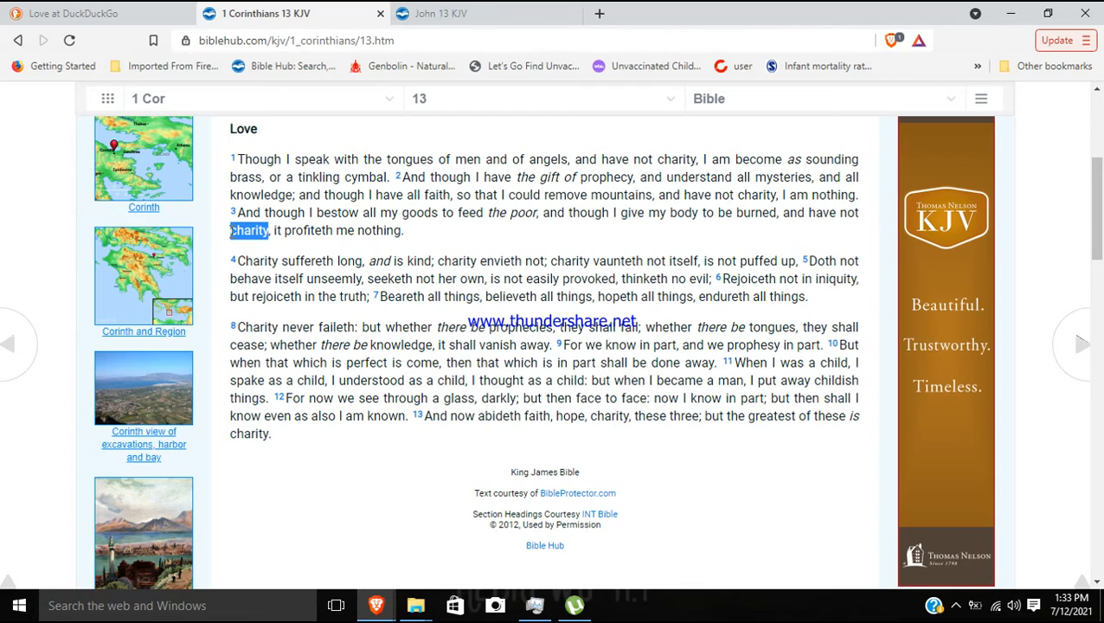
mouse_move(734, 327)
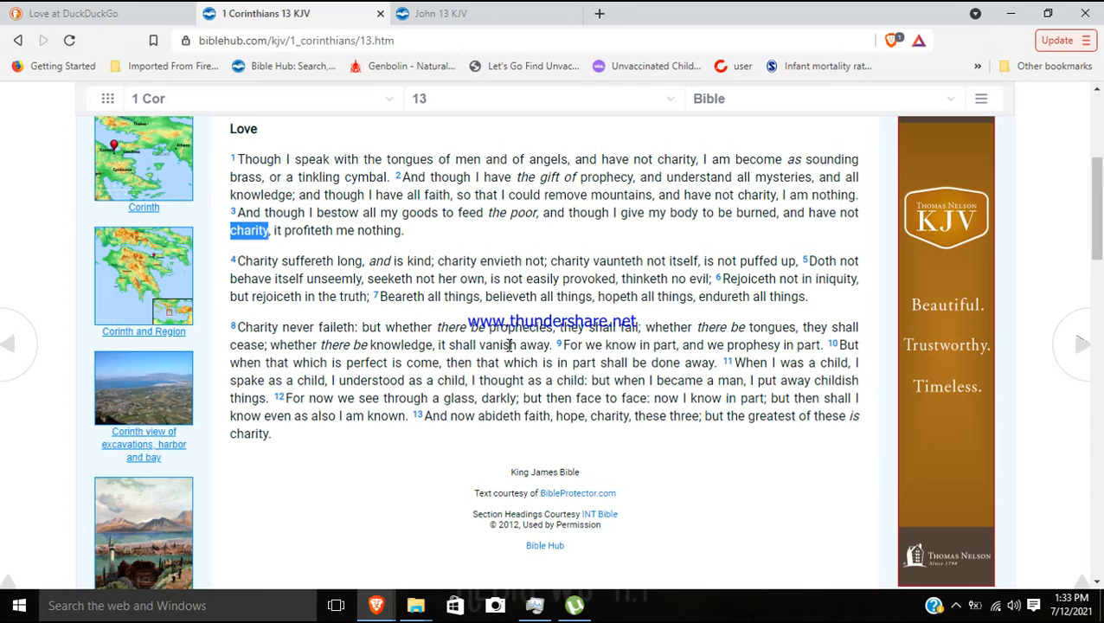
mouse_move(483, 235)
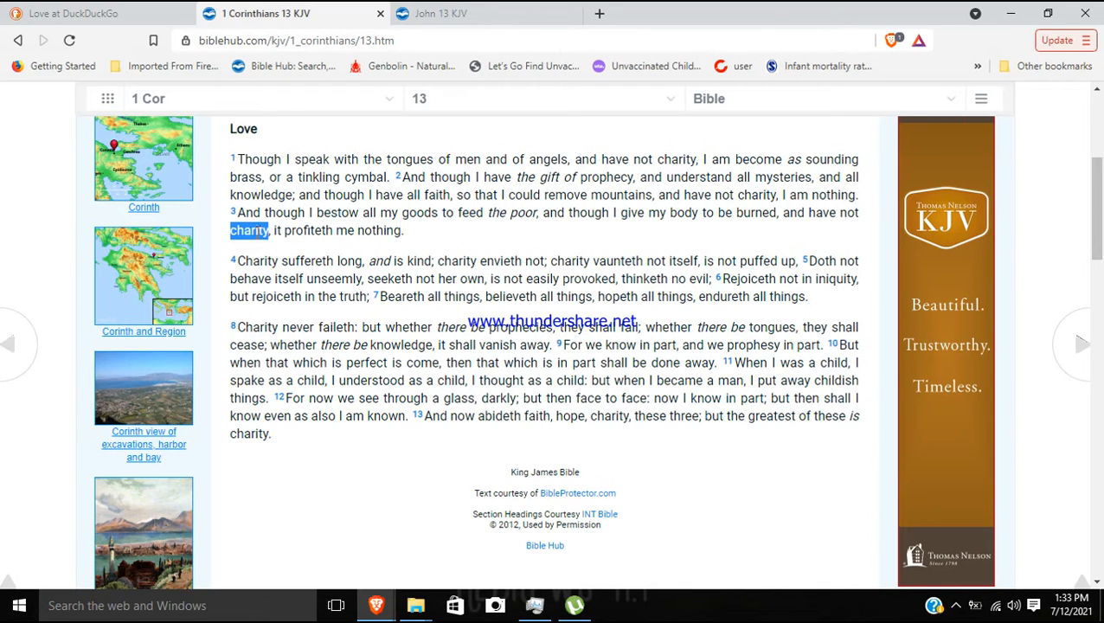
mouse_move(431, 236)
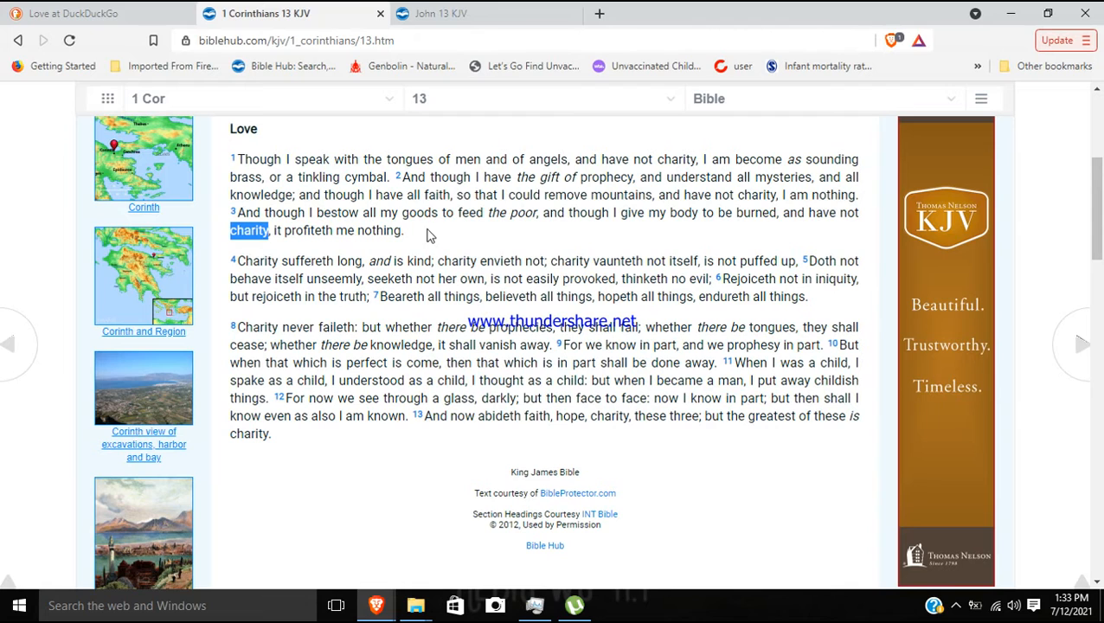
mouse_move(338, 211)
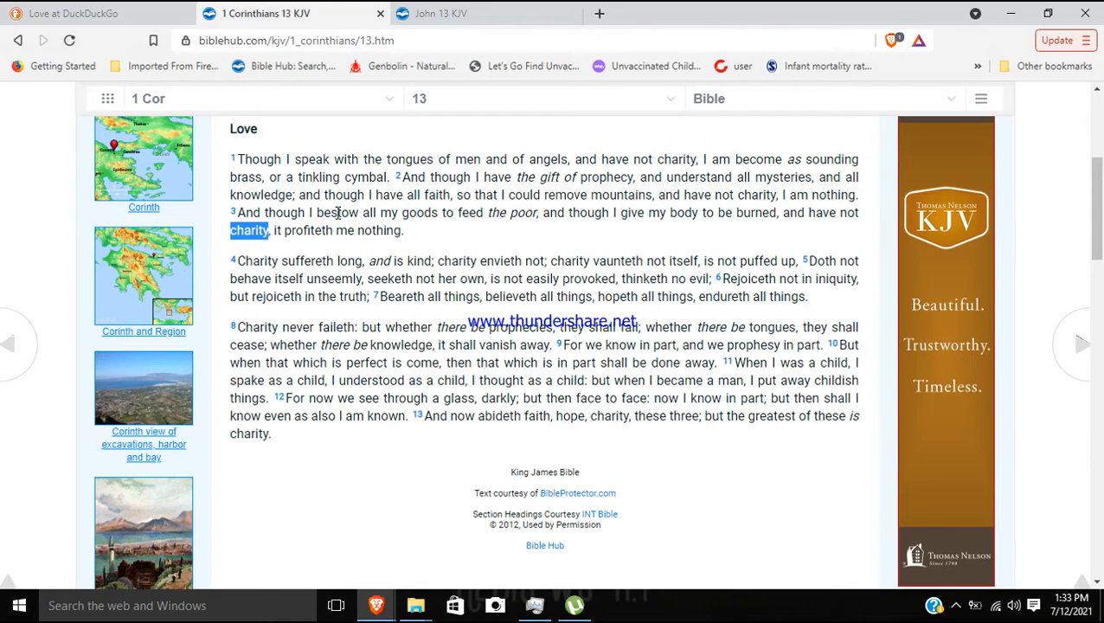
mouse_move(516, 211)
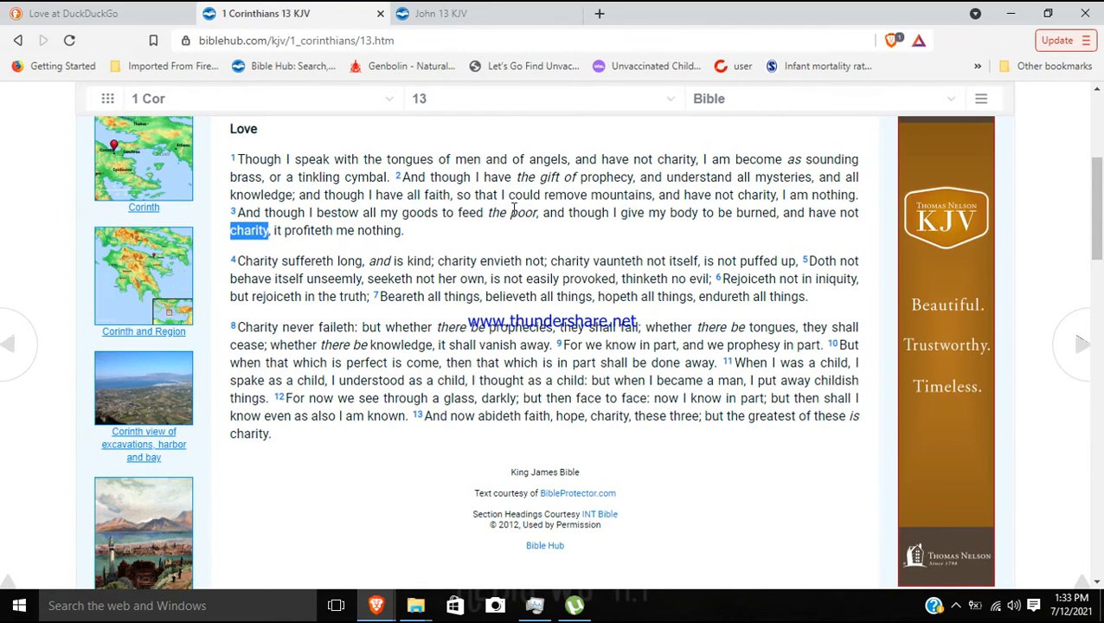
mouse_move(613, 206)
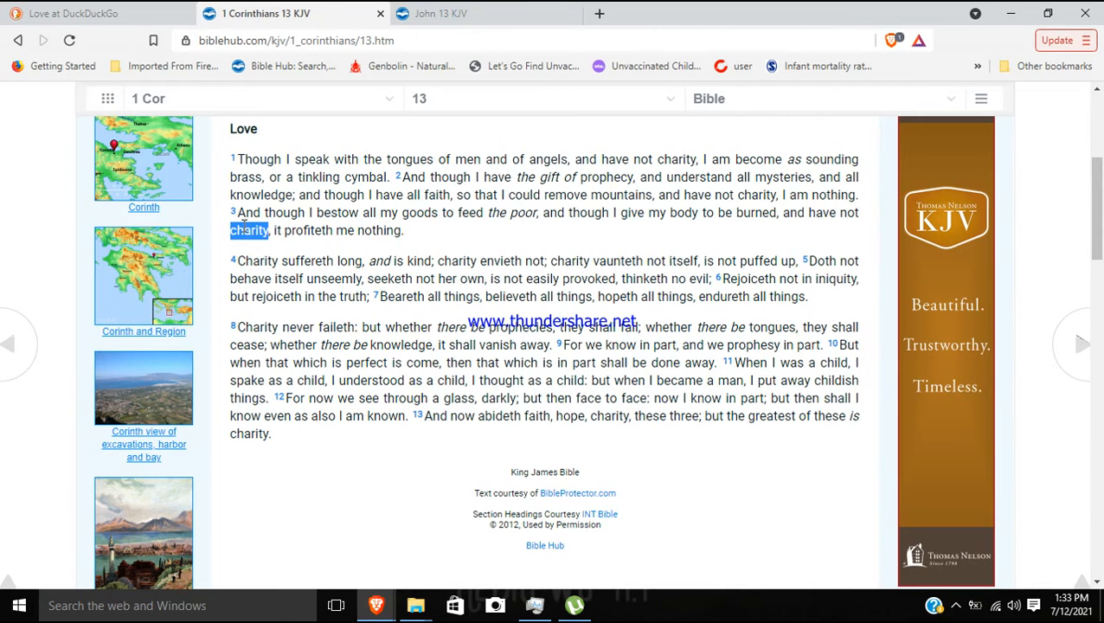
mouse_move(391, 211)
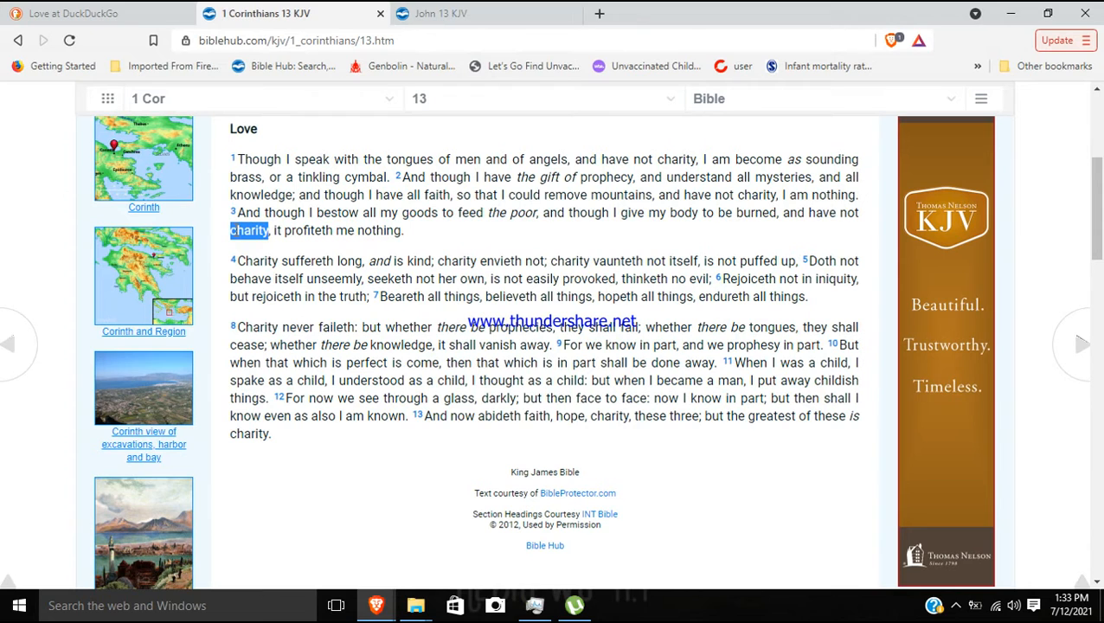
mouse_move(446, 236)
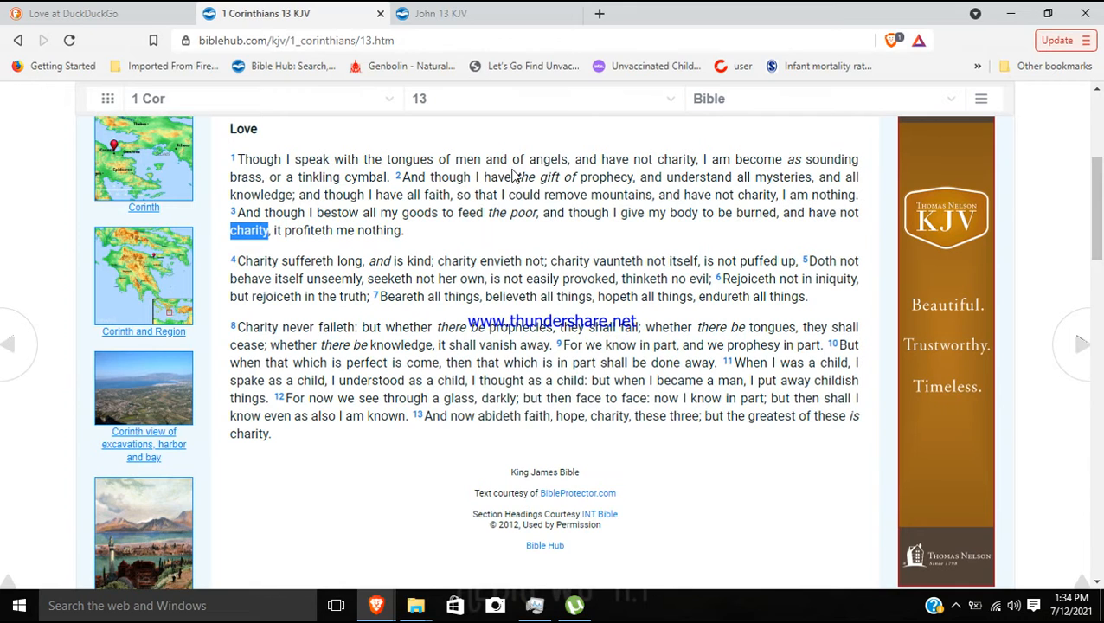
mouse_move(604, 259)
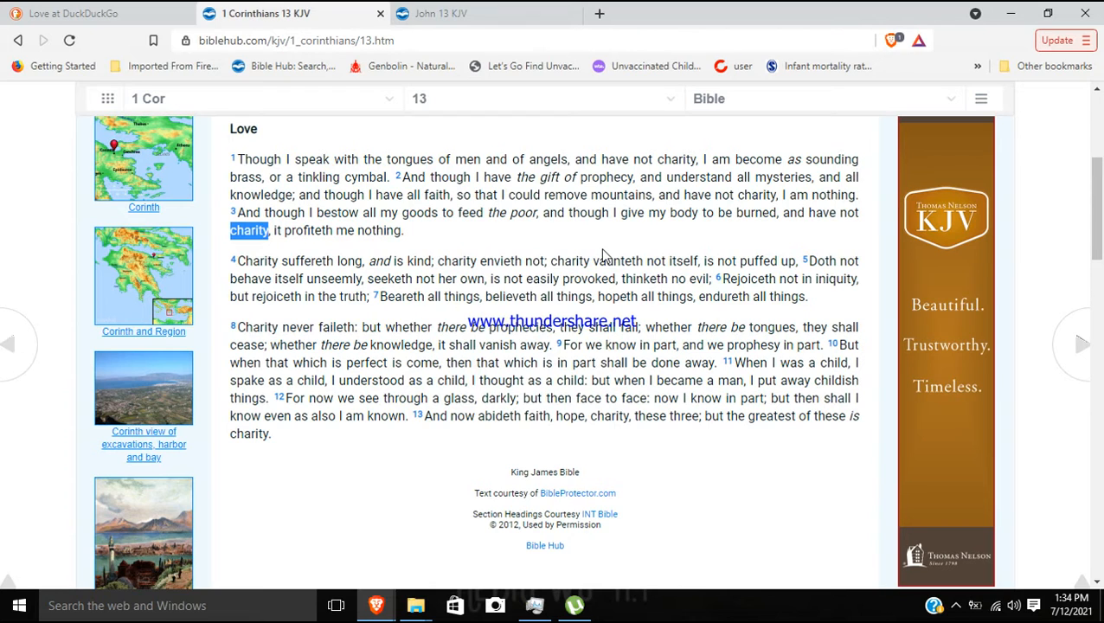
mouse_move(628, 236)
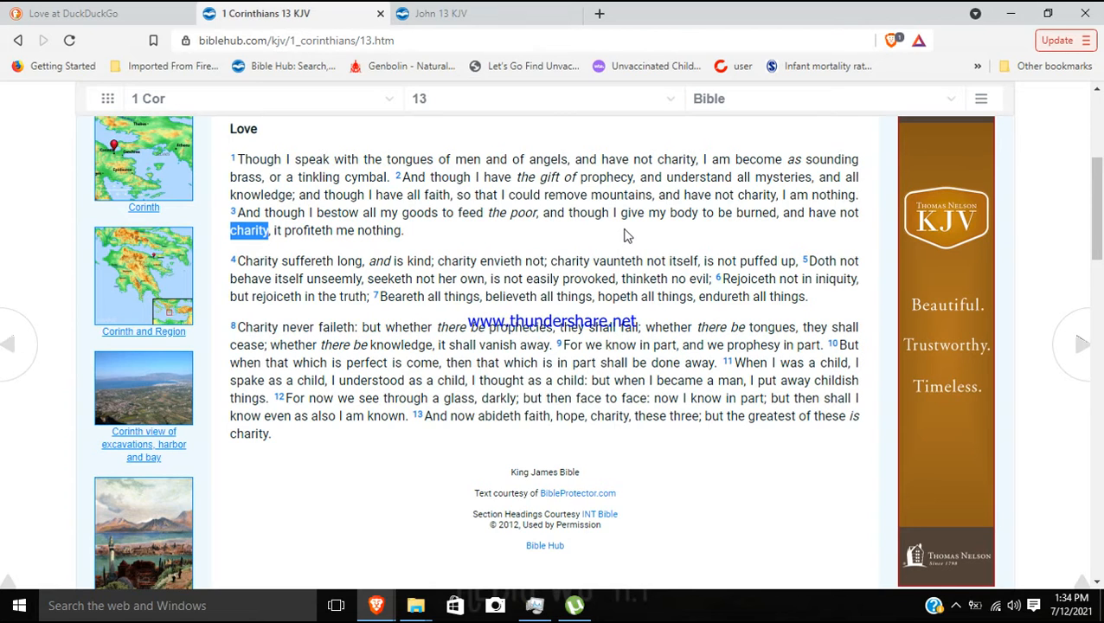
mouse_move(609, 24)
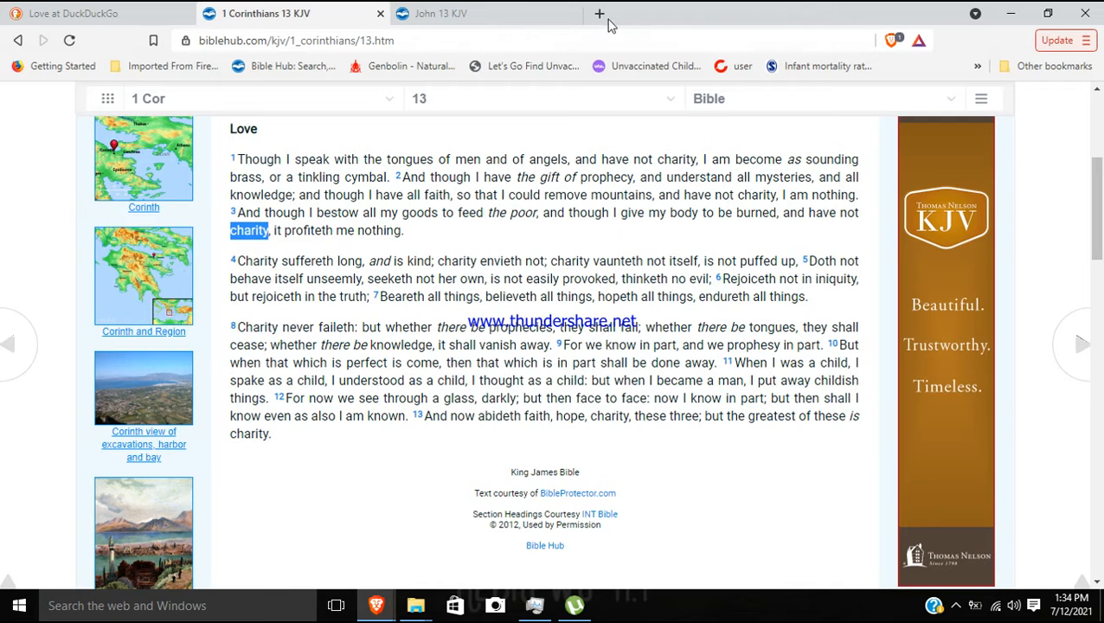
Start a new Bible Hub tab and choose the book of Matthew from the book list.
click(596, 12)
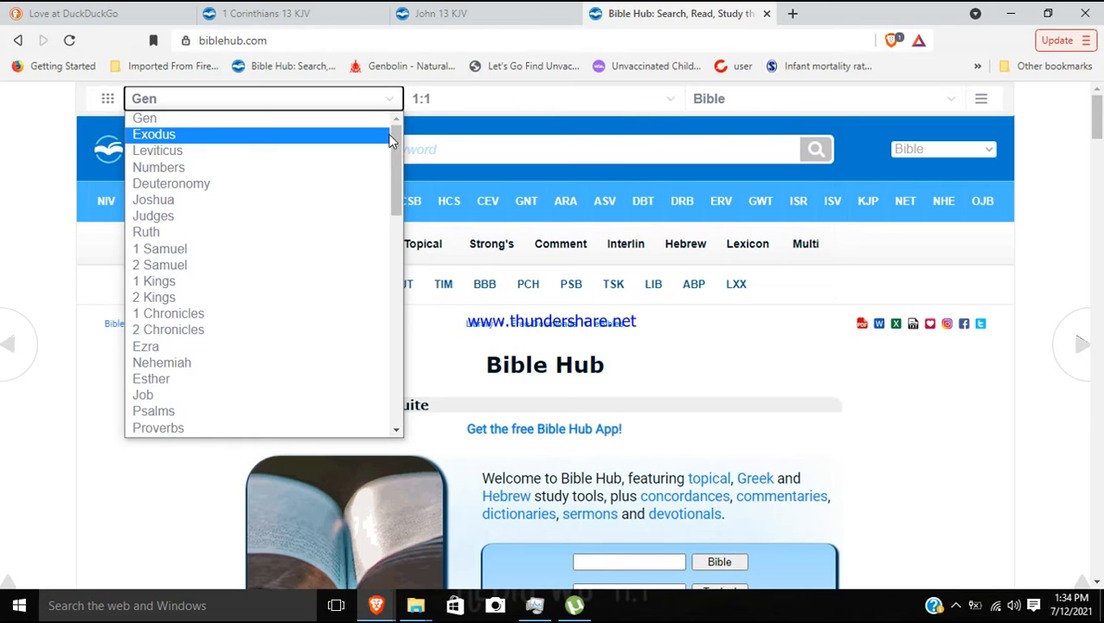
scroll(down, 3)
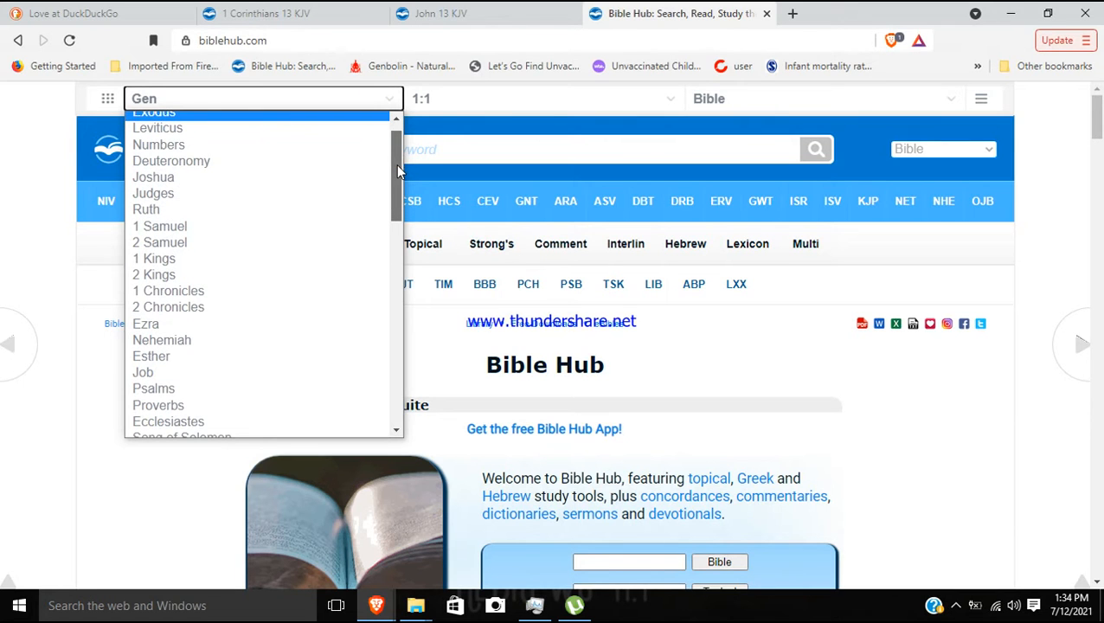
scroll(down, 3)
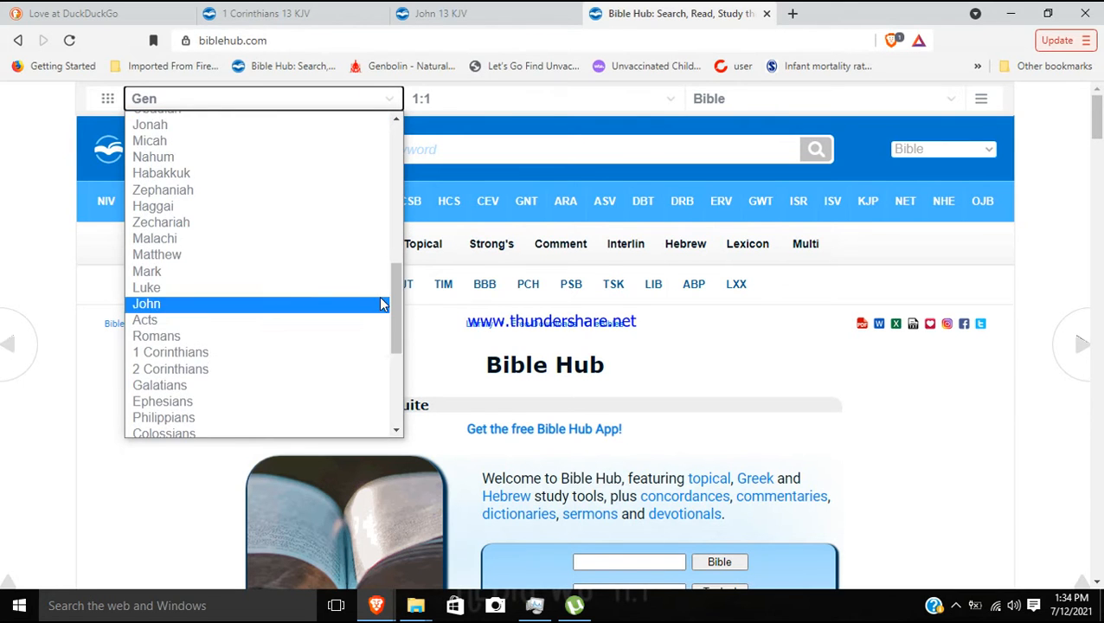
click(156, 253)
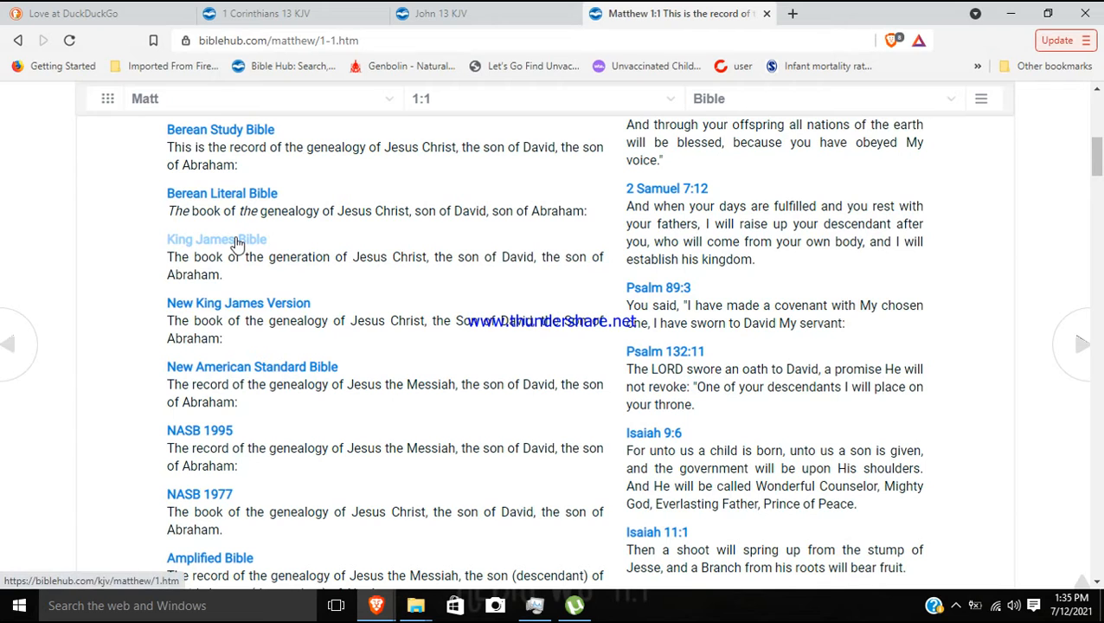
Switch Matthew to the King James Bible and jump to chapter 7.
click(235, 239)
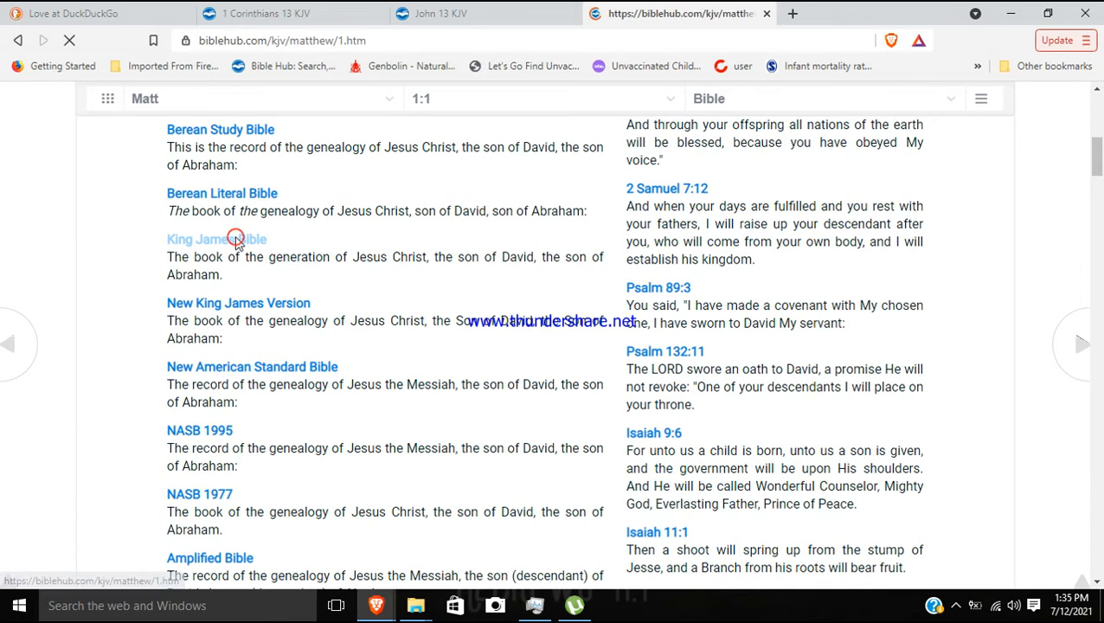
click(216, 238)
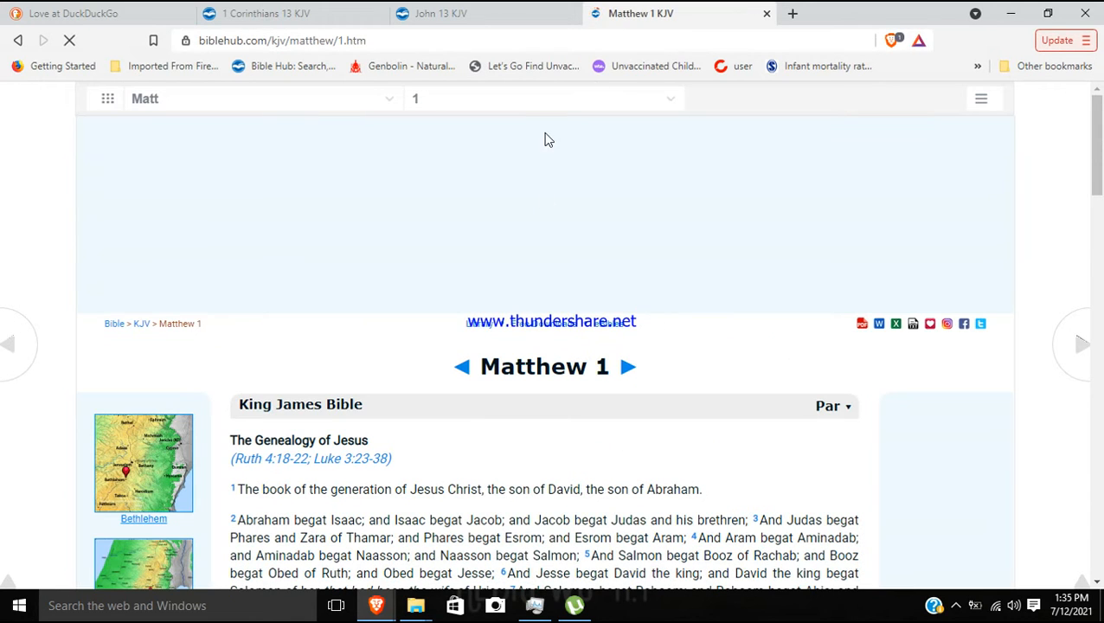
click(544, 97)
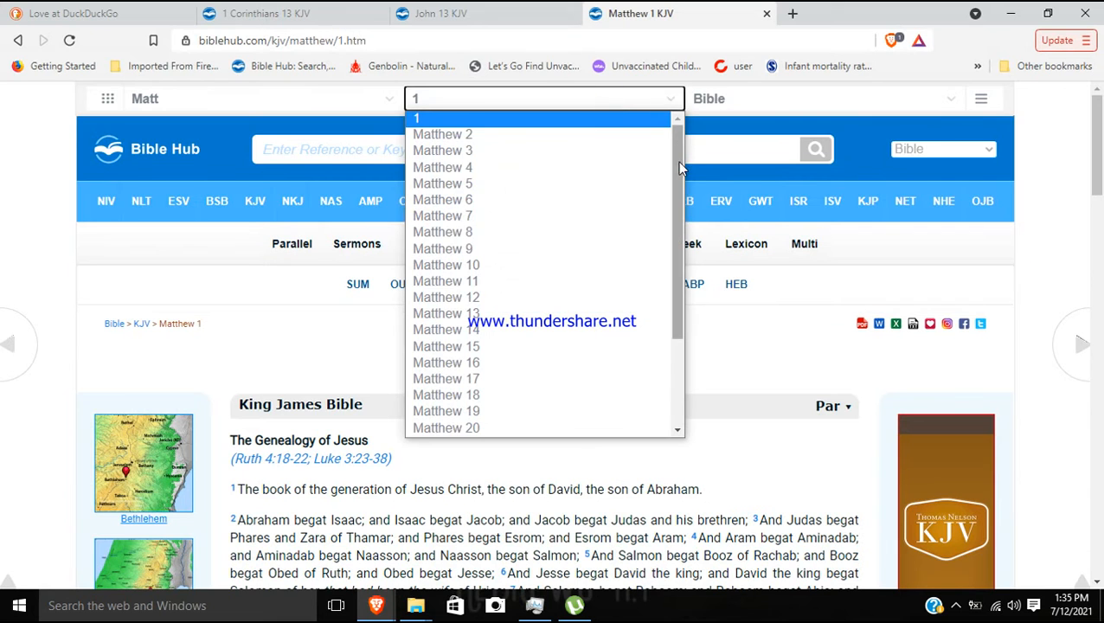
click(443, 214)
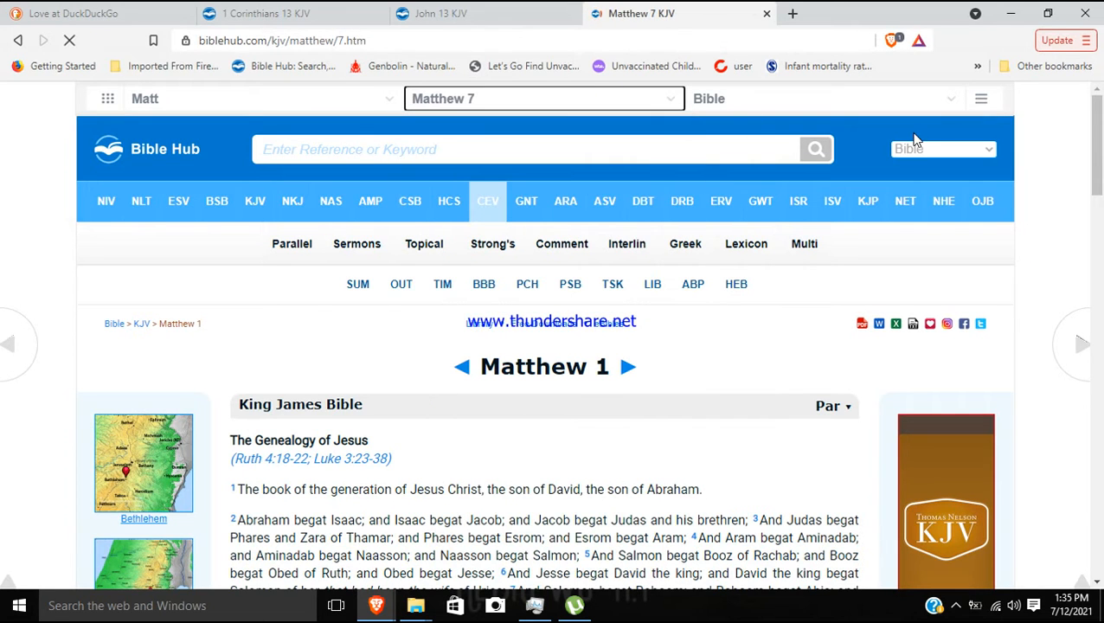
Read through Matthew 7:15–23, then duplicate the Matthew 7 KJV tab.
scroll(down, 3)
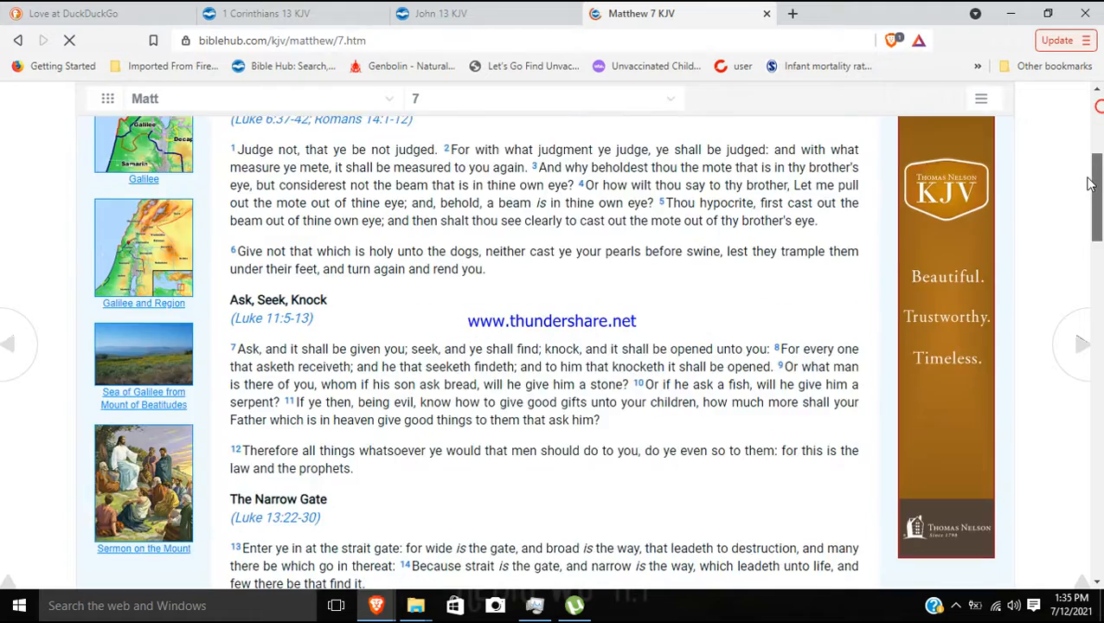
scroll(down, 3)
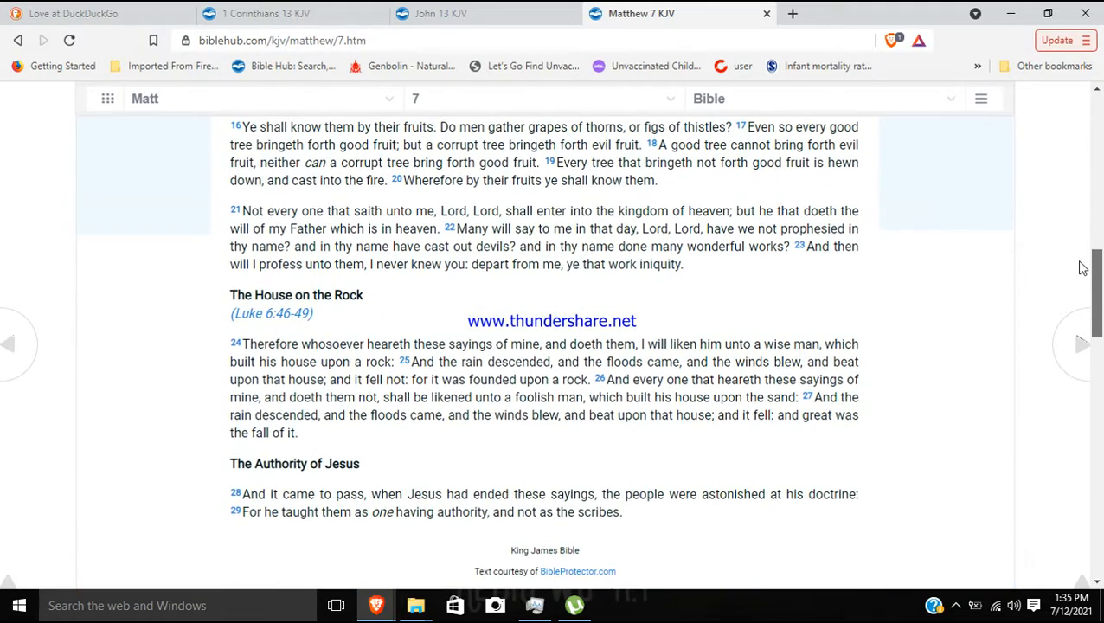
scroll(up, 3)
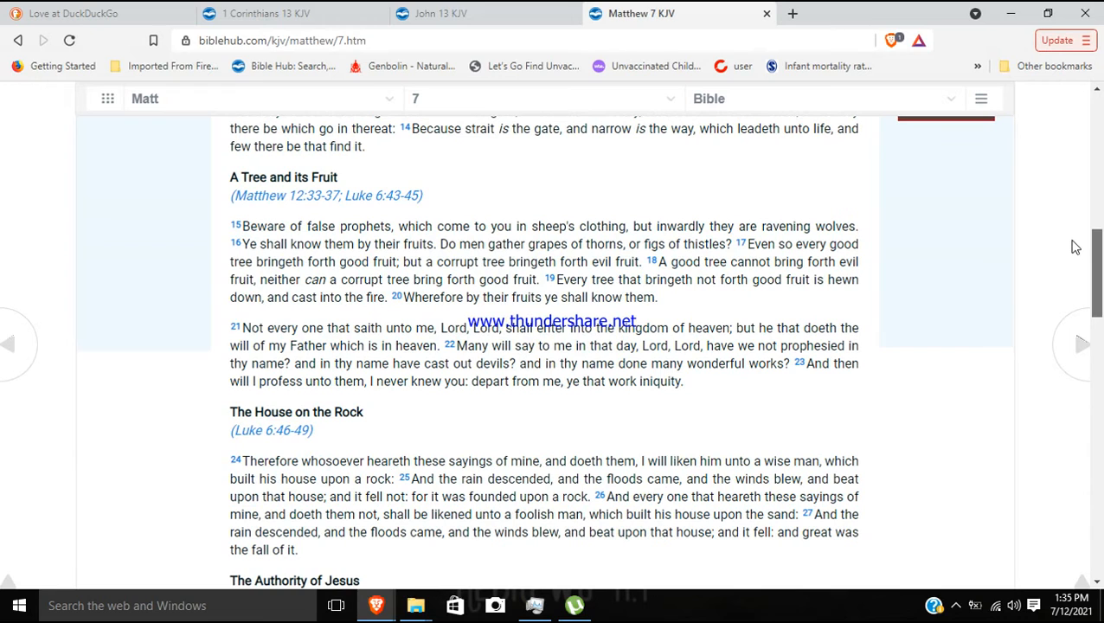
mouse_move(267, 278)
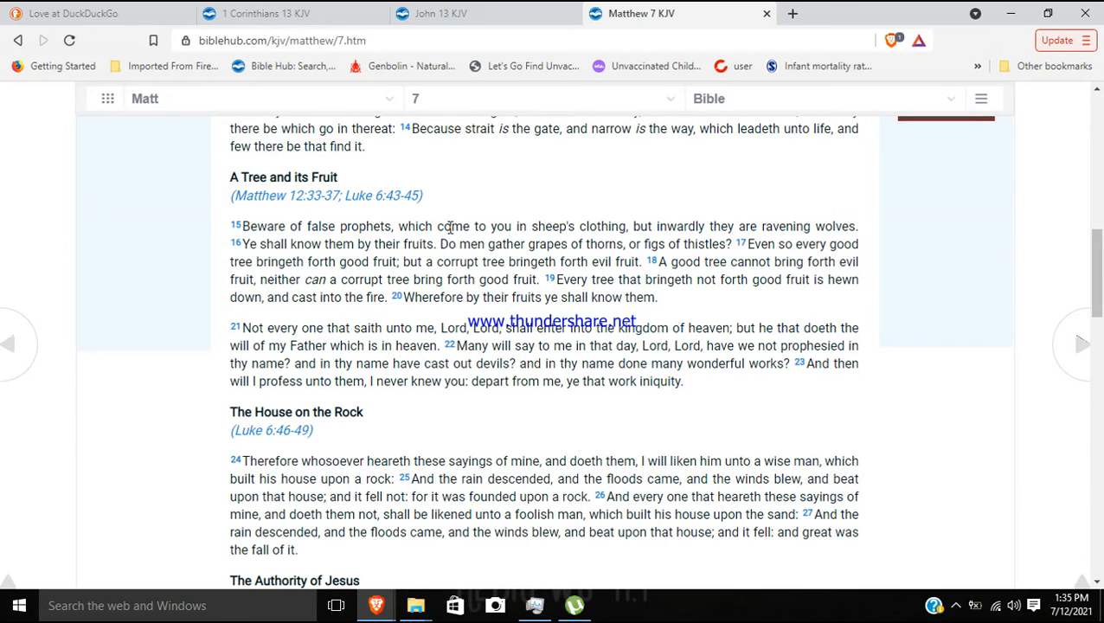
mouse_move(568, 225)
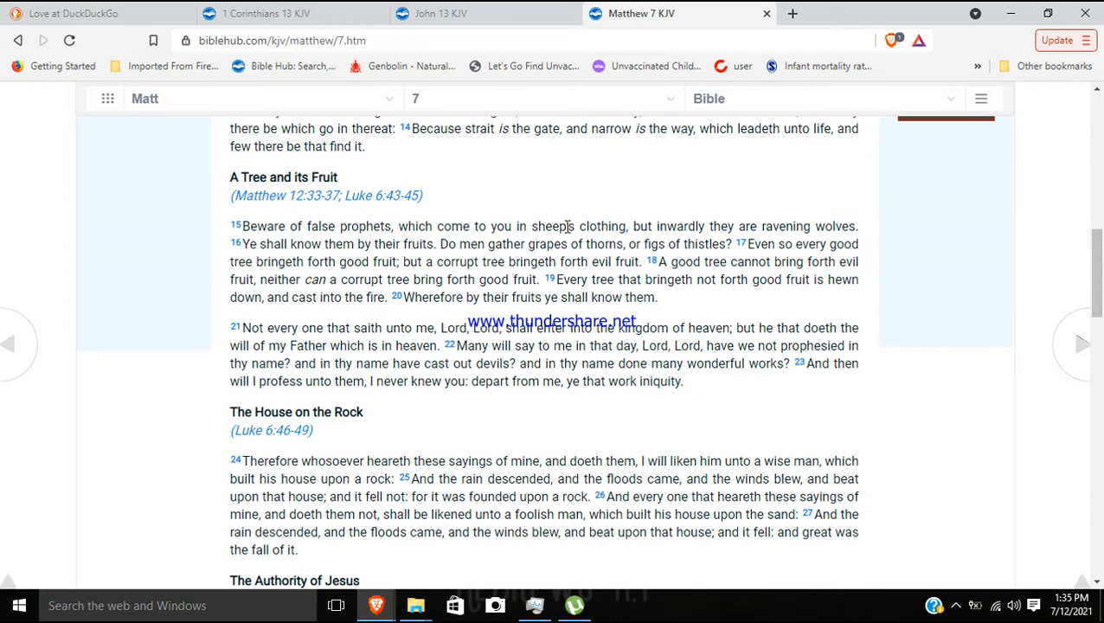
mouse_move(578, 225)
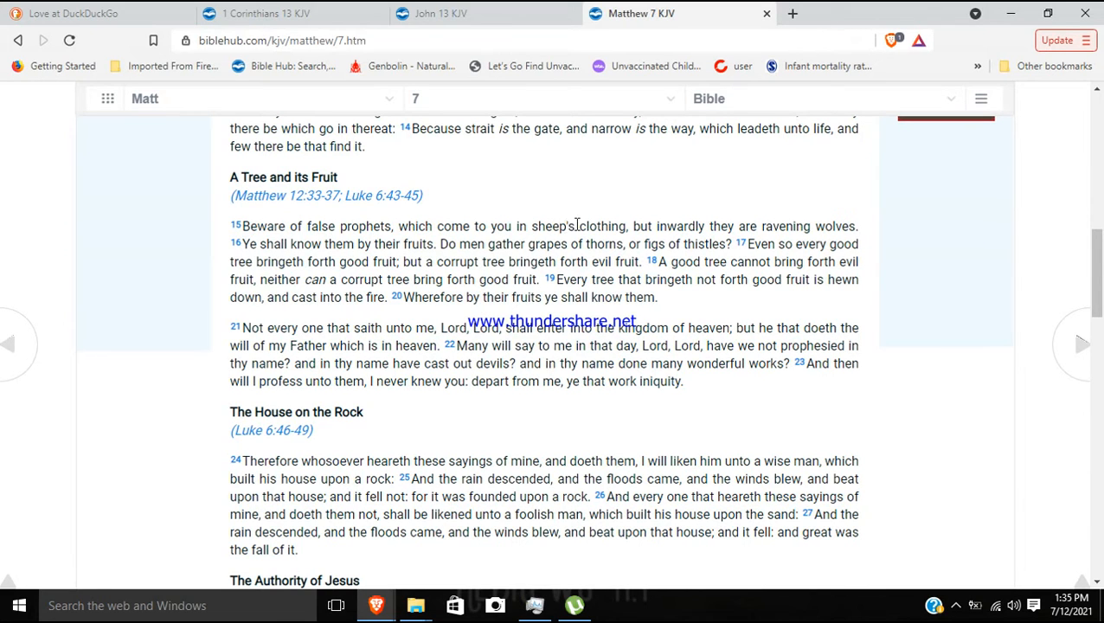
mouse_move(561, 312)
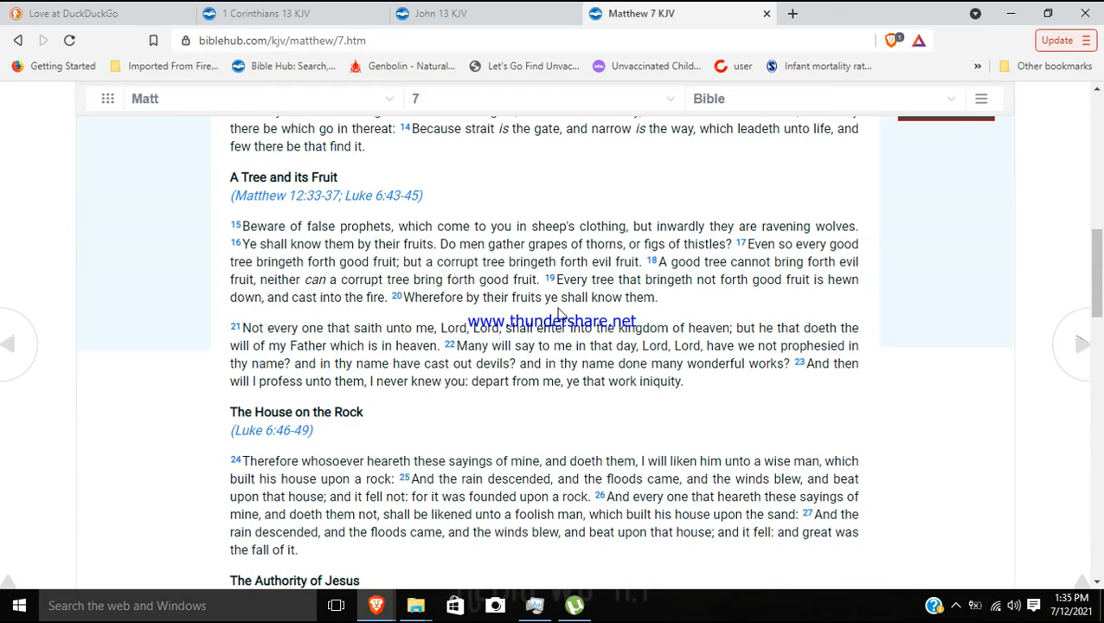
mouse_move(672, 309)
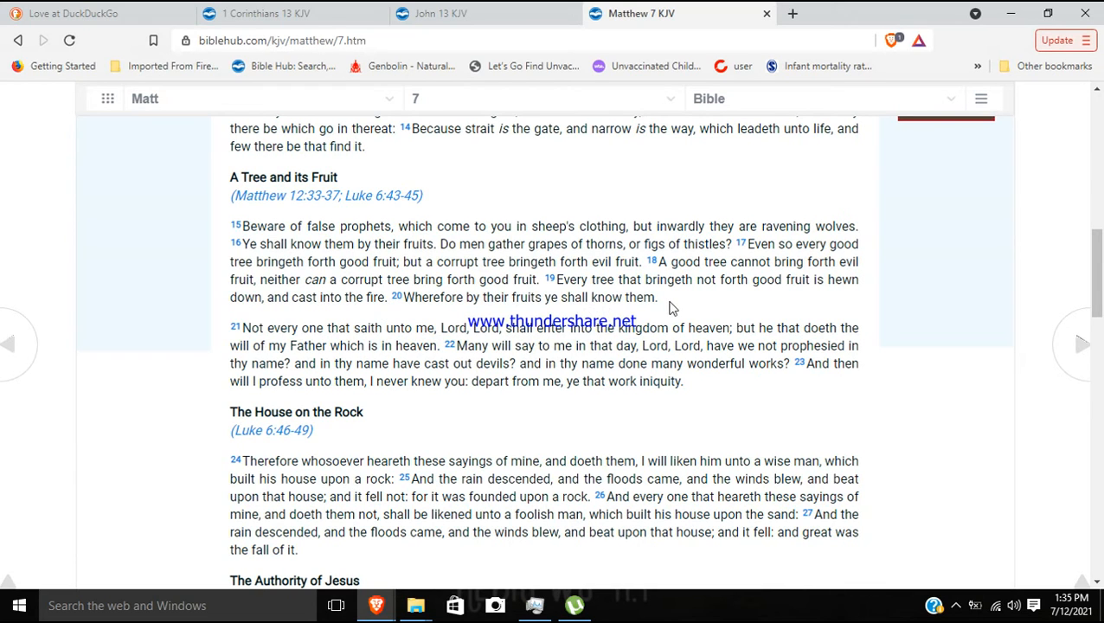
mouse_move(680, 306)
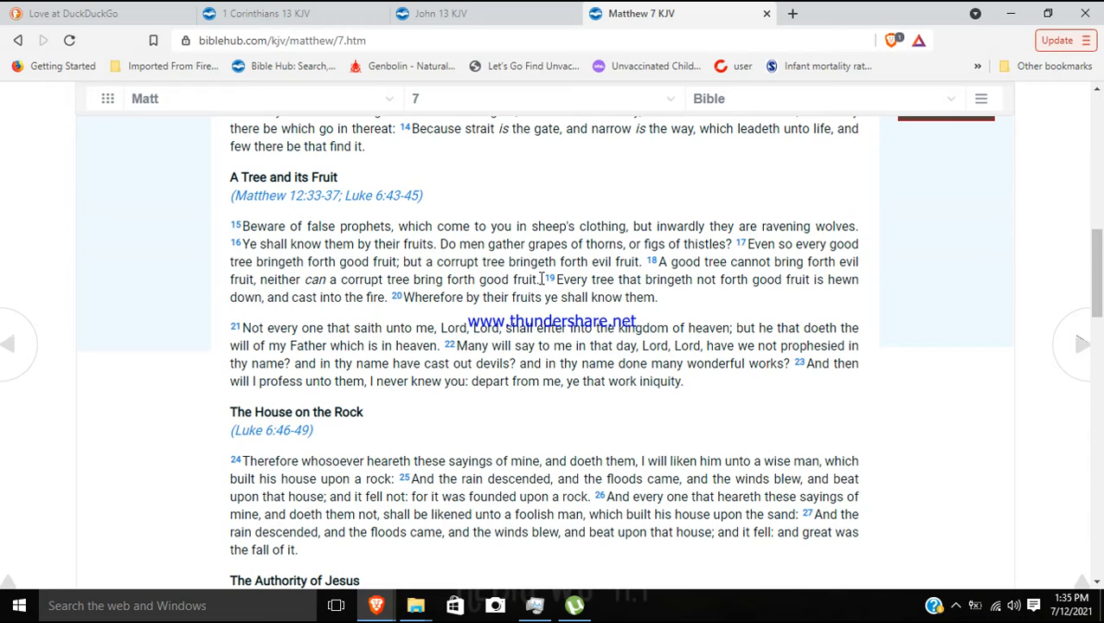
mouse_move(757, 8)
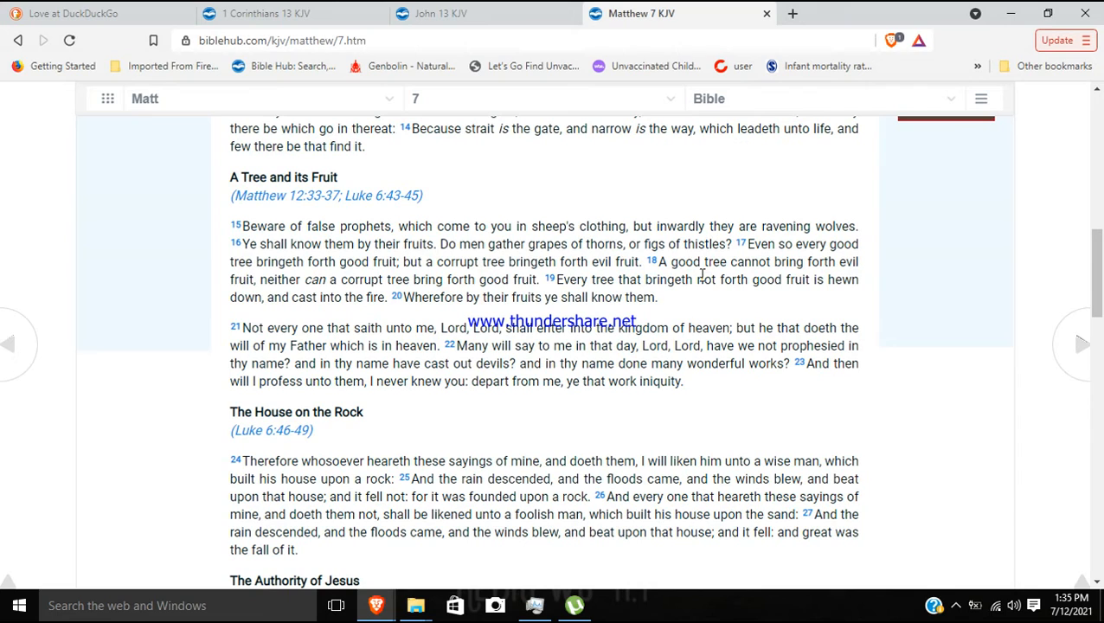
mouse_move(682, 298)
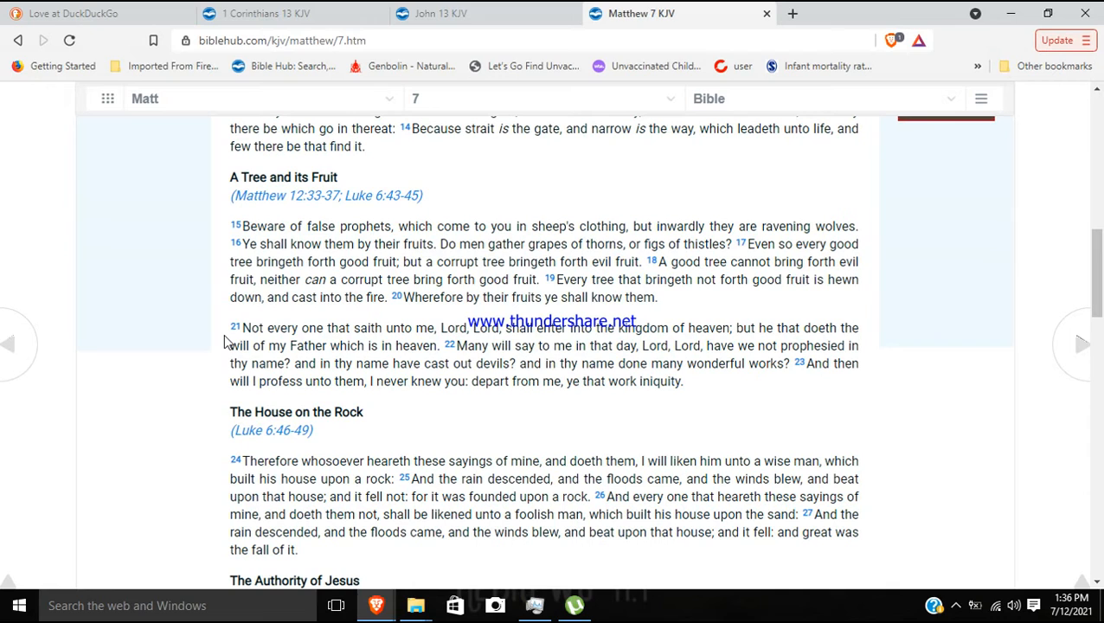
mouse_move(220, 353)
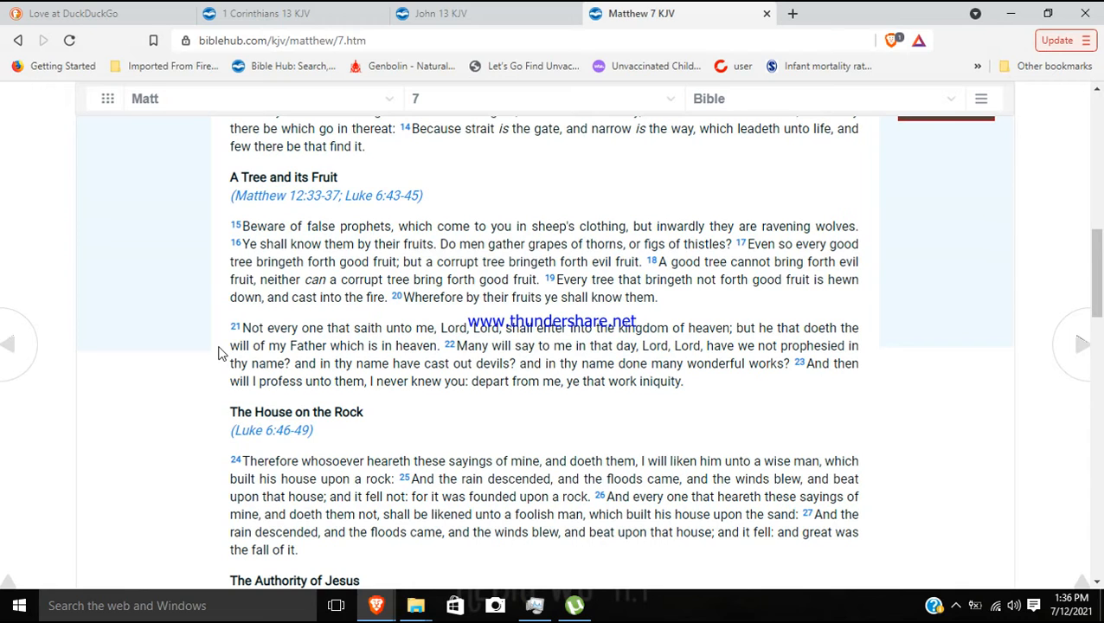
mouse_move(658, 381)
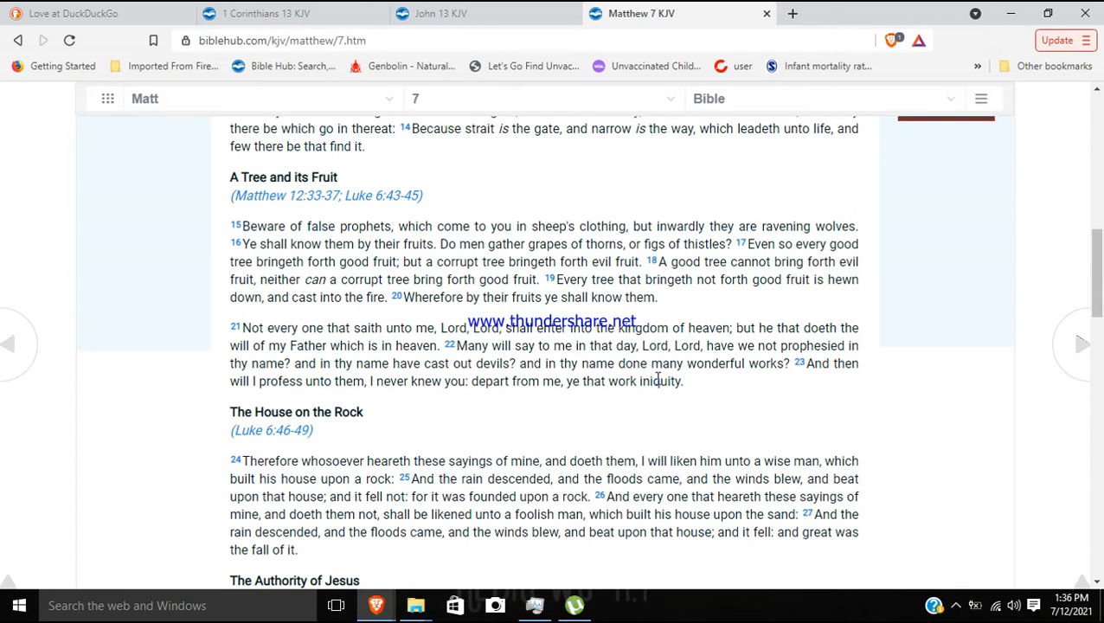
mouse_move(699, 388)
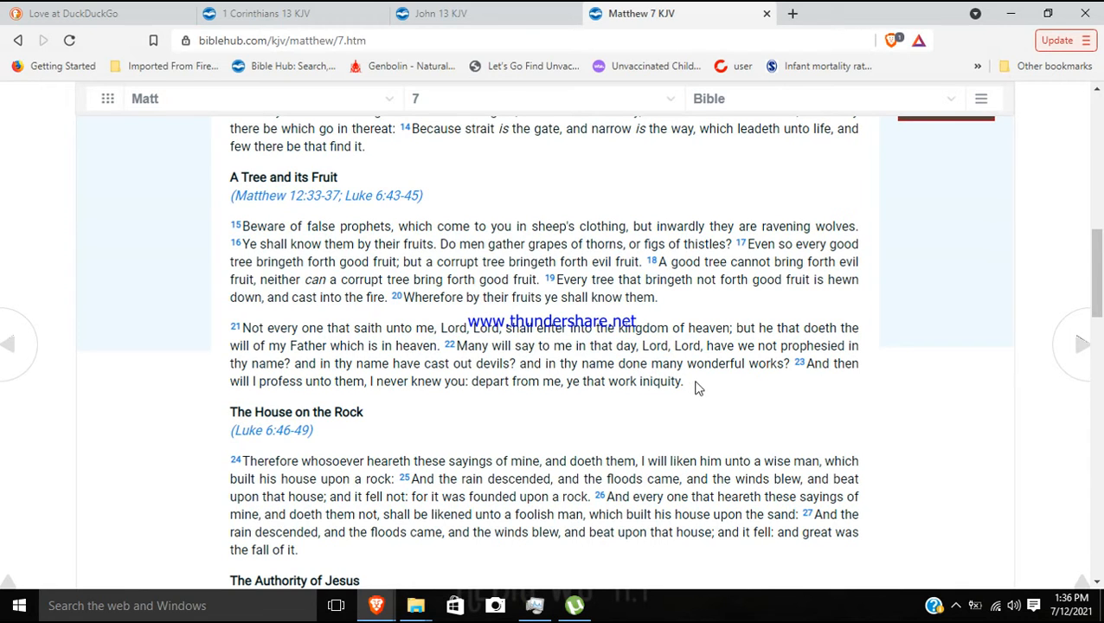
mouse_move(490, 100)
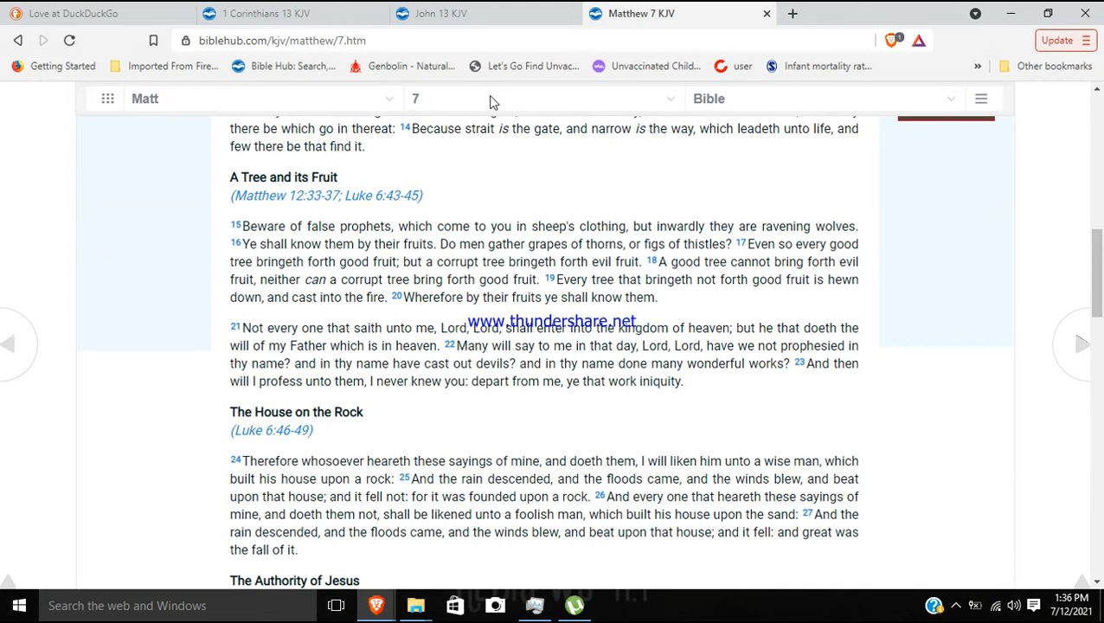
mouse_move(525, 104)
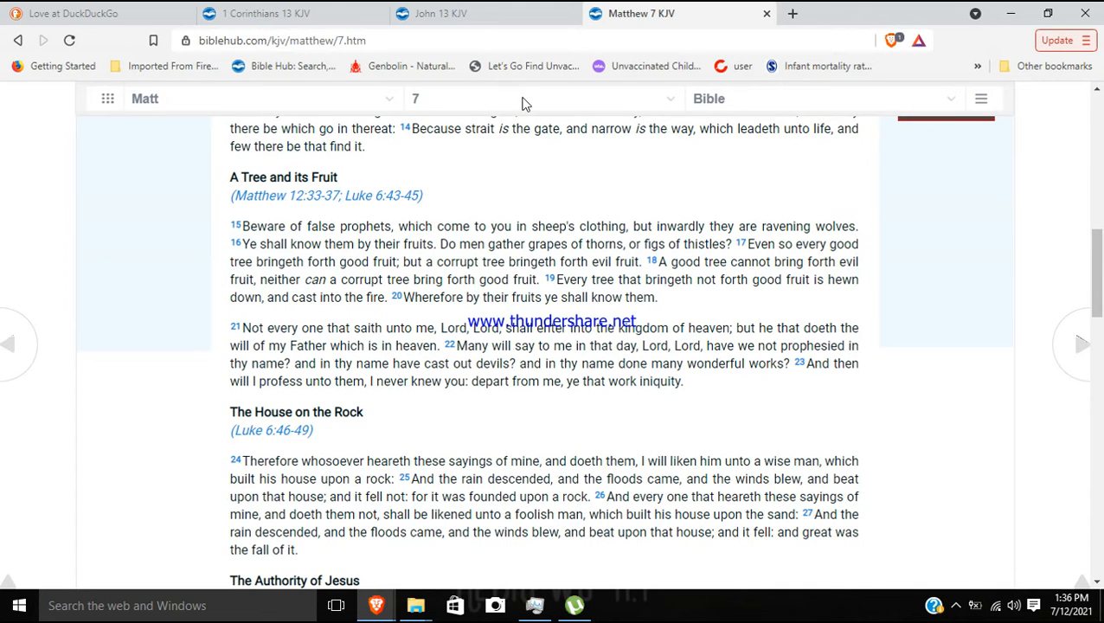
right_click(286, 42)
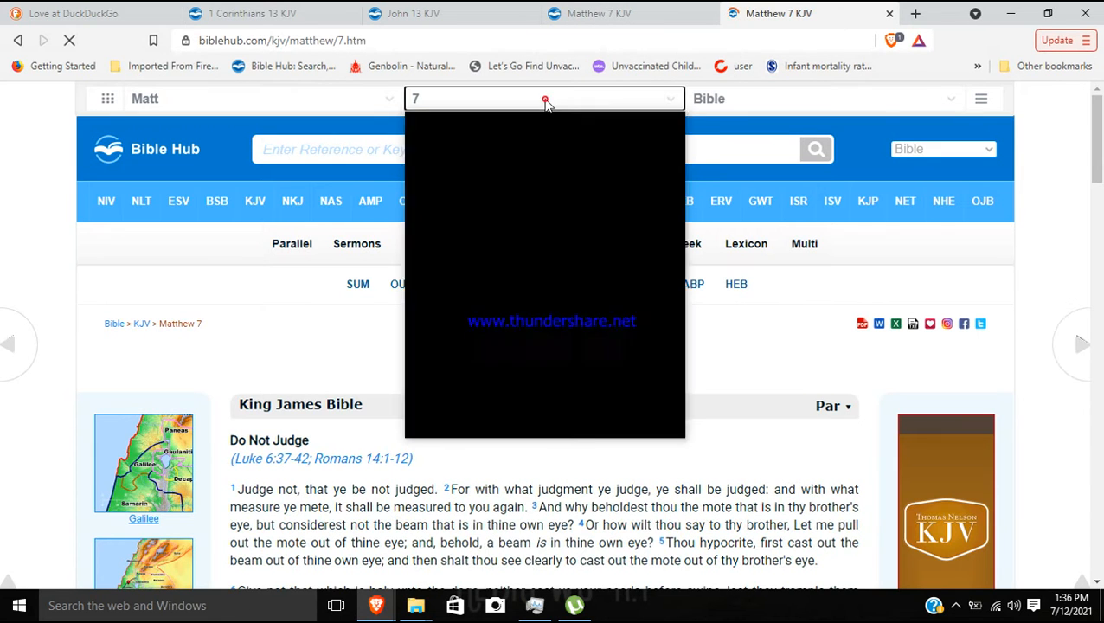
Change the duplicated tab to Matthew chapter 24 from the chapter list.
click(543, 97)
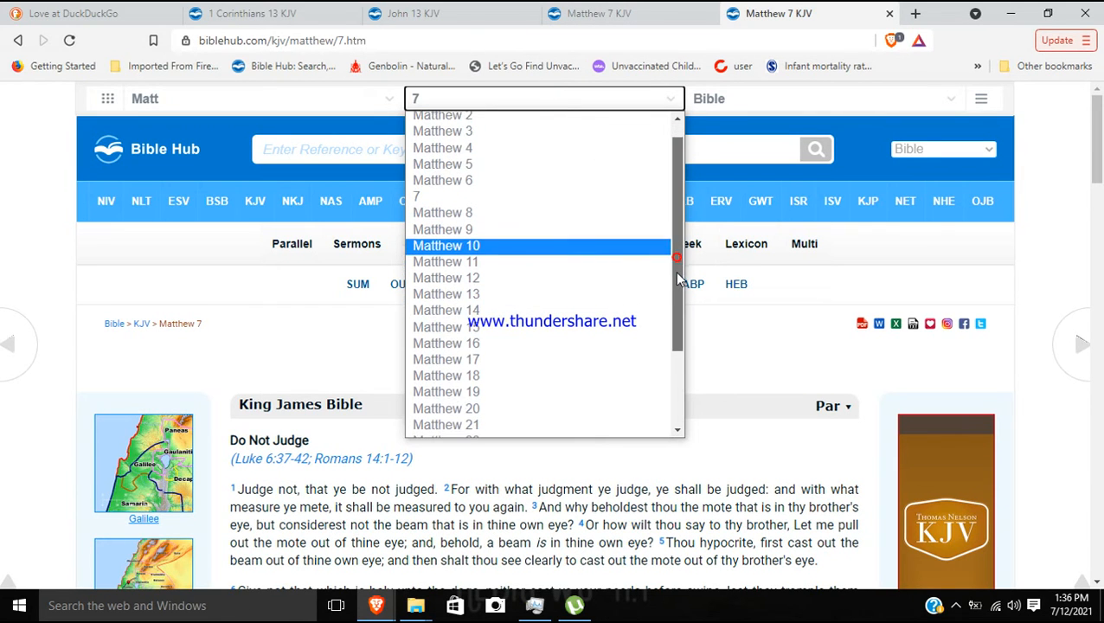
scroll(down, 3)
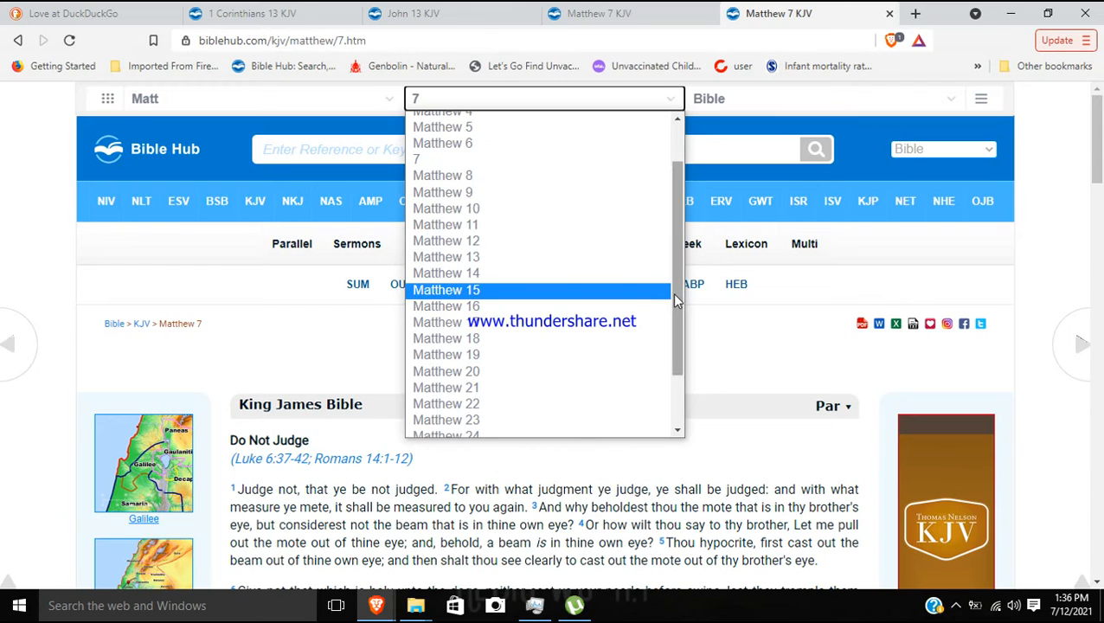
scroll(down, 3)
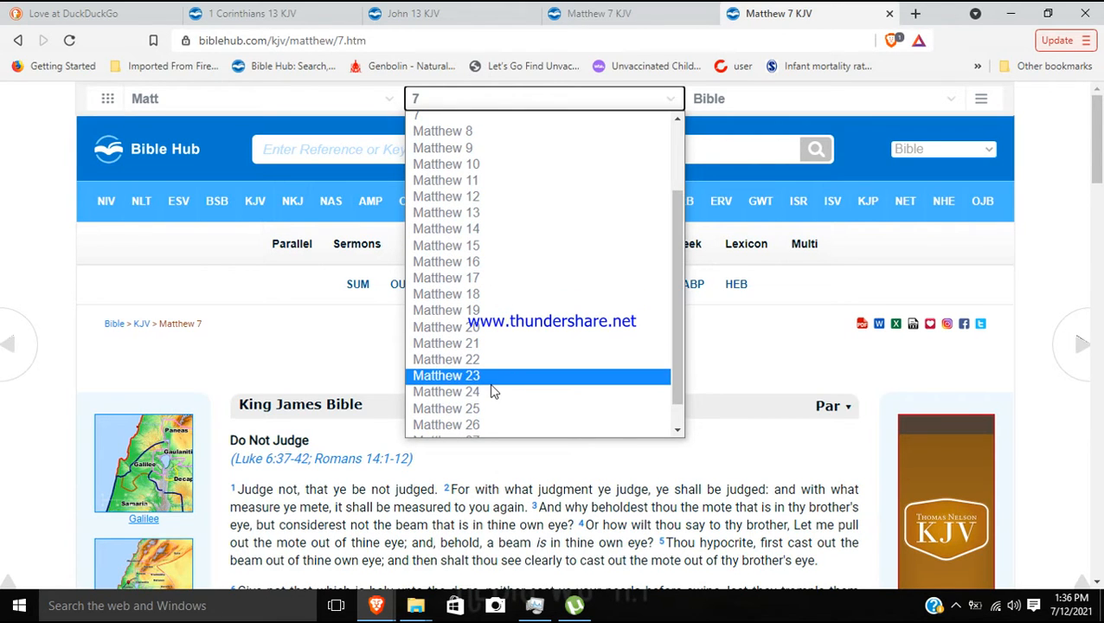
click(447, 391)
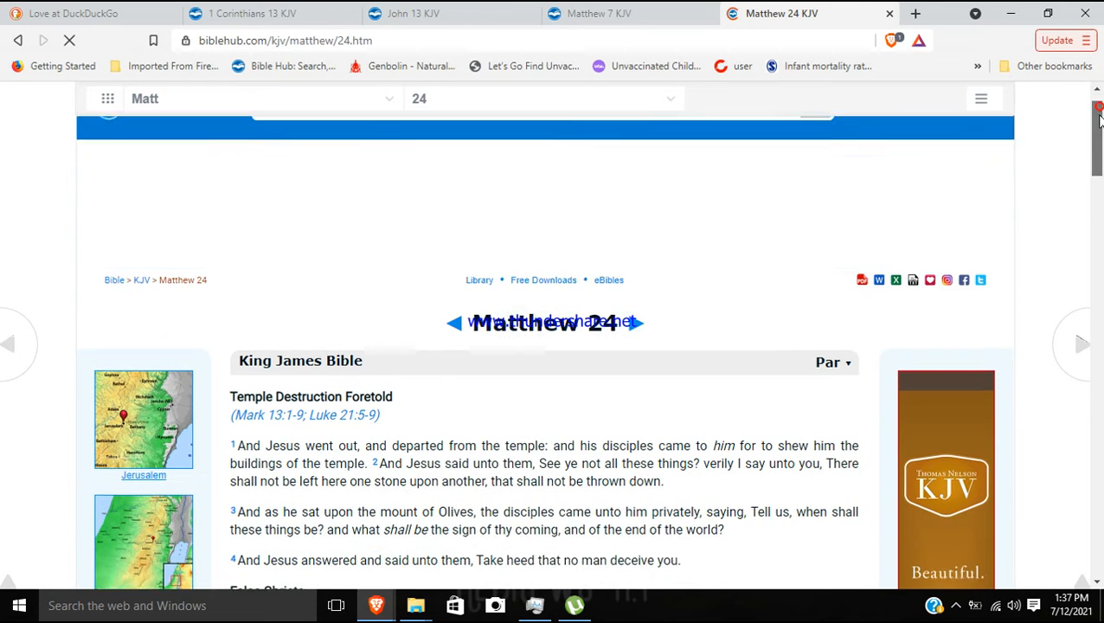
Scroll down Matthew 24 to the Witnessing to All Nations verses 9–13.
scroll(down, 3)
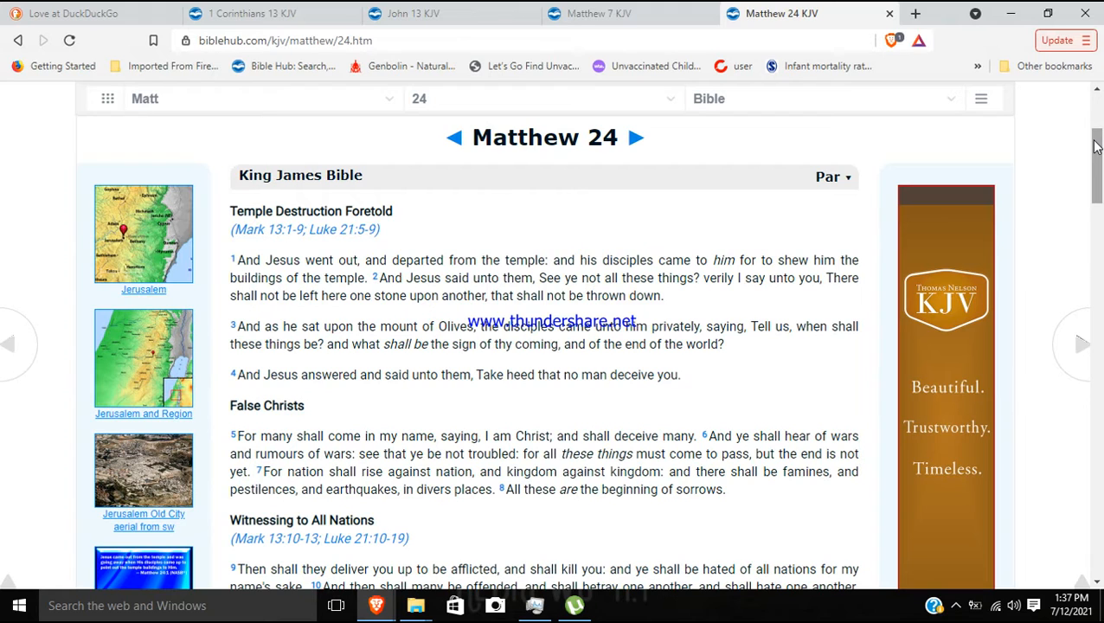
mouse_move(592, 301)
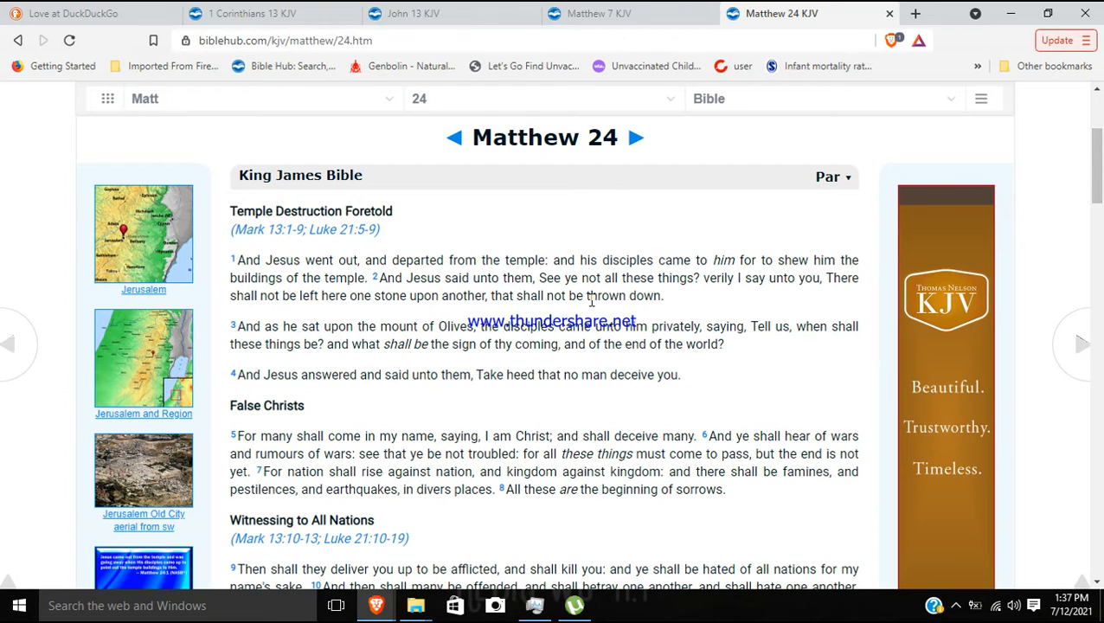
mouse_move(525, 294)
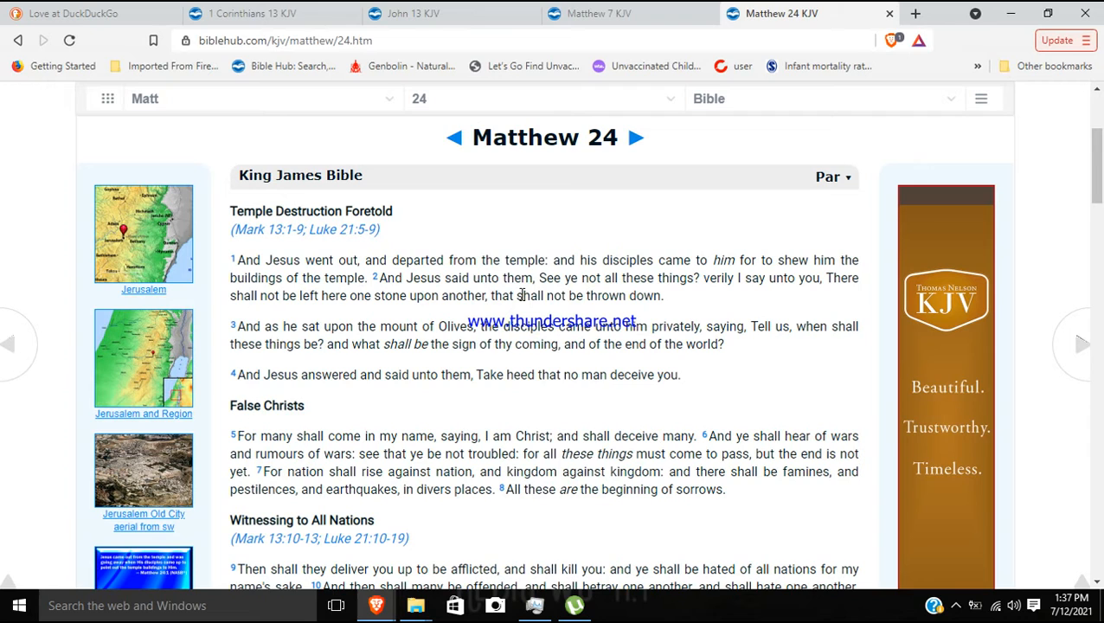
mouse_move(527, 350)
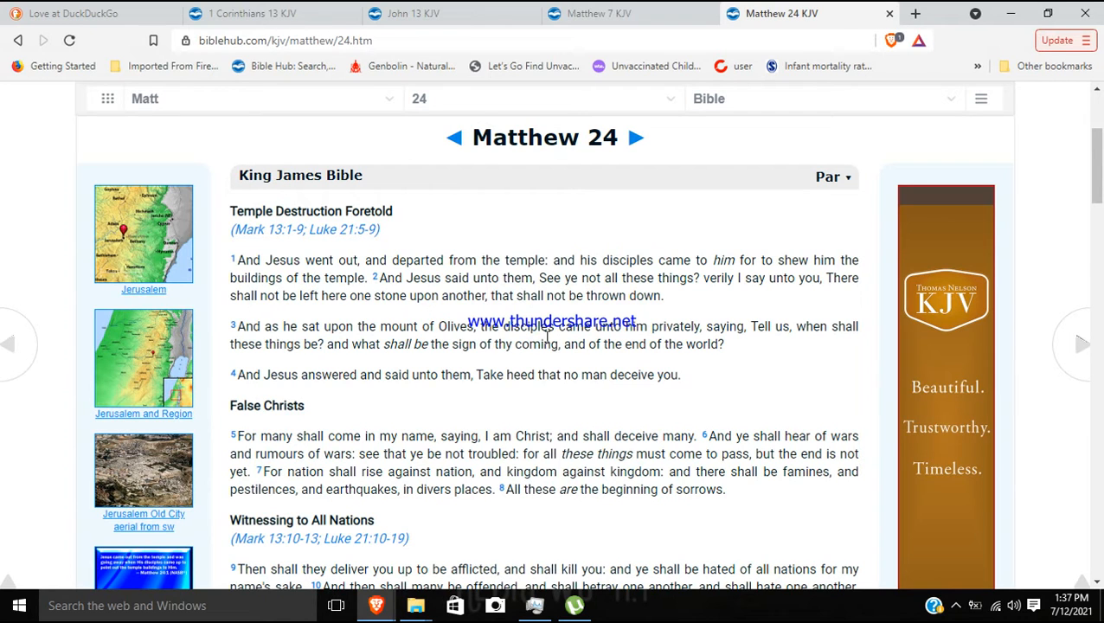
mouse_move(597, 399)
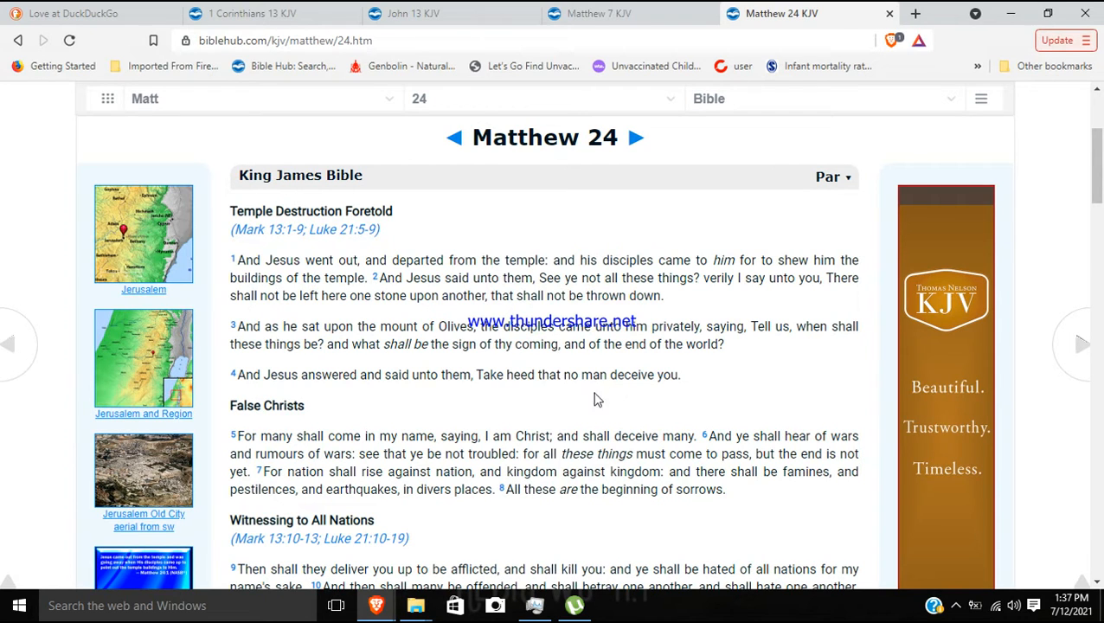
mouse_move(630, 427)
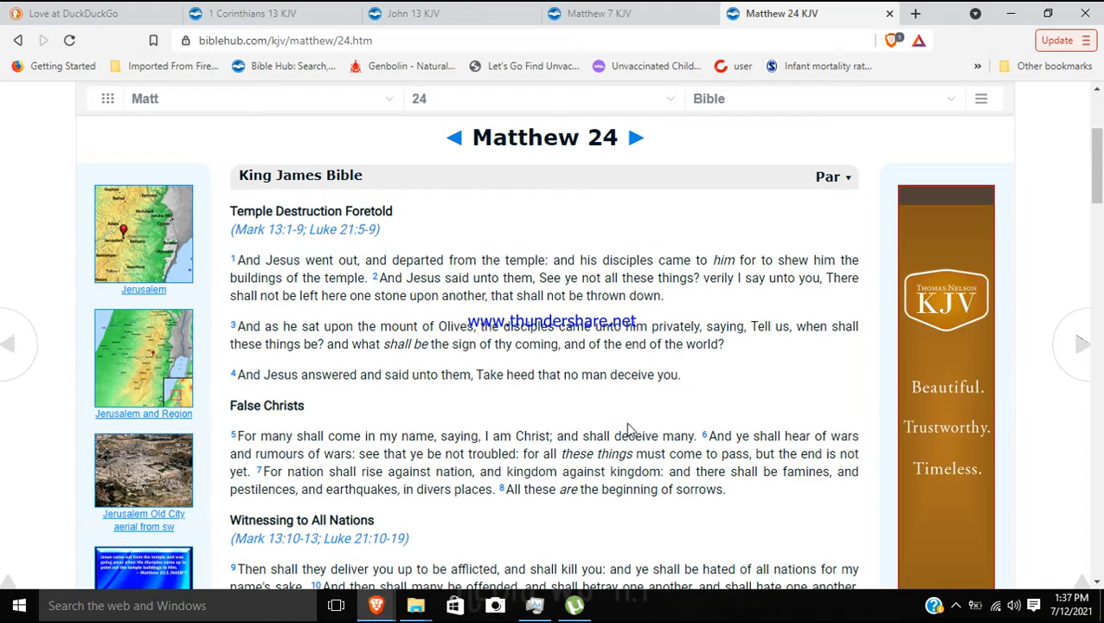
scroll(down, 3)
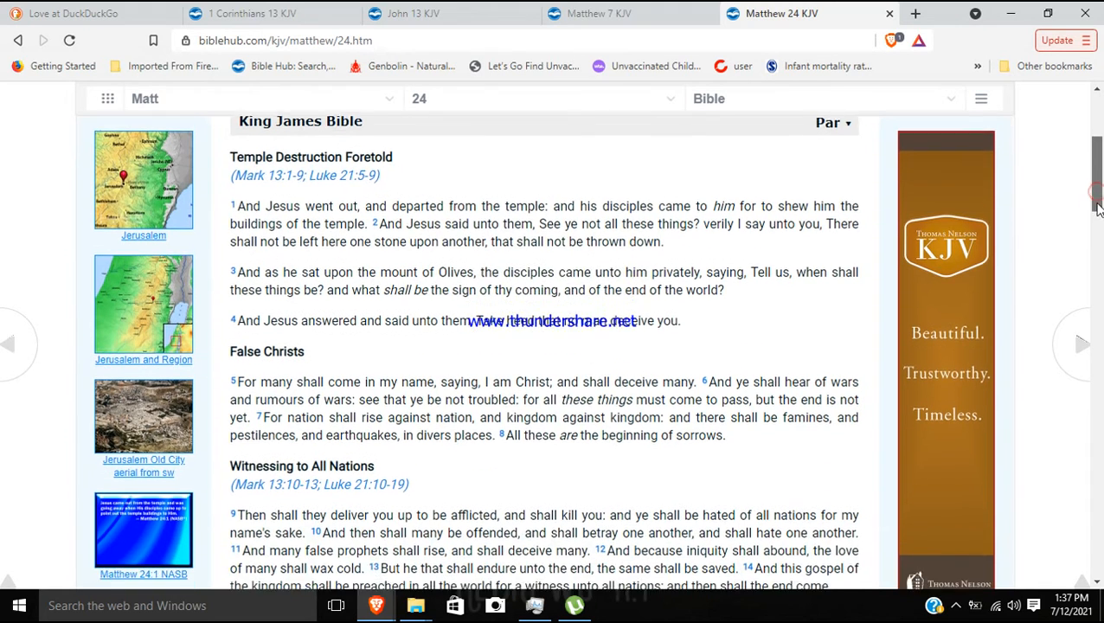
scroll(down, 3)
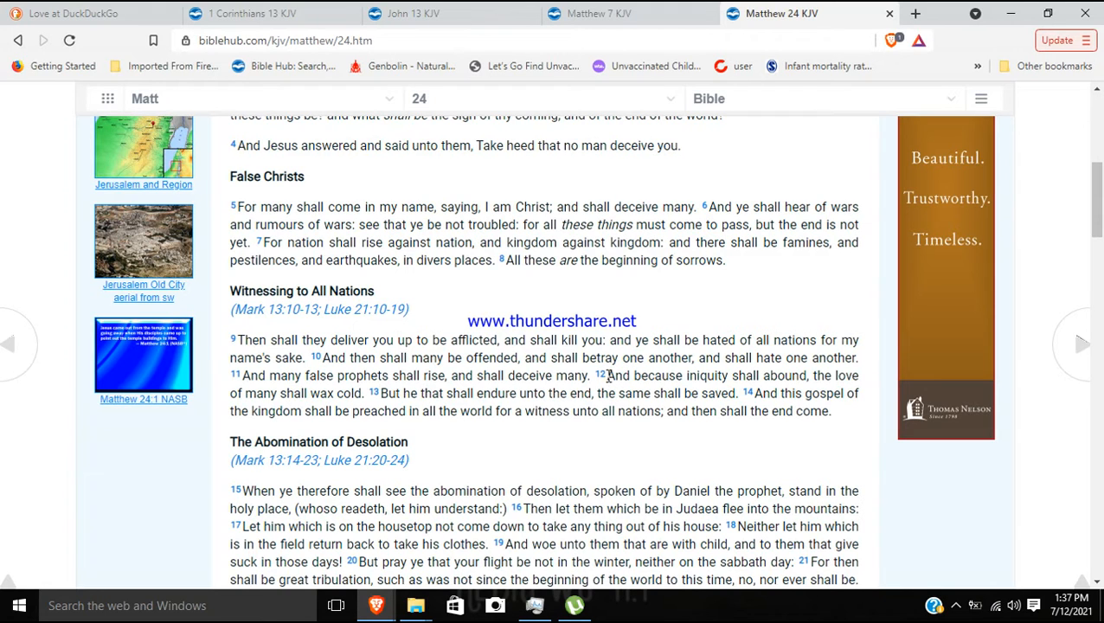
Highlight Matthew 24:12 about iniquity abounding and love waxing cold.
drag(609, 374, 789, 374)
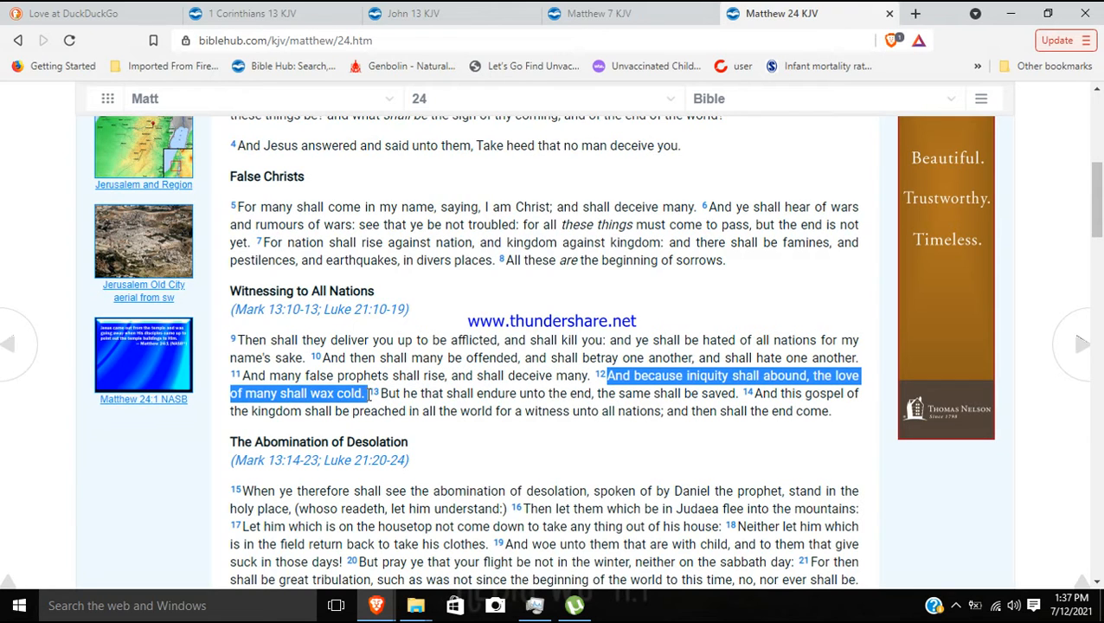
mouse_move(554, 300)
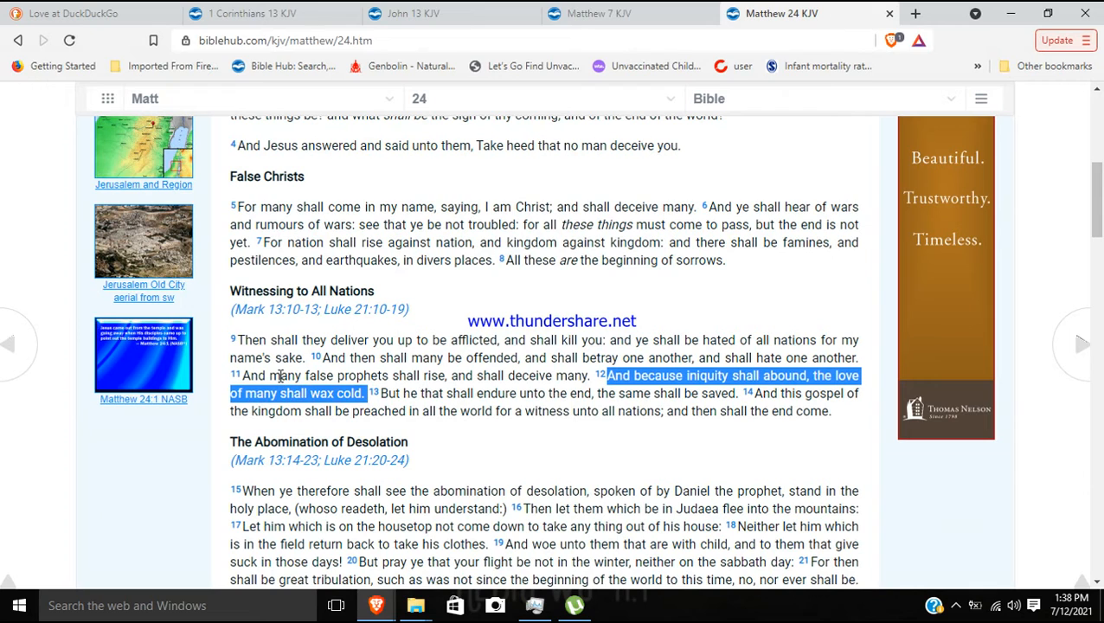
mouse_move(422, 367)
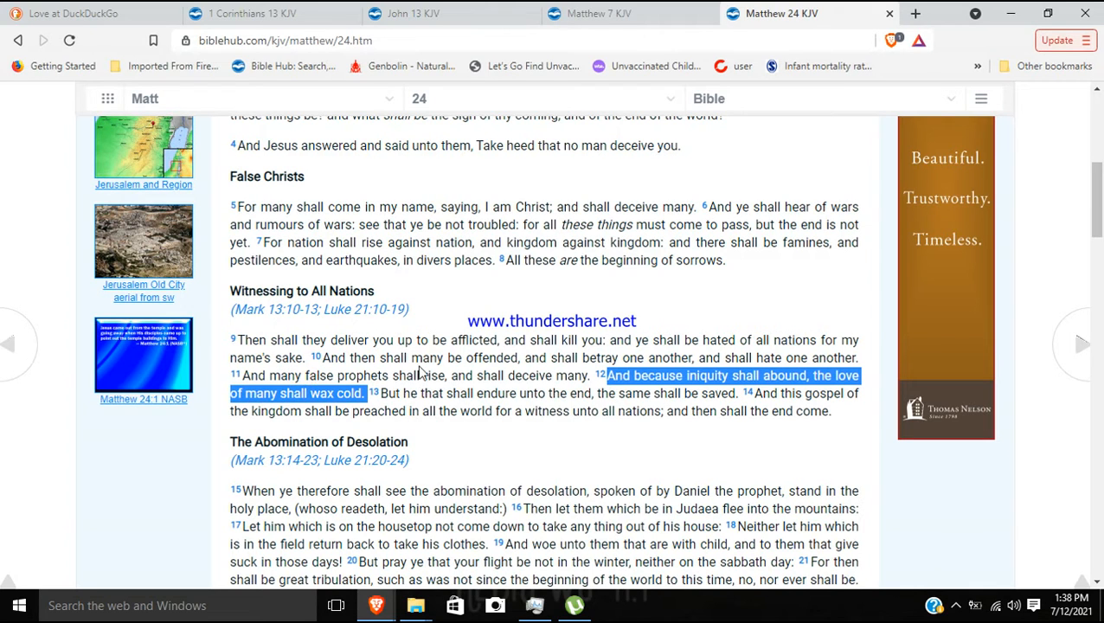
mouse_move(575, 374)
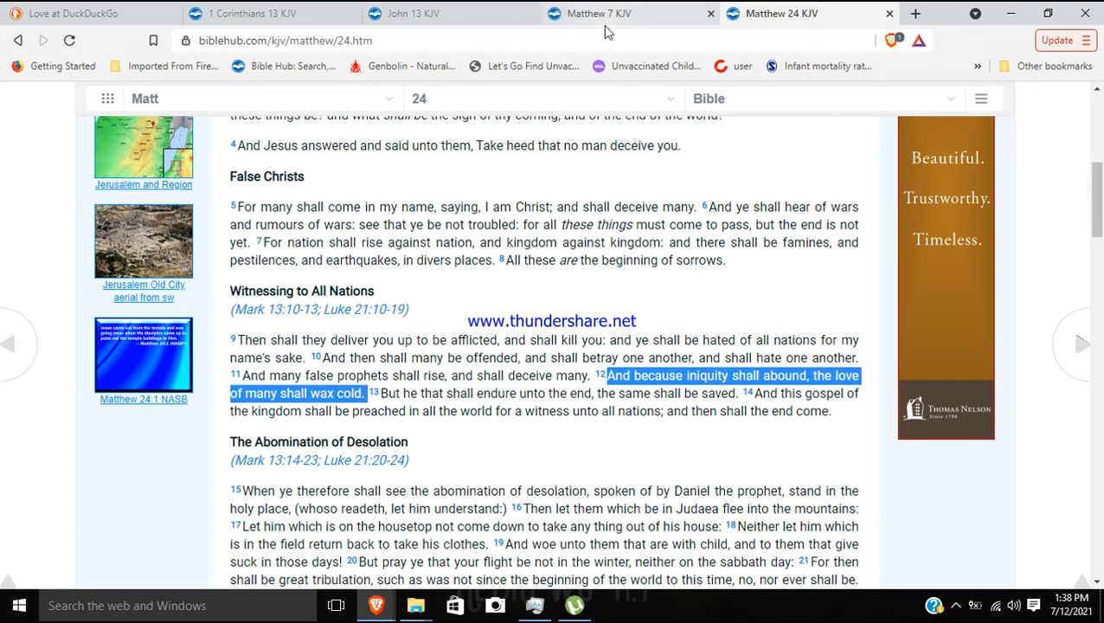
Return to the Matthew 7 KJV tab showing the tree and its fruit passage.
click(606, 14)
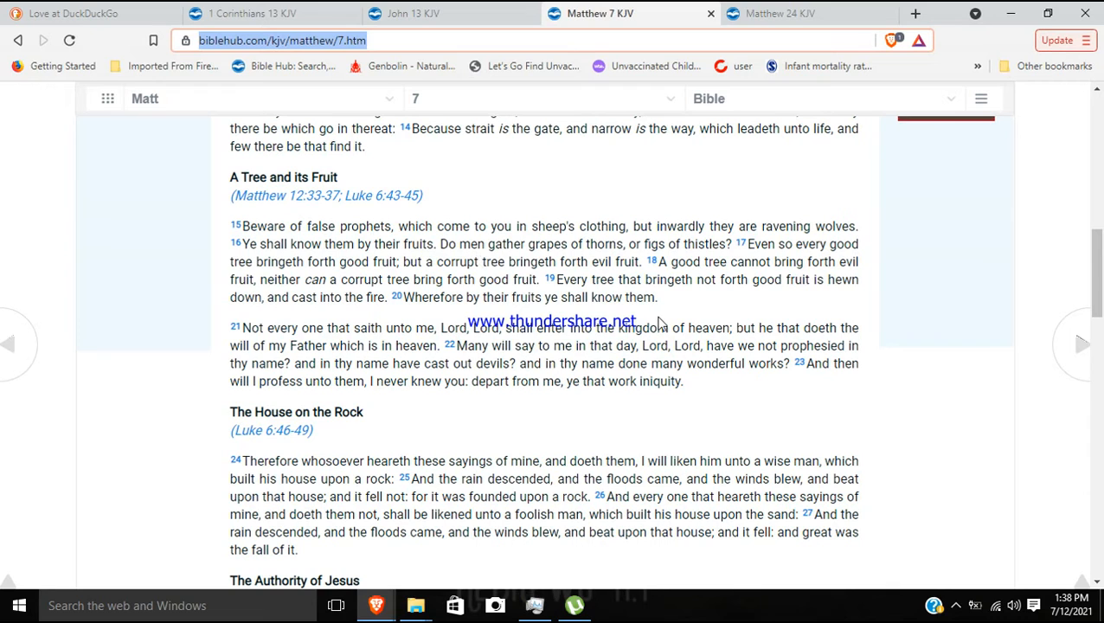
mouse_move(537, 360)
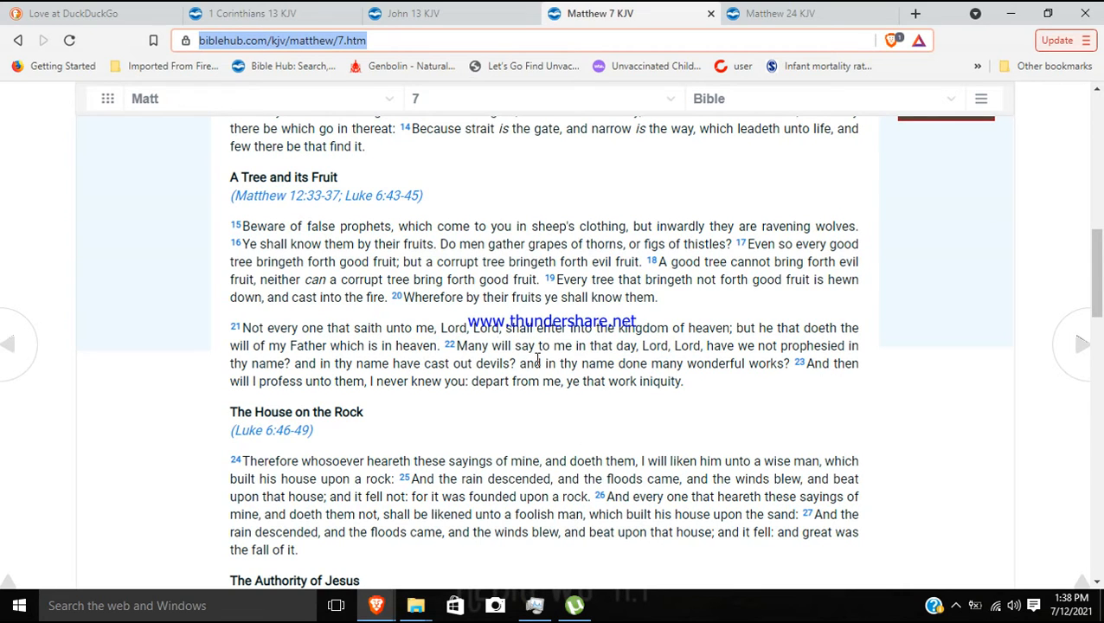
mouse_move(222, 352)
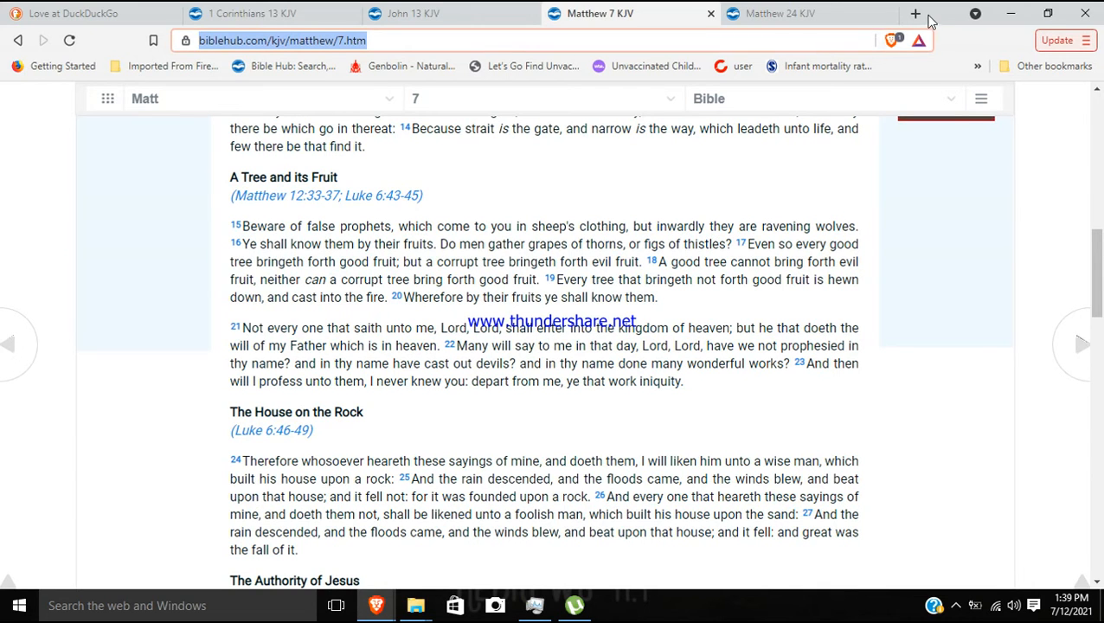
In a new Bible Hub tab, search 'Fruit of the Spirit' and pick the Galatians 5:22 suggestion.
click(916, 13)
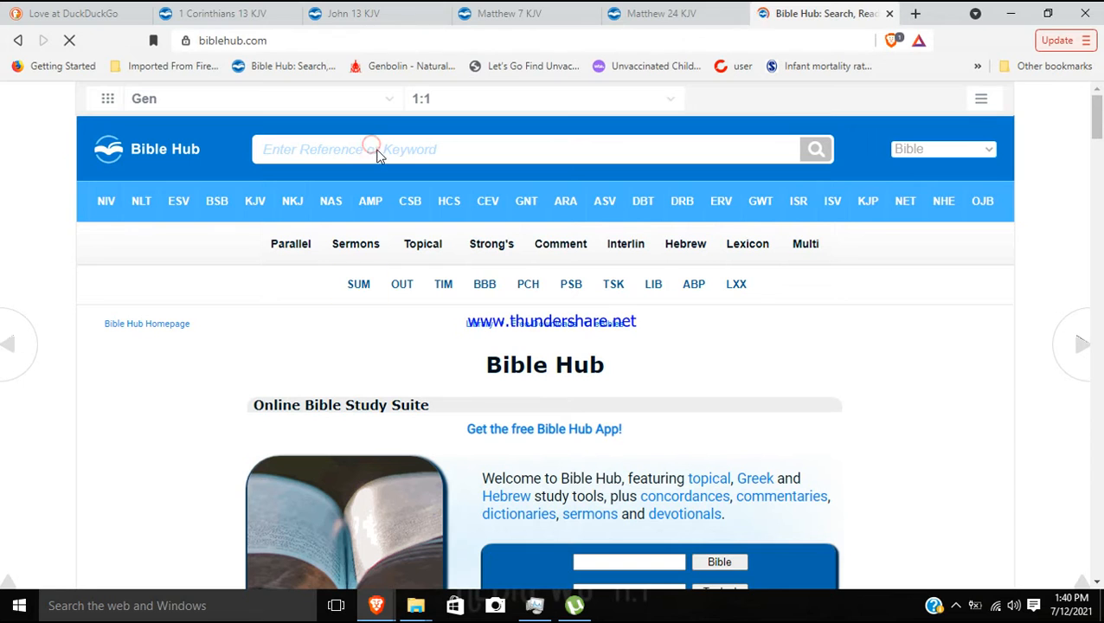
click(377, 149)
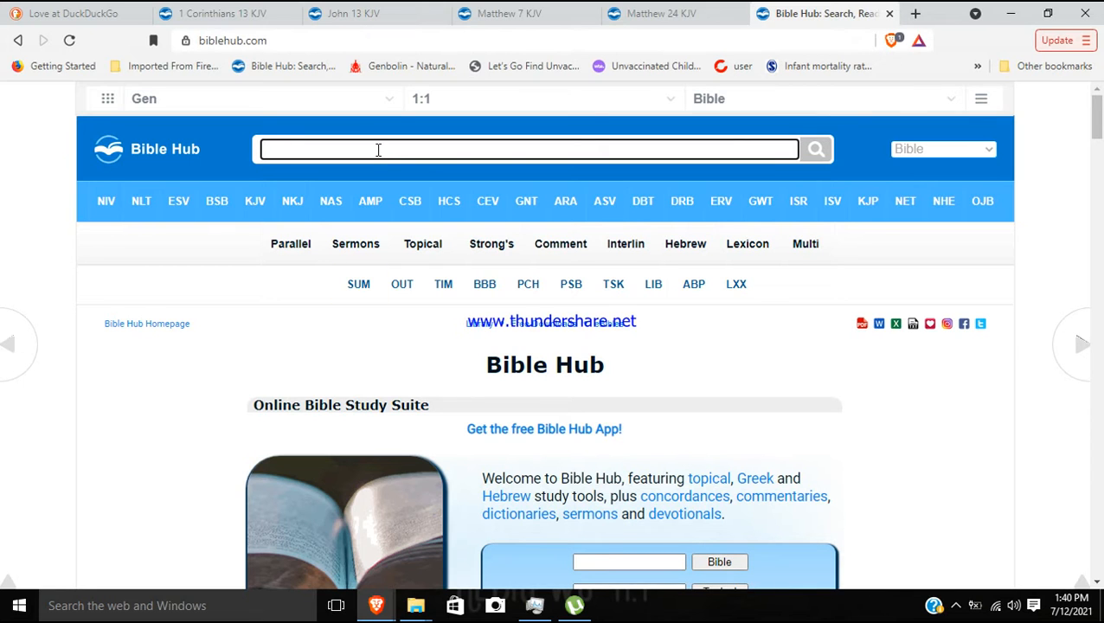
text(Fruit of the)
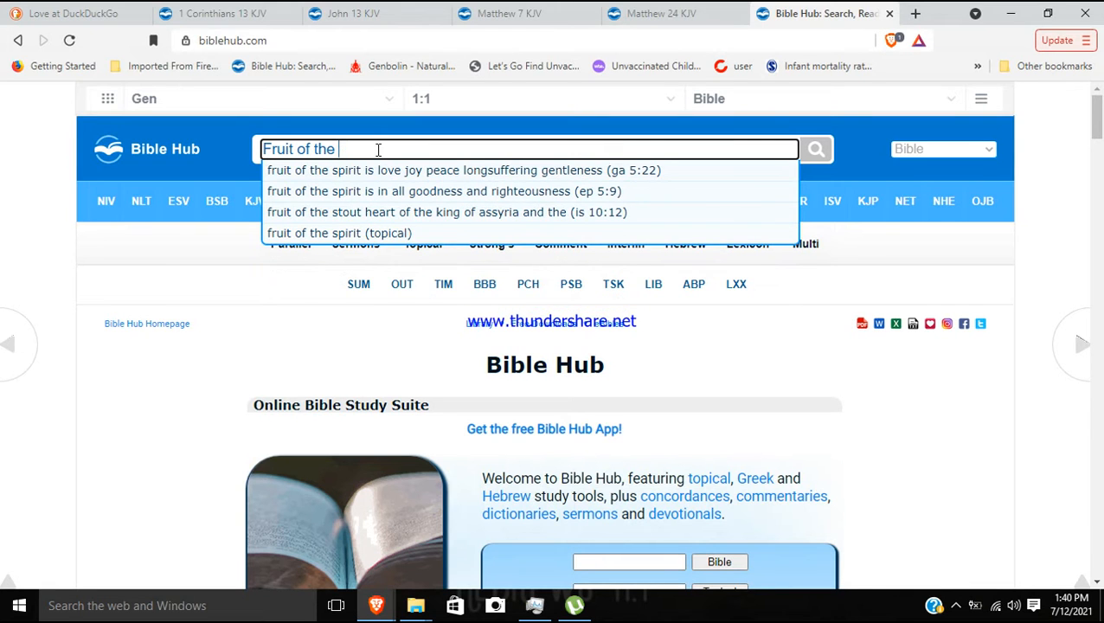
text(Spirit)
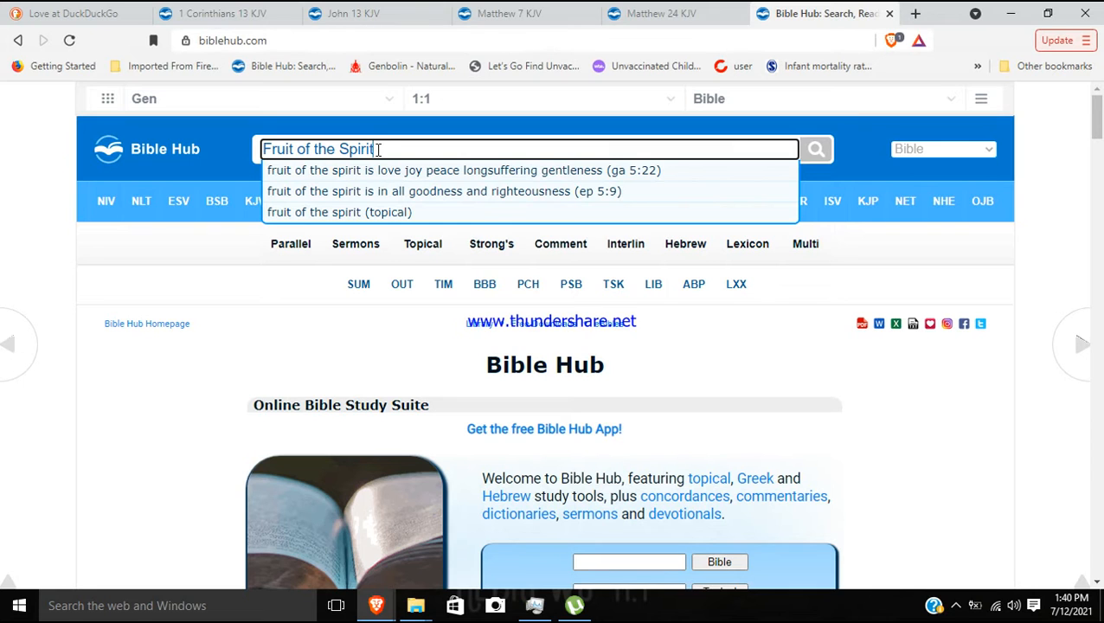
click(464, 170)
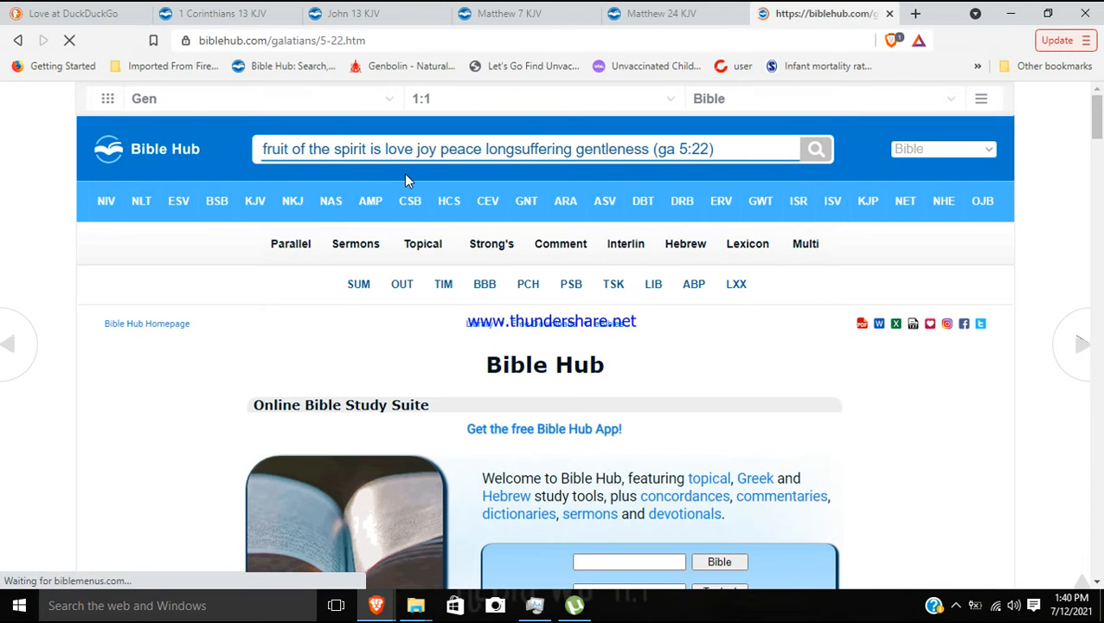
From Galatians 5:22, go to the full Galatians 5 King James chapter.
click(817, 149)
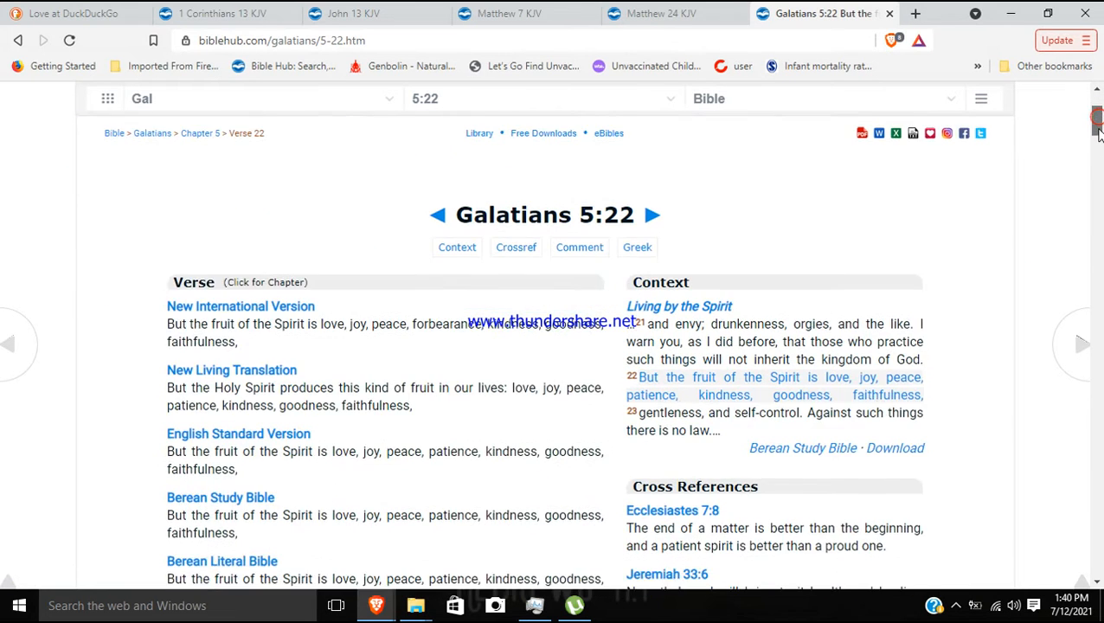
scroll(down, 3)
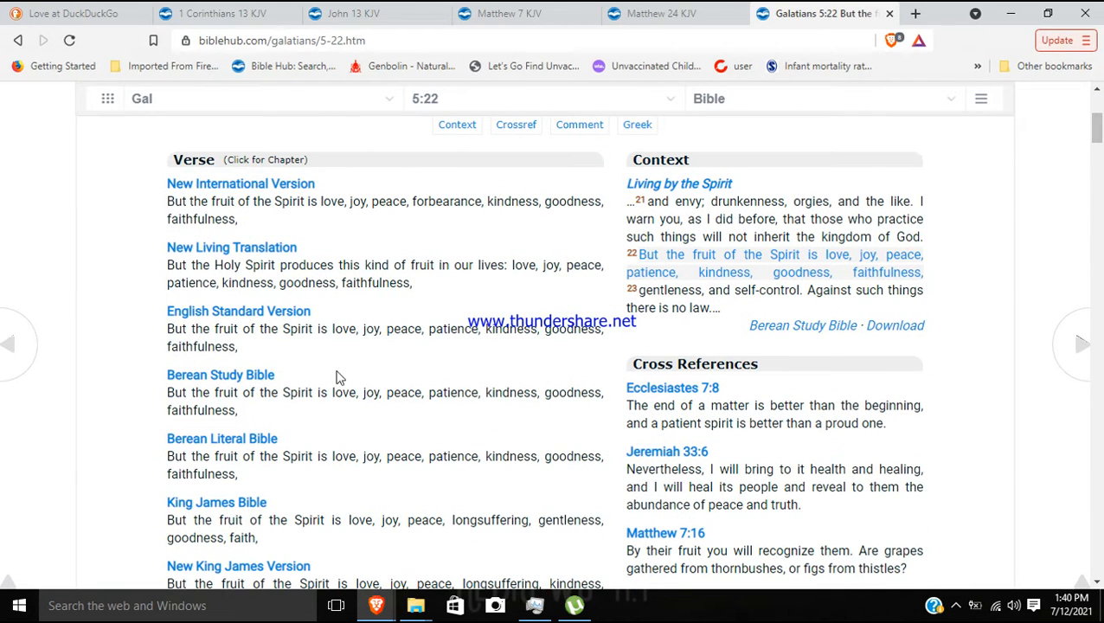
click(214, 502)
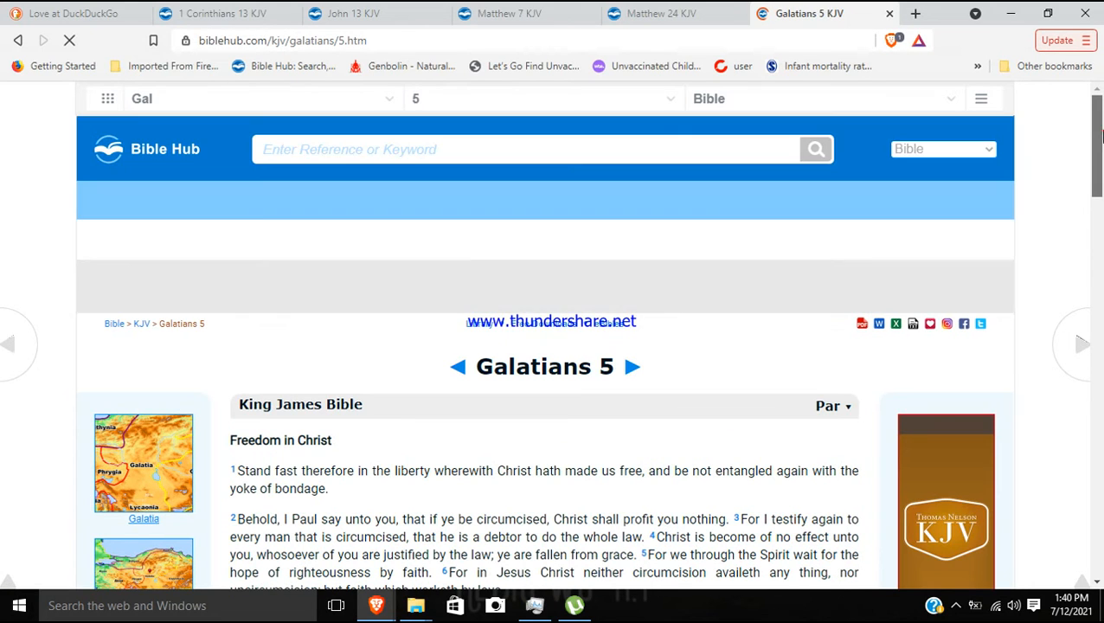
Scroll Galatians 5 KJV down toward verse 22 in the Living by the Spirit section.
scroll(down, 3)
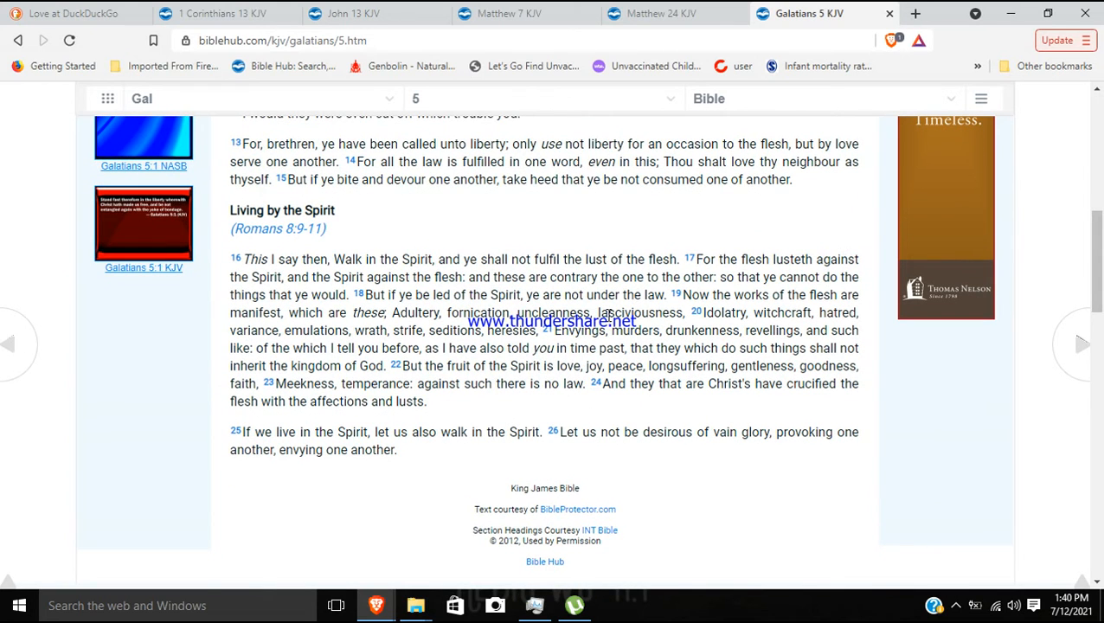
mouse_move(526, 373)
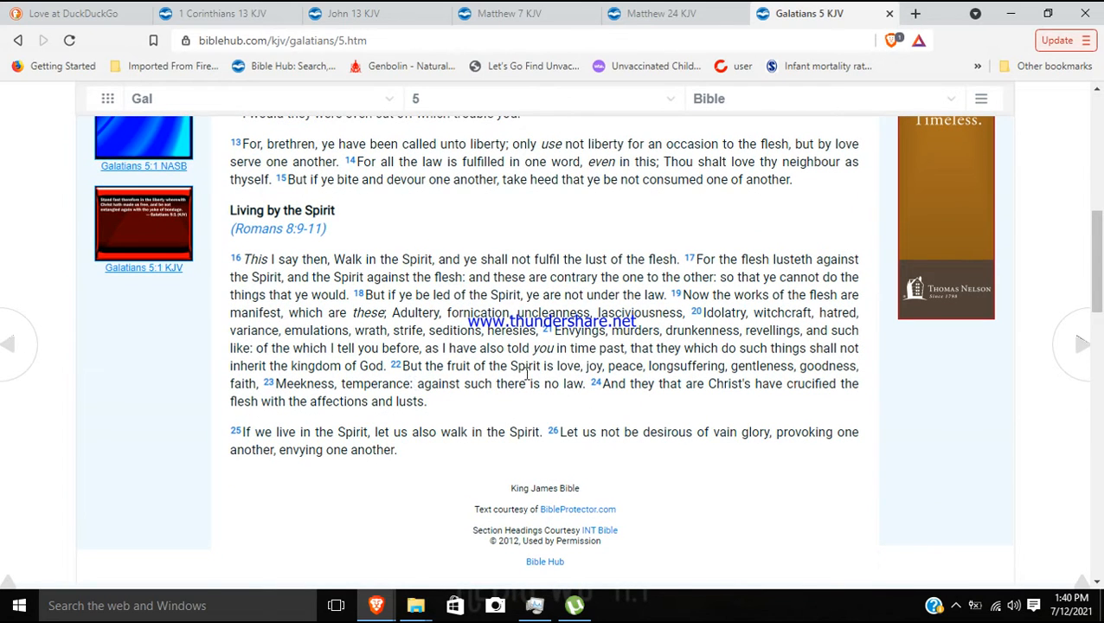
mouse_move(542, 367)
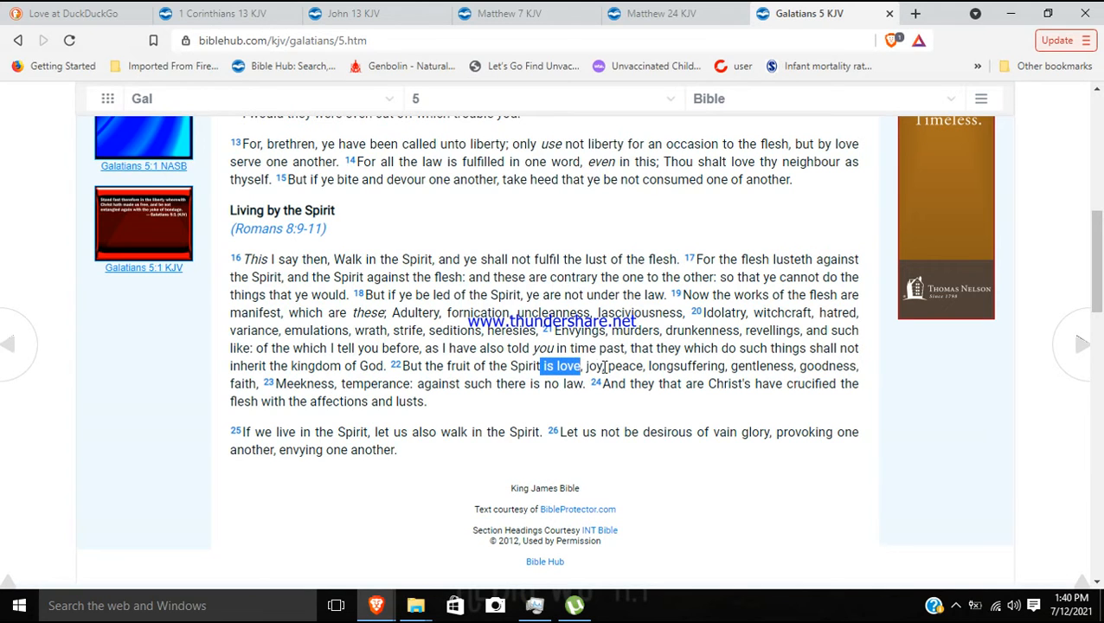
mouse_move(710, 372)
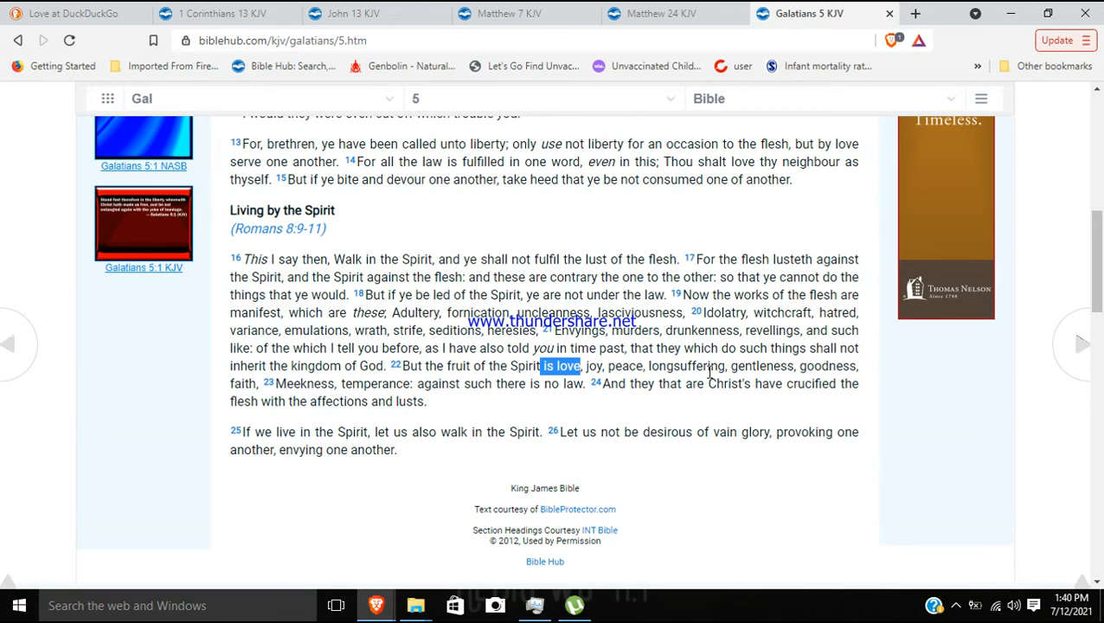
mouse_move(547, 415)
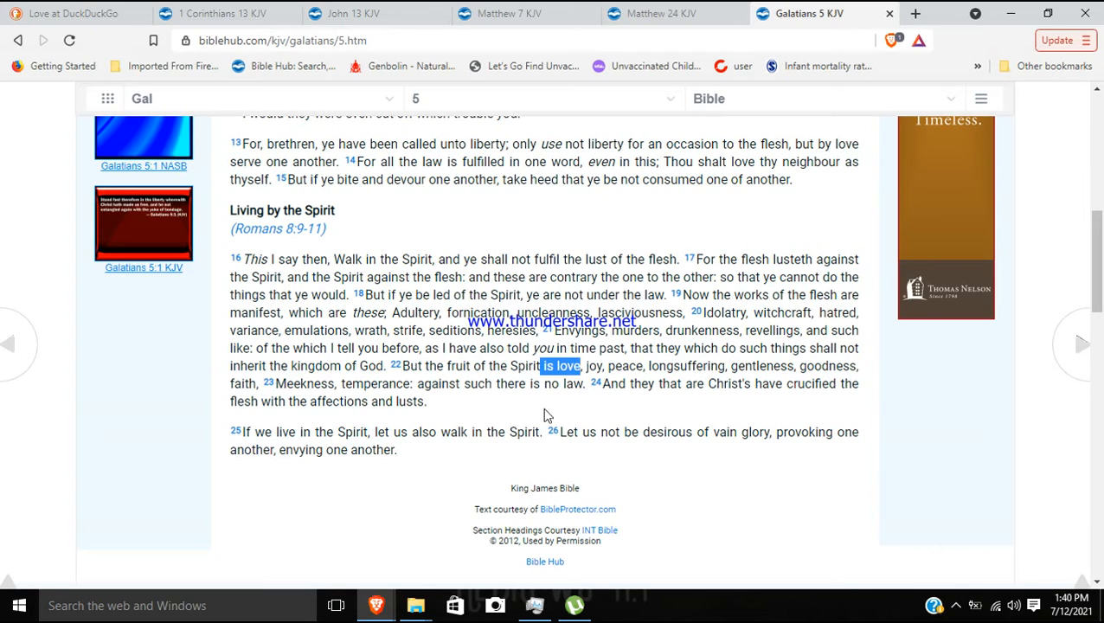
mouse_move(604, 409)
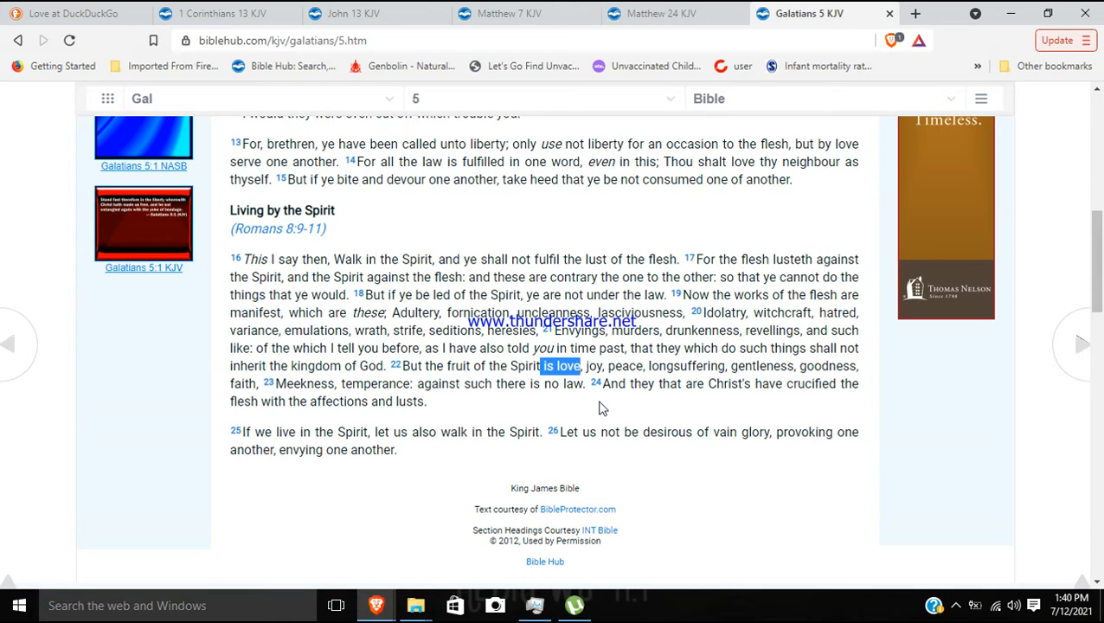
mouse_move(775, 85)
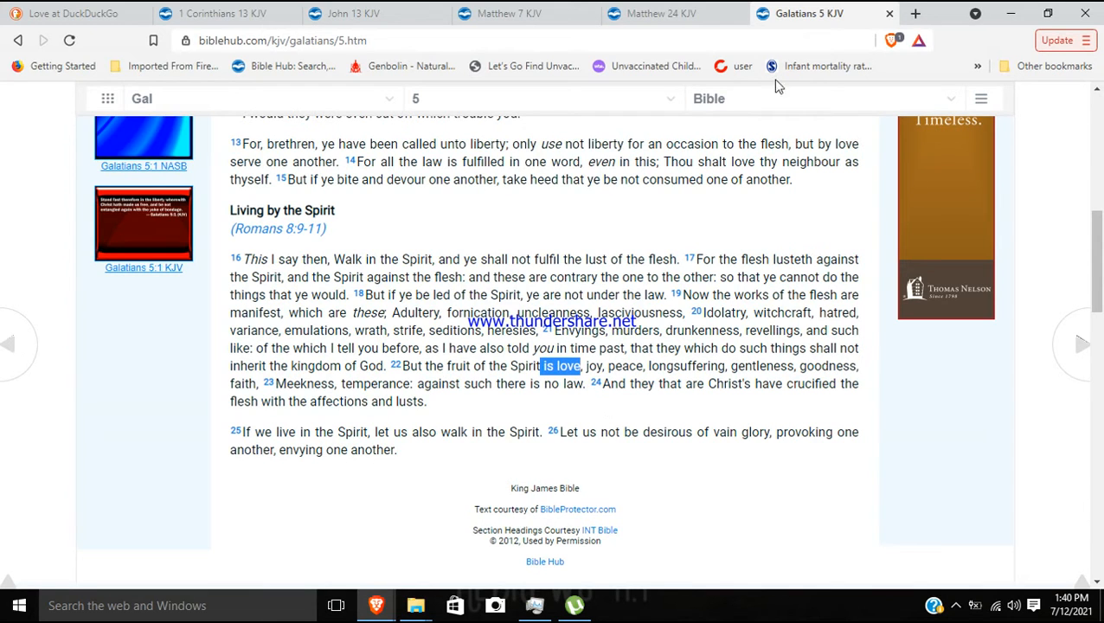
mouse_move(872, 109)
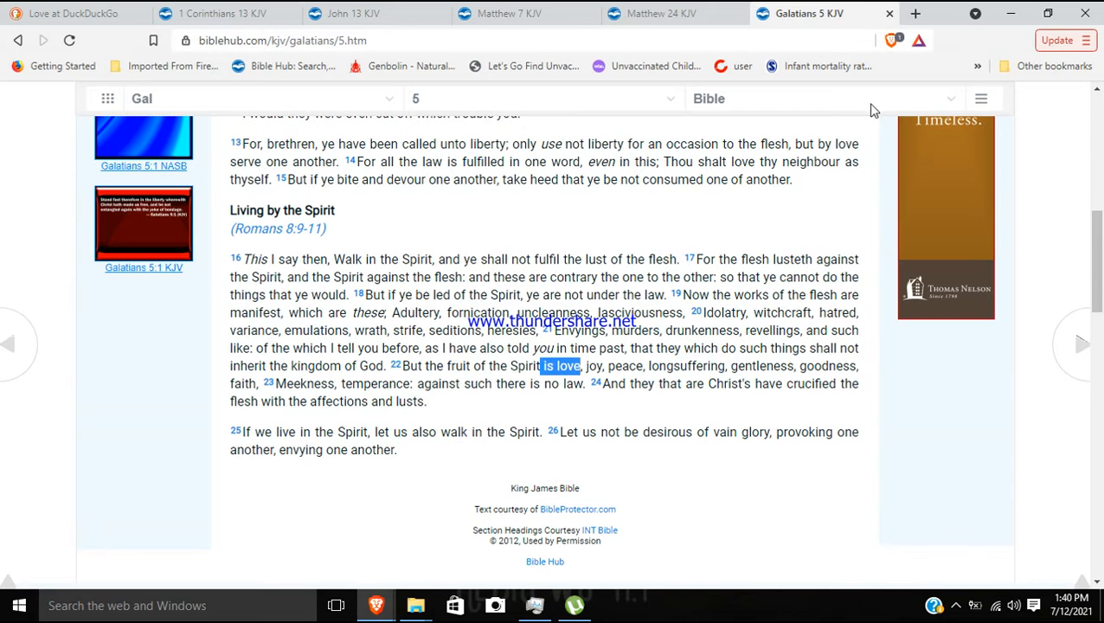
View Galatians 5:22 in KJV + Strong's to see agape for 'love', then return to Matthew 7.
click(823, 97)
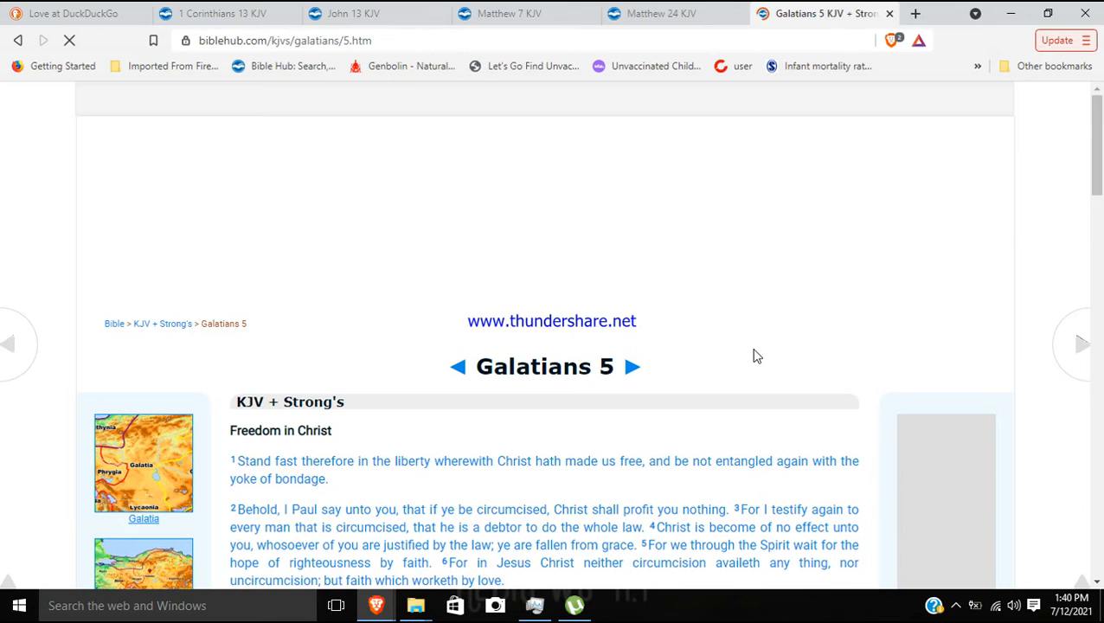
scroll(down, 3)
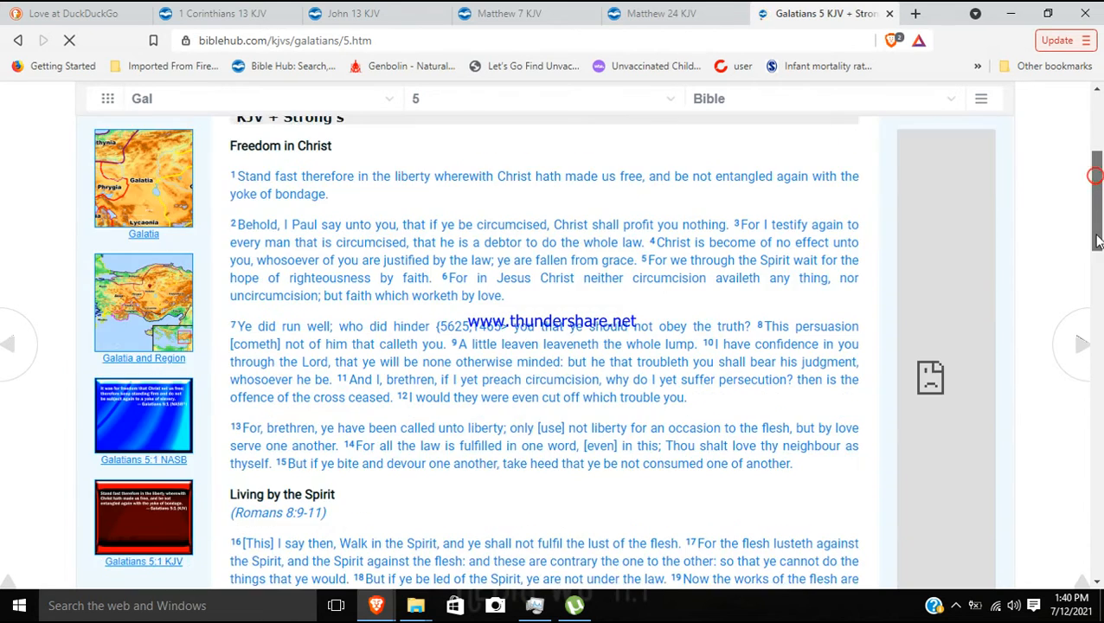
scroll(down, 3)
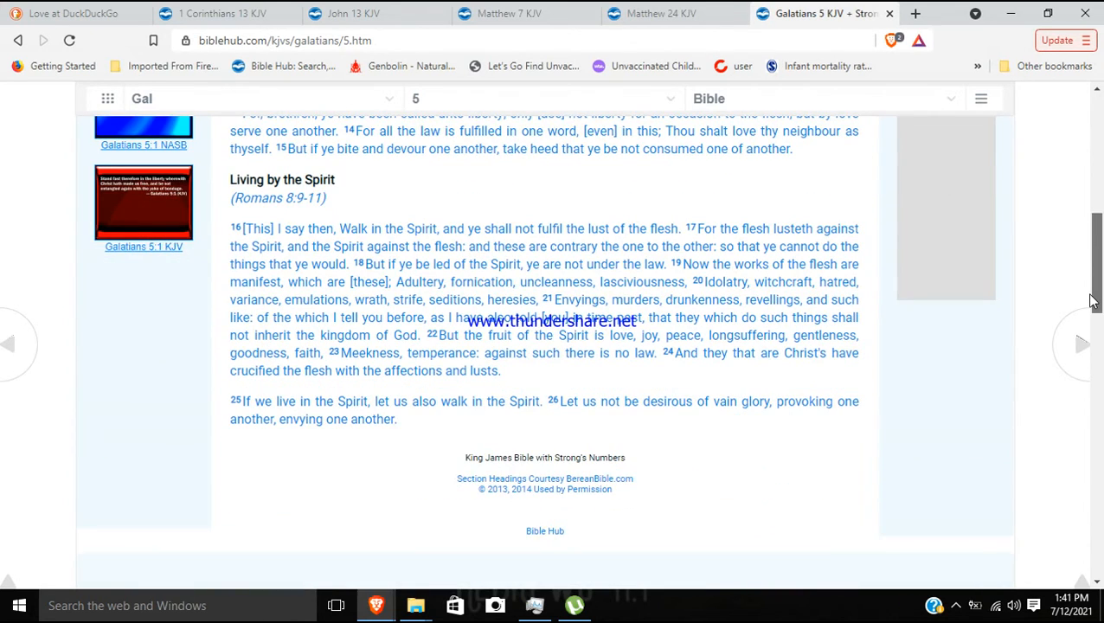
mouse_move(623, 346)
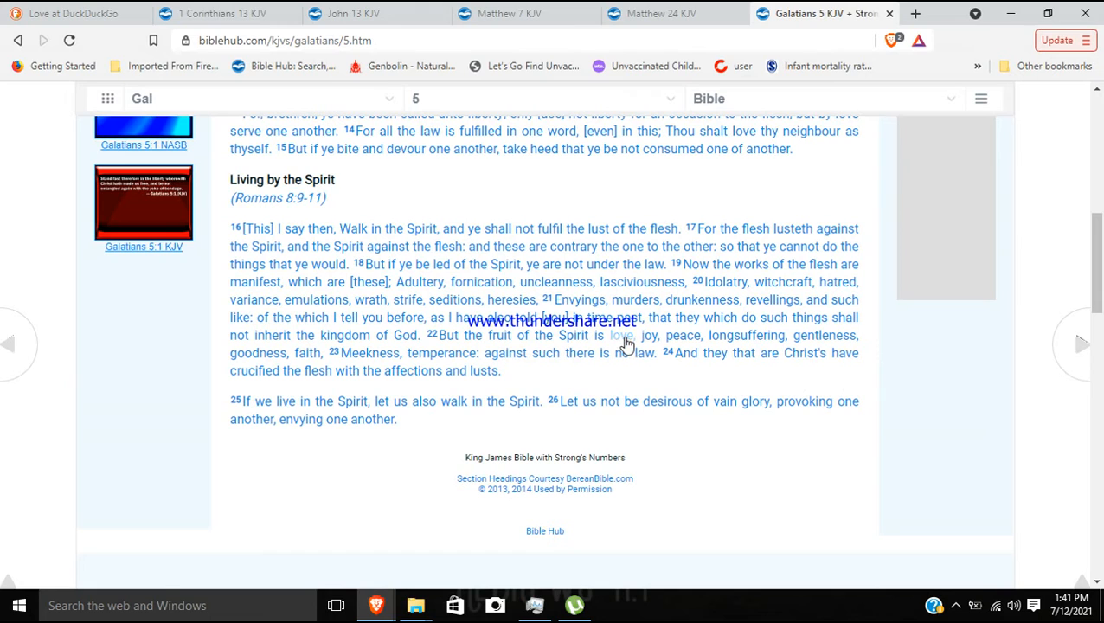
mouse_move(625, 336)
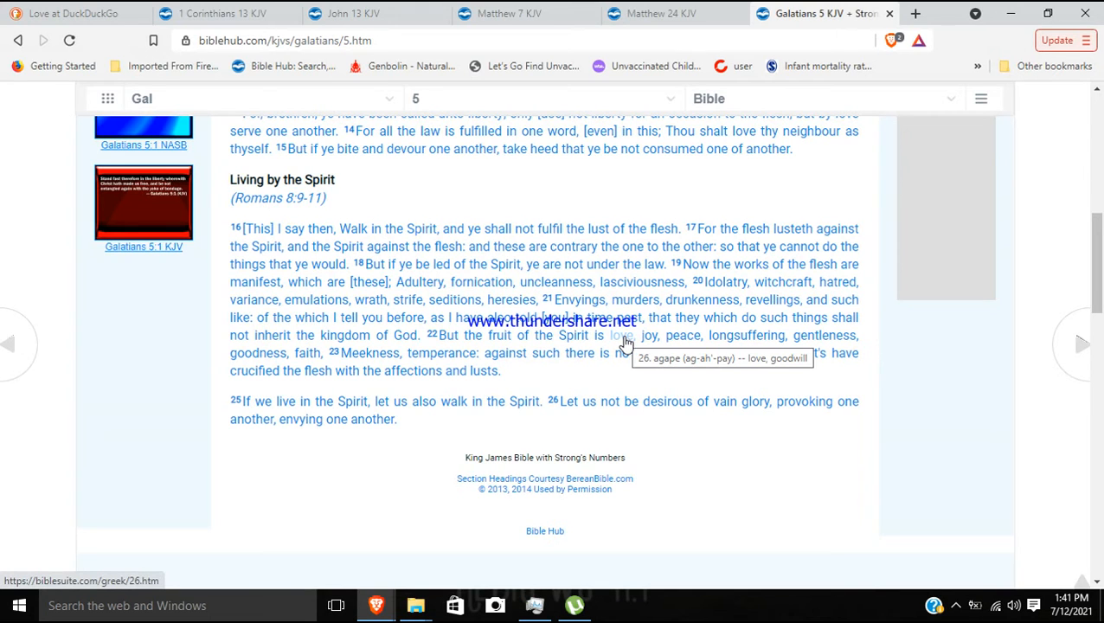
mouse_move(452, 218)
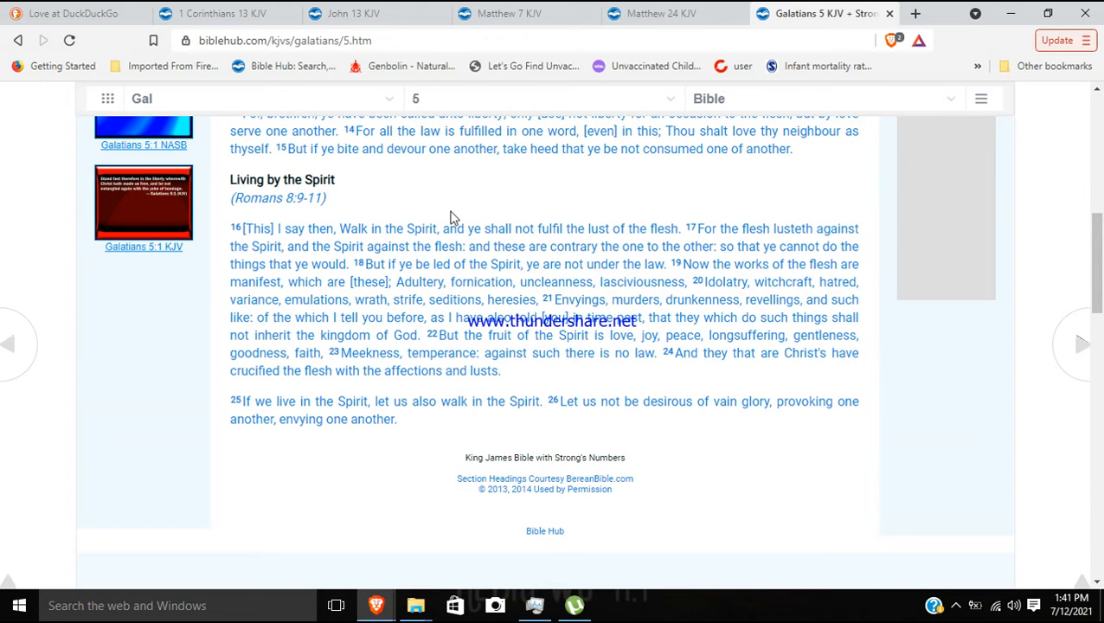
click(517, 13)
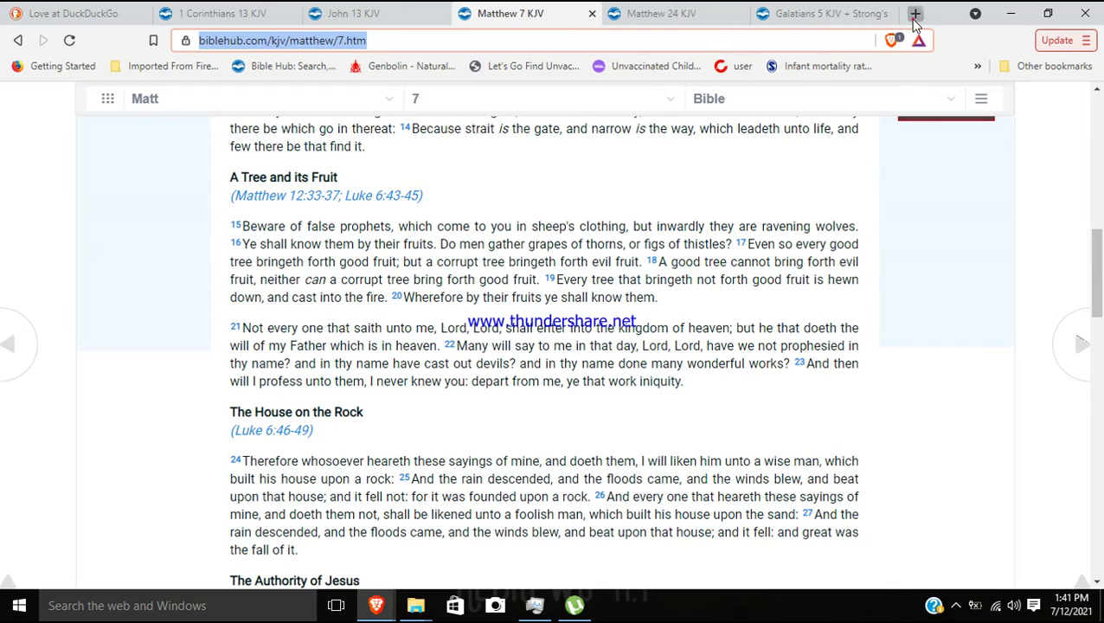
In a new Bible Hub tab, search 'you need no man to teach you' and scroll the results.
click(921, 14)
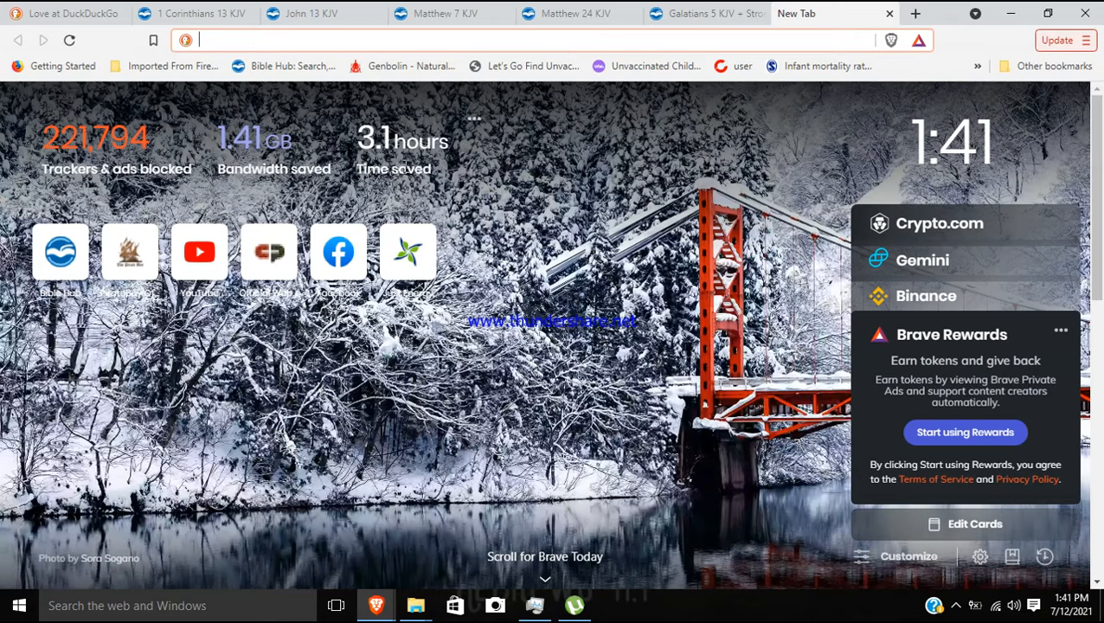
mouse_move(406, 173)
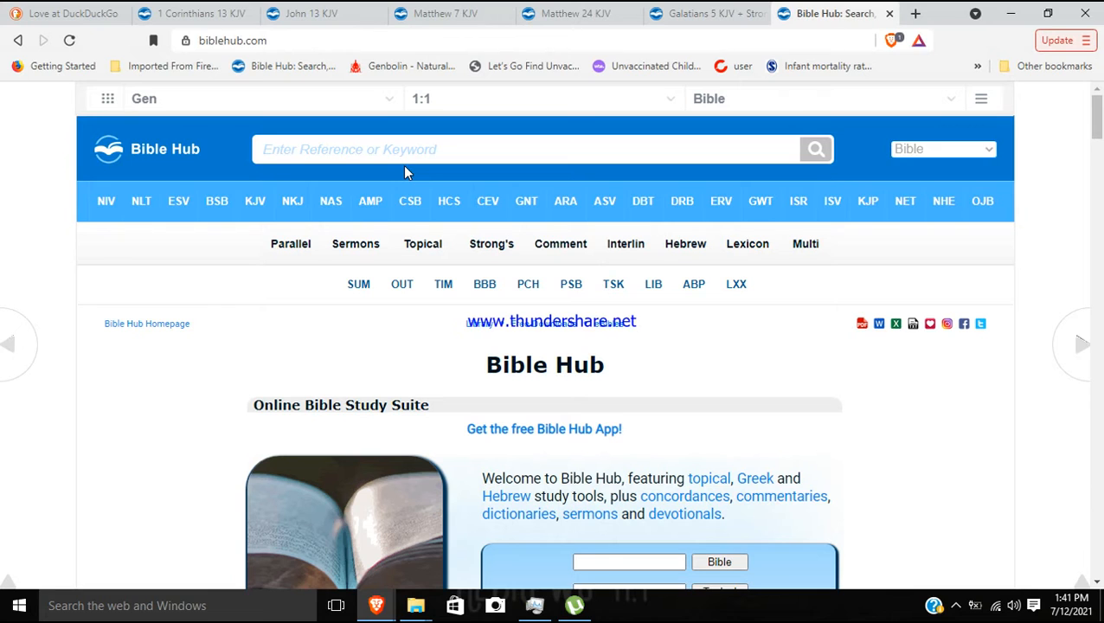
click(400, 149)
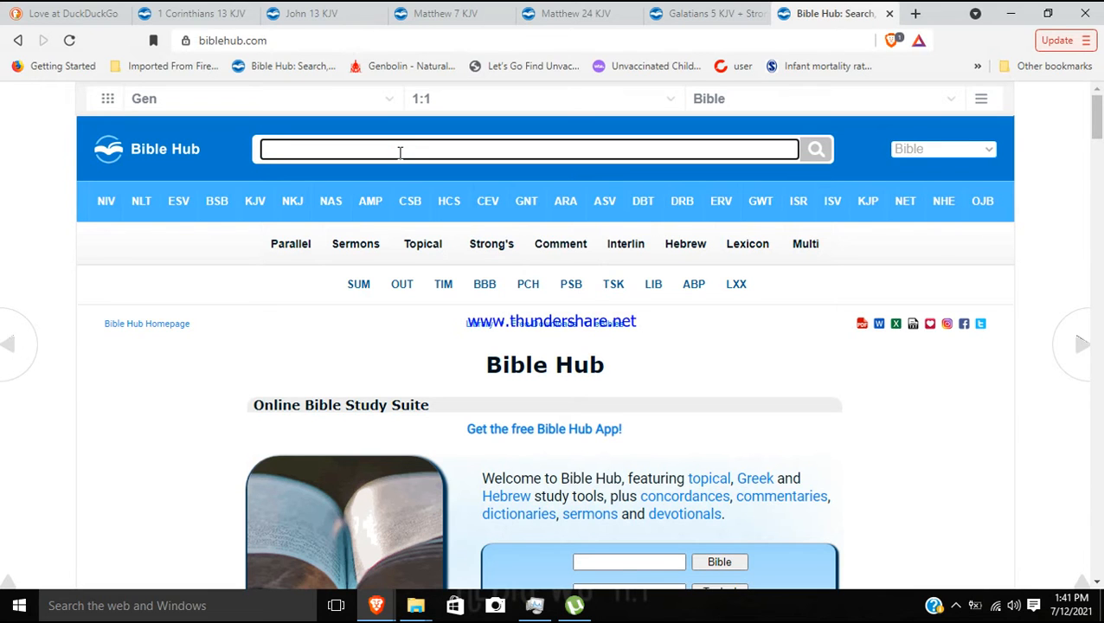
text(y)
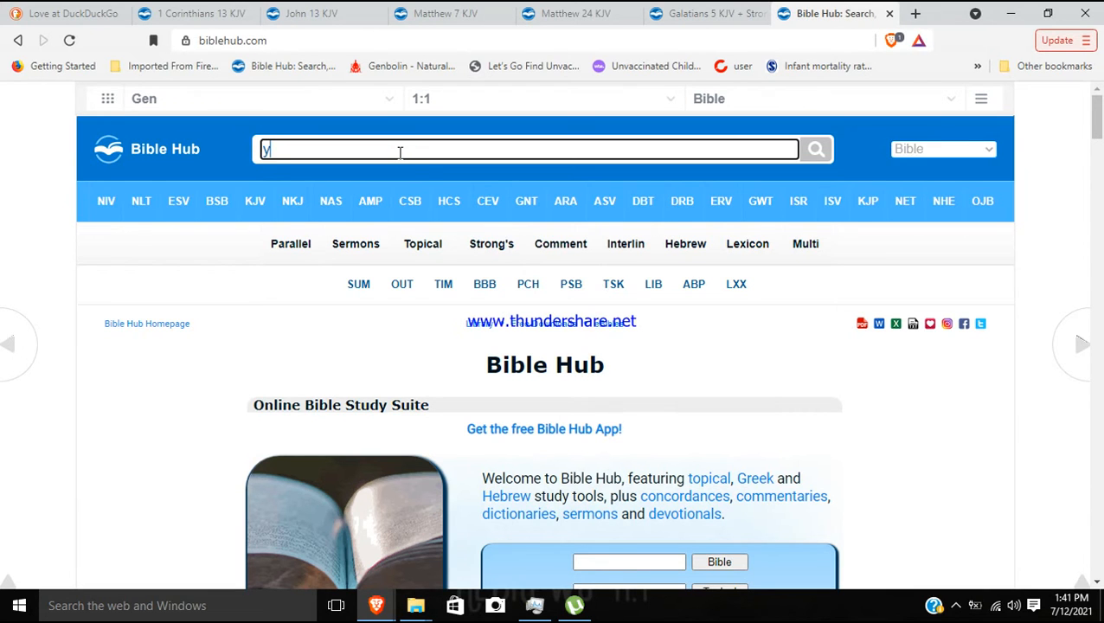
text(you need no man to teach you)
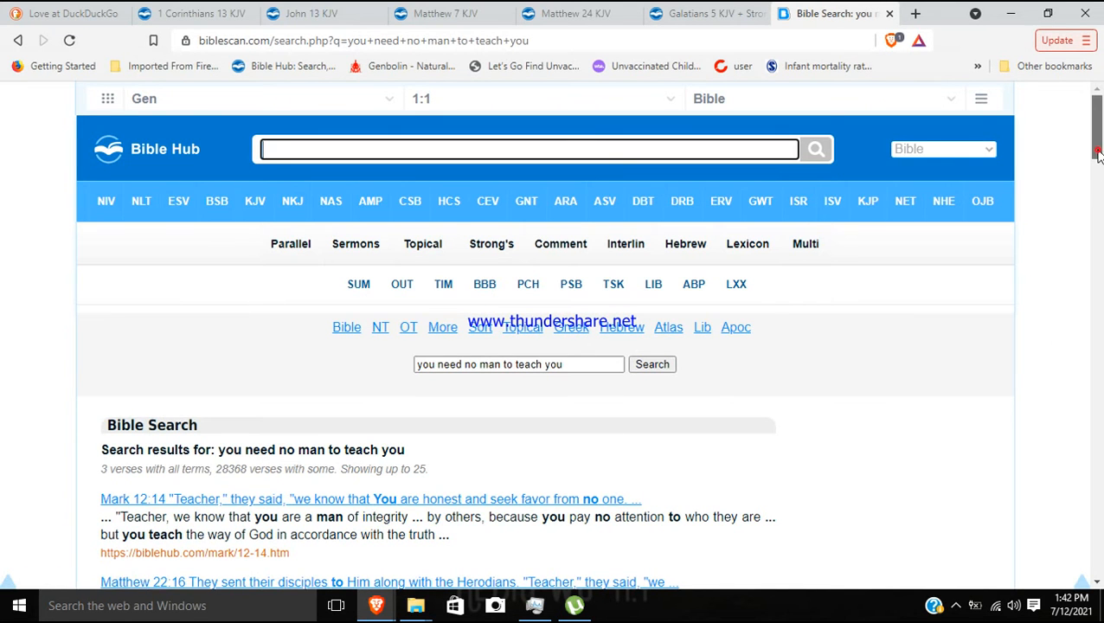
scroll(down, 3)
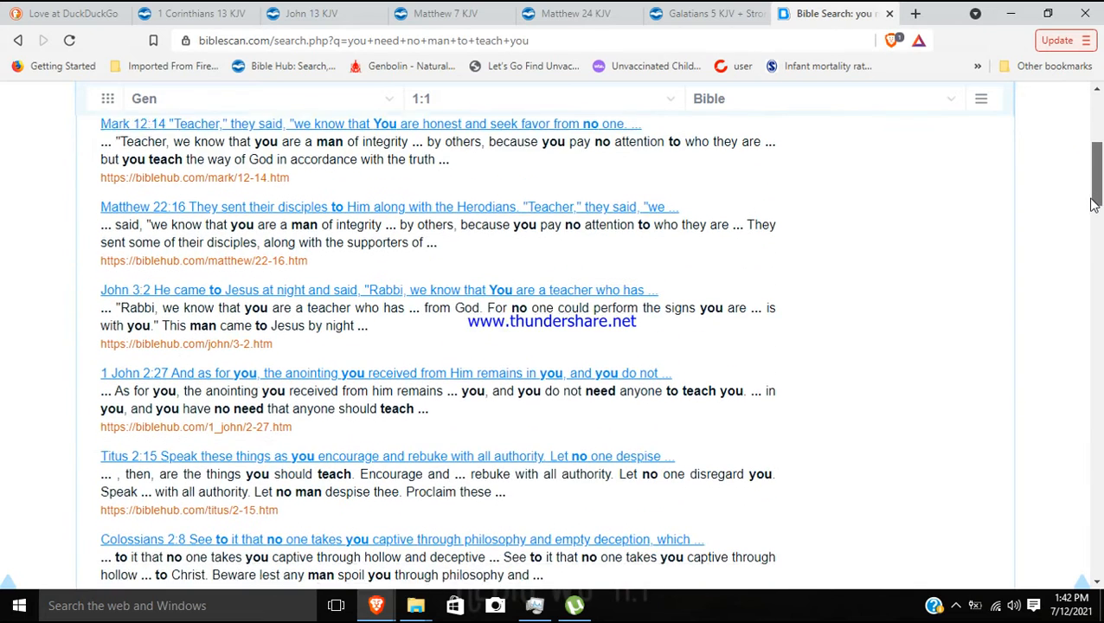
scroll(down, 3)
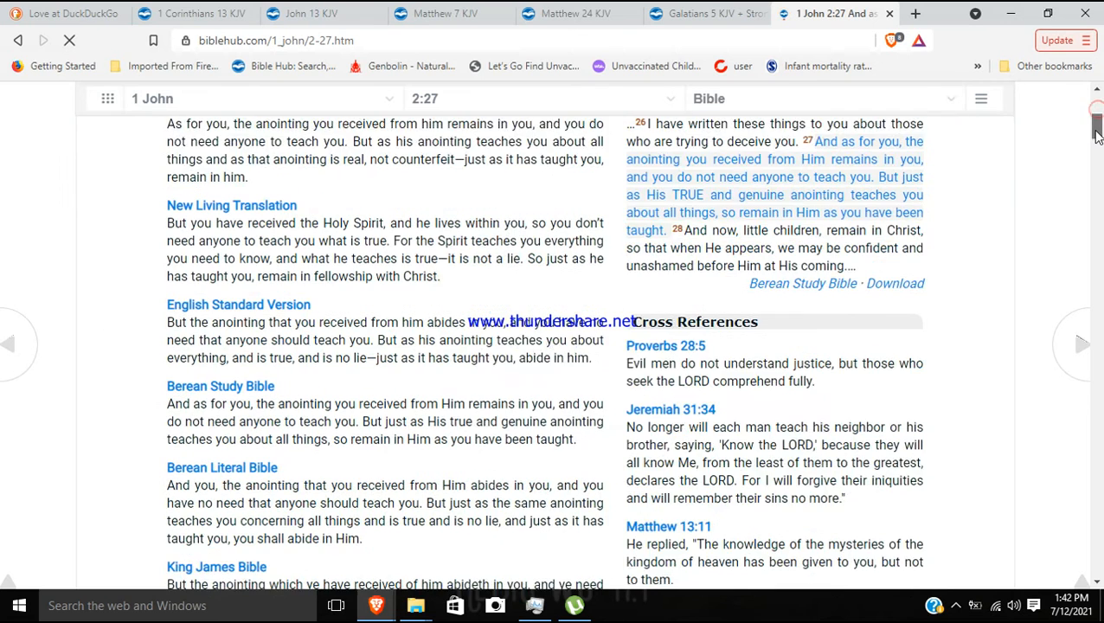
Load the full King James chapter of 1 John 2 and scroll down to verses 26–29.
scroll(down, 3)
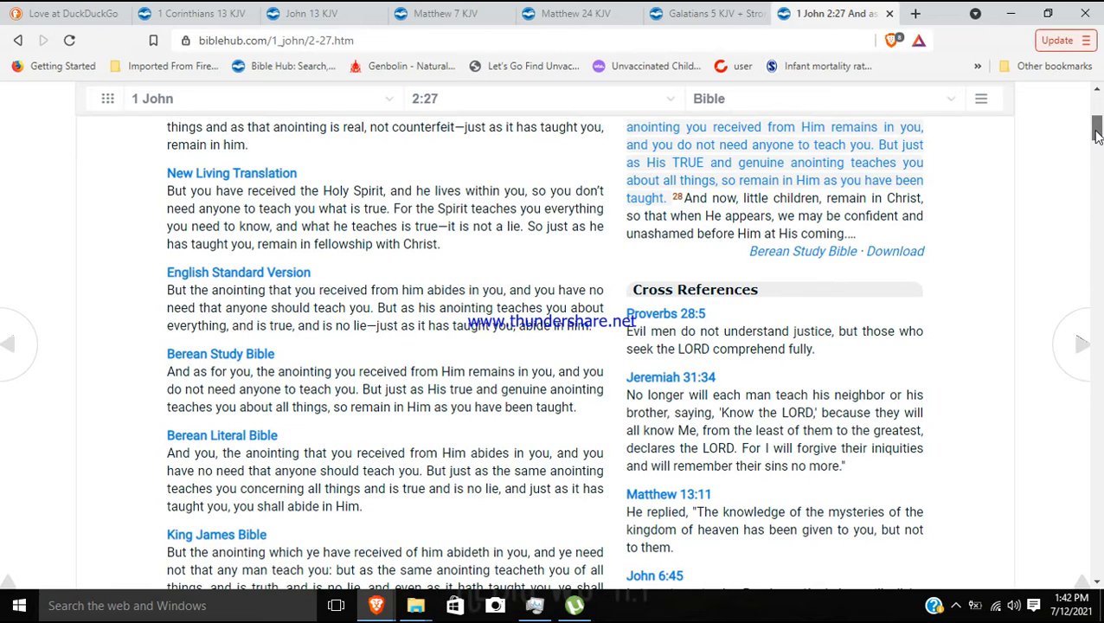
click(217, 533)
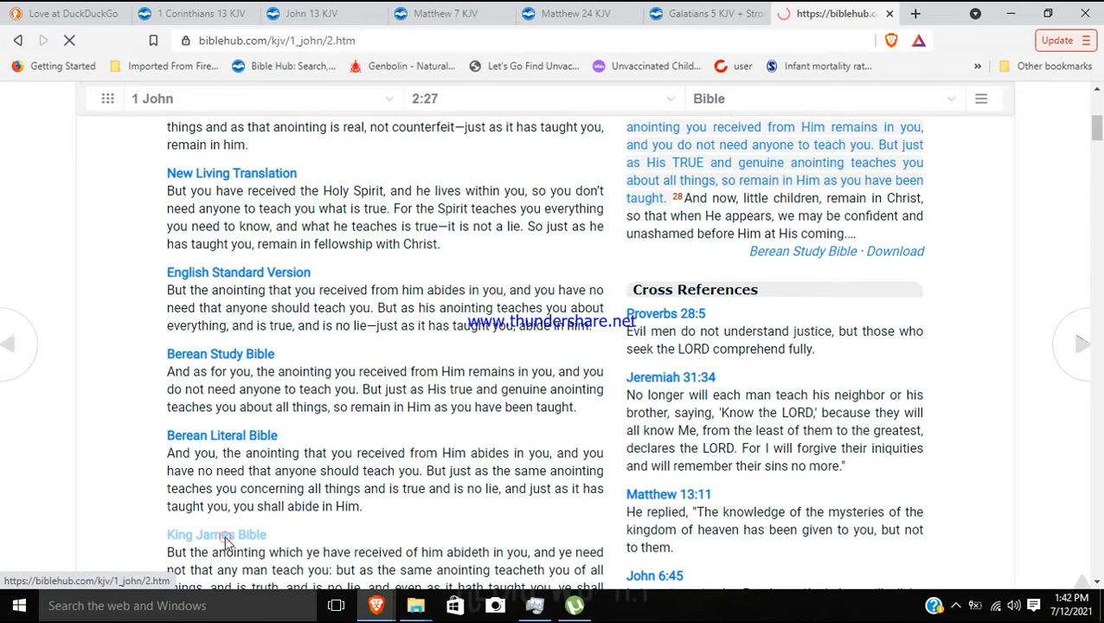
click(216, 535)
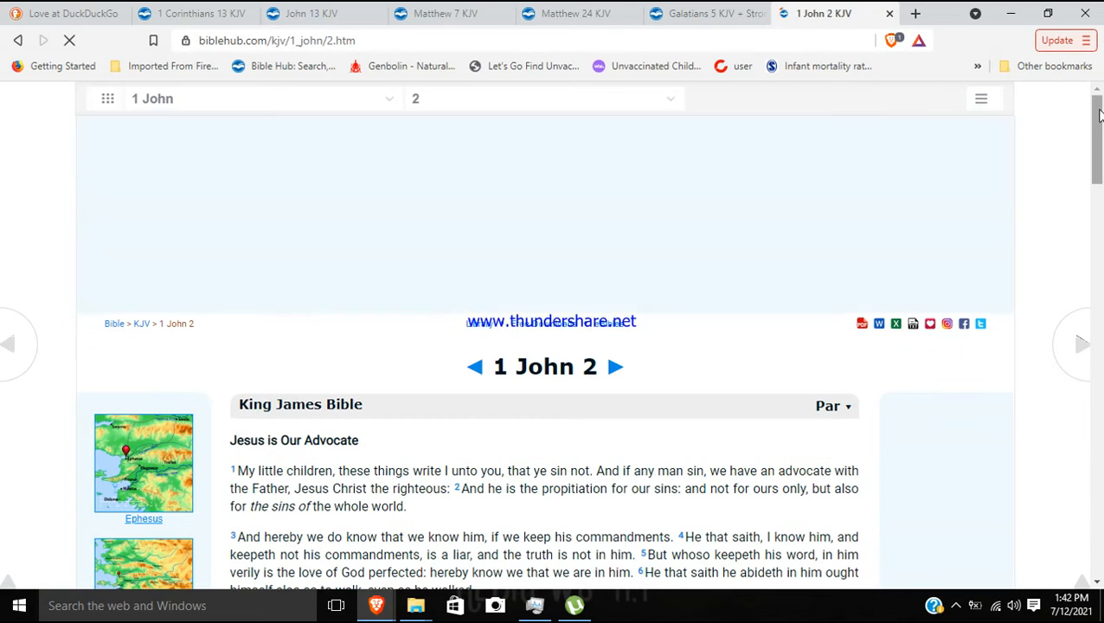
scroll(down, 3)
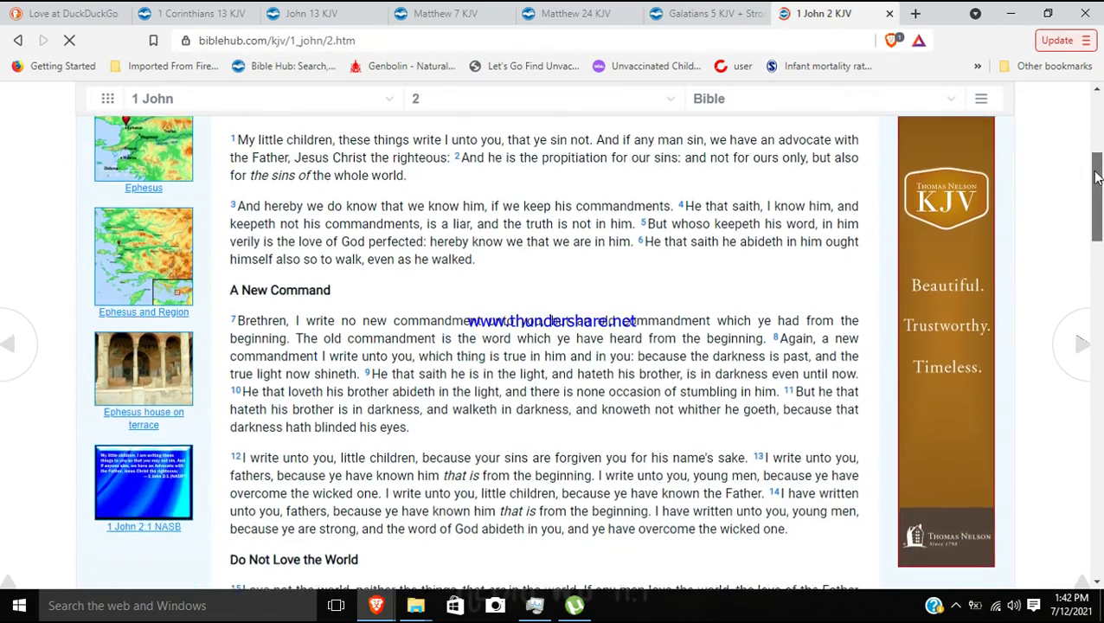
scroll(down, 3)
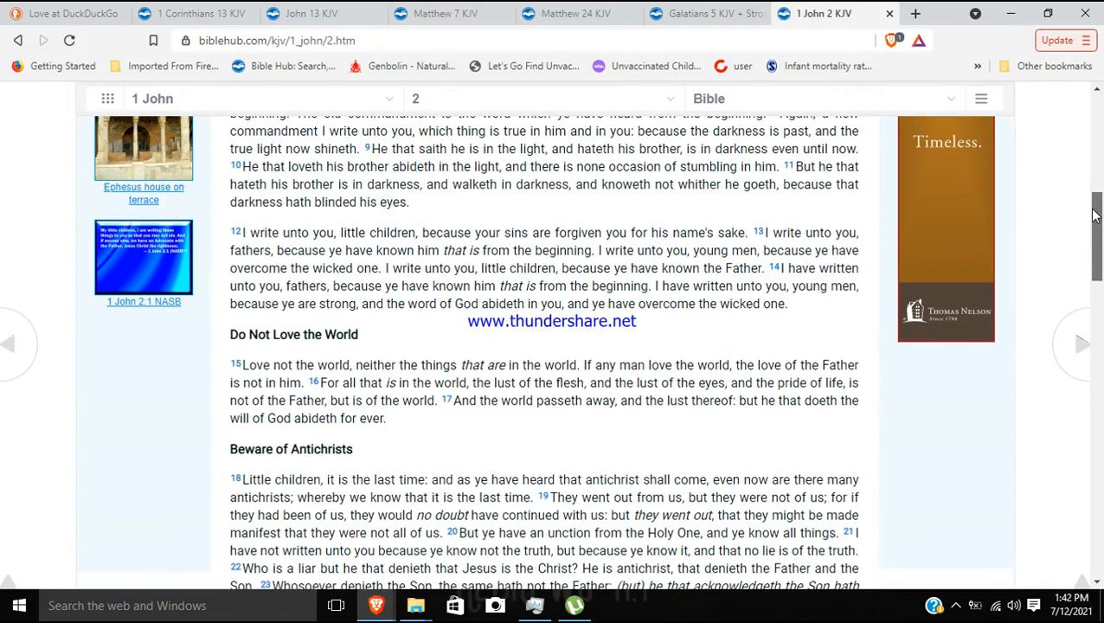
scroll(down, 3)
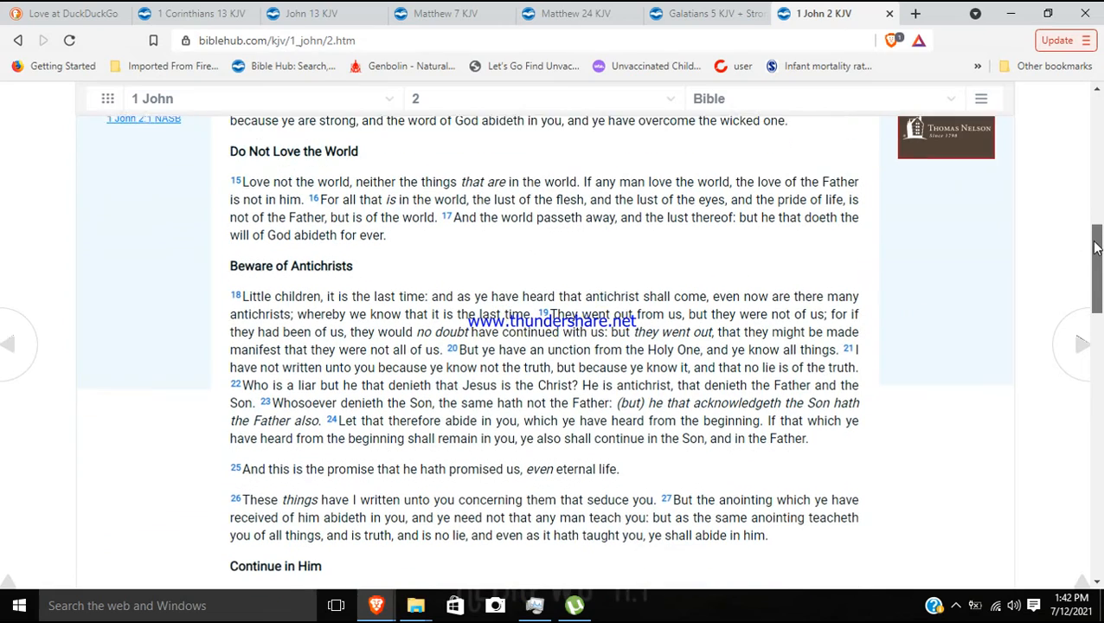
scroll(down, 3)
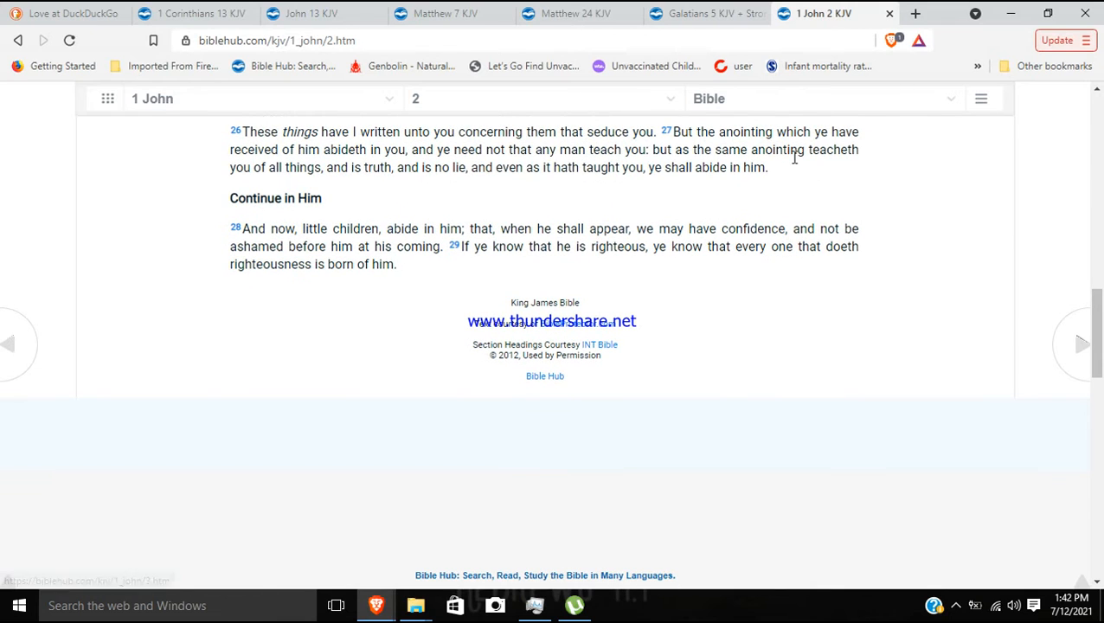
mouse_move(648, 145)
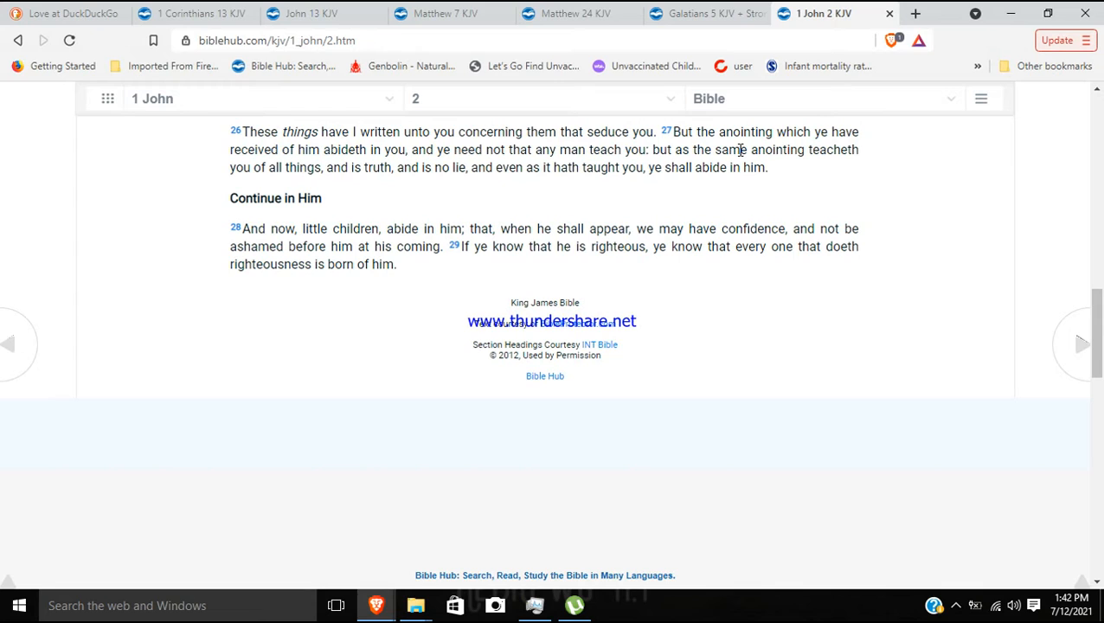
mouse_move(779, 170)
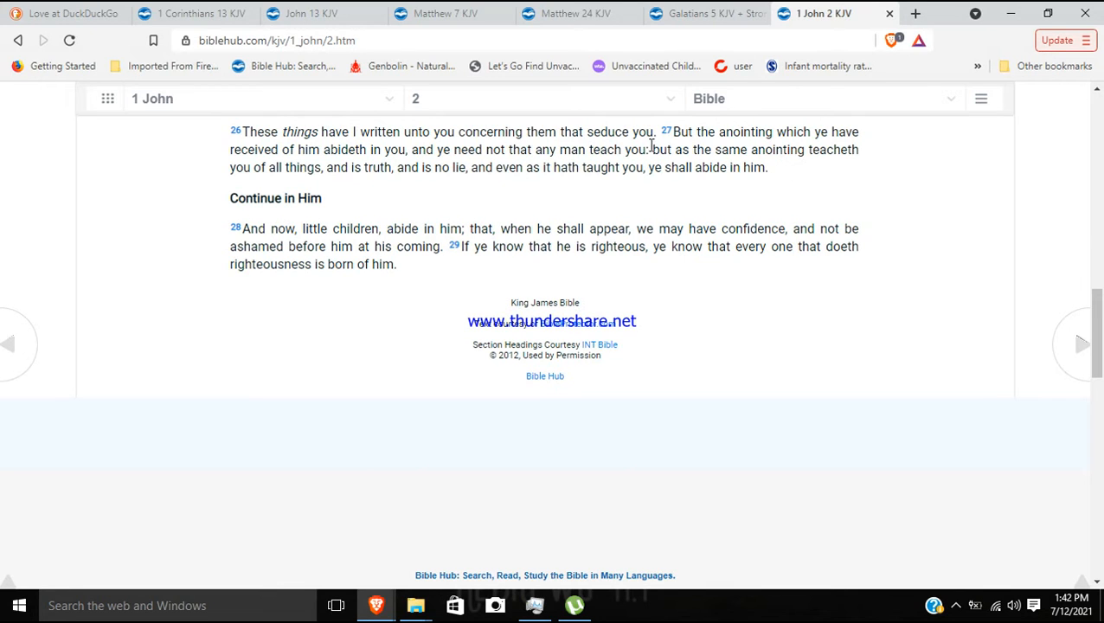
mouse_move(500, 197)
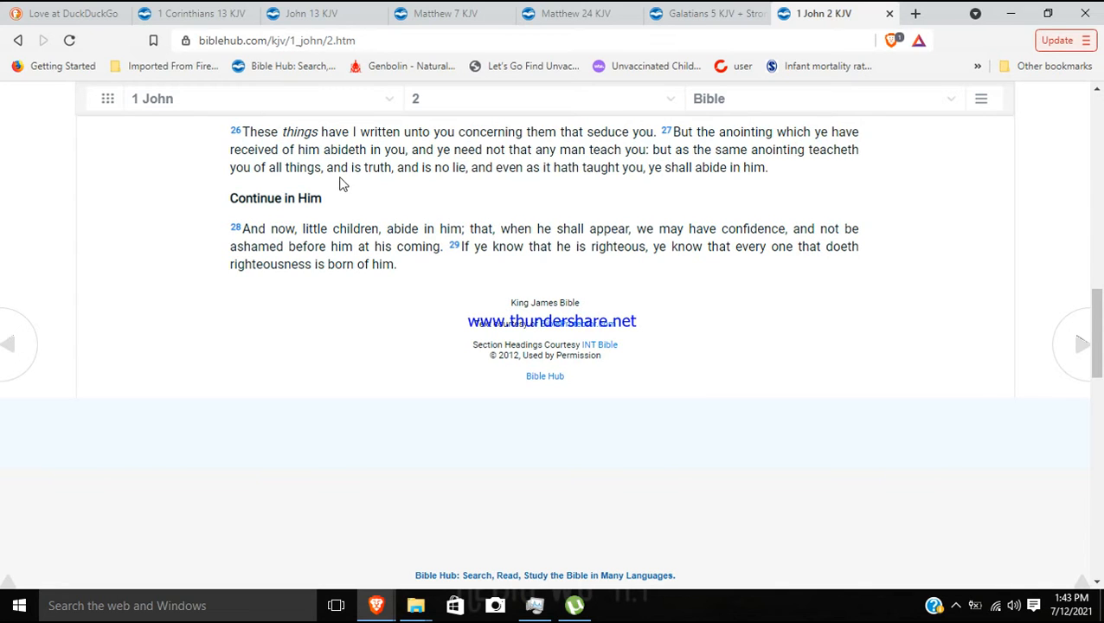
mouse_move(416, 184)
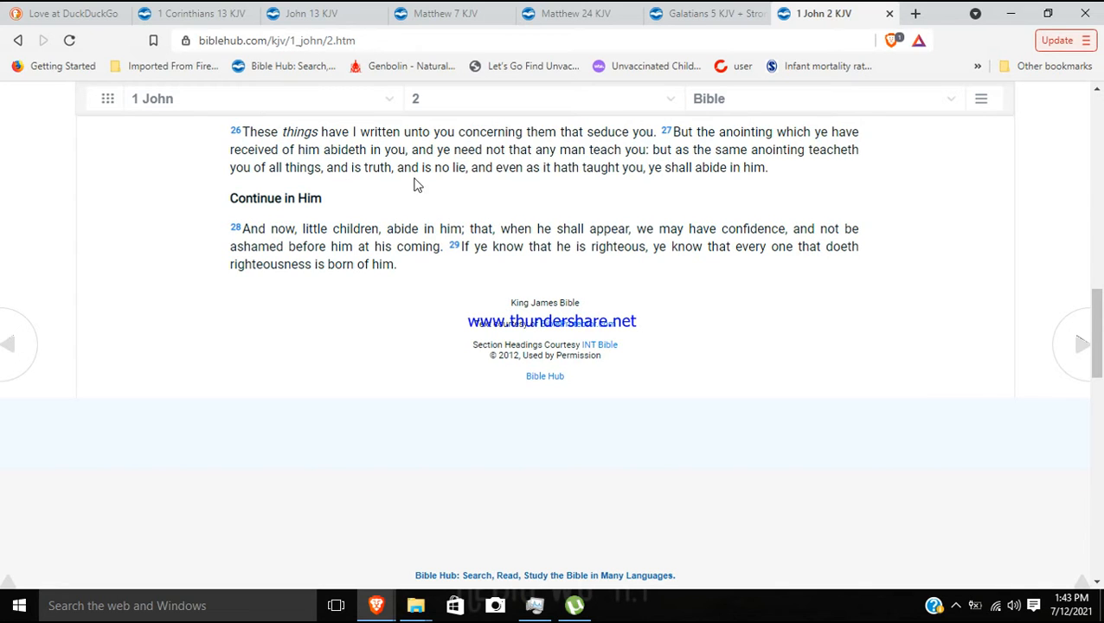
mouse_move(547, 189)
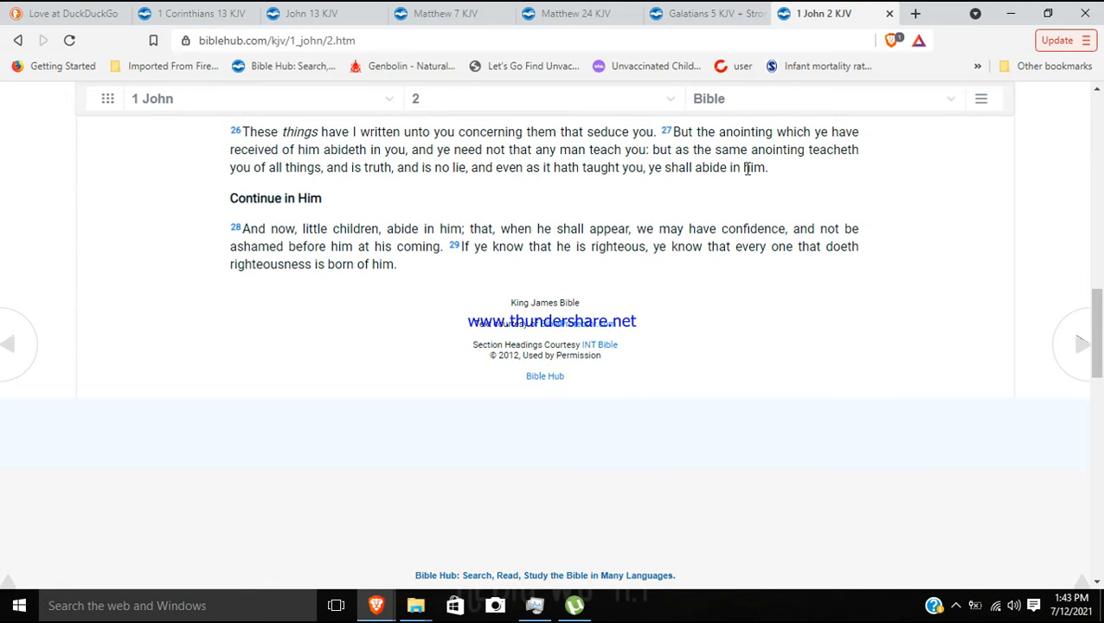
Select the text of 1 John 2:26–27 on the anointing teaching you.
drag(594, 166, 776, 166)
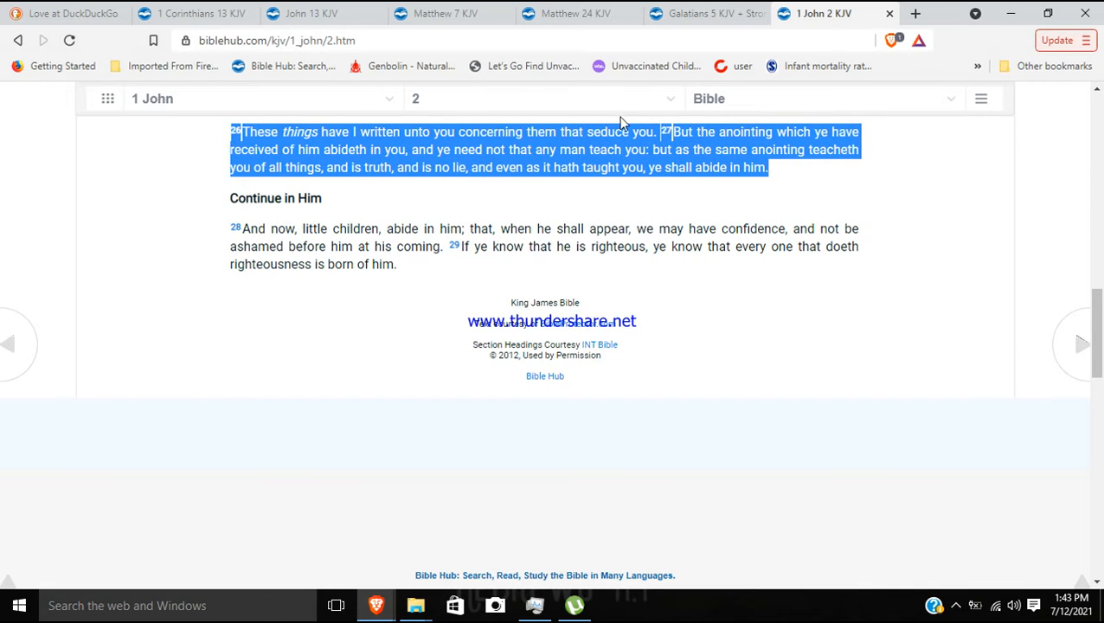
mouse_move(819, 180)
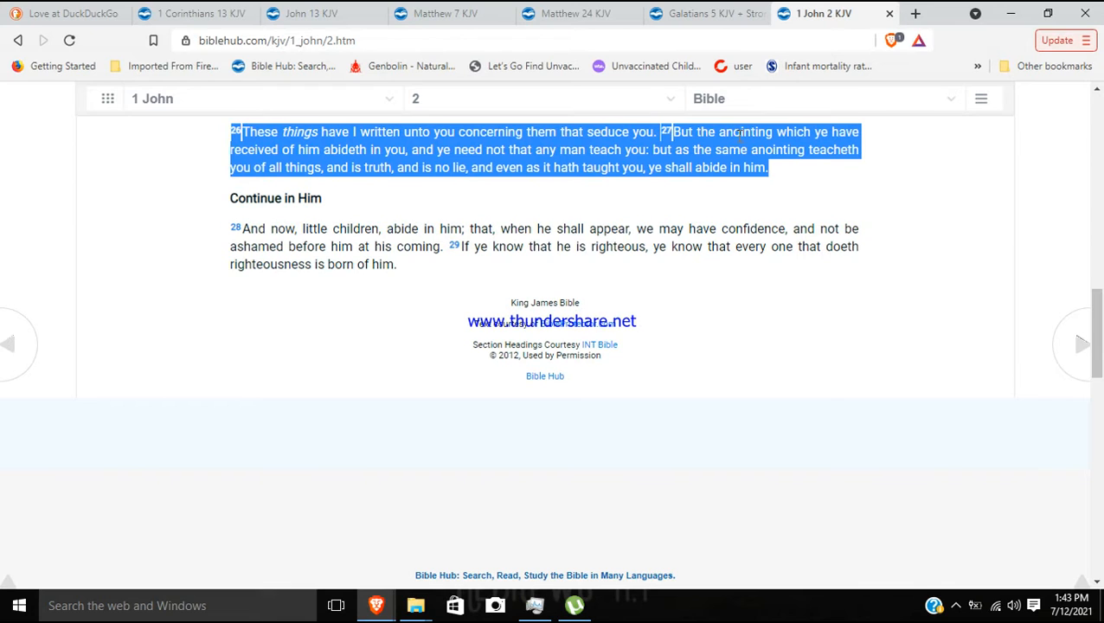
mouse_move(727, 131)
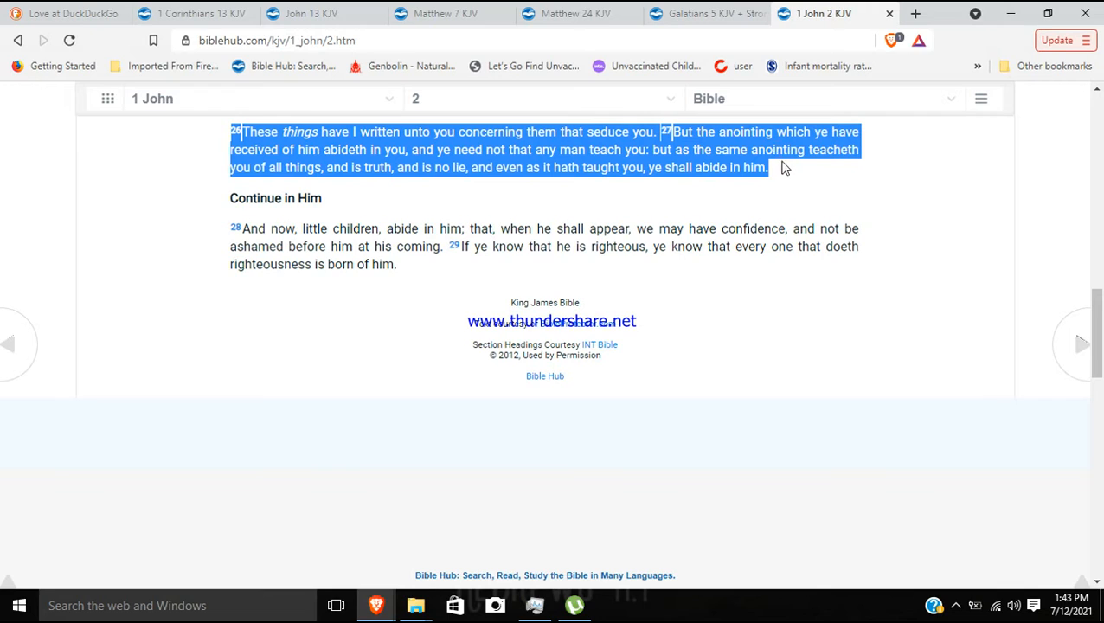
mouse_move(322, 185)
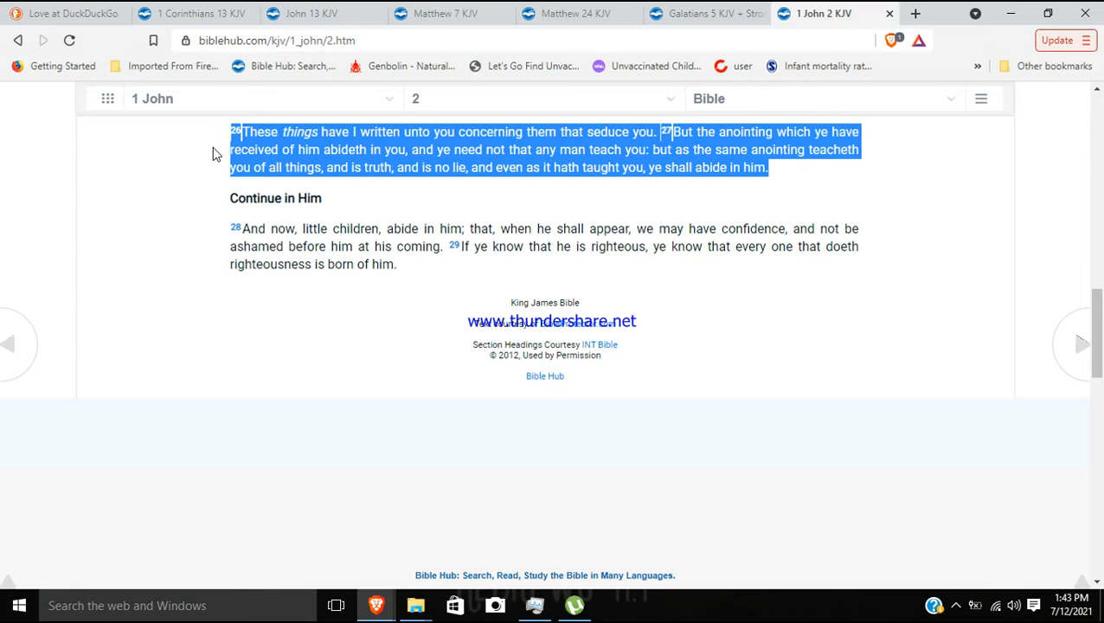
mouse_move(599, 174)
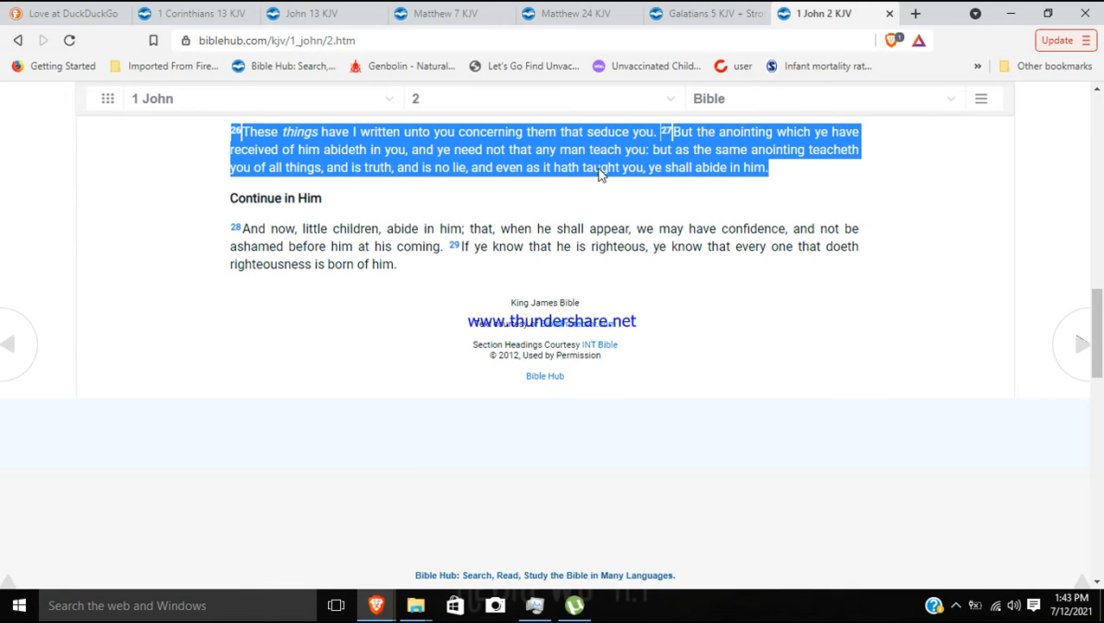
mouse_move(702, 20)
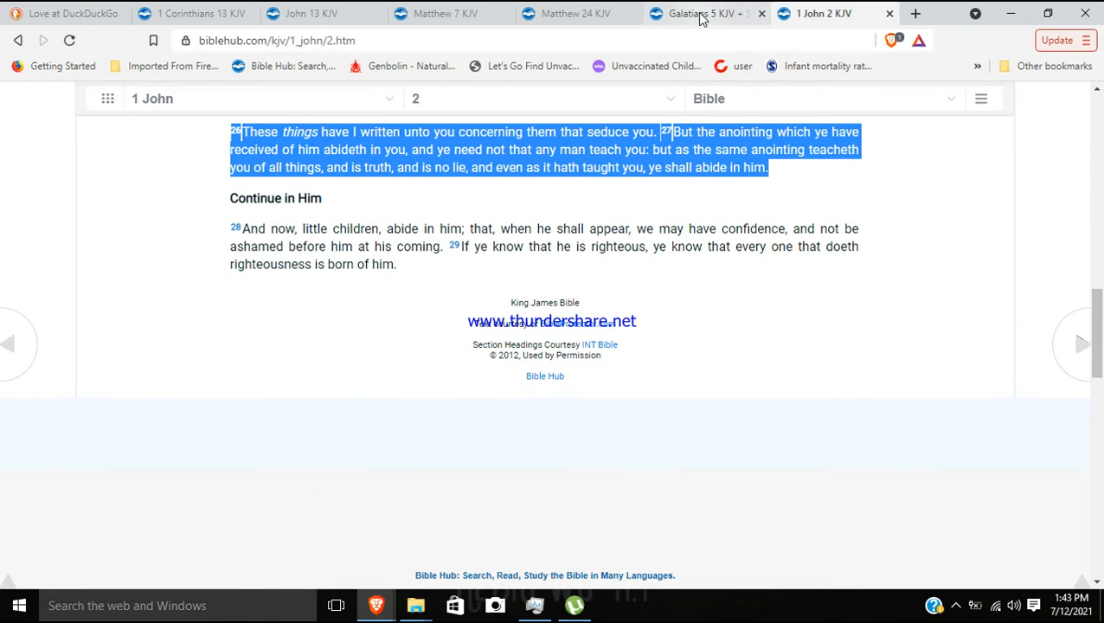
Highlight Galatians 5:22–24 on the fruit of the Spirit, then return to the Matthew 24 tab.
click(696, 14)
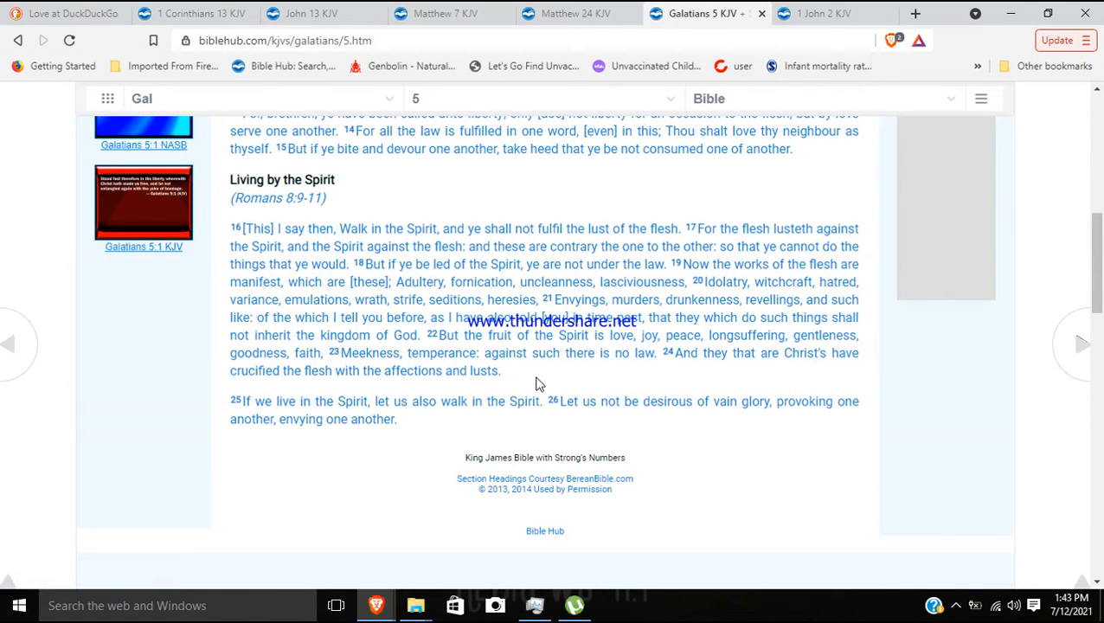
mouse_move(450, 341)
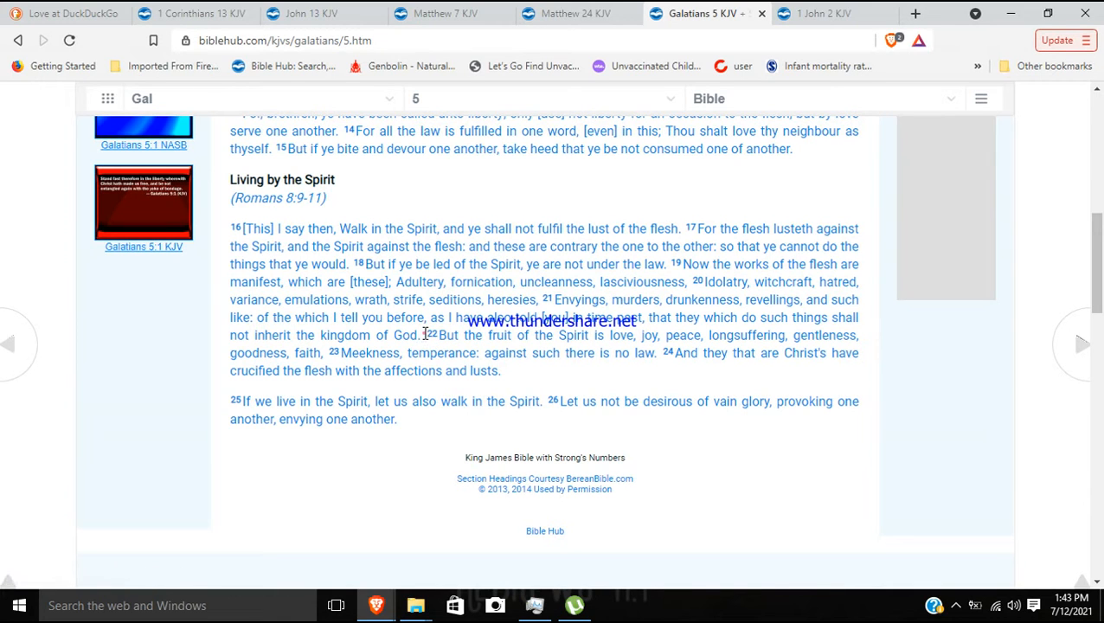
drag(433, 336, 498, 371)
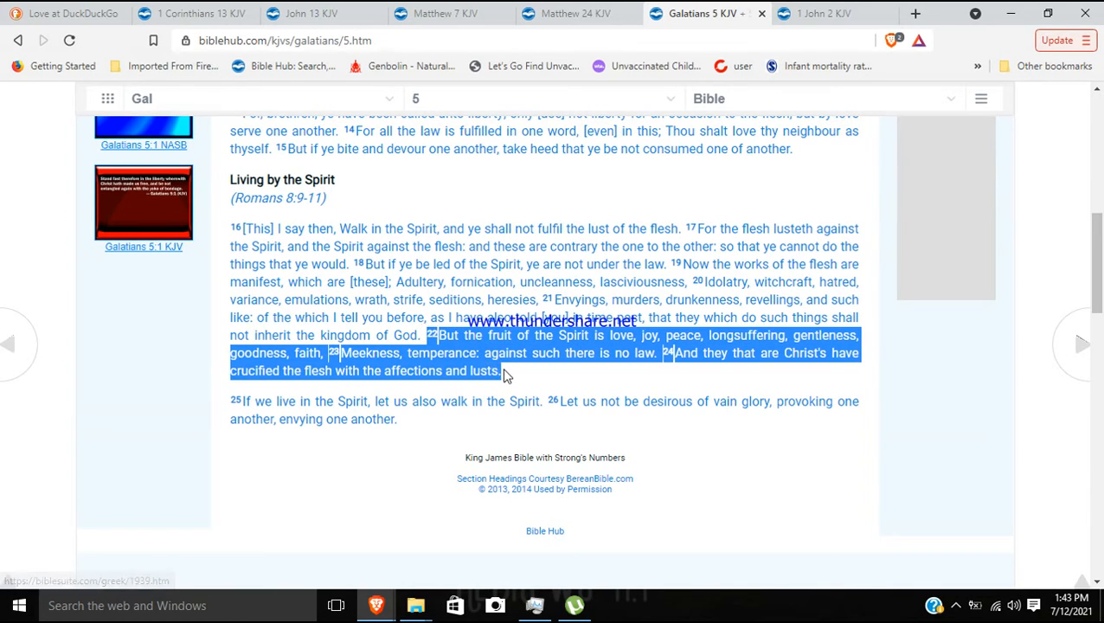
mouse_move(575, 26)
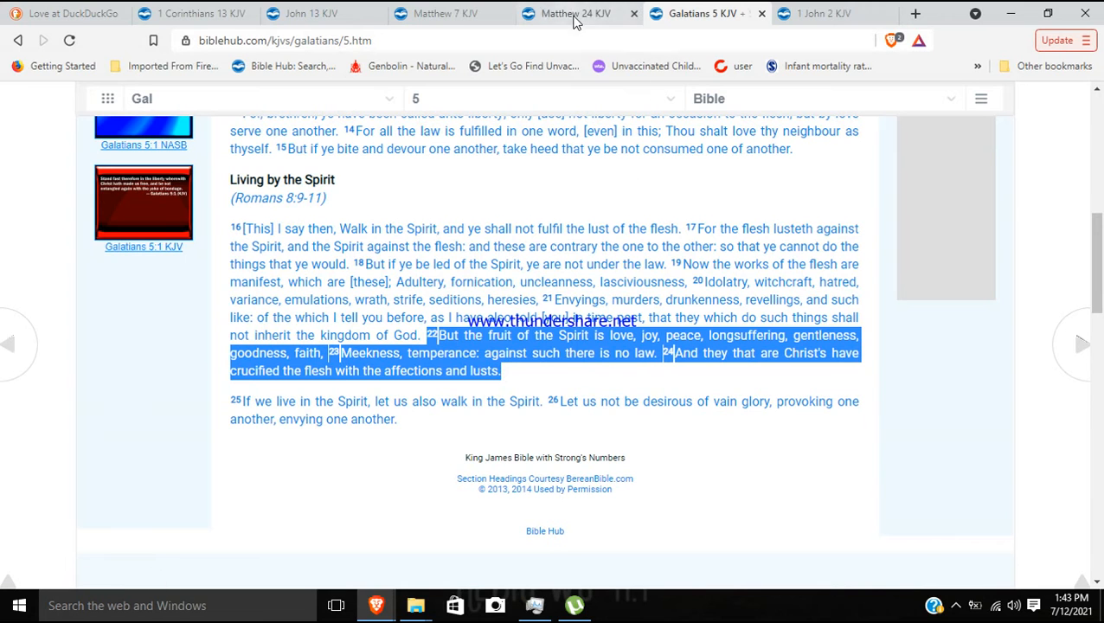
click(568, 14)
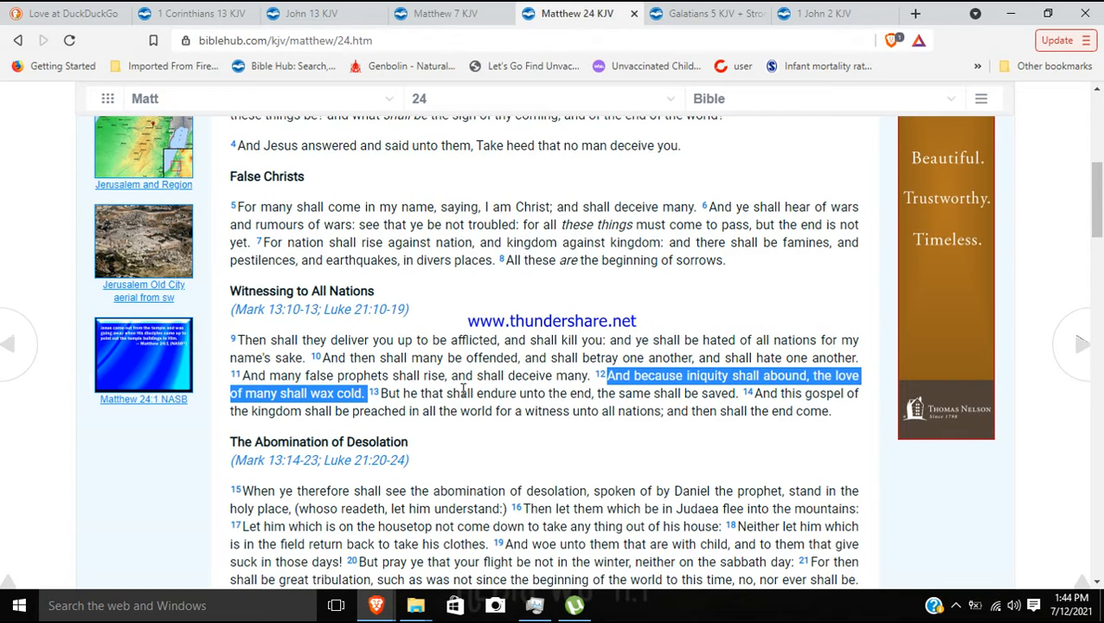
mouse_move(613, 412)
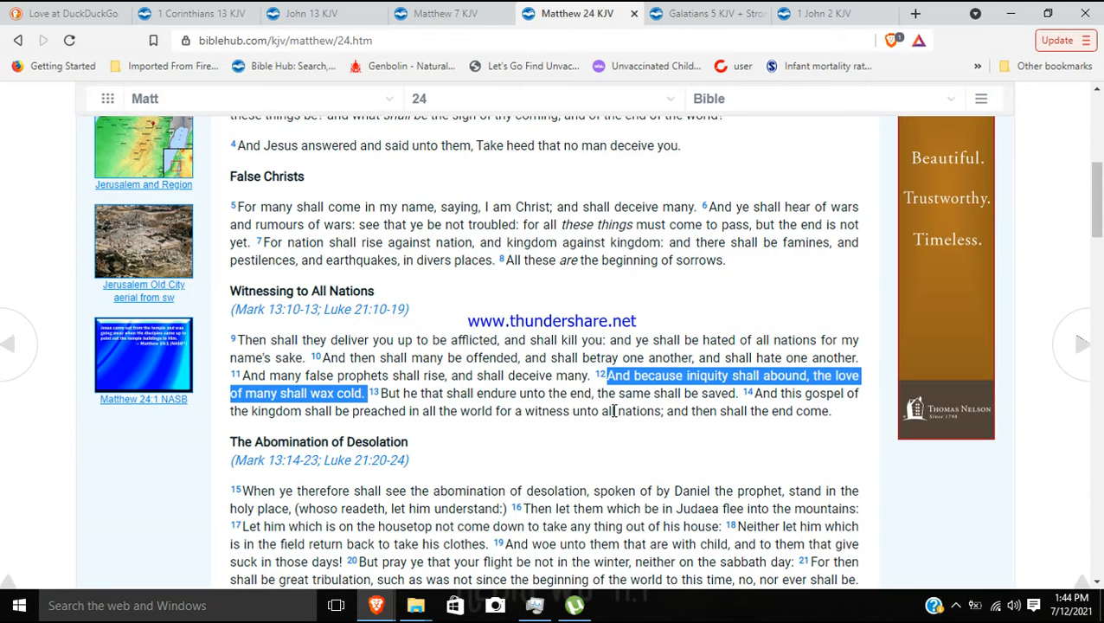
mouse_move(738, 376)
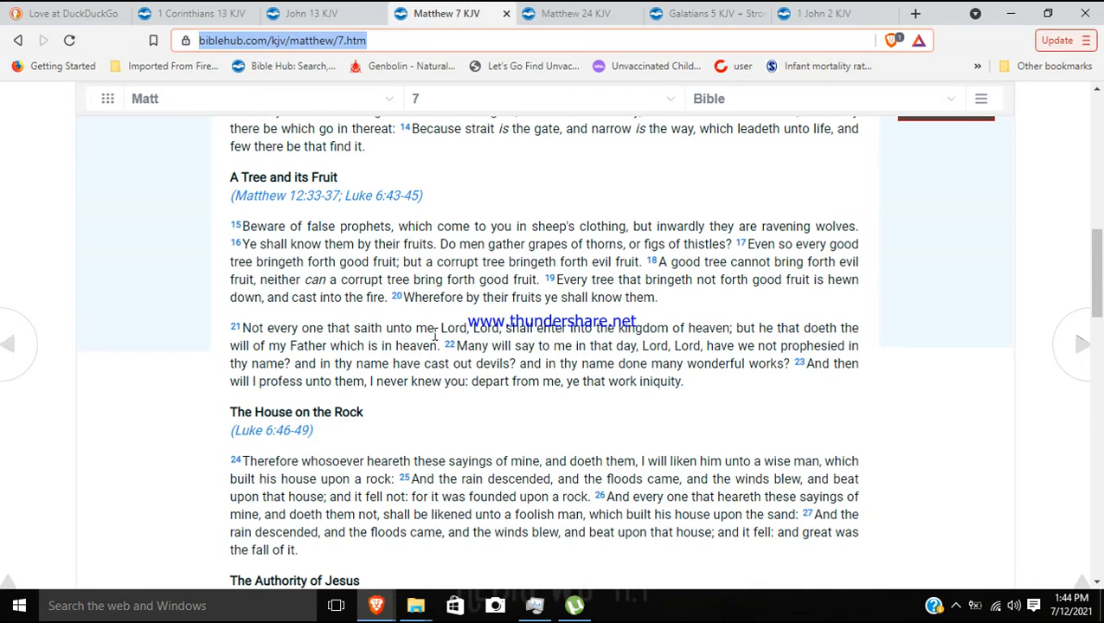
mouse_move(498, 305)
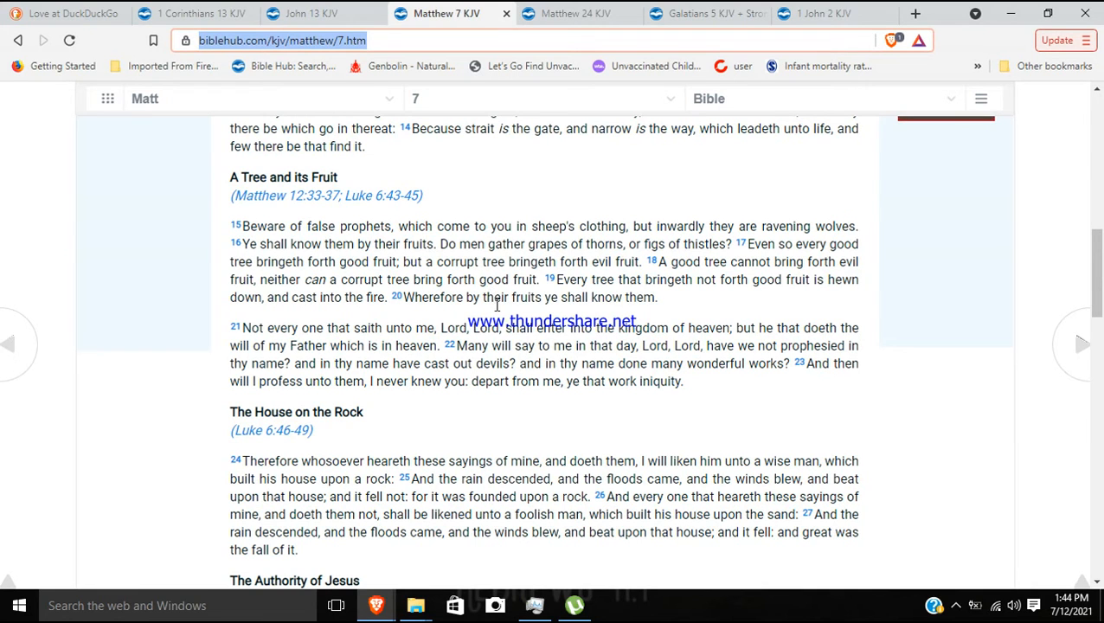
mouse_move(468, 347)
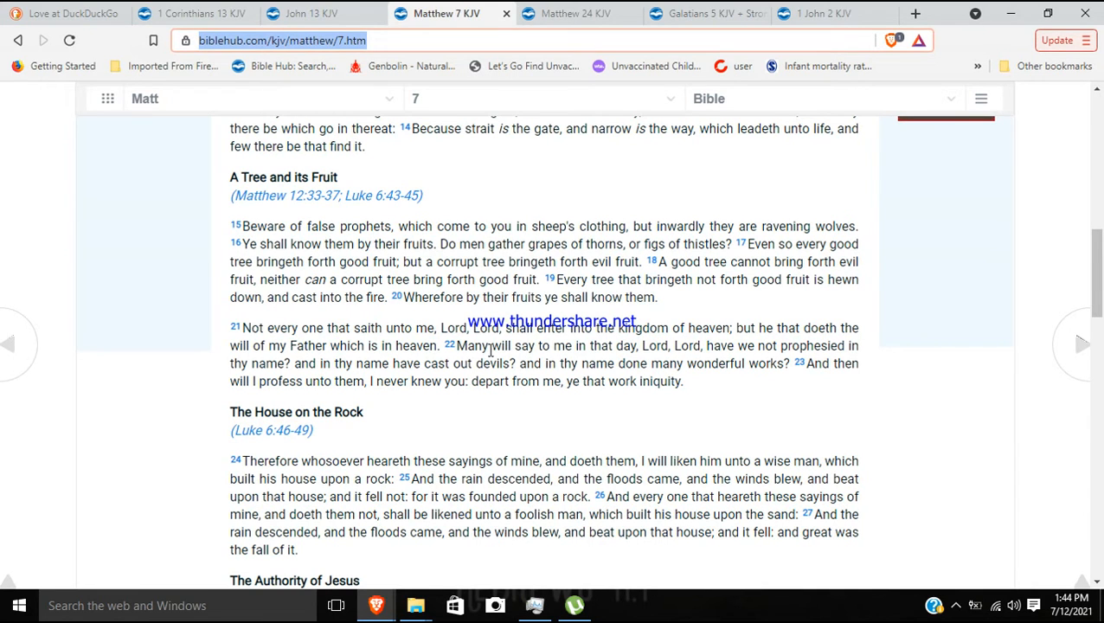
mouse_move(427, 358)
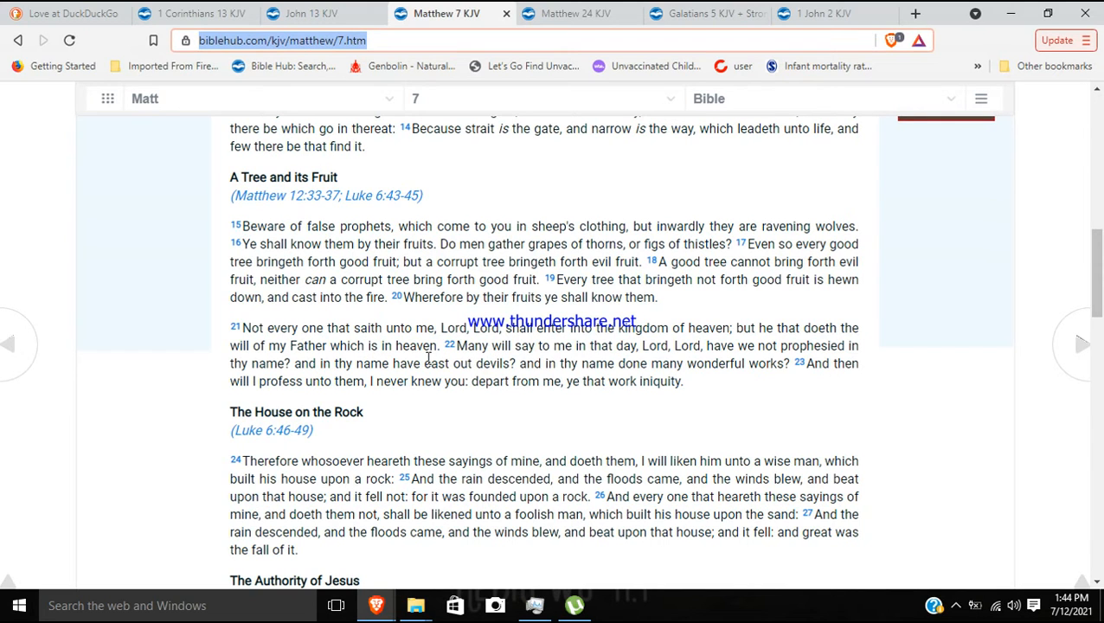
mouse_move(526, 367)
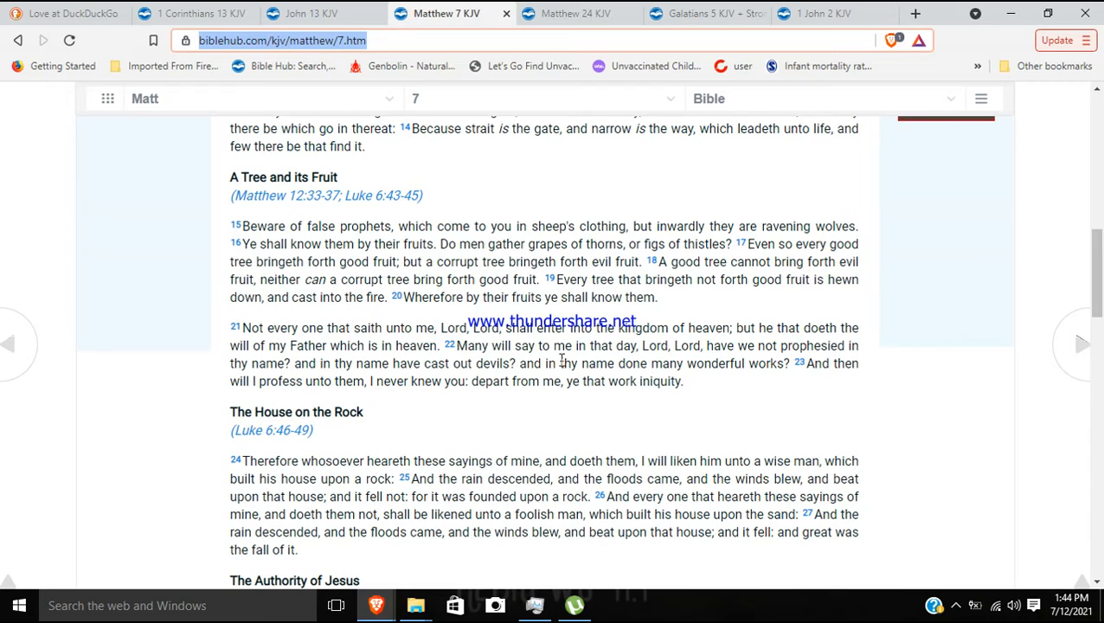
mouse_move(699, 387)
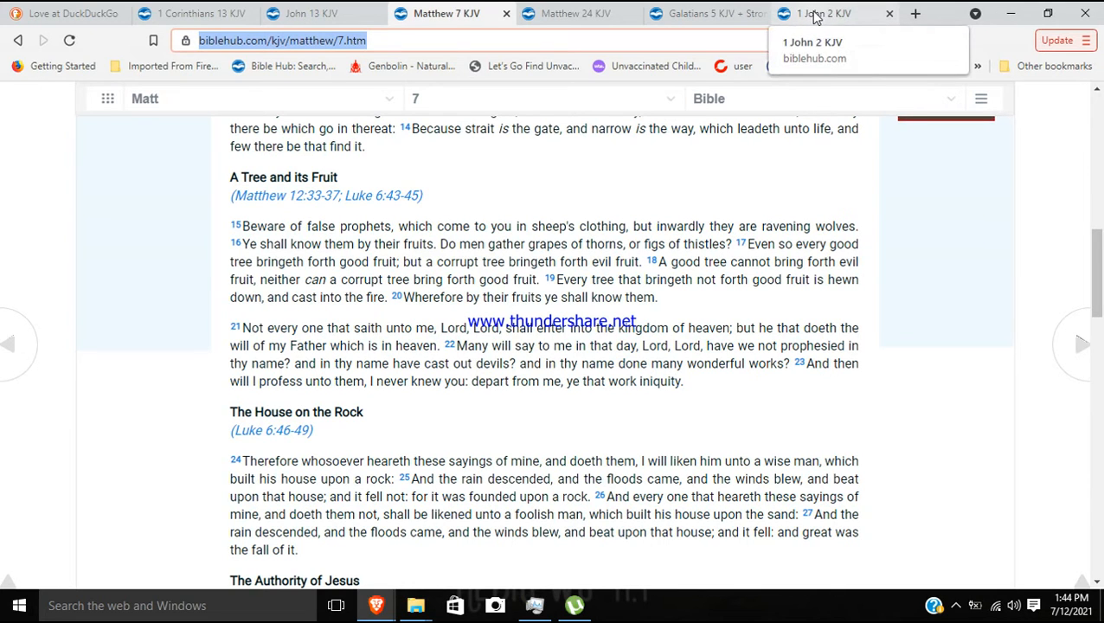
Review the highlighted 1 John 2 verses, then switch back to the Galatians 5 KJV tab.
click(822, 13)
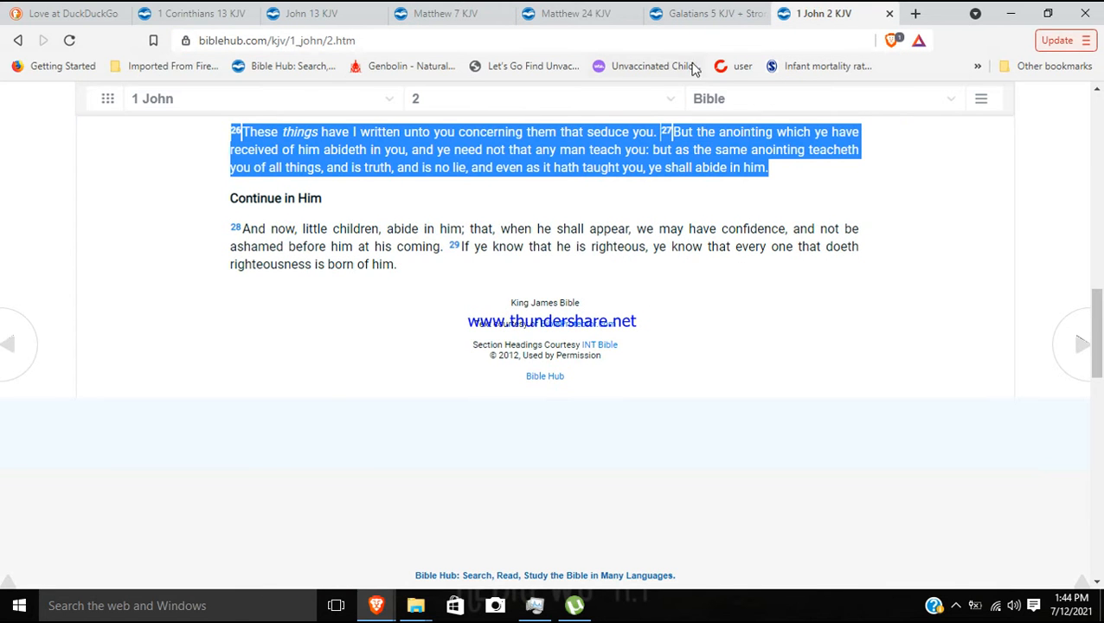
click(701, 13)
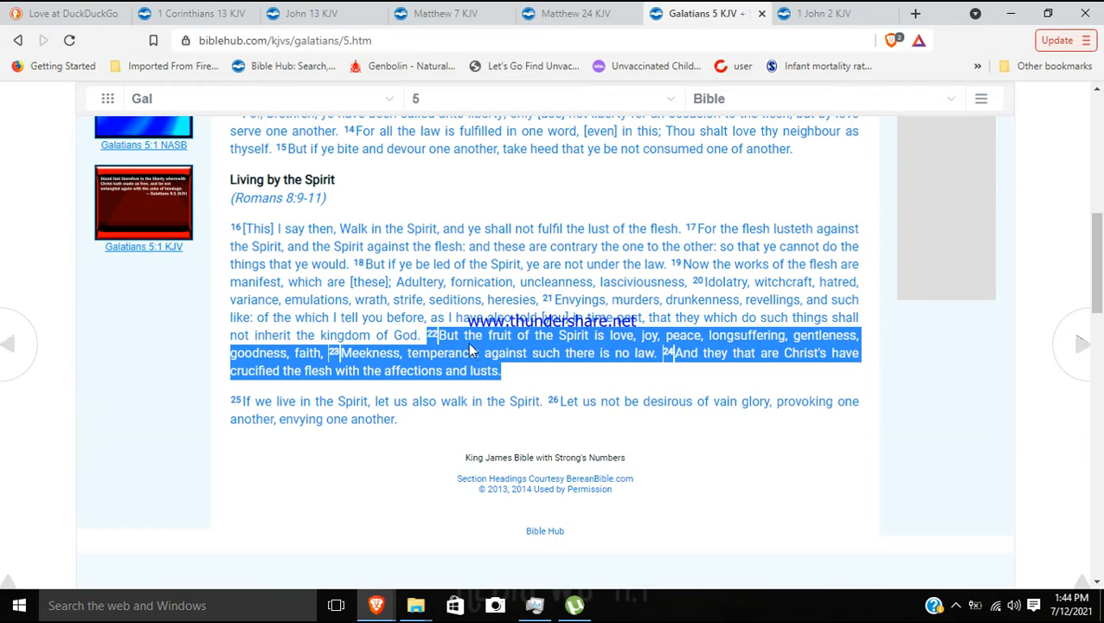
mouse_move(760, 343)
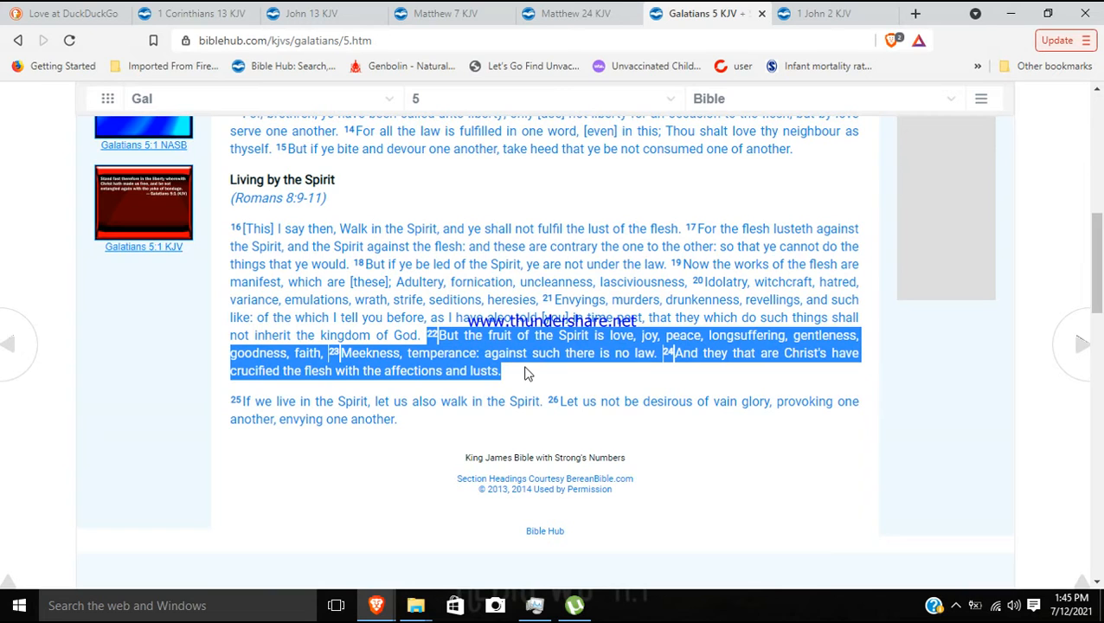
mouse_move(810, 26)
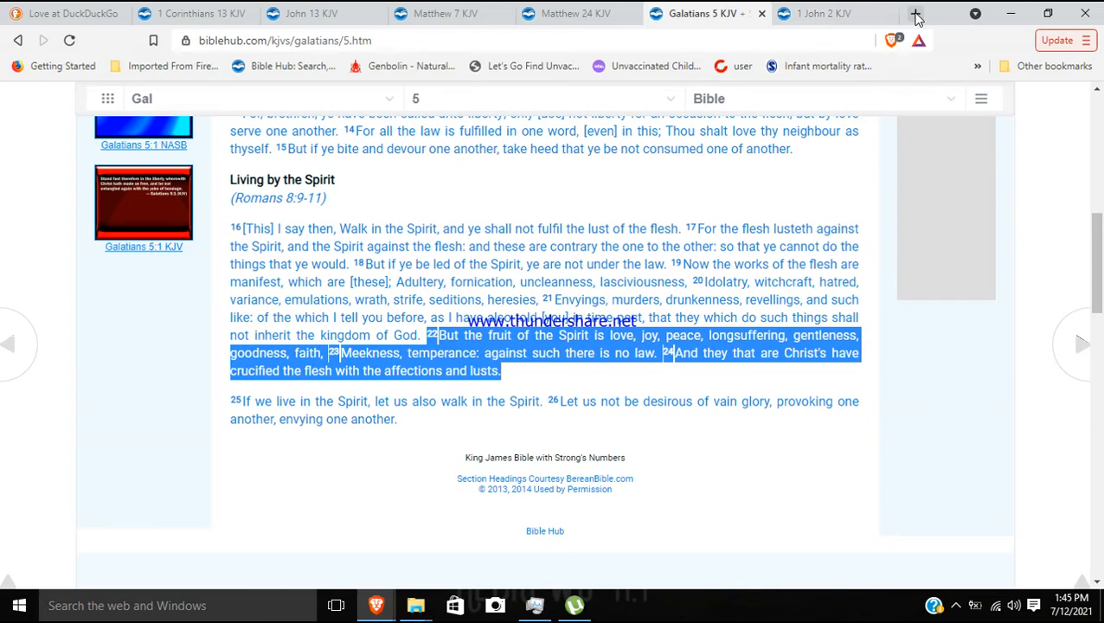
Start a fresh Bible Hub tab and enter 'make merchan' in the search box.
click(914, 12)
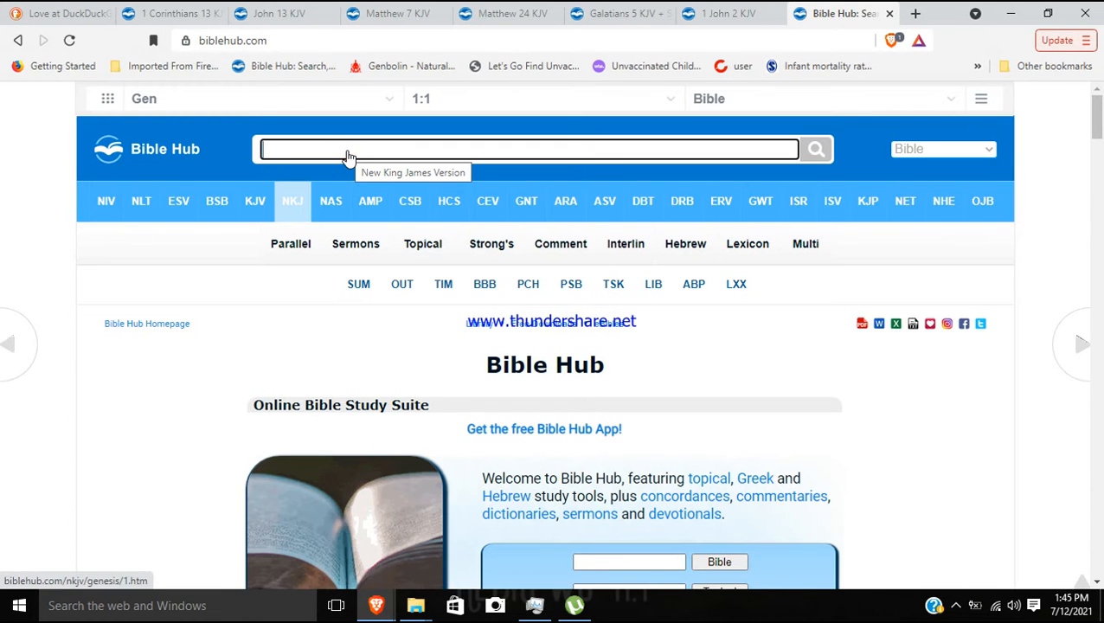
text(make m)
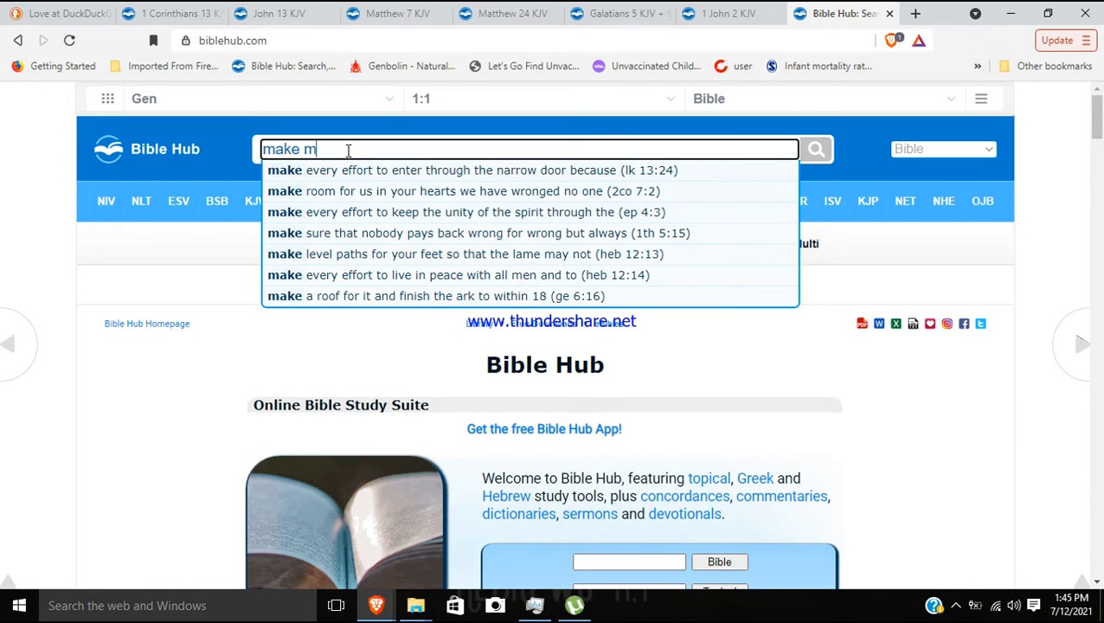
text(erchandise)
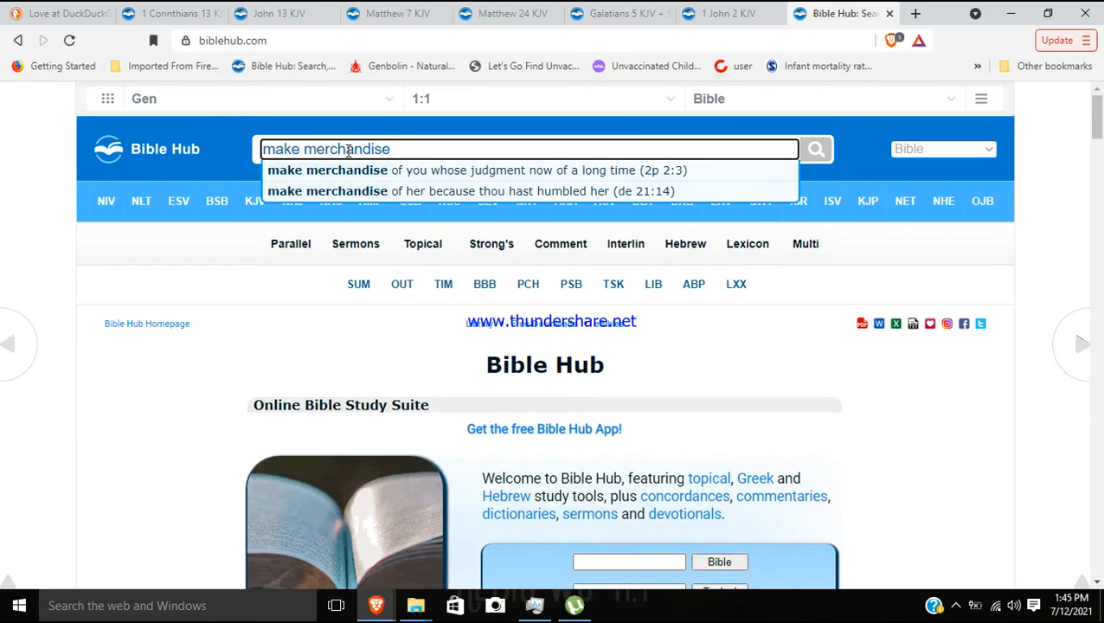
mouse_move(394, 176)
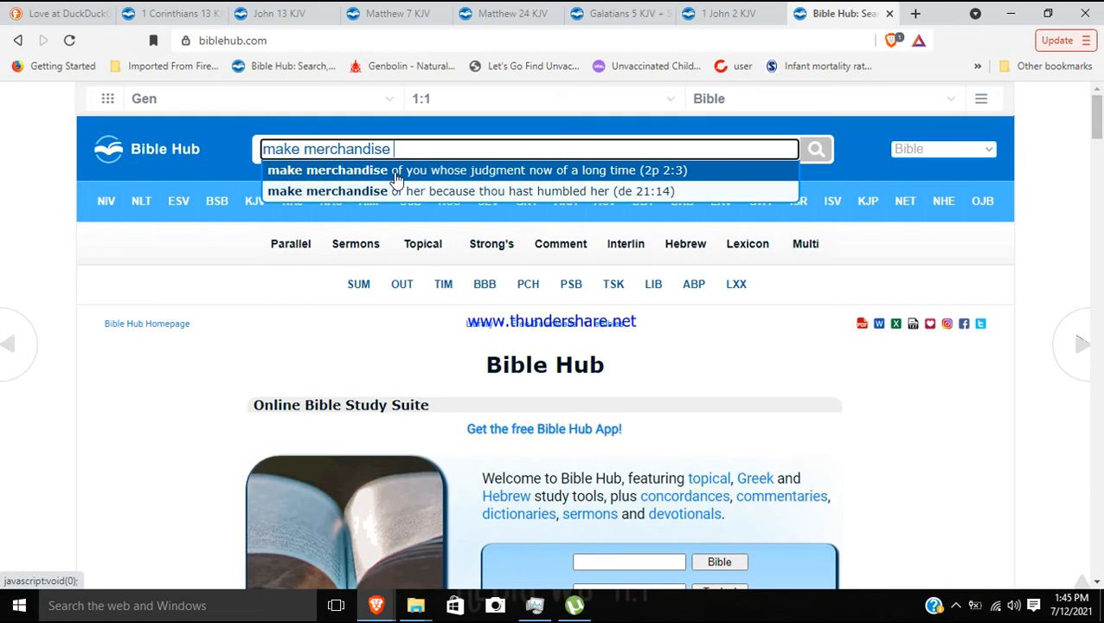
mouse_move(426, 177)
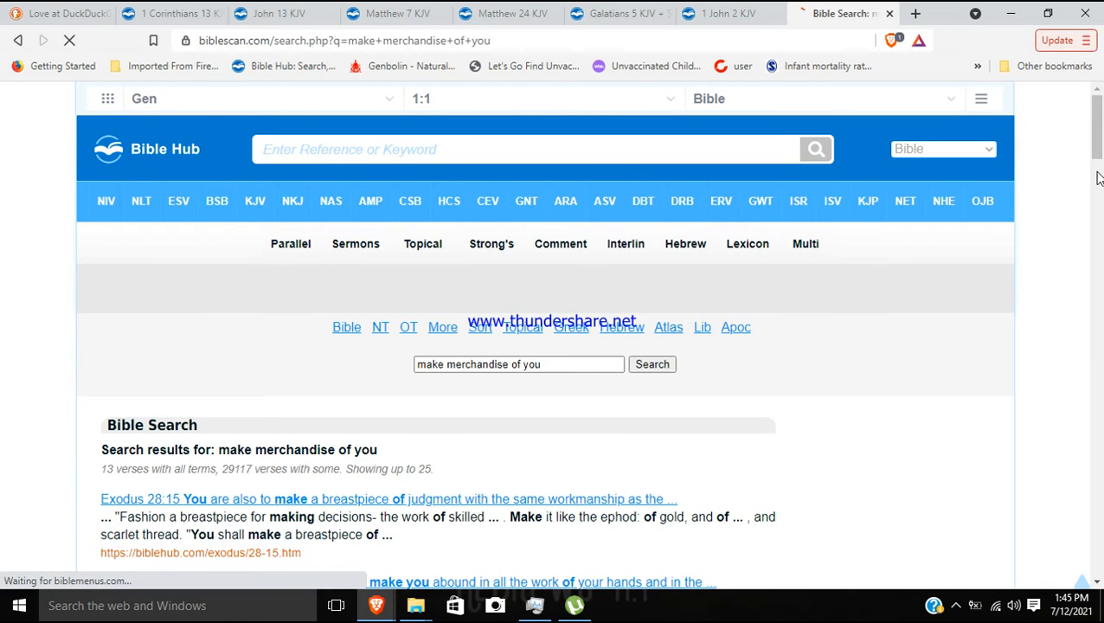
scroll(down, 3)
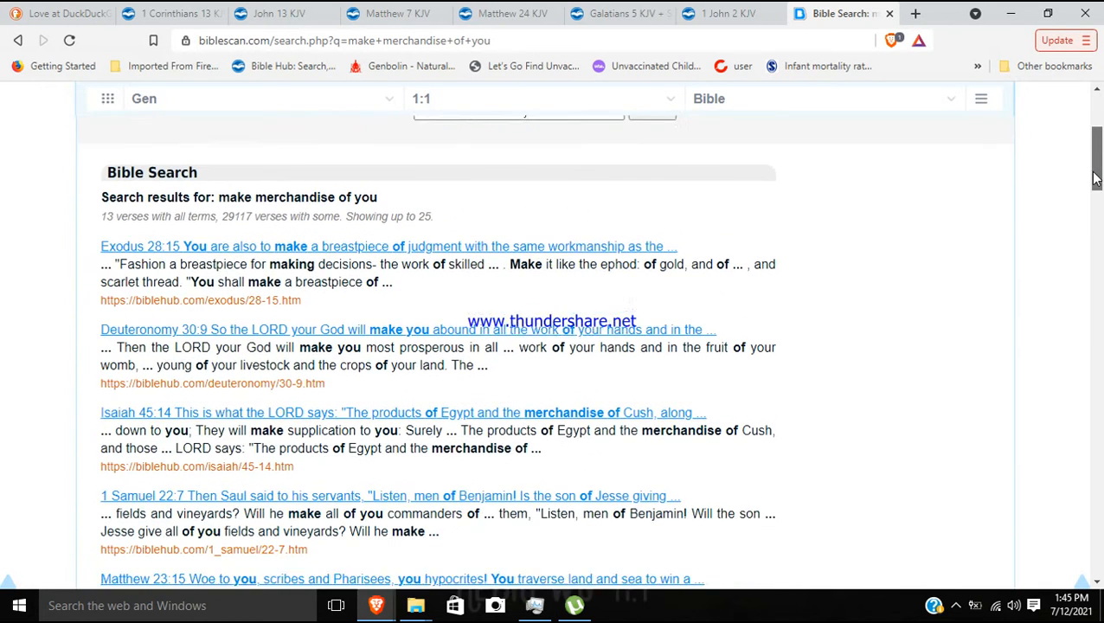
scroll(down, 3)
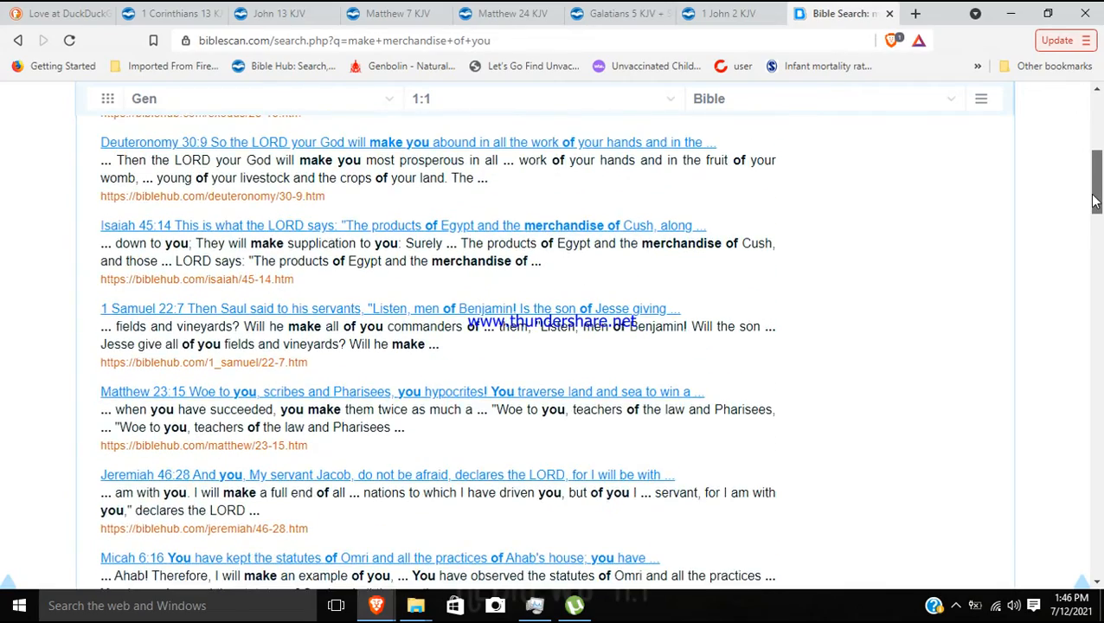
scroll(down, 3)
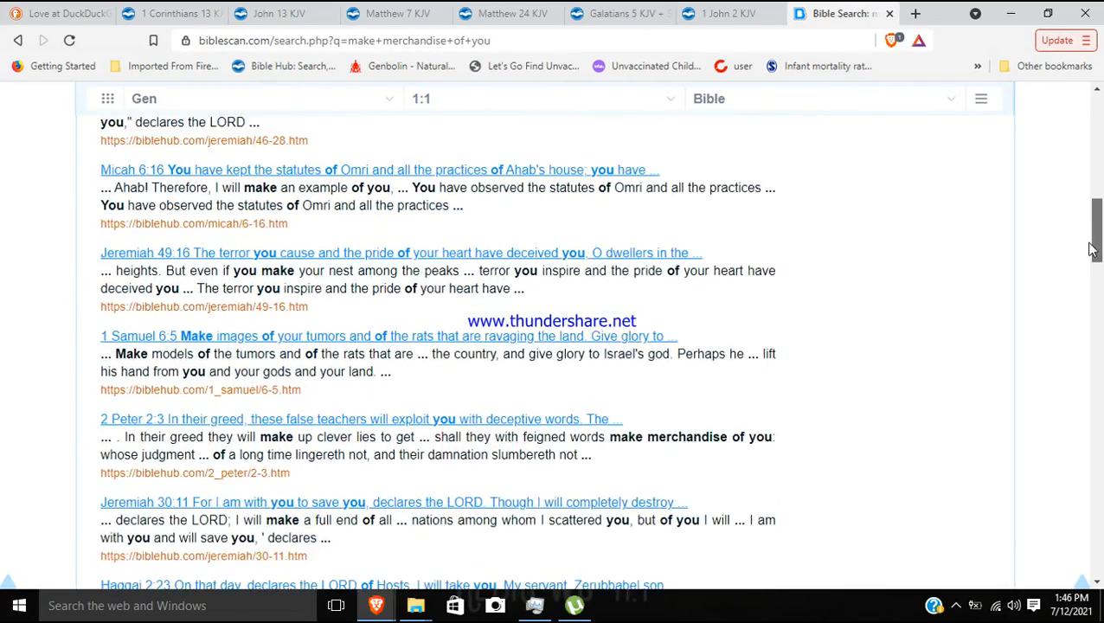
scroll(down, 3)
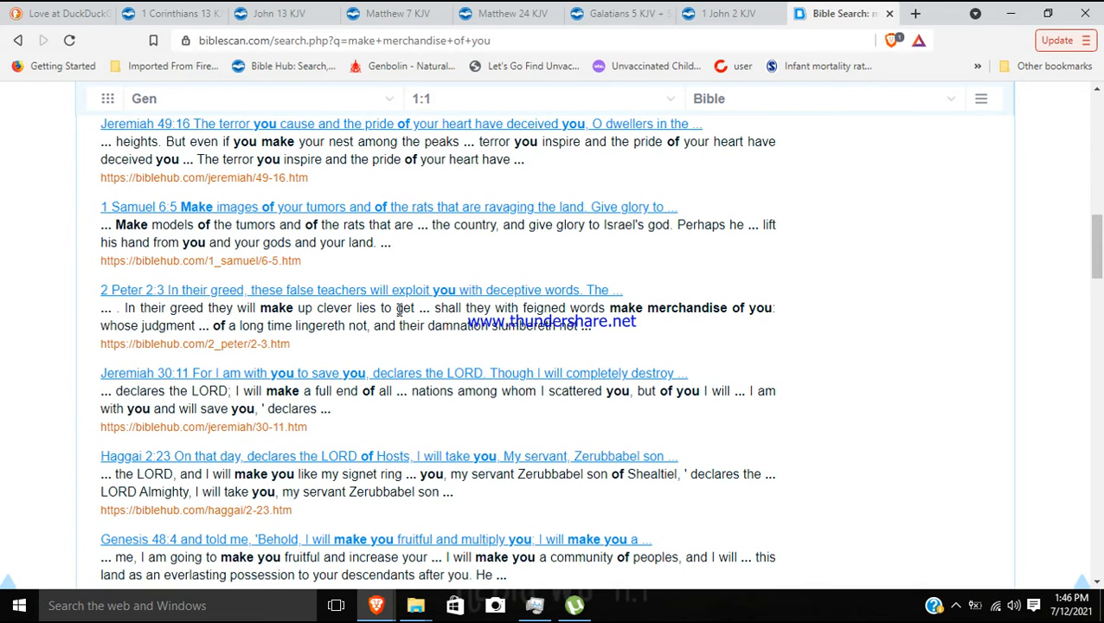
mouse_move(343, 298)
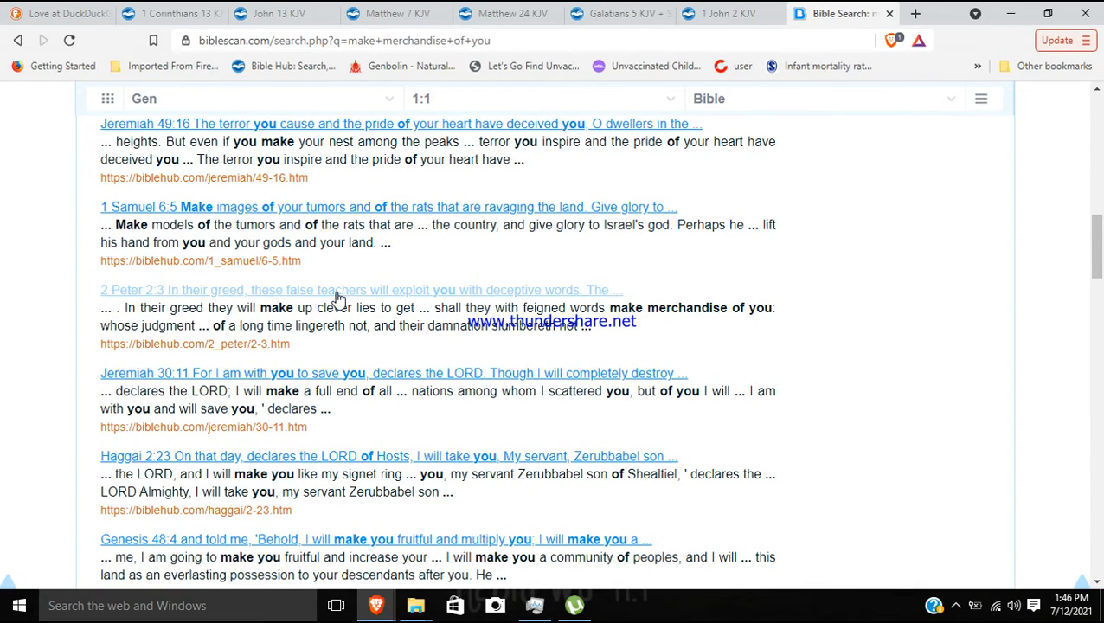
click(379, 298)
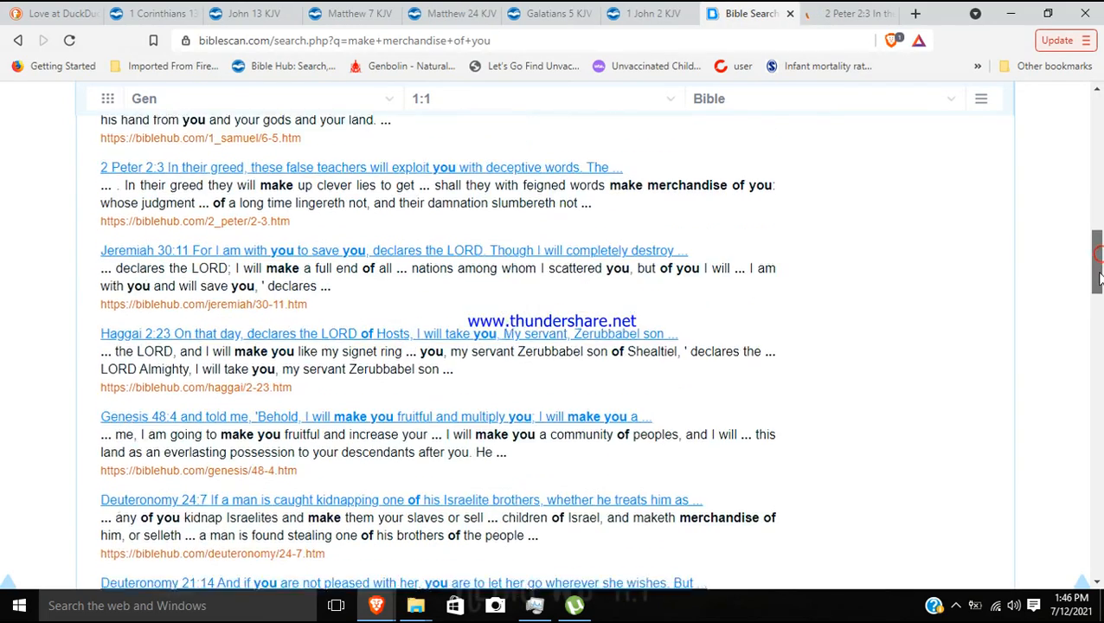
scroll(down, 3)
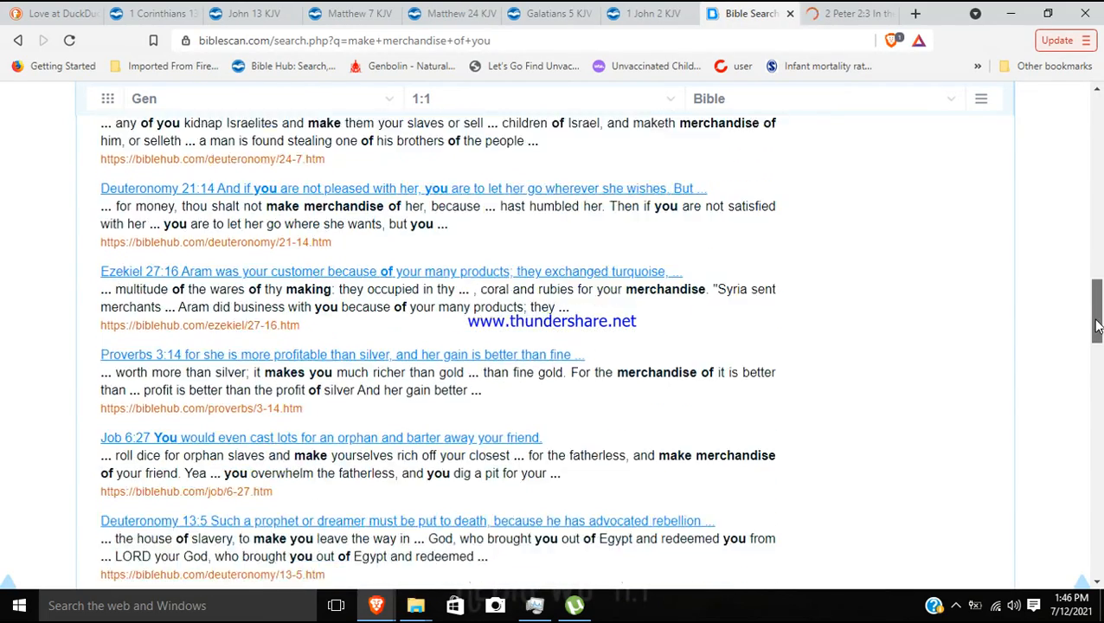
scroll(down, 3)
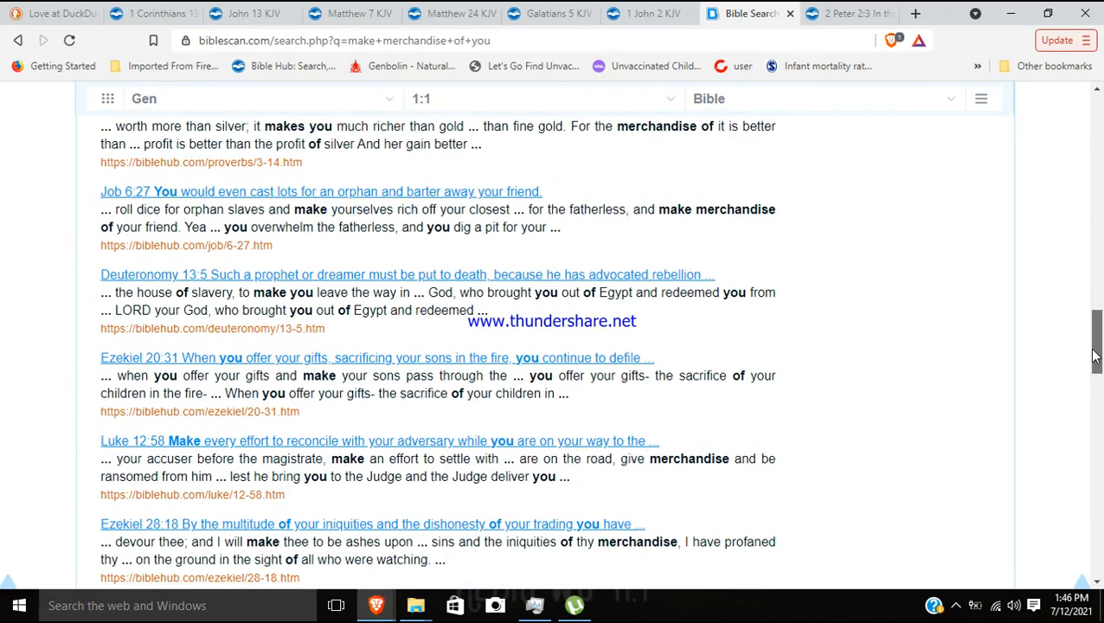
scroll(down, 3)
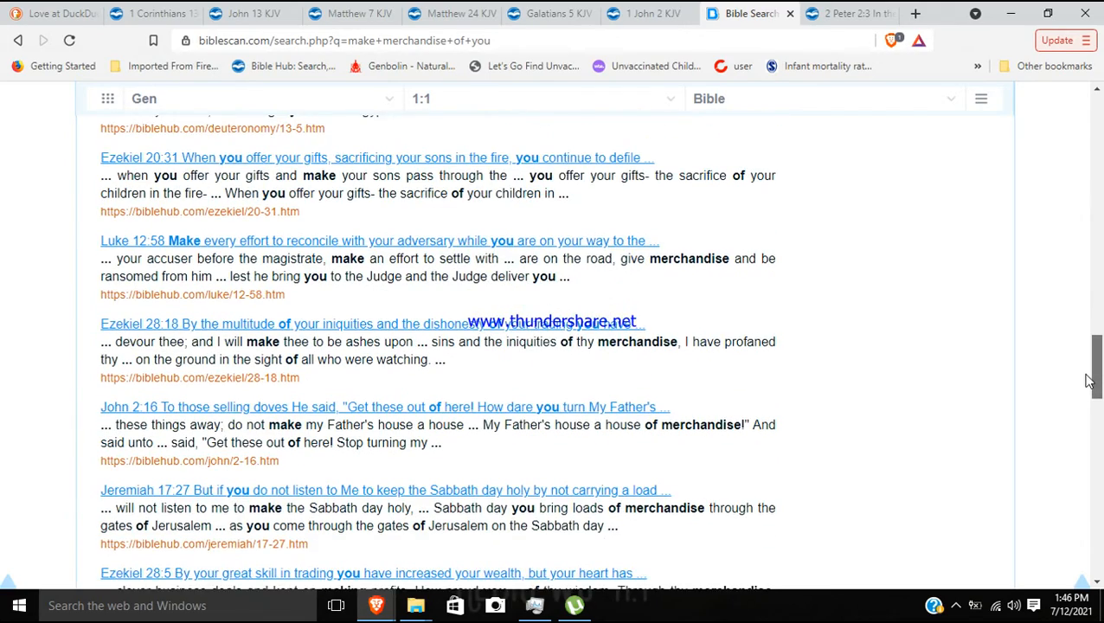
scroll(down, 3)
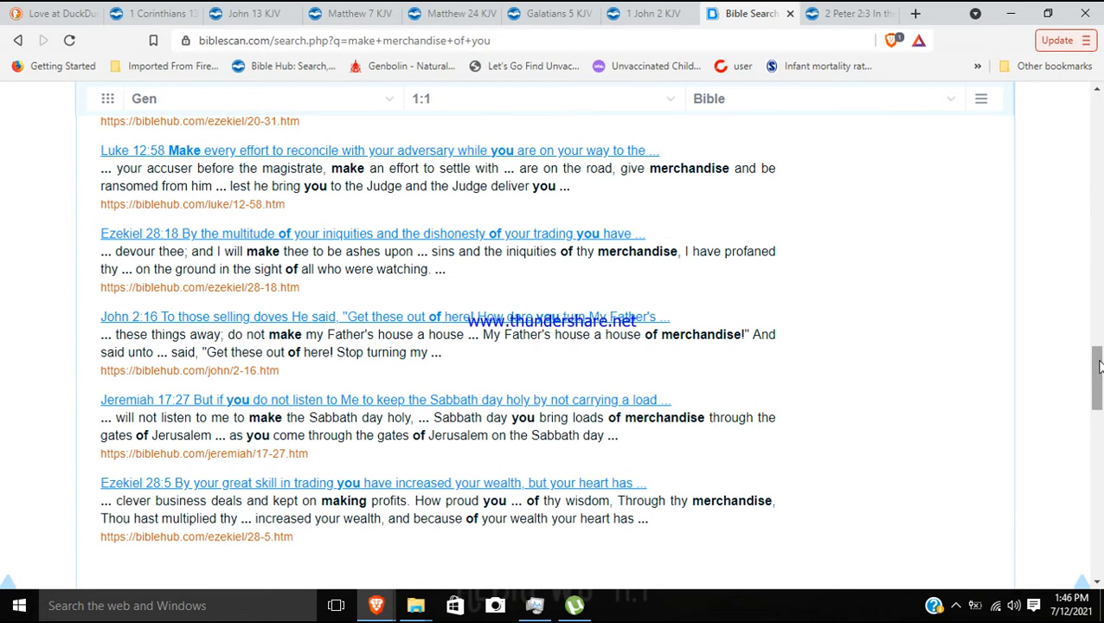
scroll(down, 3)
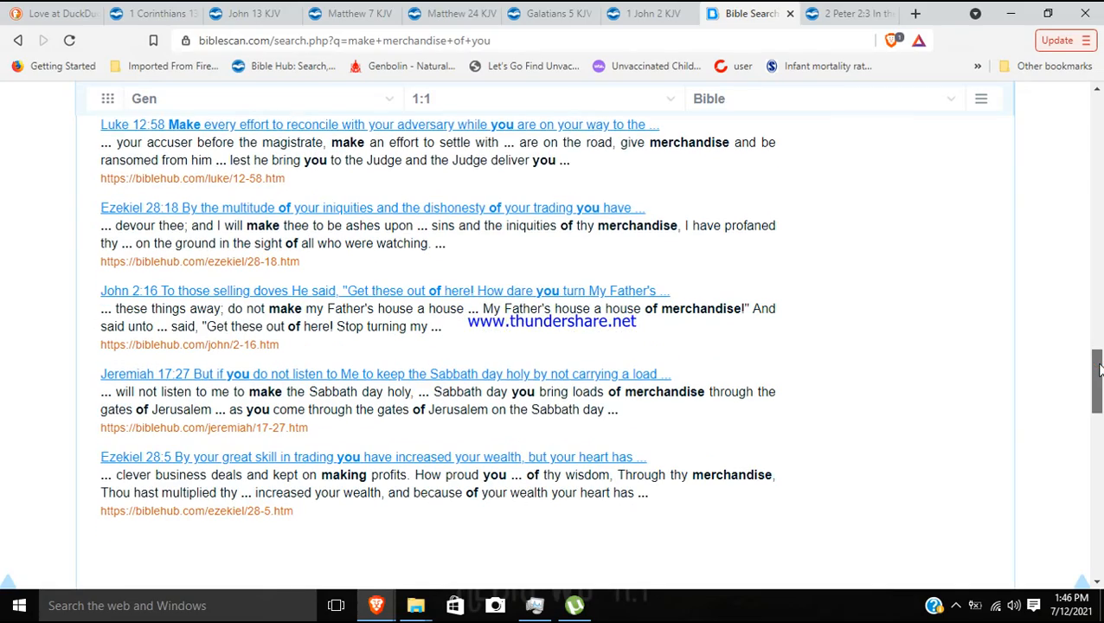
scroll(up, 3)
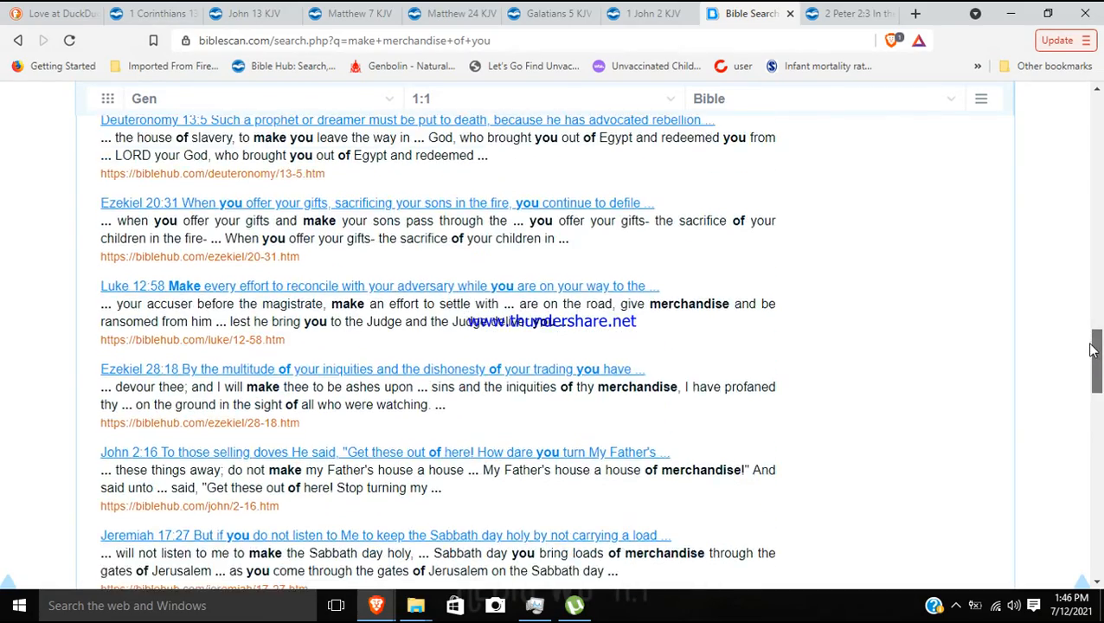
scroll(down, 3)
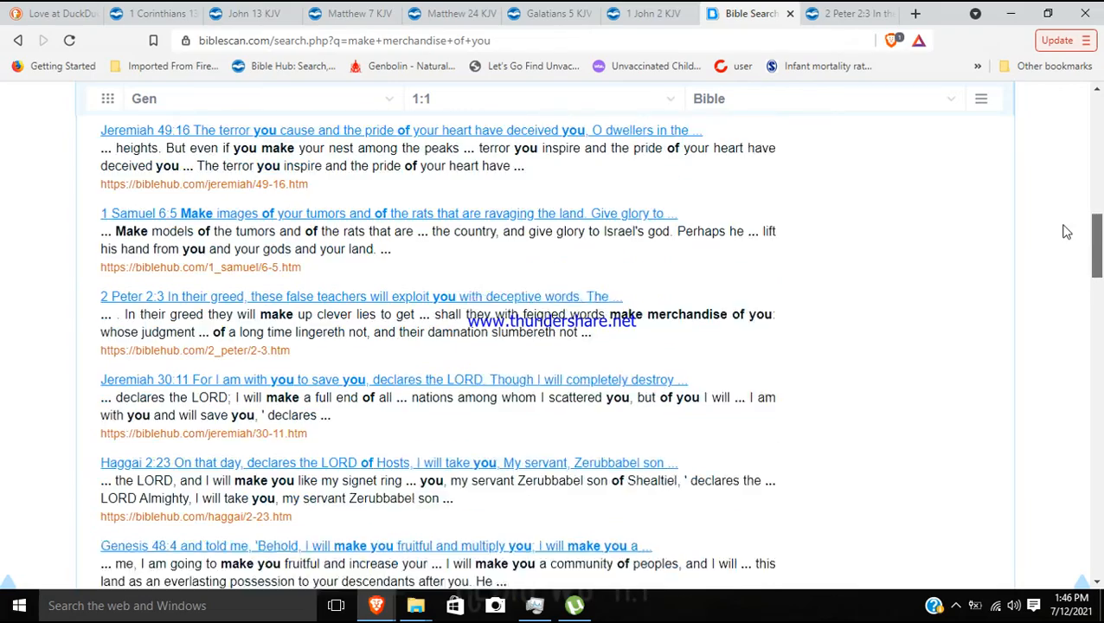
scroll(down, 3)
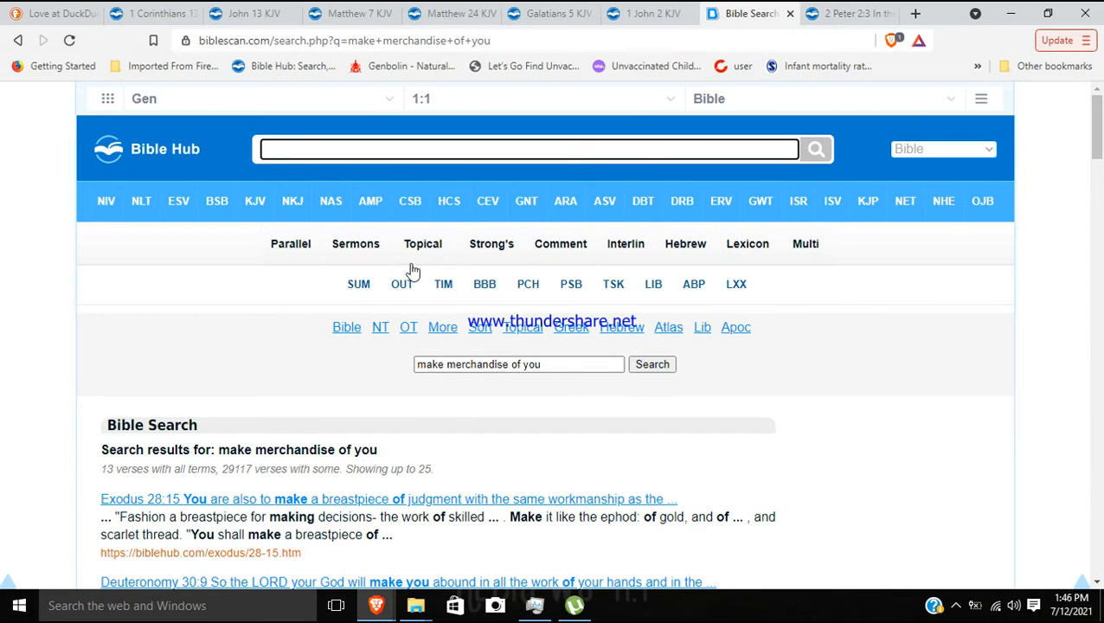
mouse_move(850, 17)
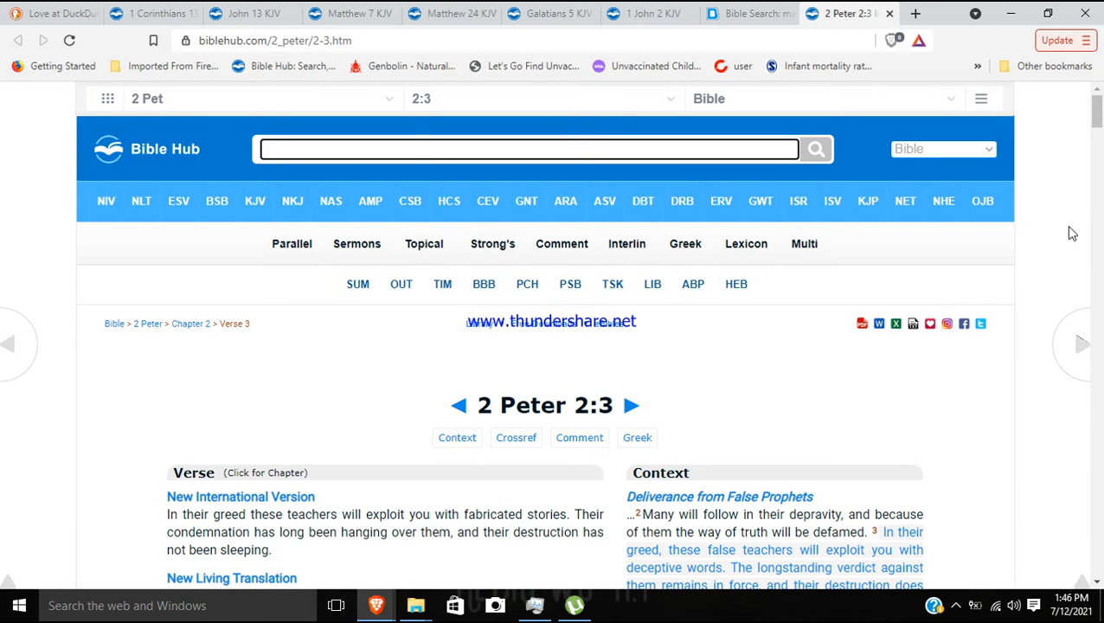
Load the King James chapter of 2 Peter 2 and scroll to its opening verses.
scroll(down, 3)
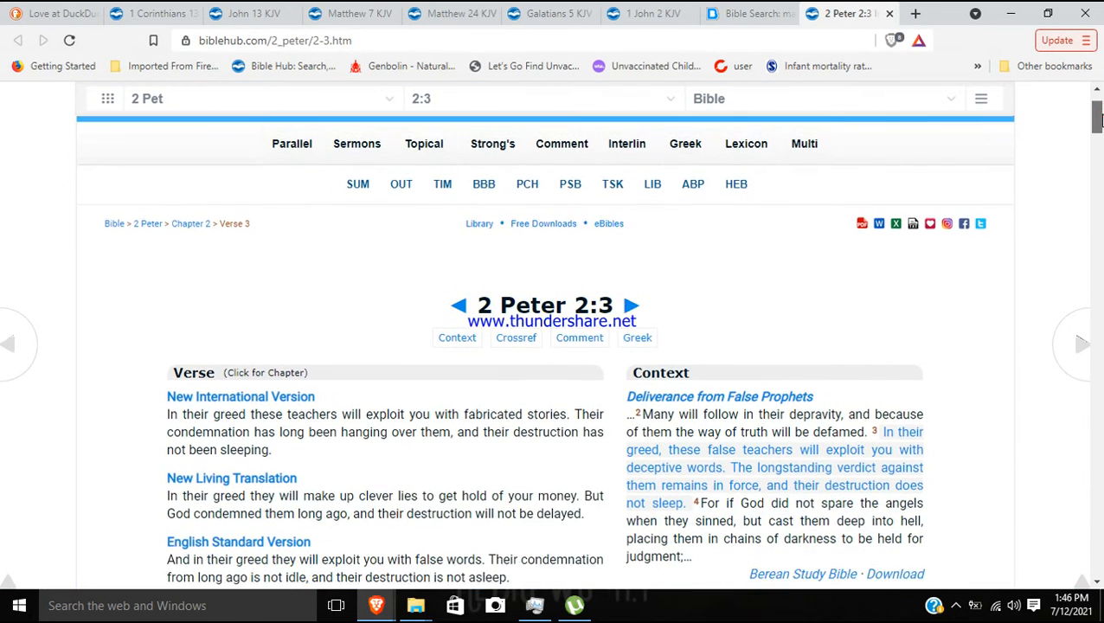
scroll(down, 3)
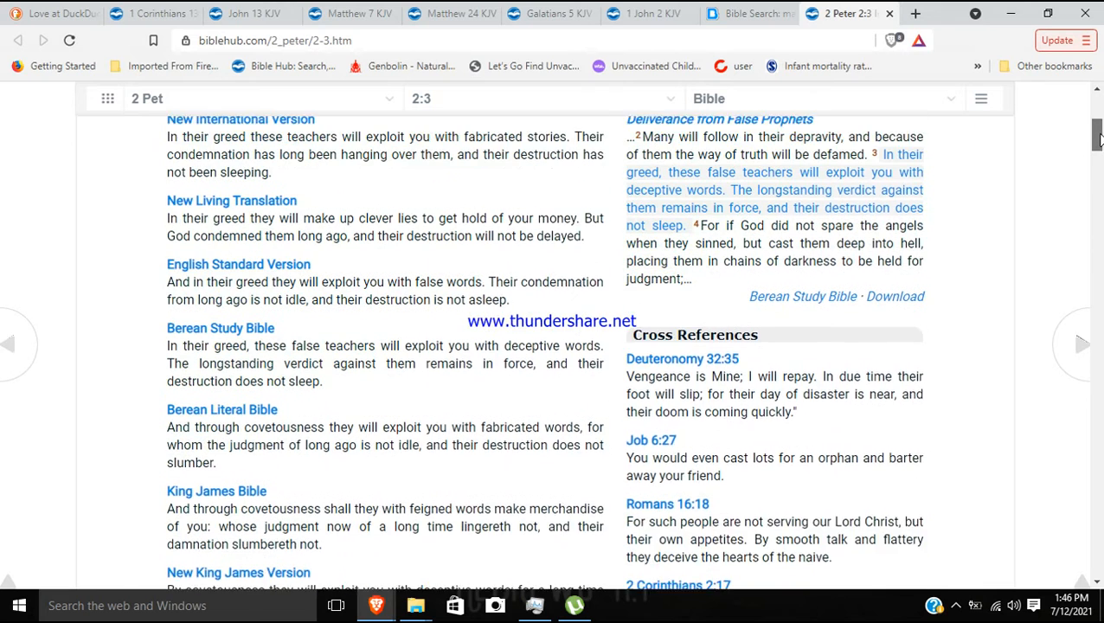
scroll(down, 3)
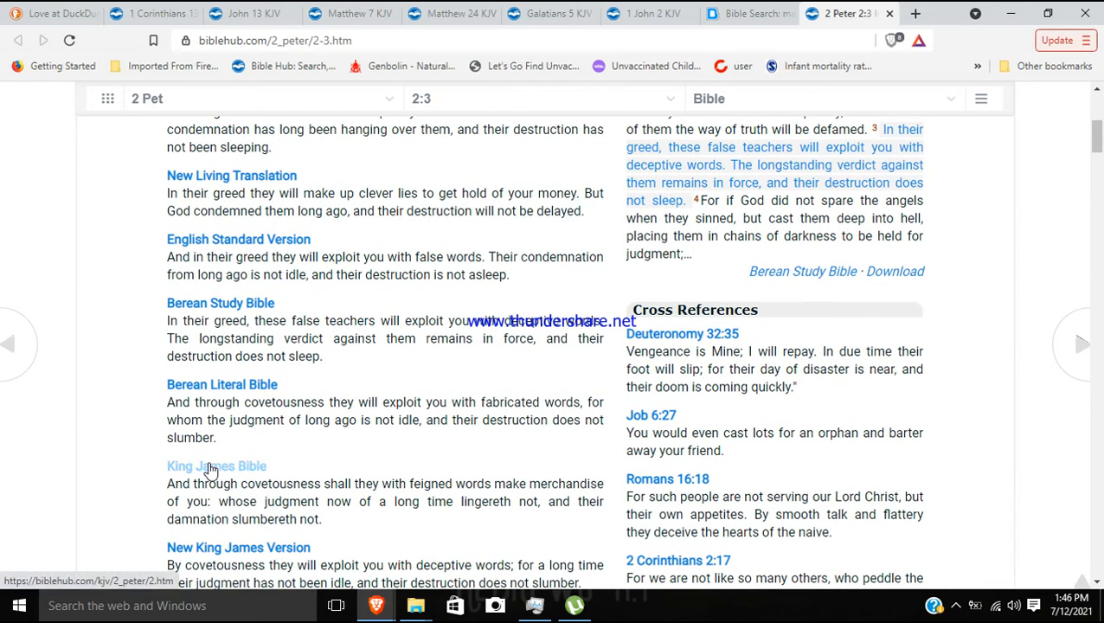
click(211, 466)
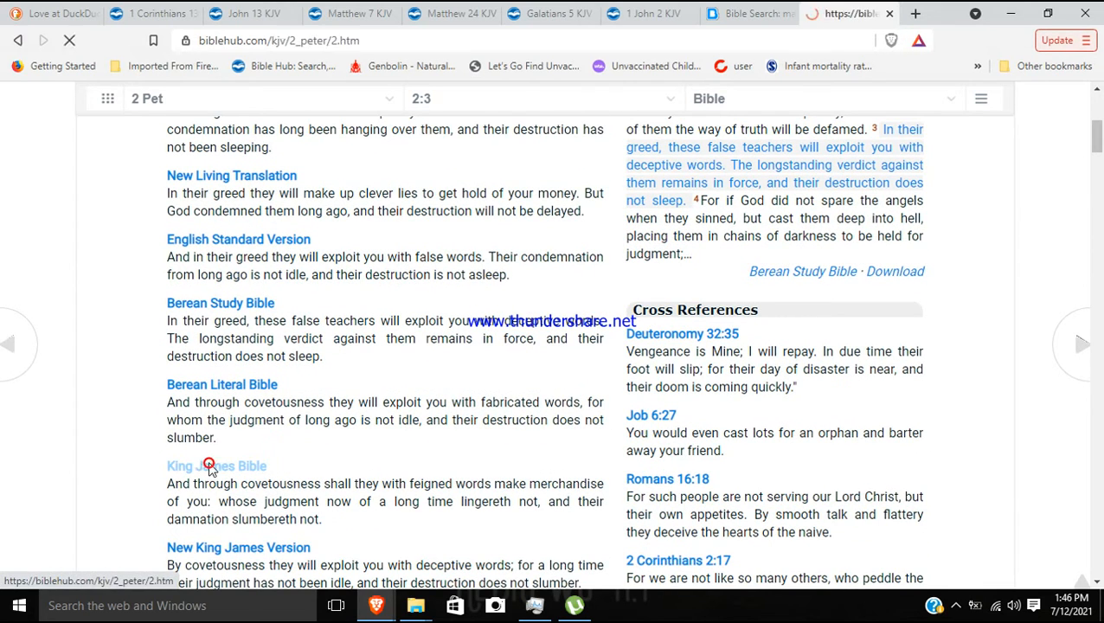
click(215, 465)
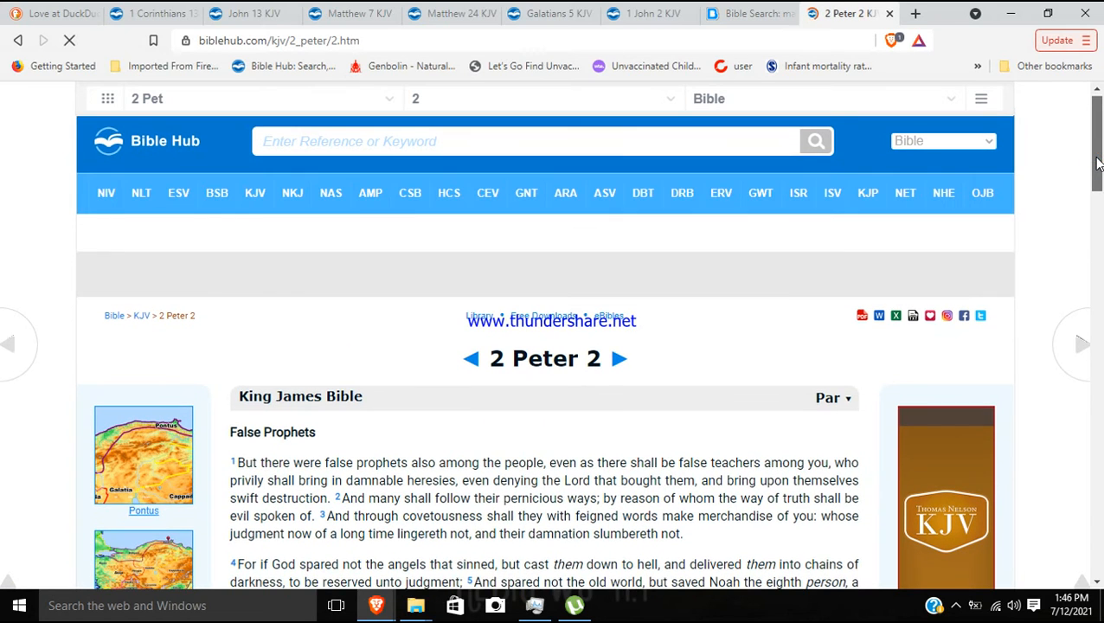
scroll(down, 3)
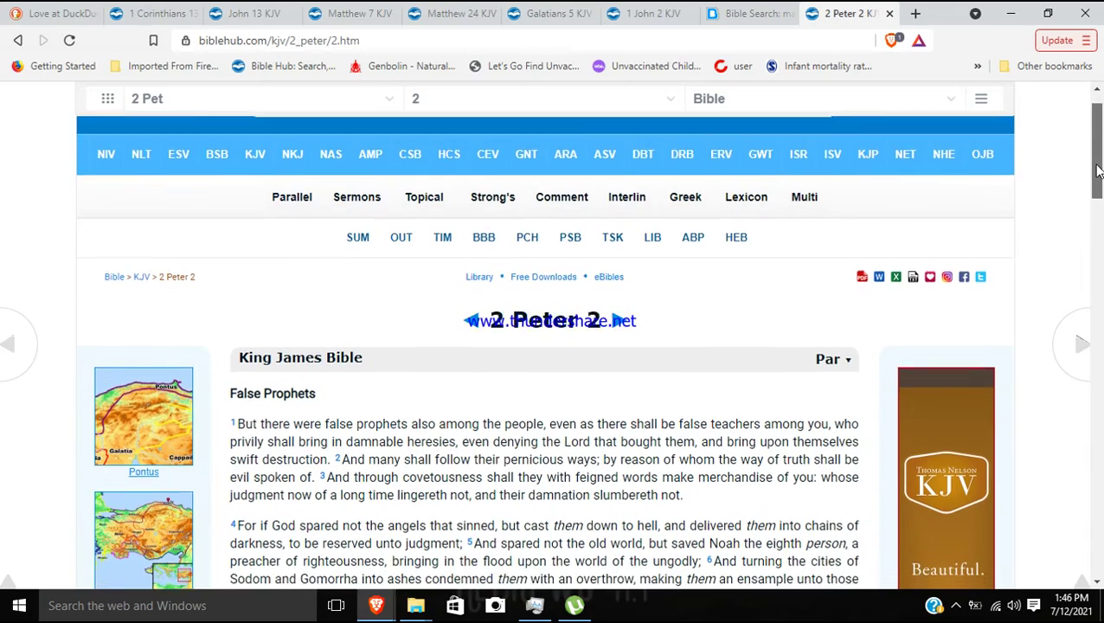
scroll(down, 3)
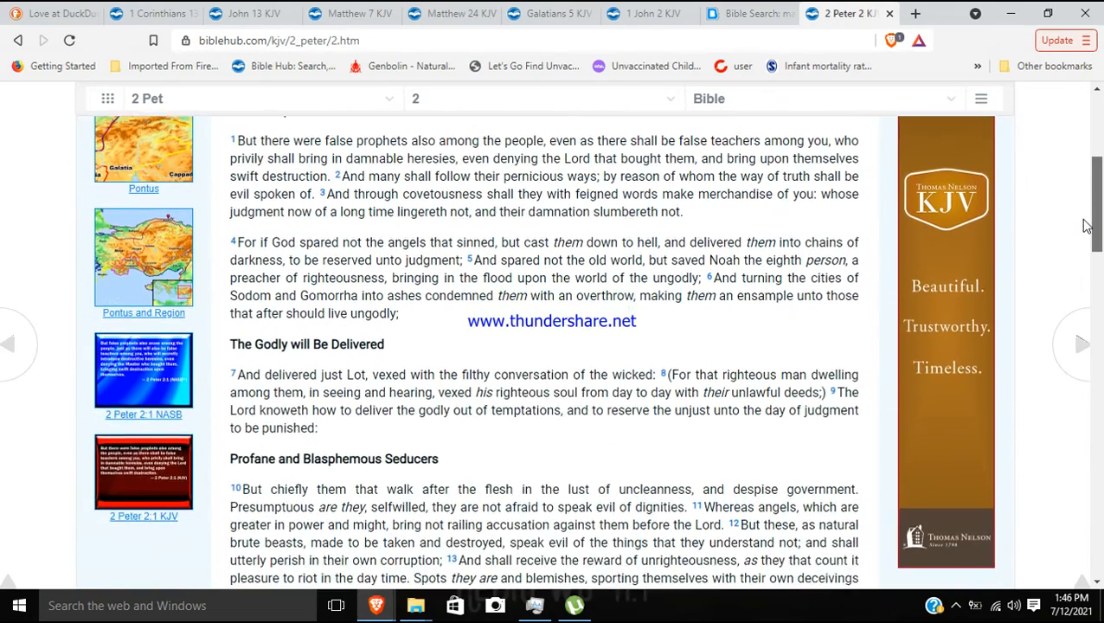
scroll(down, 3)
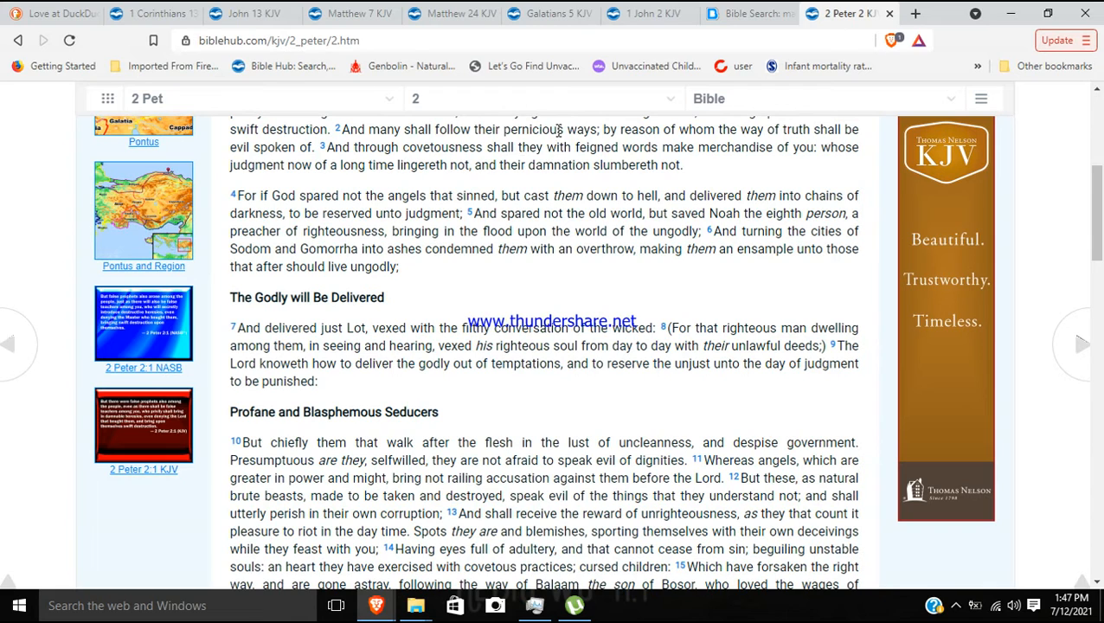
mouse_move(721, 176)
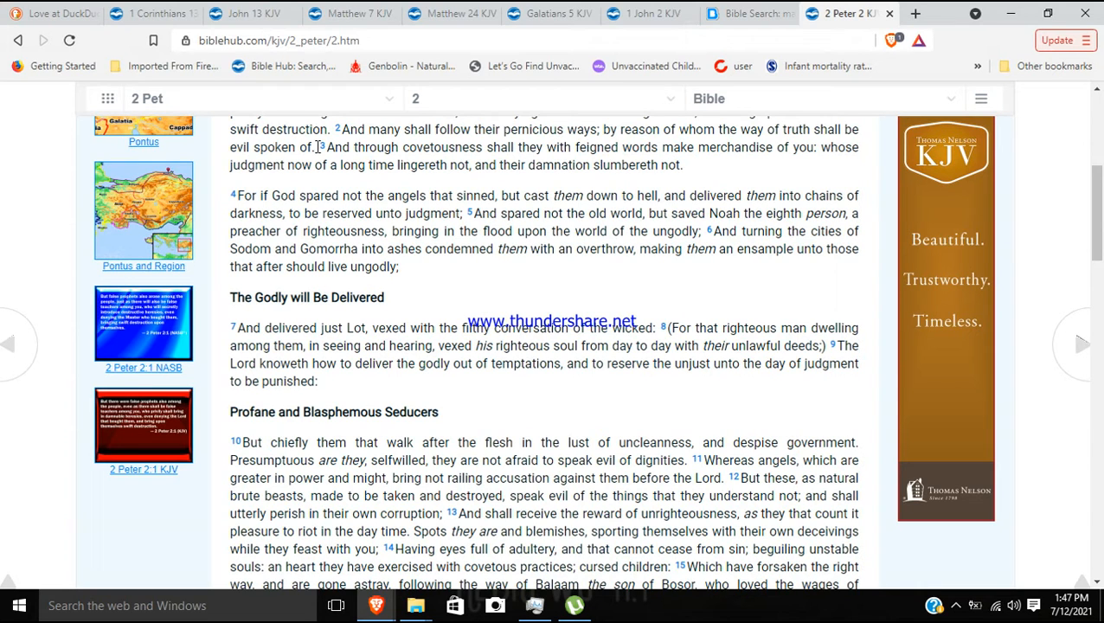
Highlight verse 2 on pernicious ways and 'merchandise of you' in verse 3.
drag(341, 128, 316, 147)
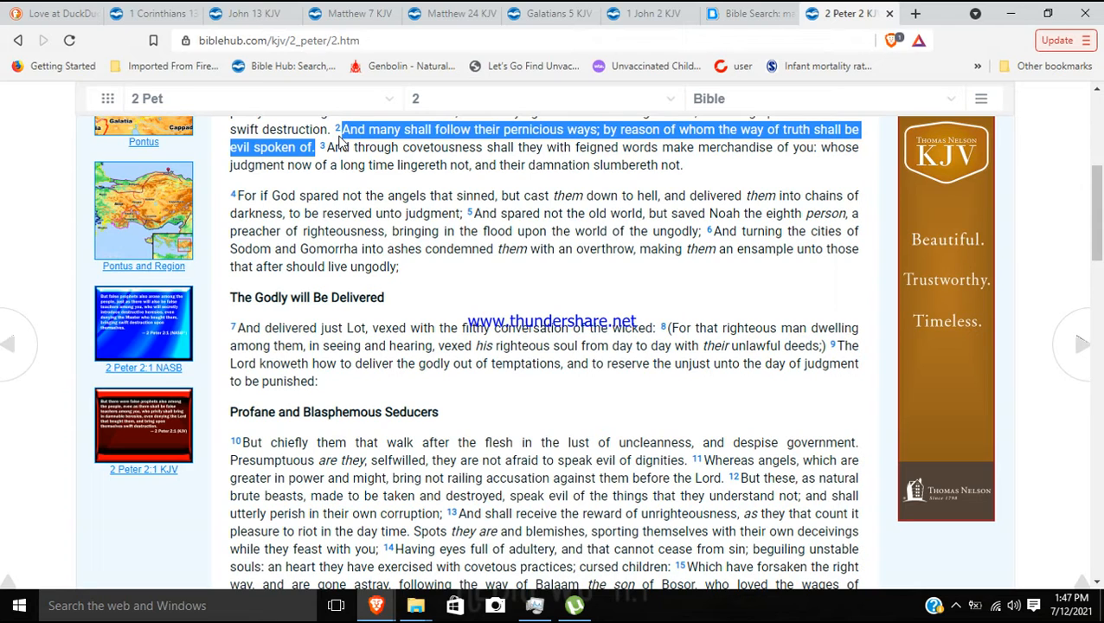
mouse_move(450, 147)
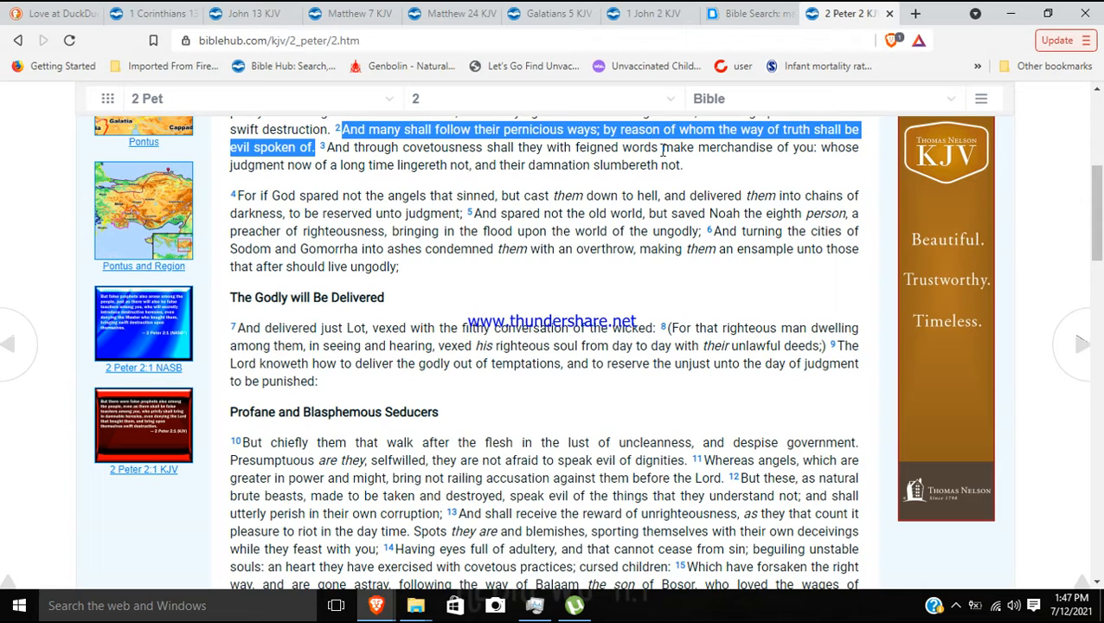
mouse_move(700, 153)
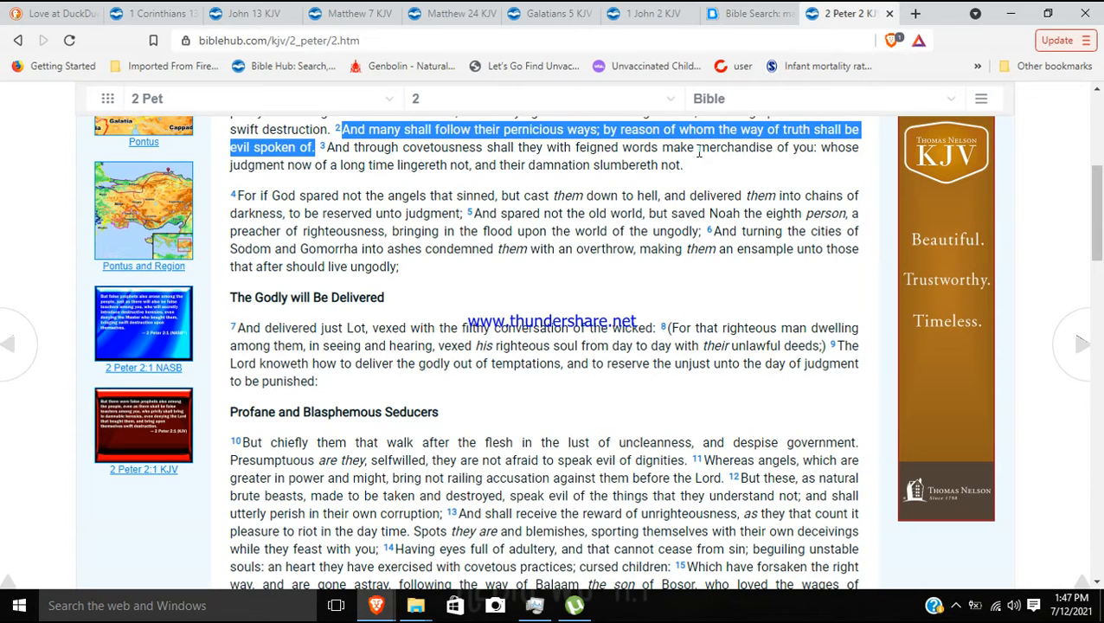
drag(699, 147, 817, 147)
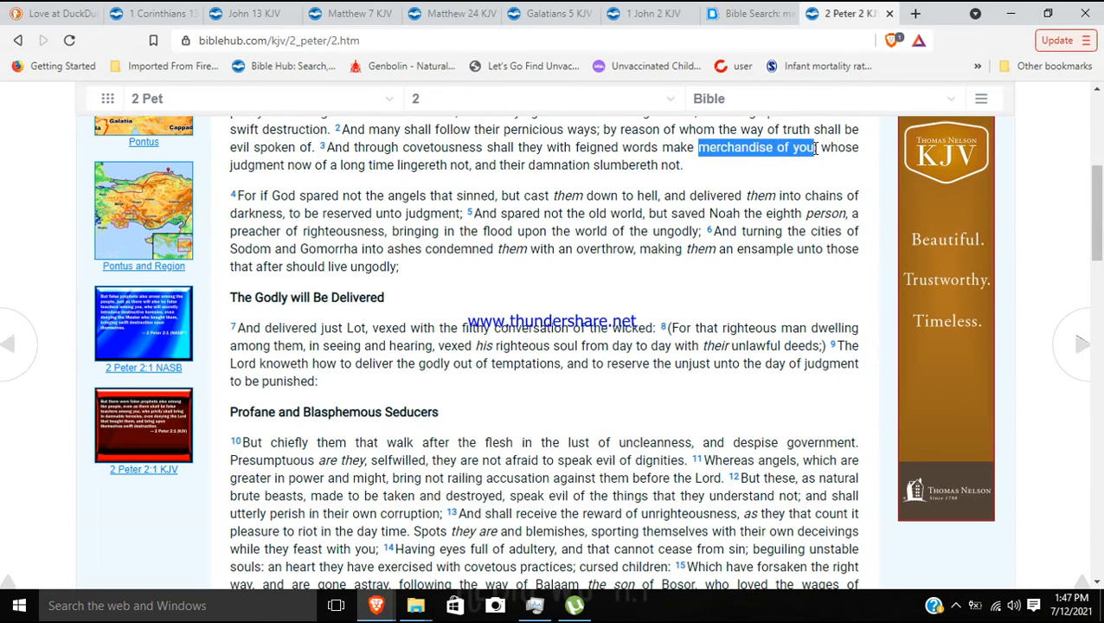
mouse_move(417, 189)
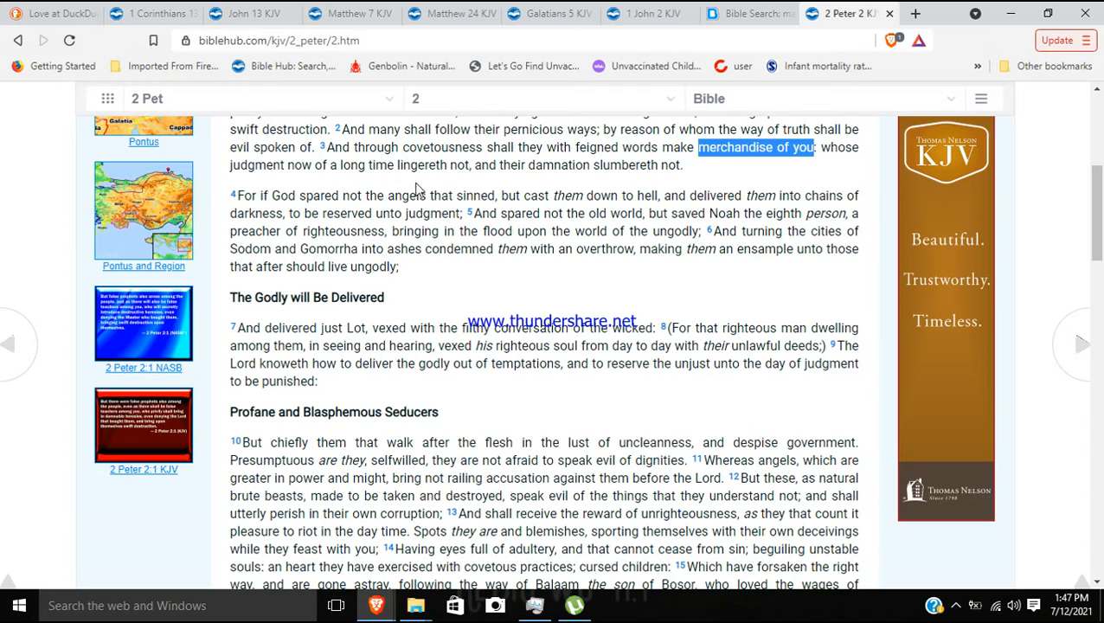
mouse_move(560, 183)
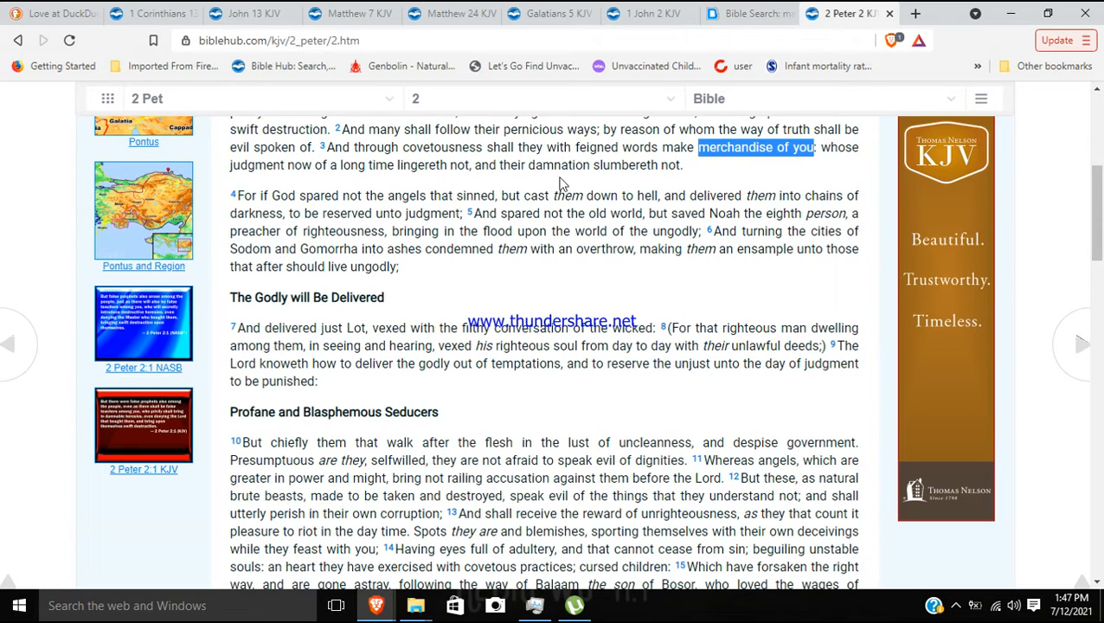
mouse_move(761, 180)
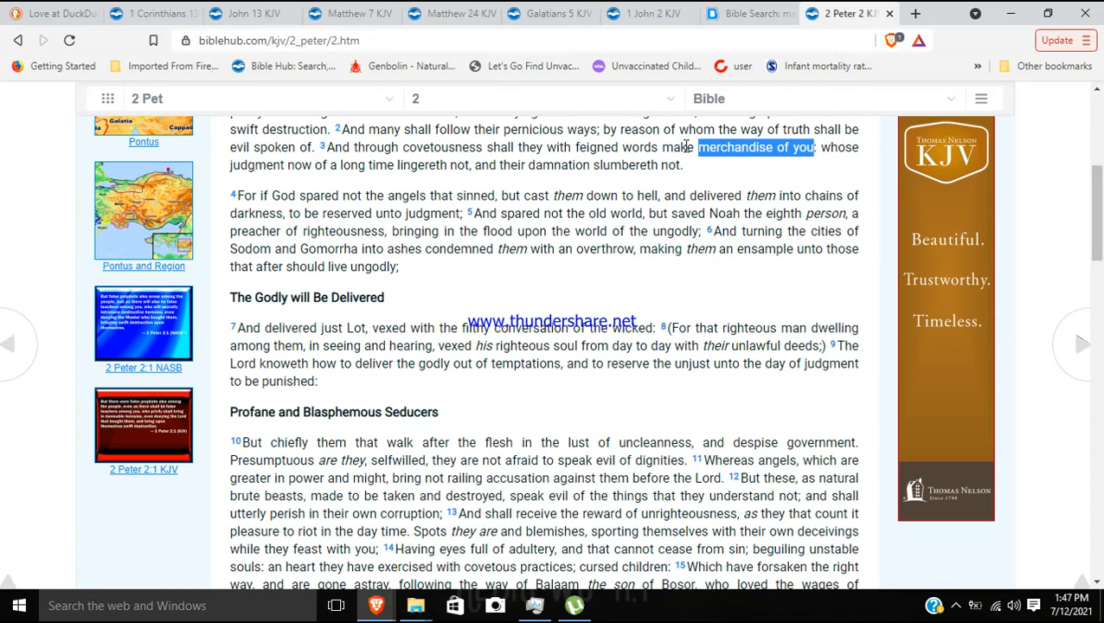
mouse_move(347, 42)
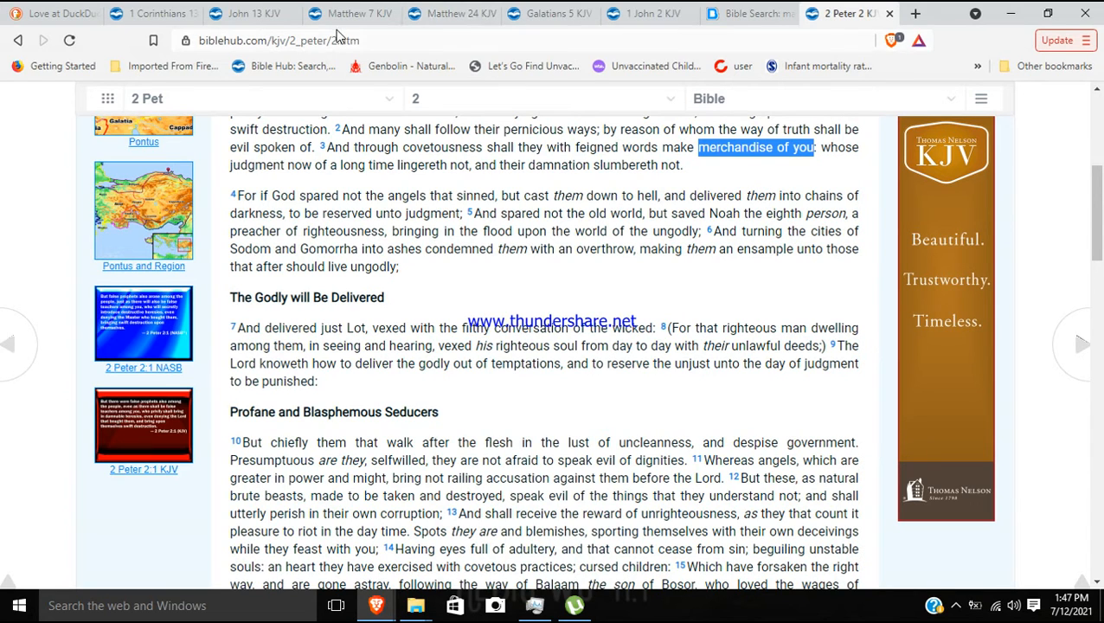
mouse_move(360, 14)
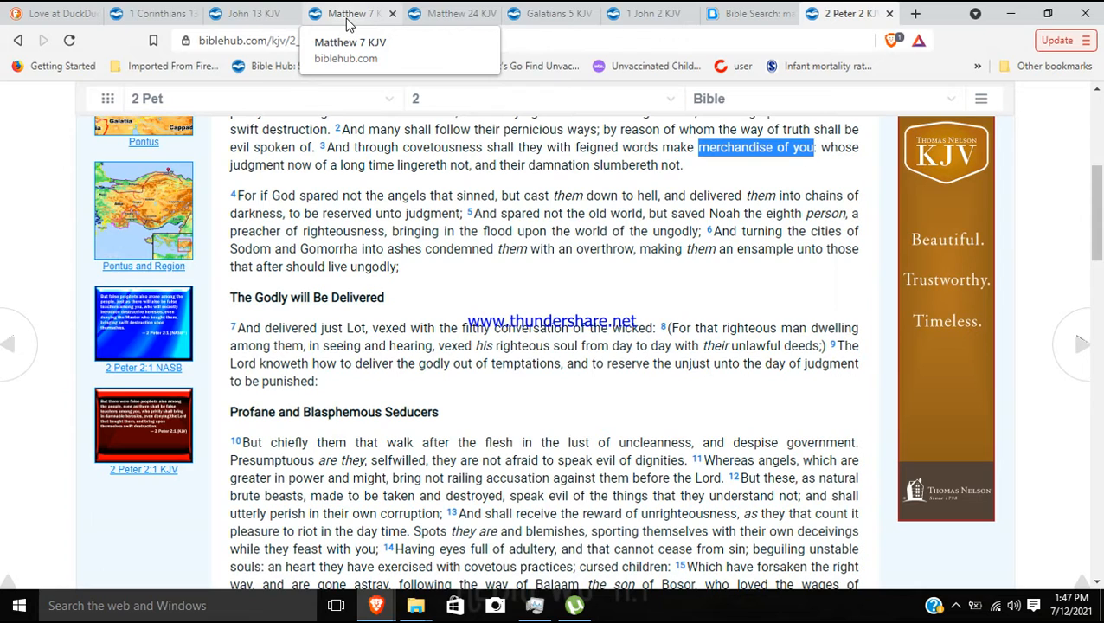
mouse_move(221, 230)
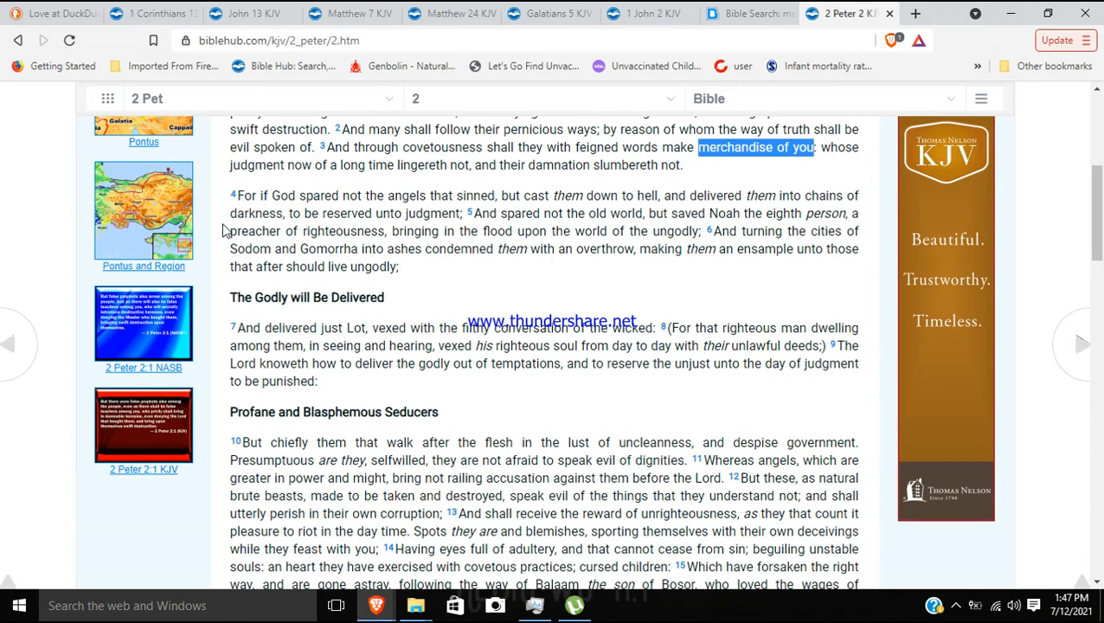
mouse_move(717, 183)
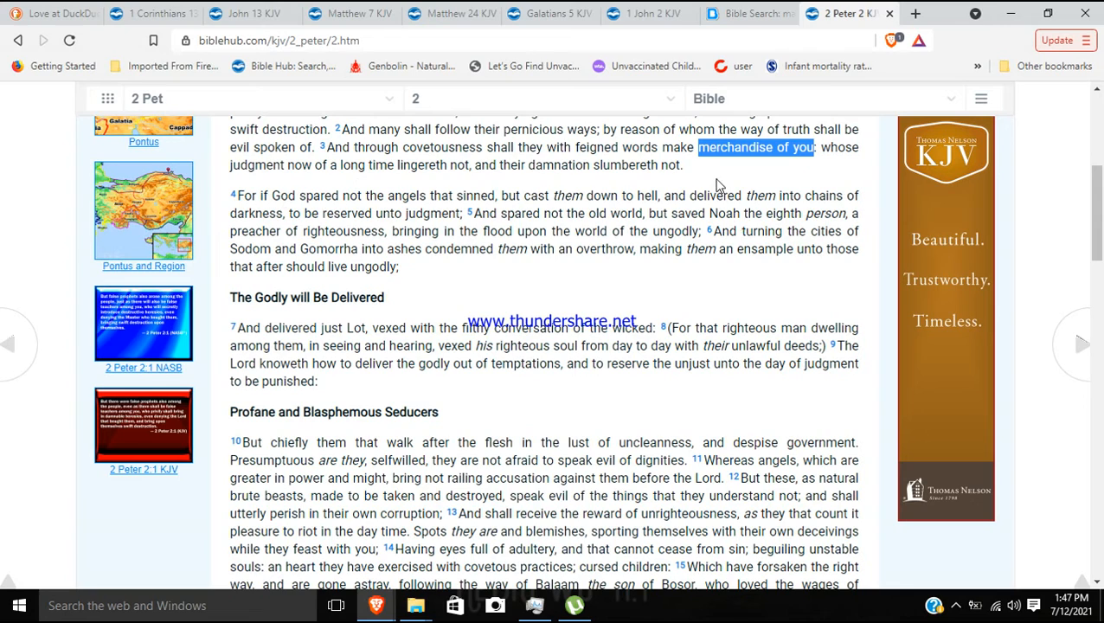
mouse_move(692, 167)
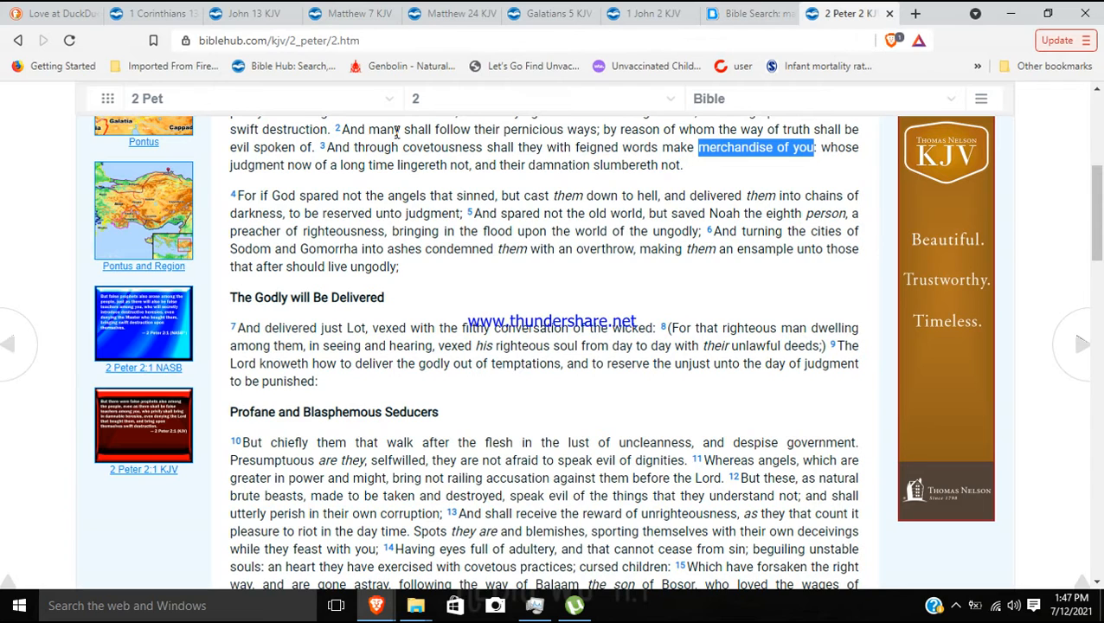
click(259, 97)
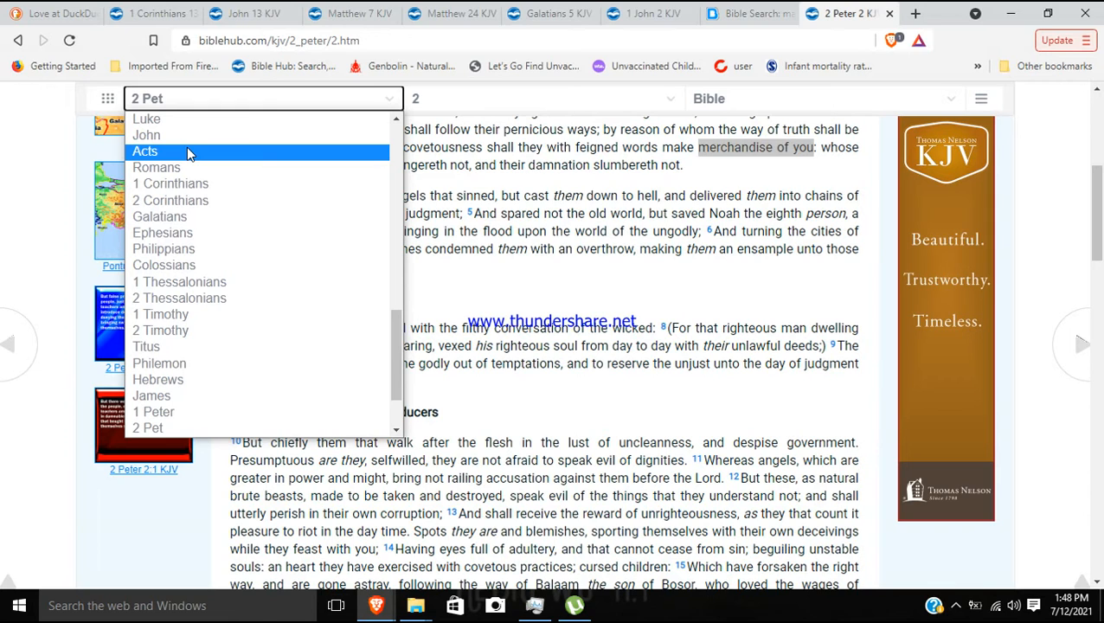
mouse_move(160, 159)
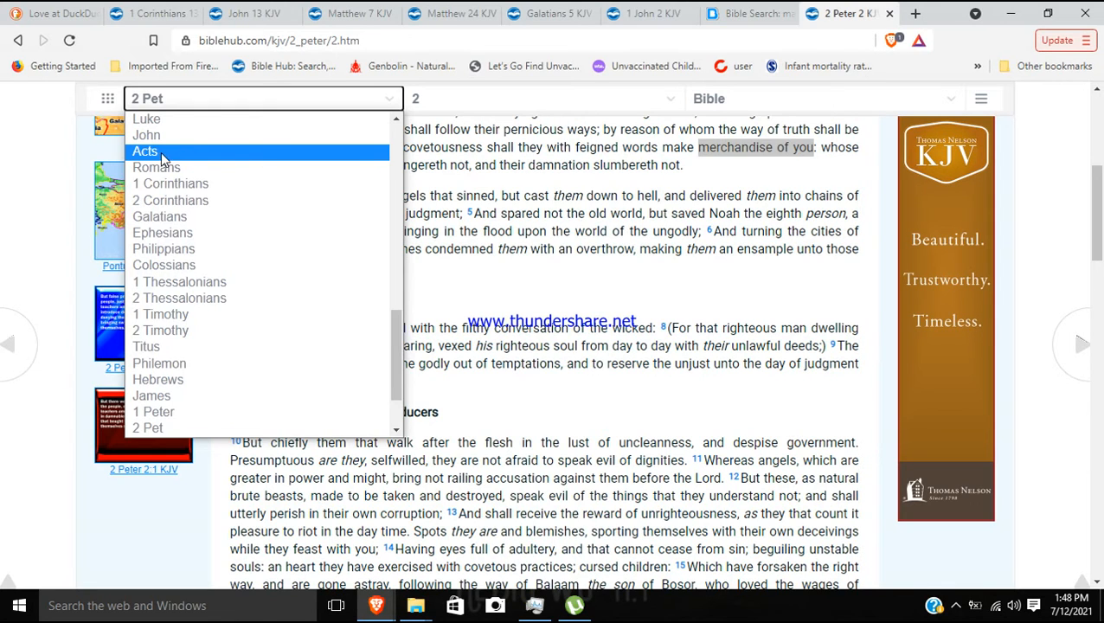
Go to the book of Acts and look over Acts 1.
click(145, 151)
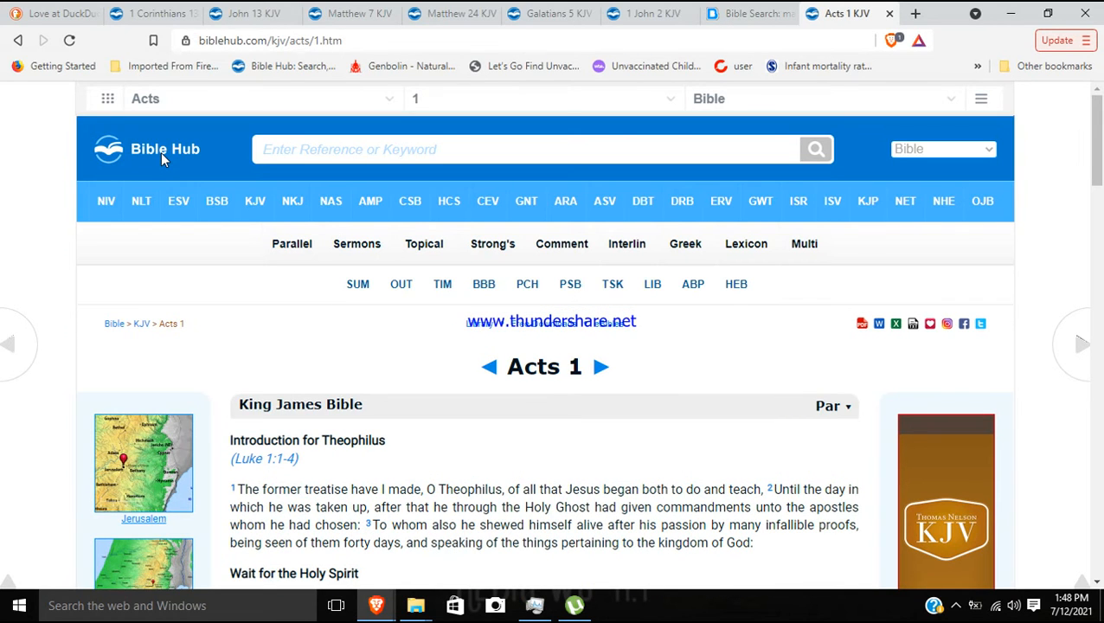
click(528, 149)
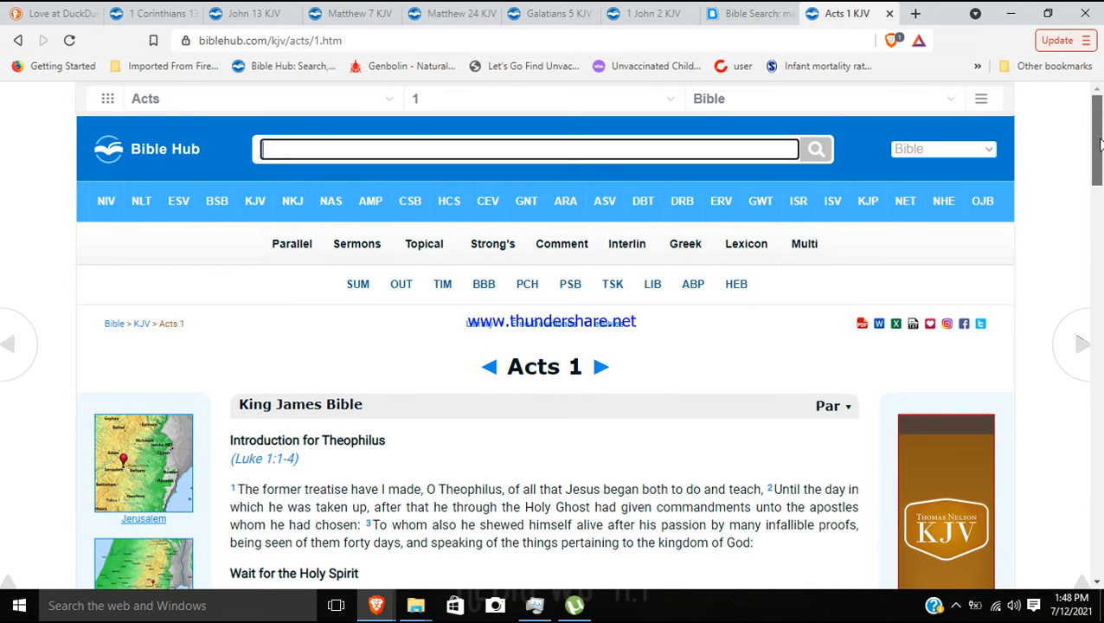
scroll(down, 3)
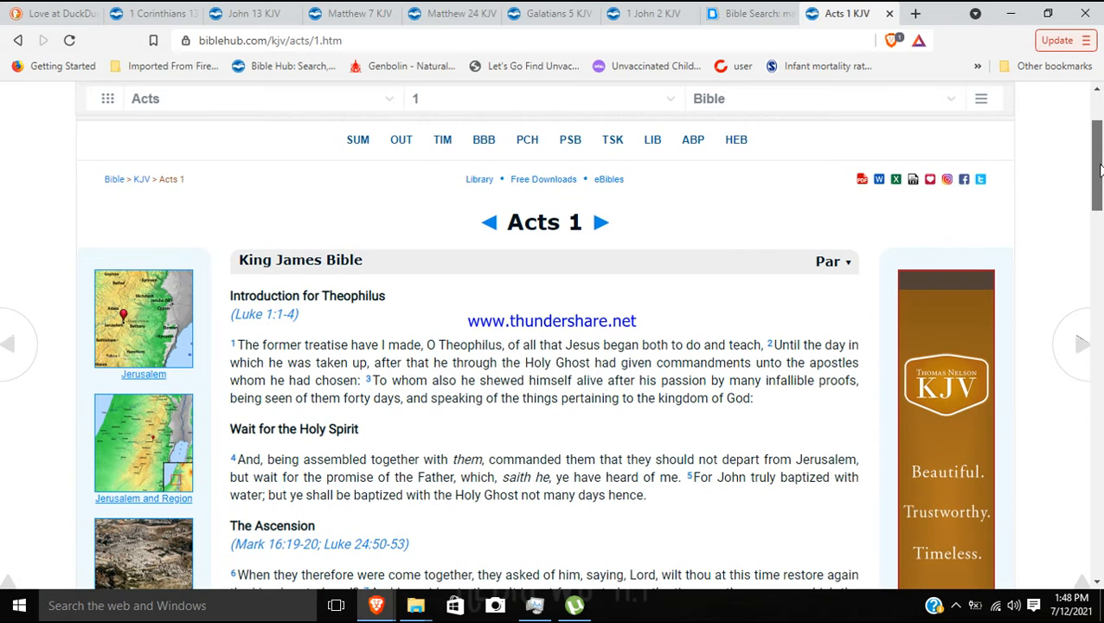
scroll(down, 3)
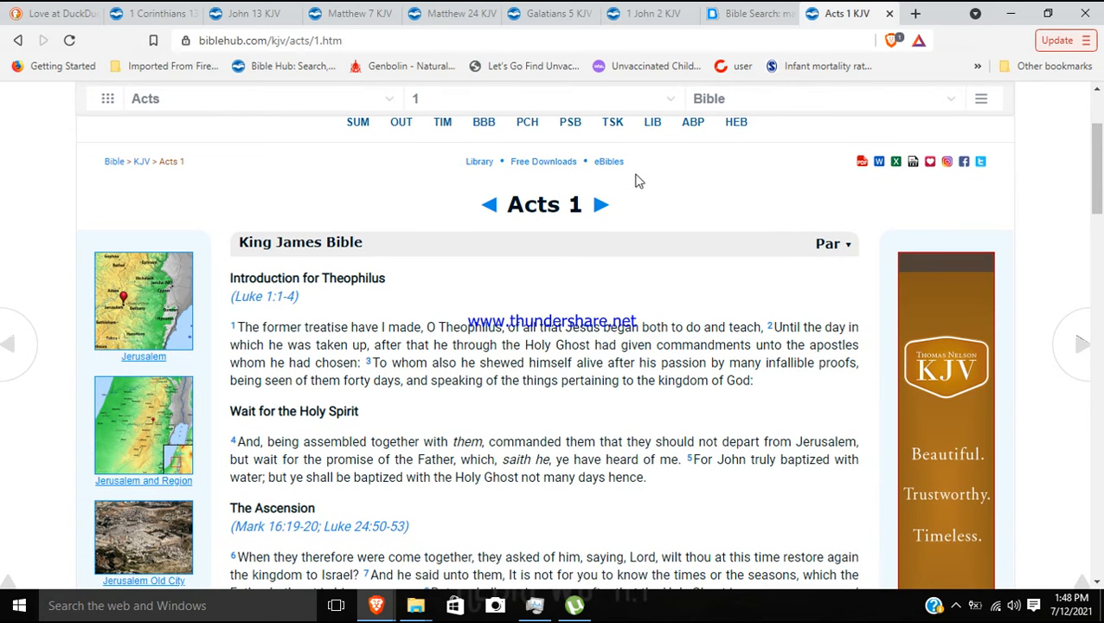
Advance to Acts 2 and read through the Pentecost account into Peter's address.
click(602, 204)
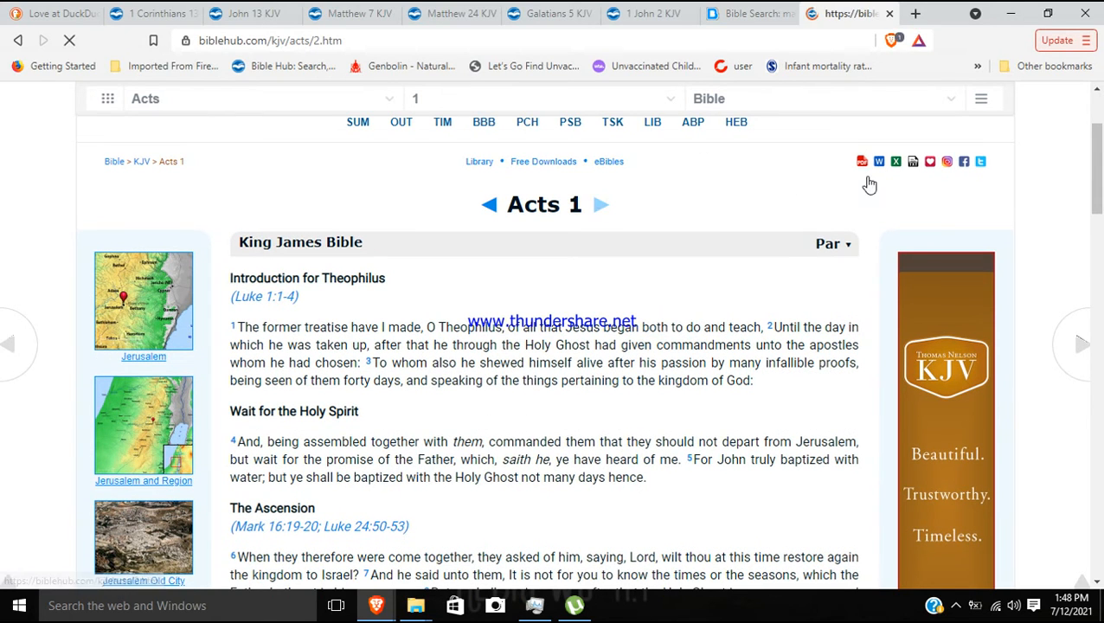
click(602, 205)
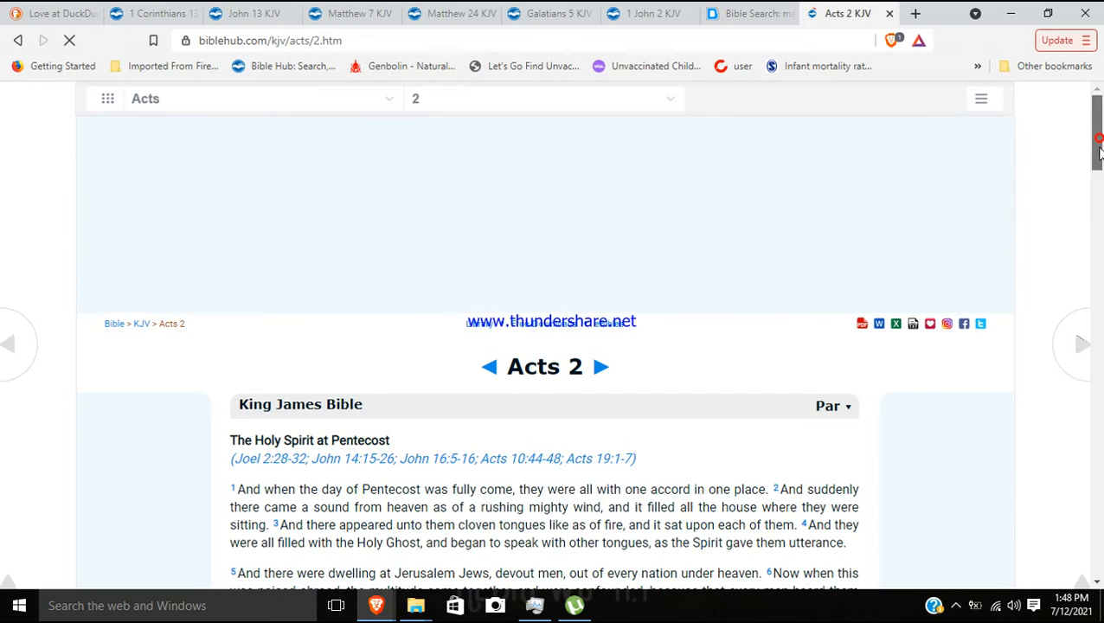
scroll(down, 3)
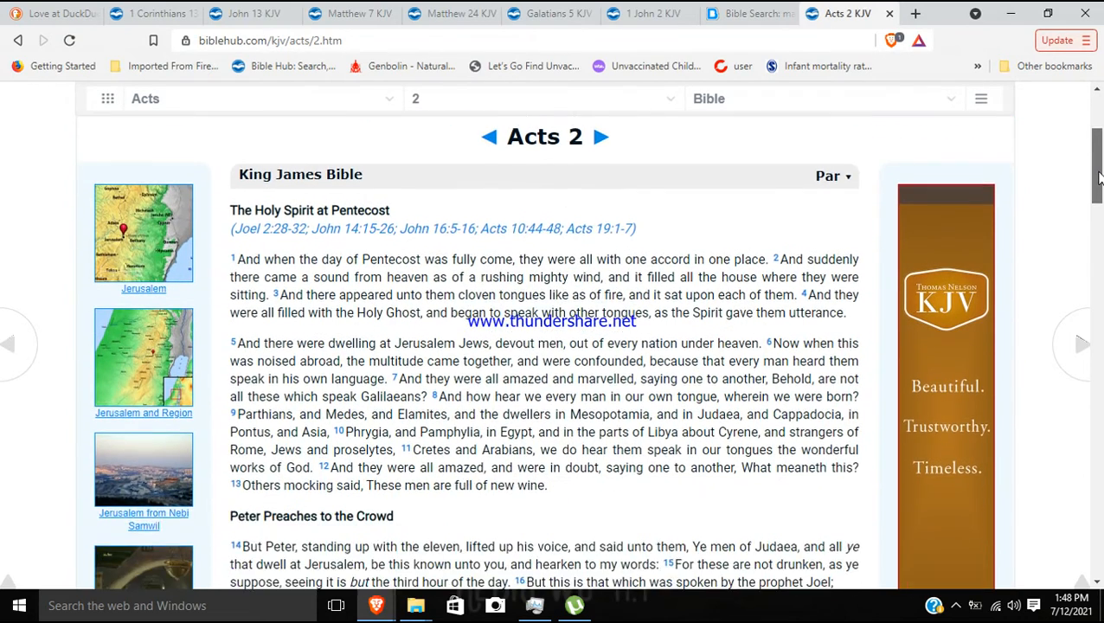
scroll(down, 3)
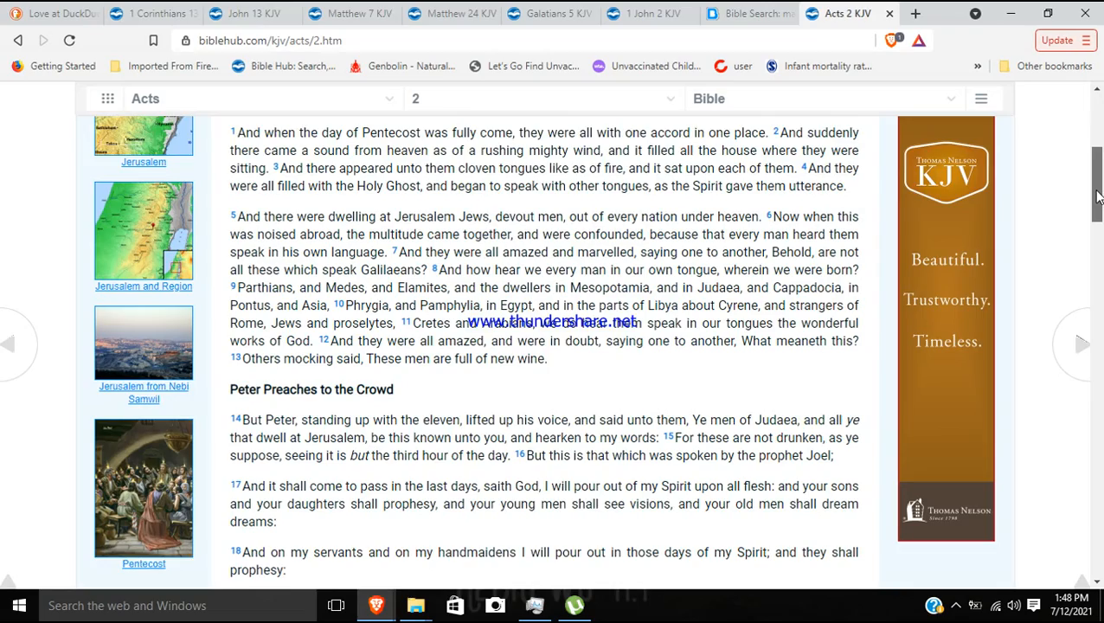
scroll(down, 3)
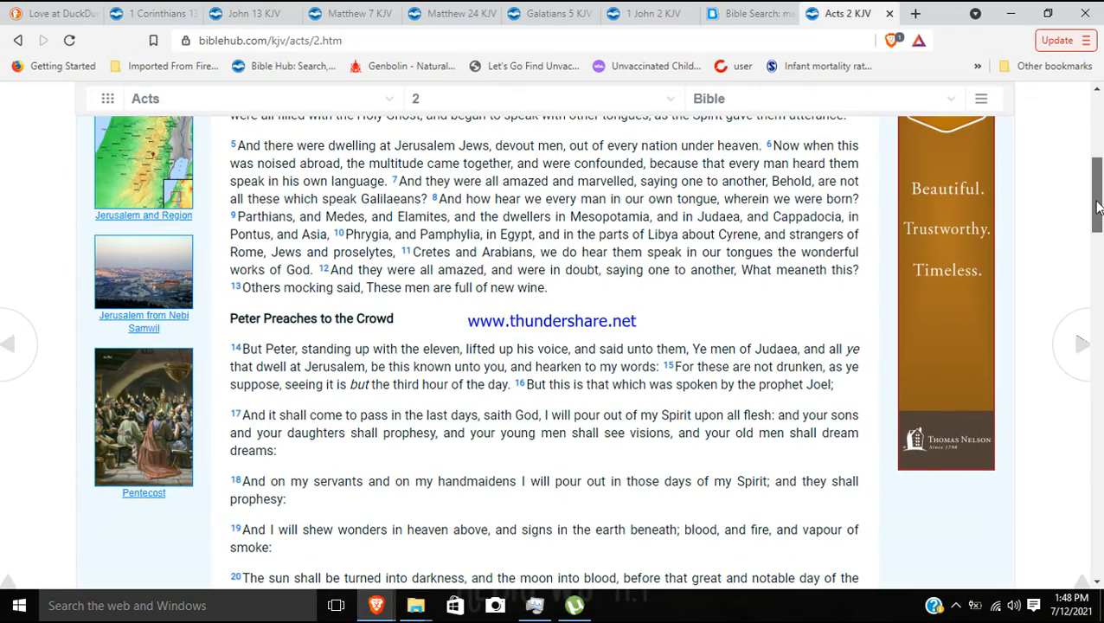
scroll(down, 3)
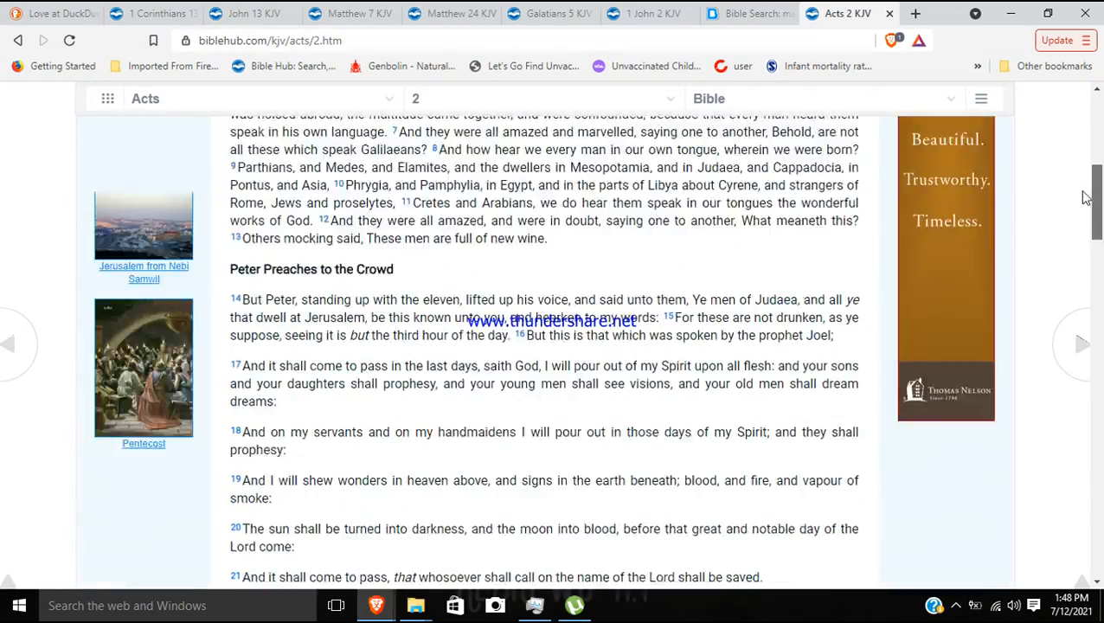
scroll(up, 3)
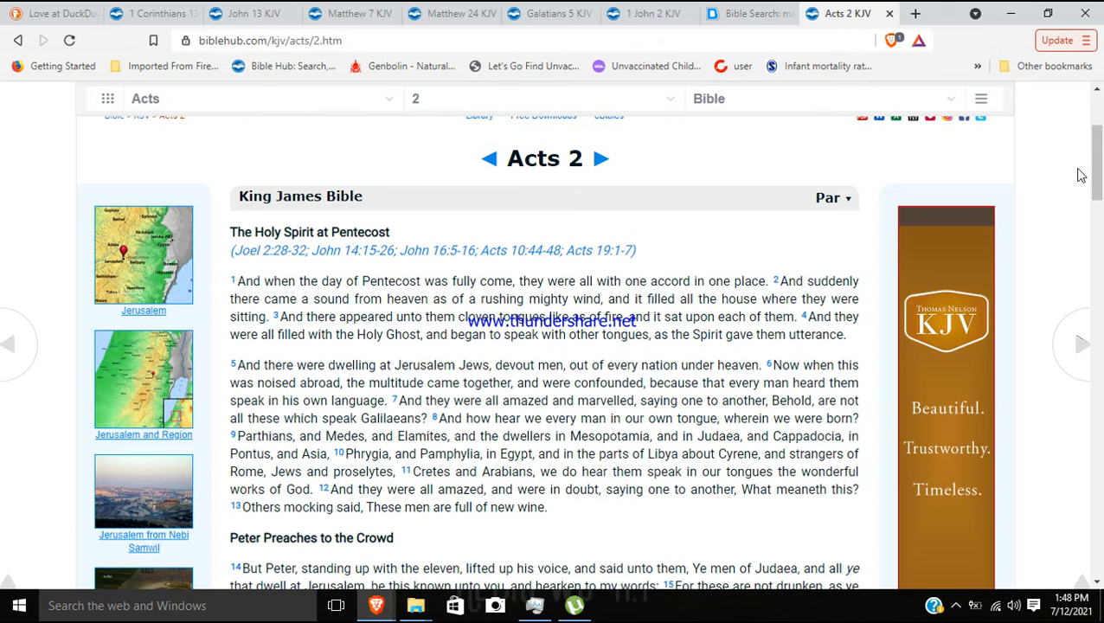
mouse_move(823, 263)
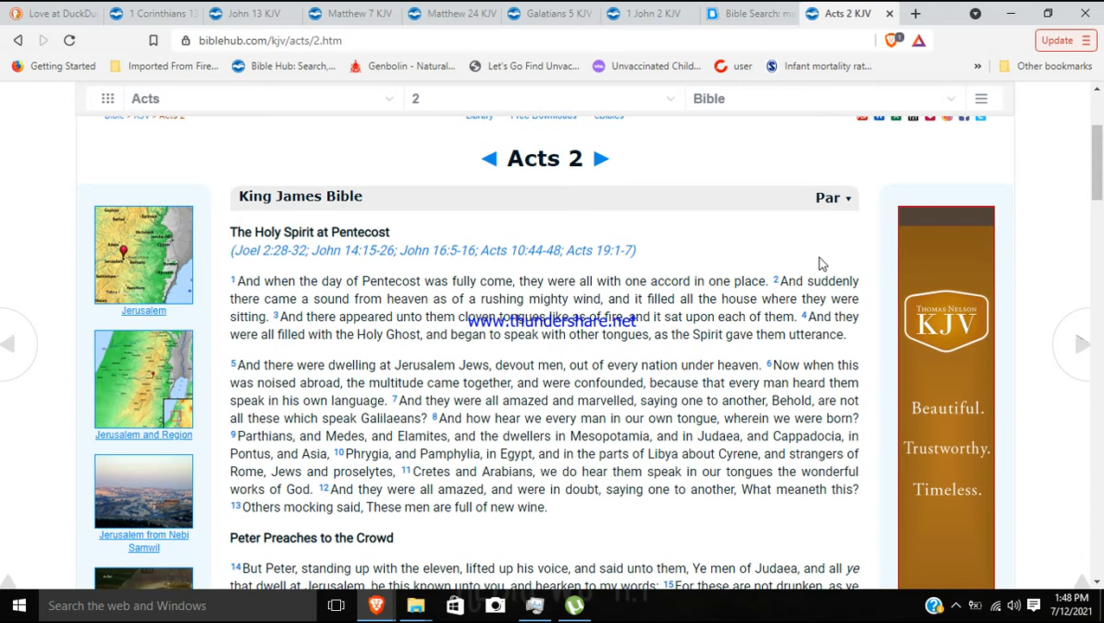
Scroll to the closing section of Acts 2, The Fellowship of Believers.
scroll(down, 3)
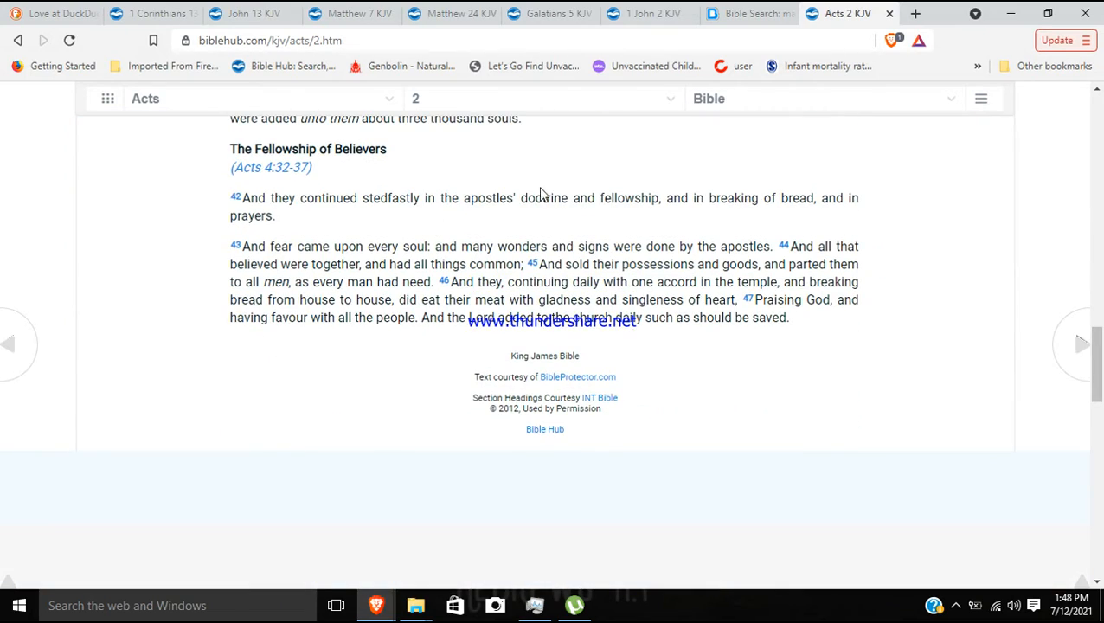
mouse_move(499, 246)
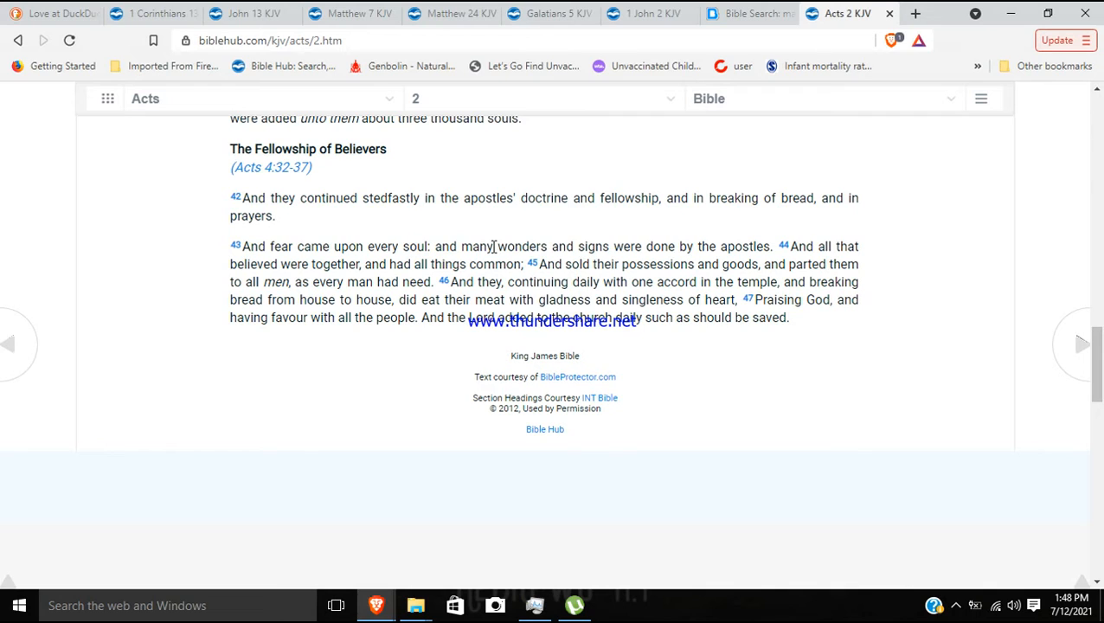
mouse_move(325, 263)
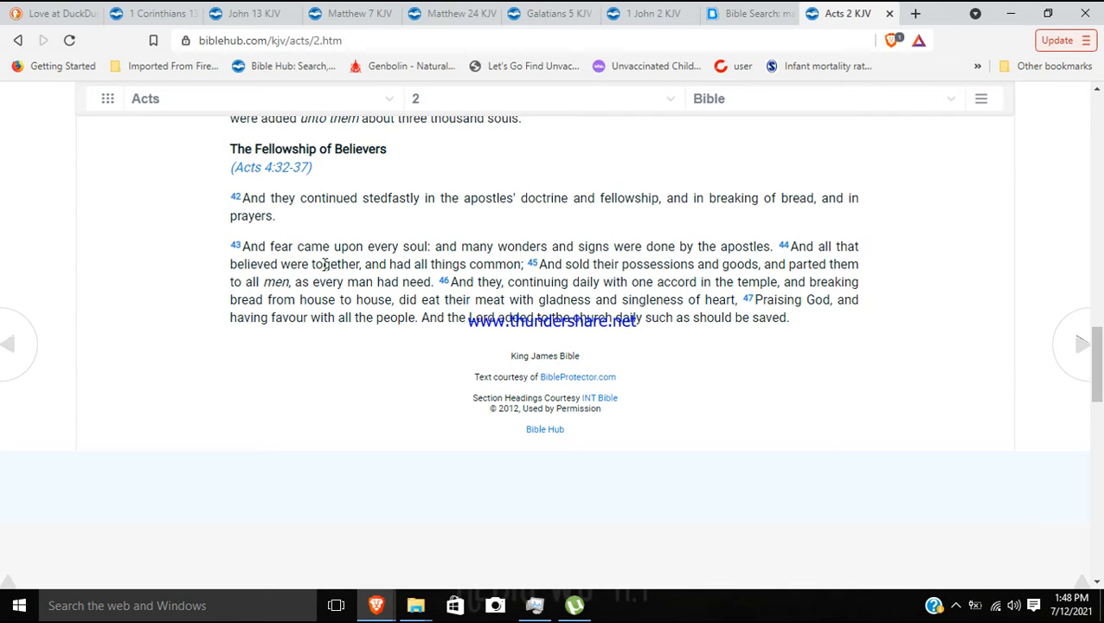
mouse_move(440, 392)
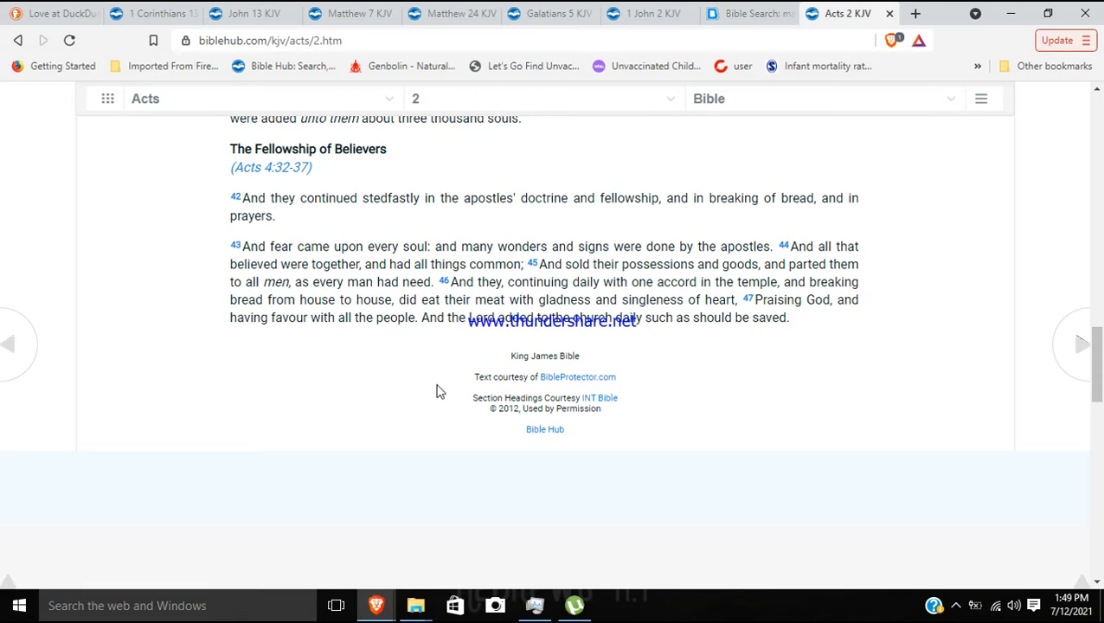
Select Acts 2:43–47 on believers sharing all things in common.
drag(540, 300, 788, 318)
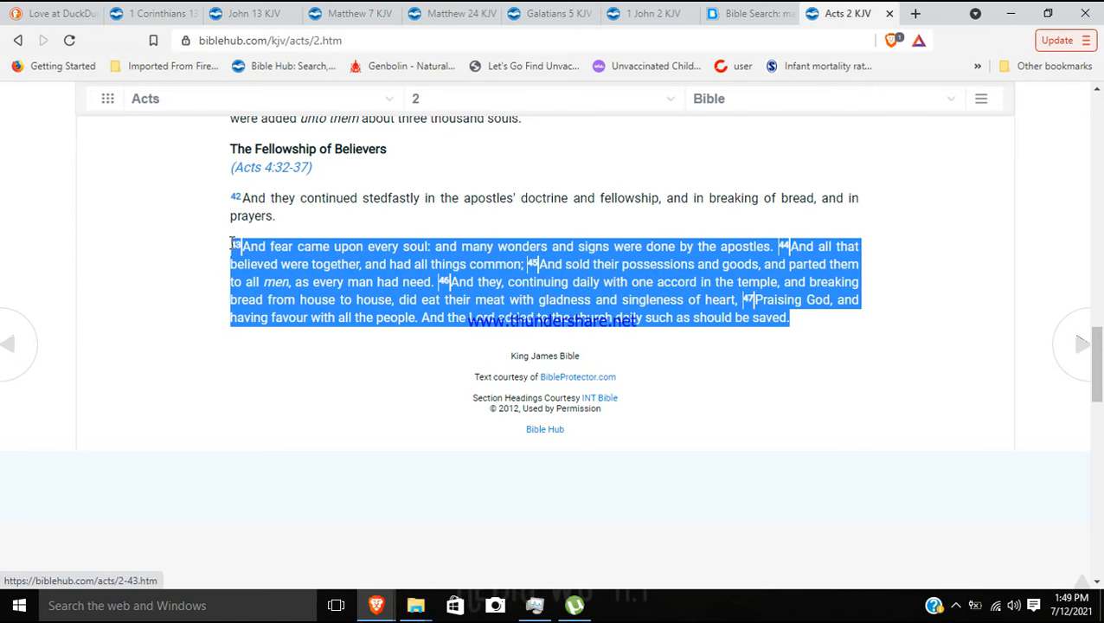
mouse_move(215, 300)
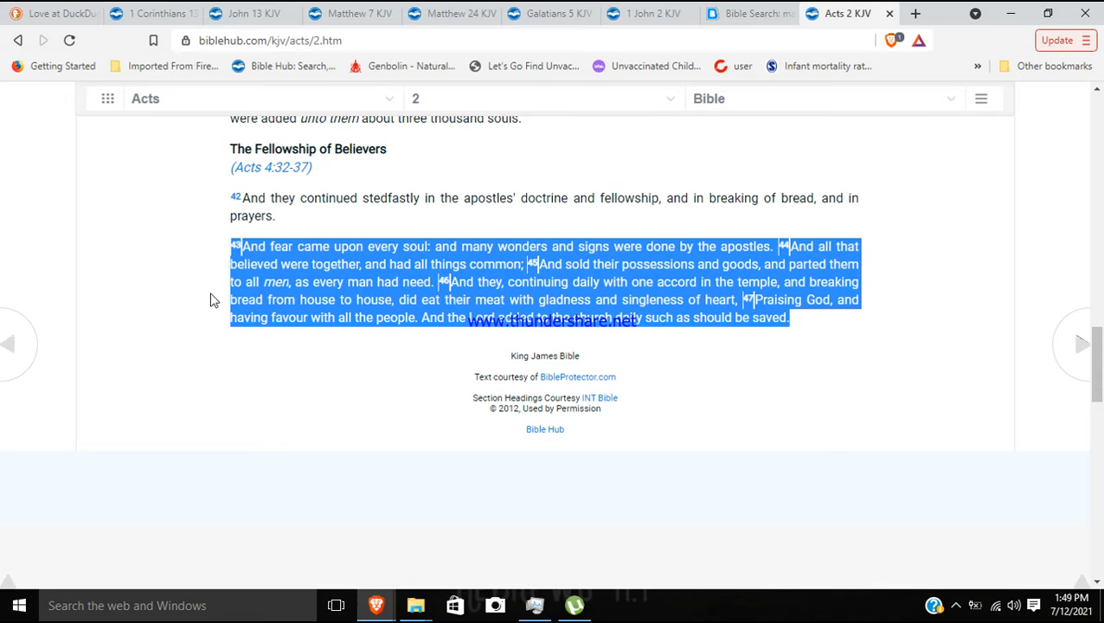
mouse_move(224, 296)
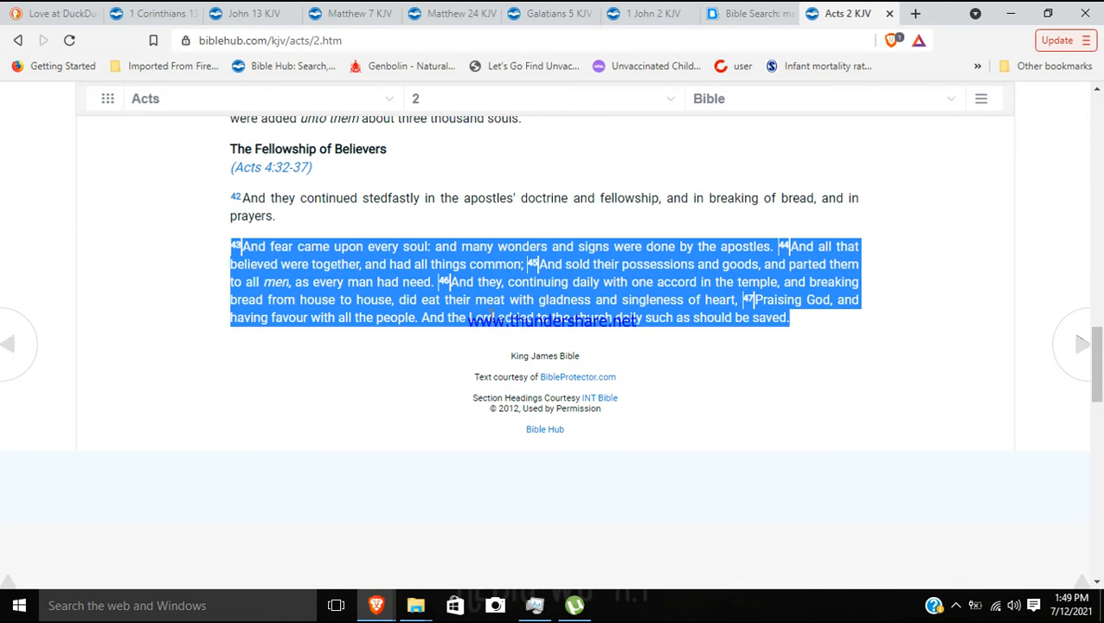
mouse_move(218, 288)
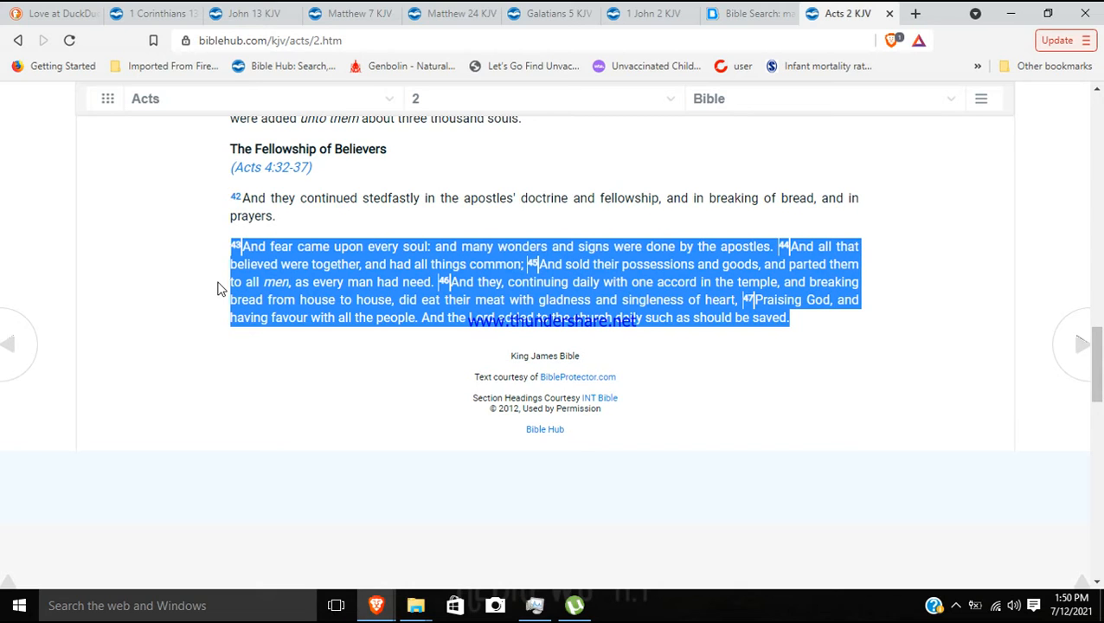
mouse_move(208, 277)
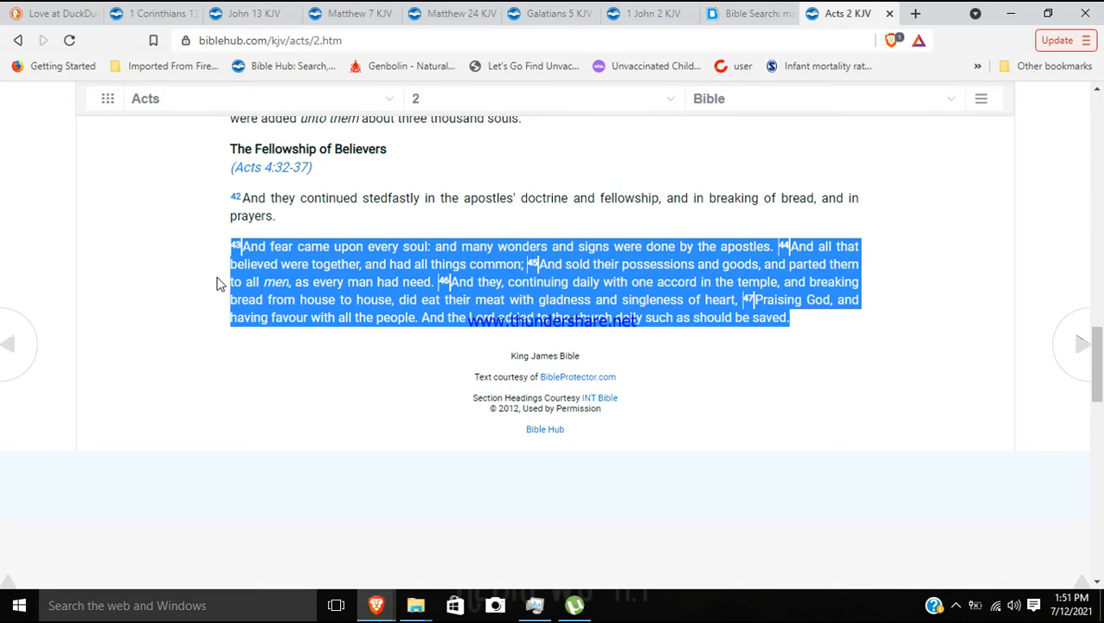
mouse_move(757, 308)
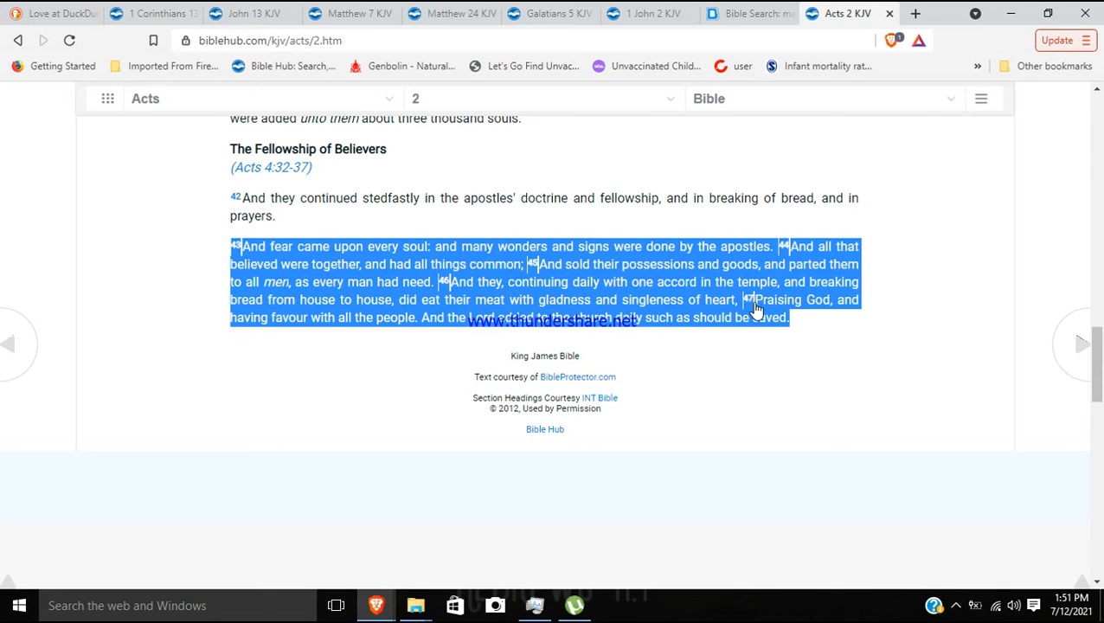
mouse_move(220, 284)
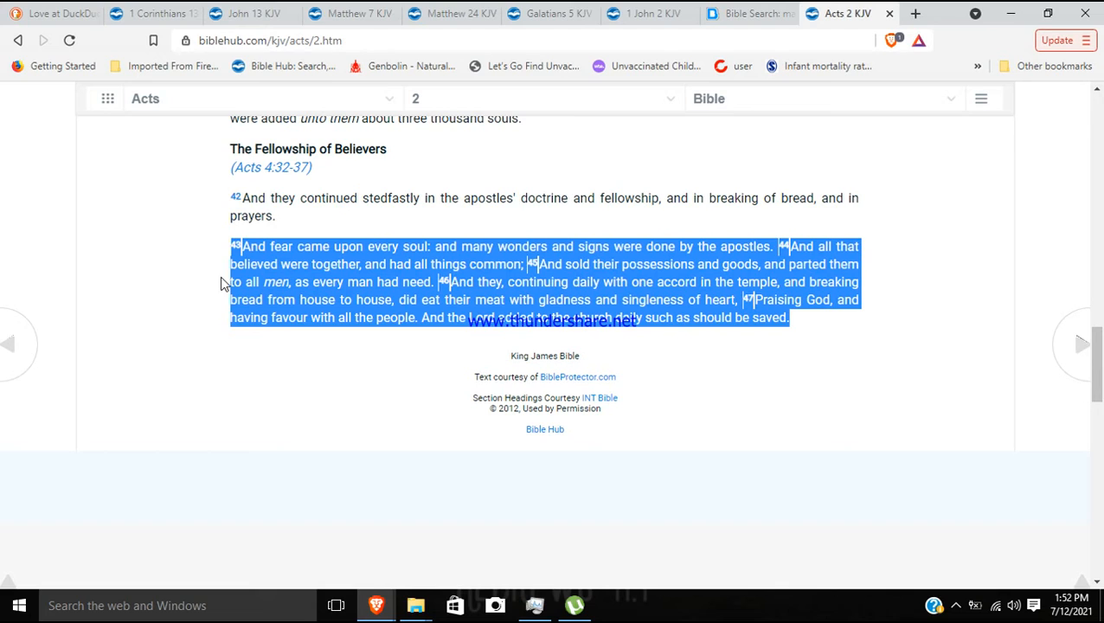
mouse_move(298, 225)
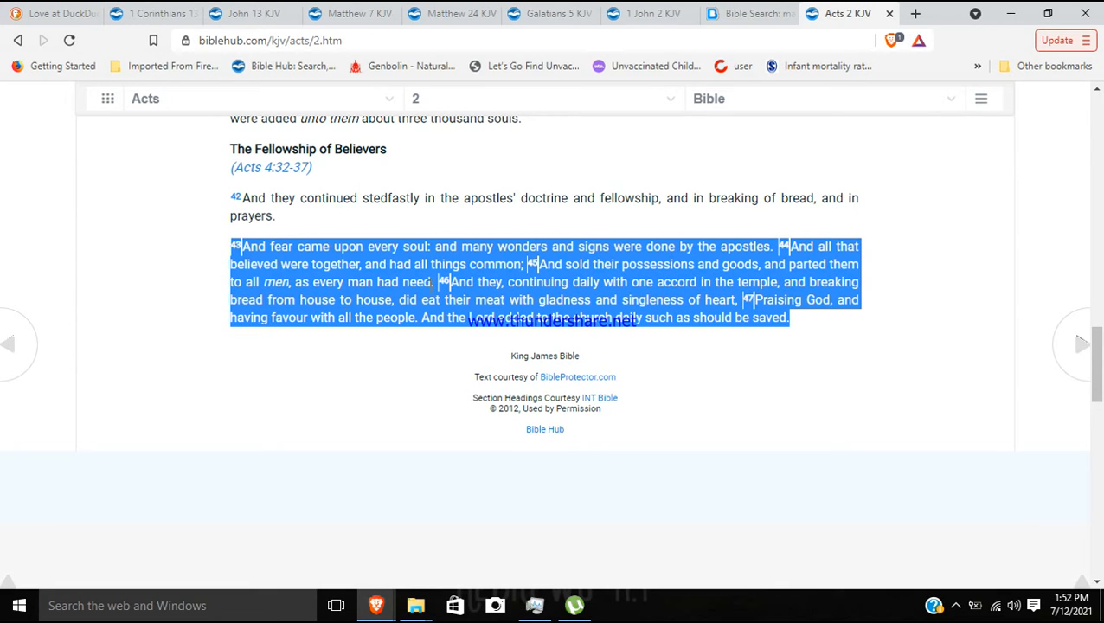
mouse_move(259, 14)
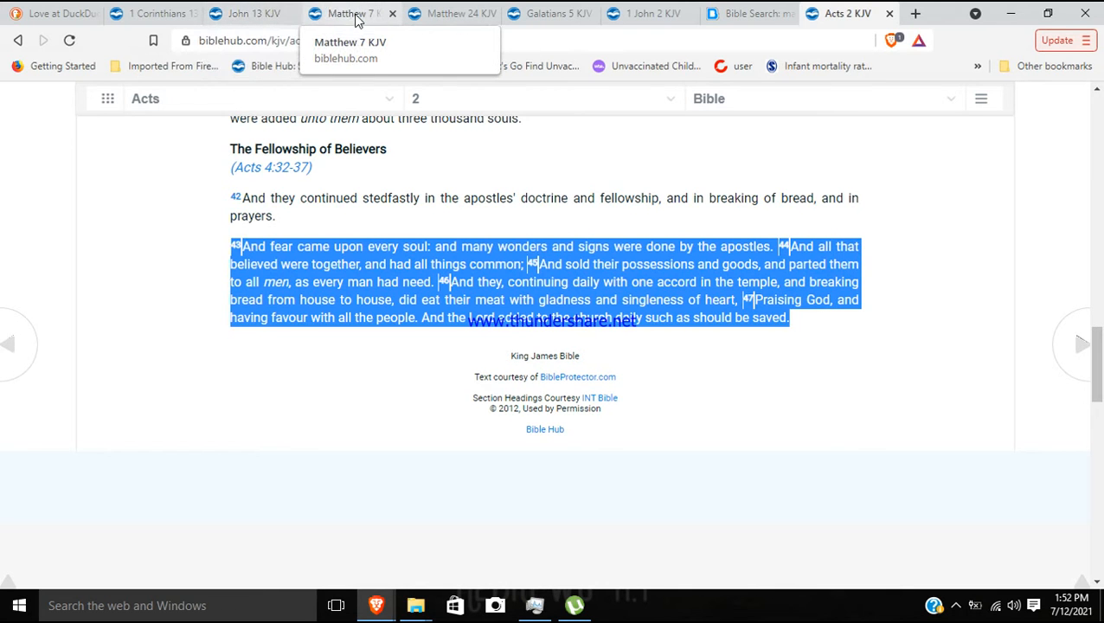
click(139, 14)
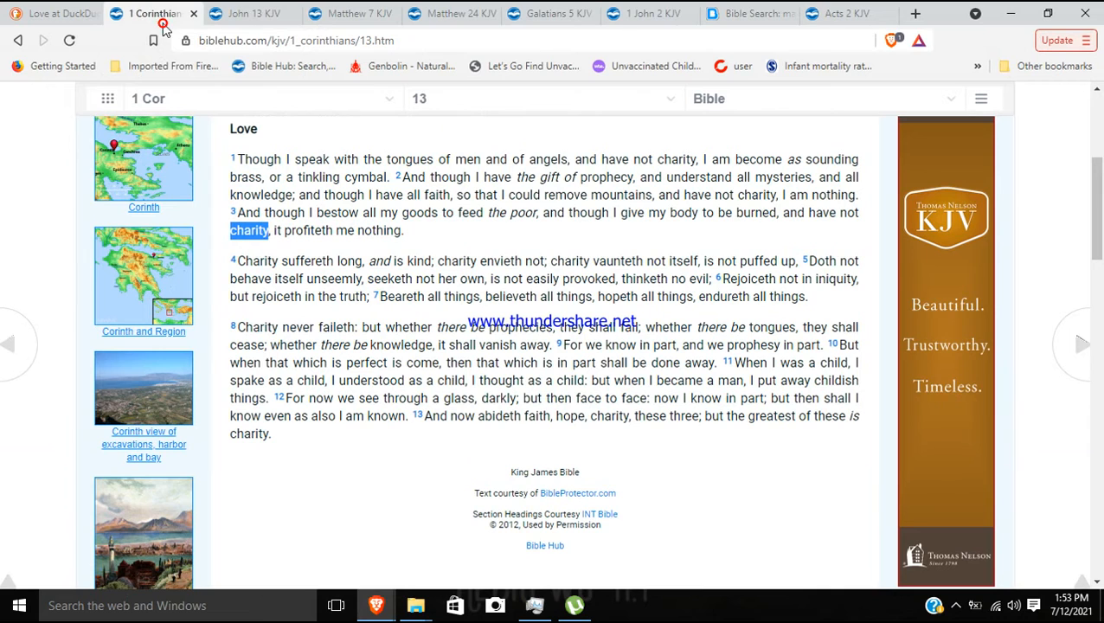
mouse_move(392, 483)
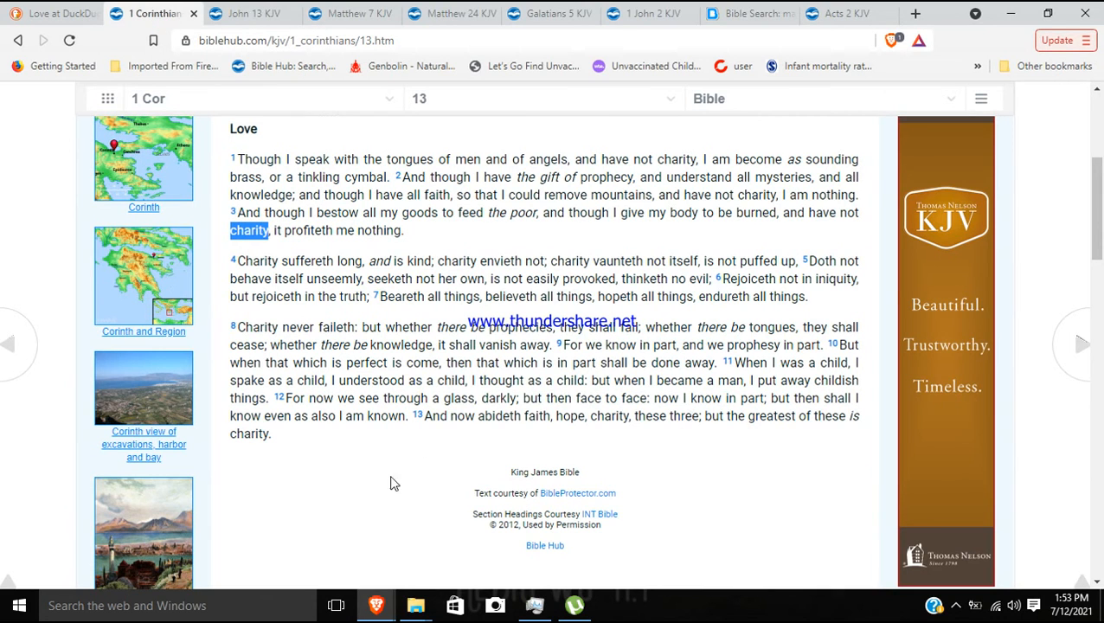
mouse_move(552, 14)
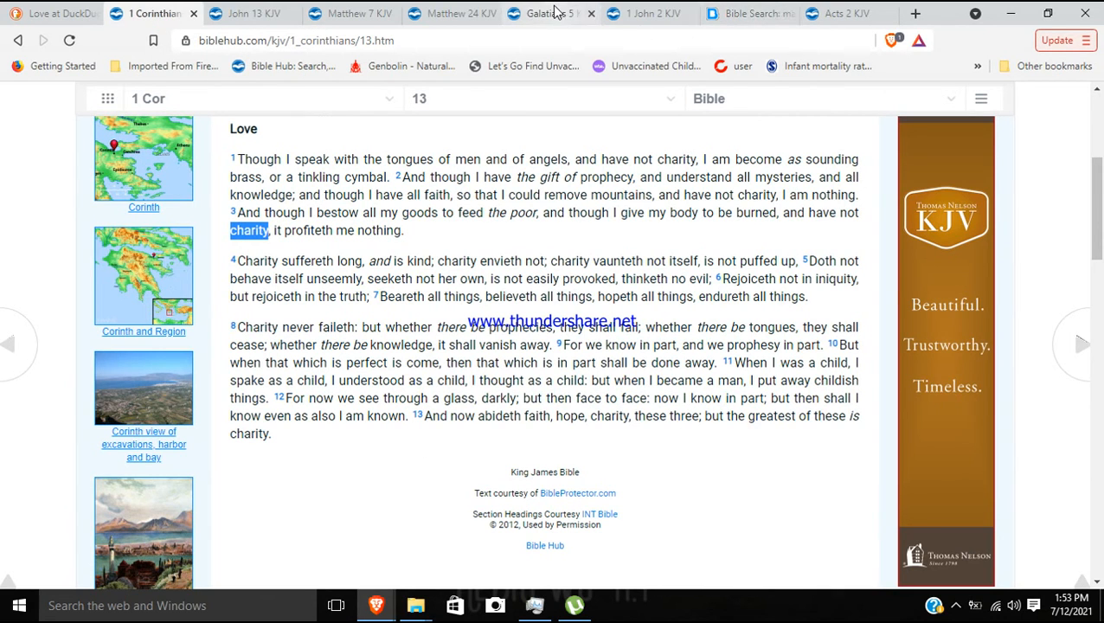
mouse_move(478, 142)
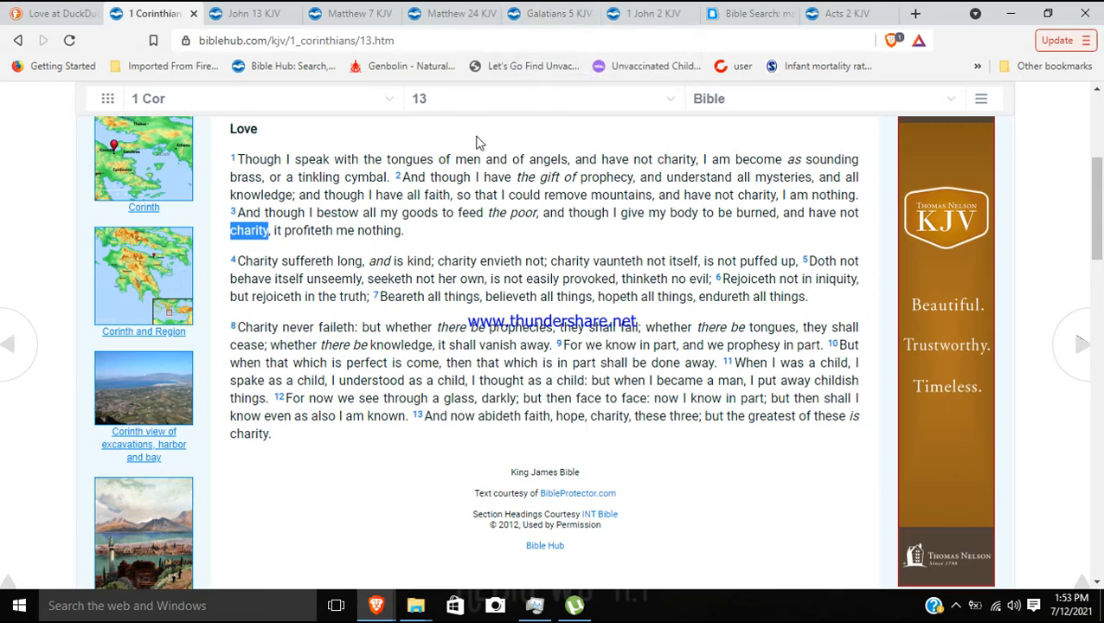
mouse_move(356, 490)
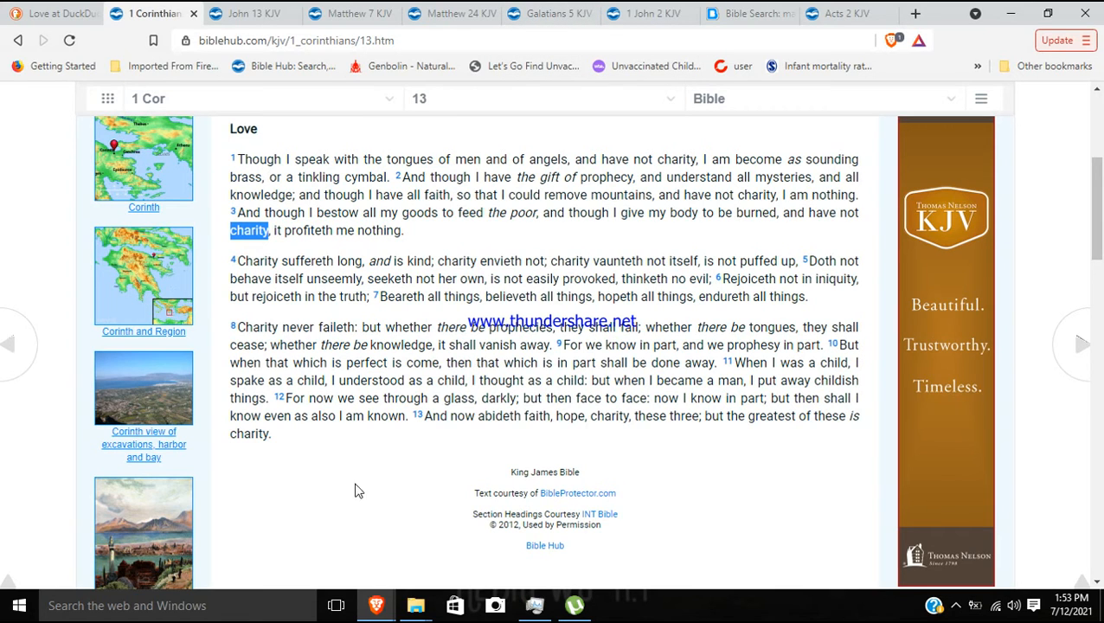
mouse_move(322, 443)
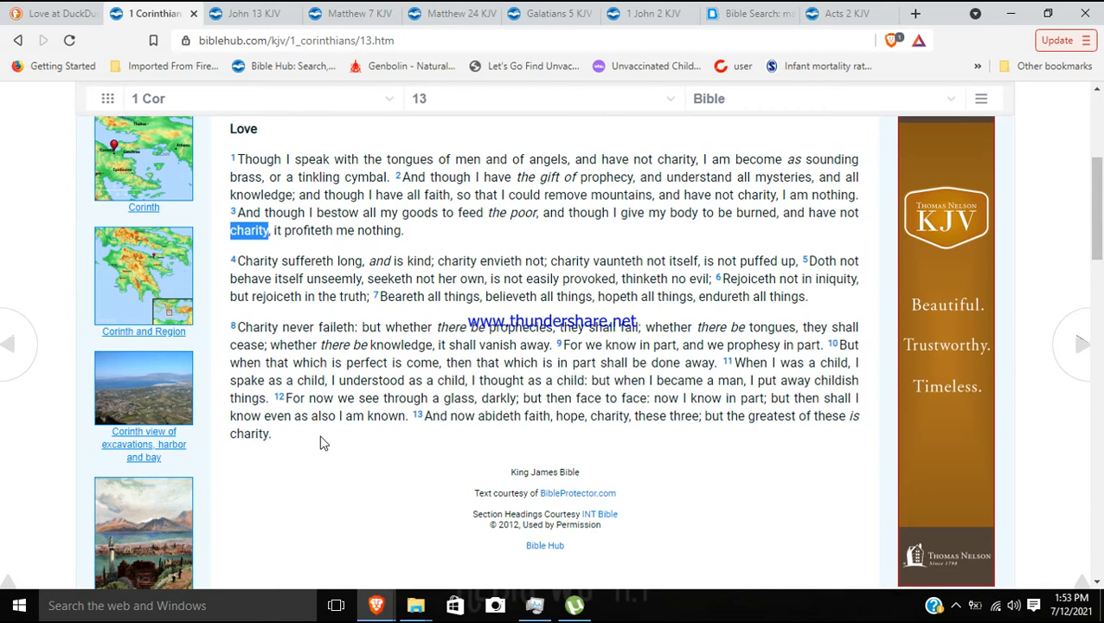
mouse_move(312, 446)
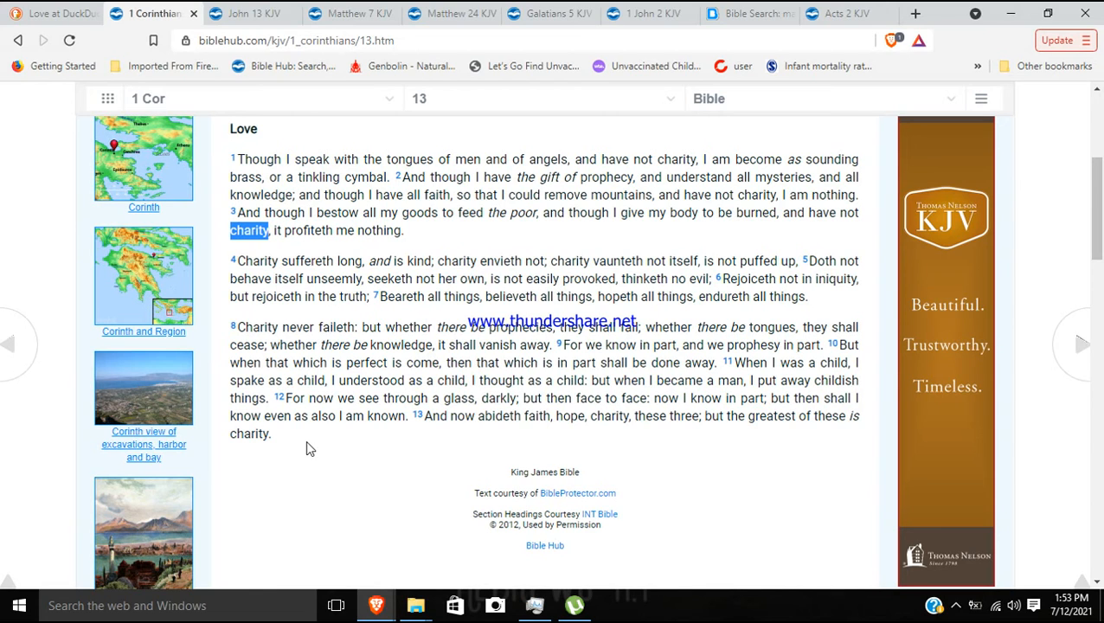
mouse_move(542, 312)
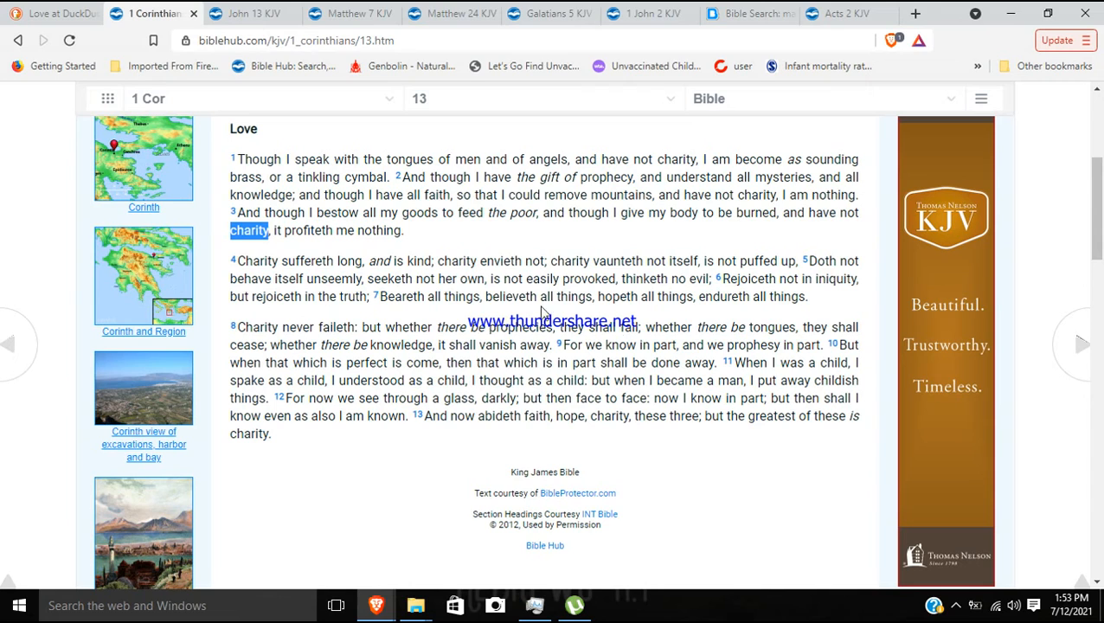
mouse_move(305, 439)
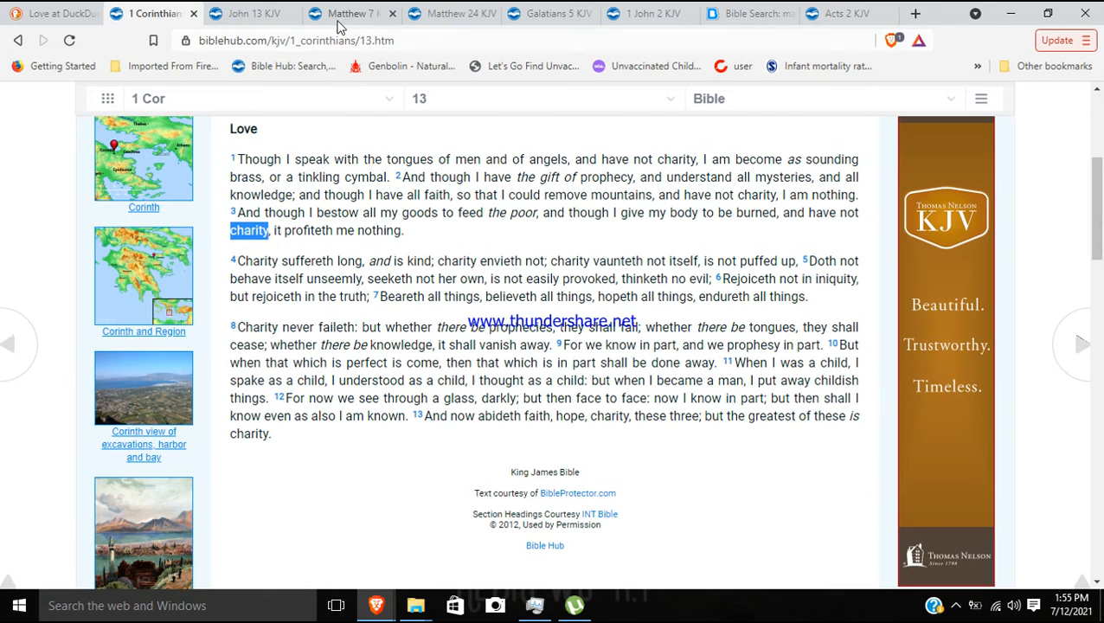
In Matthew 7 mark 'ye that work iniquity', then switch to the Matthew 24 tab.
click(355, 14)
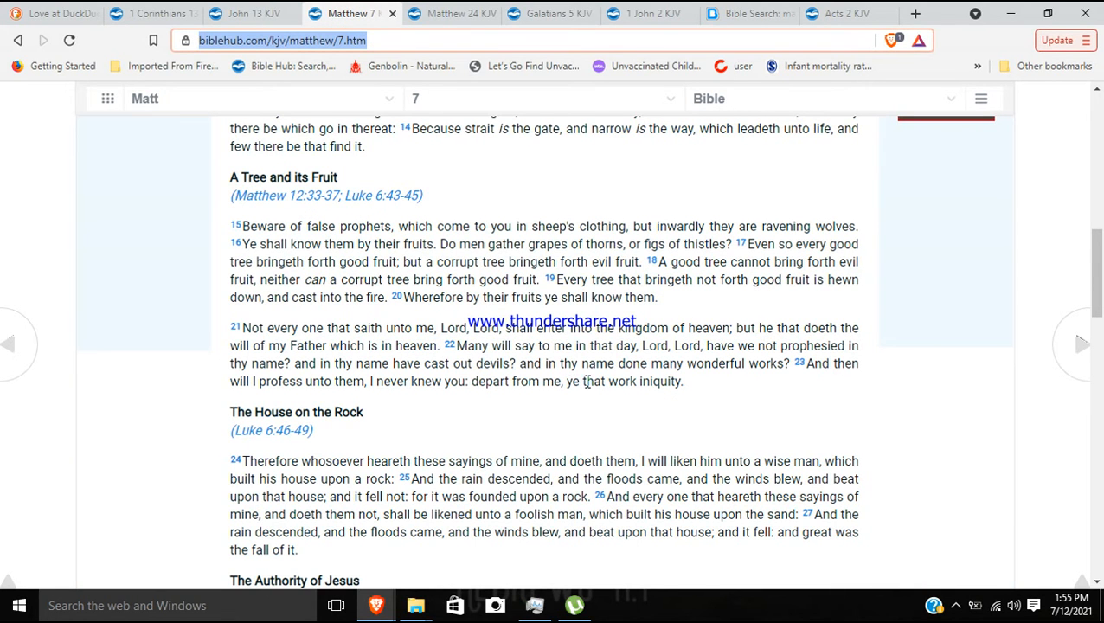
double_click(296, 412)
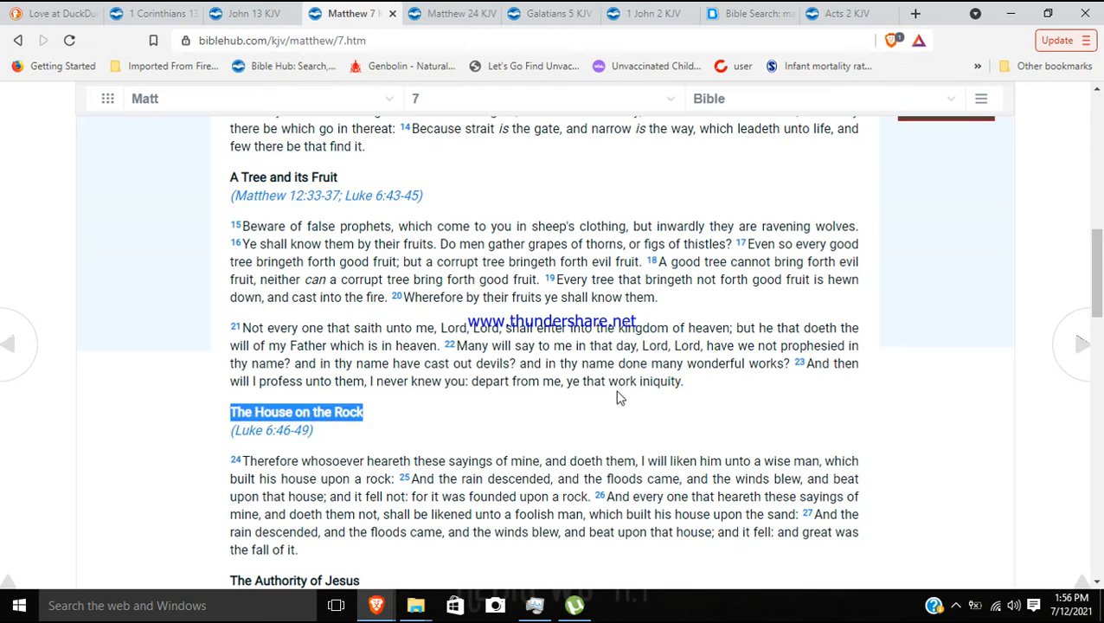
drag(568, 381, 682, 381)
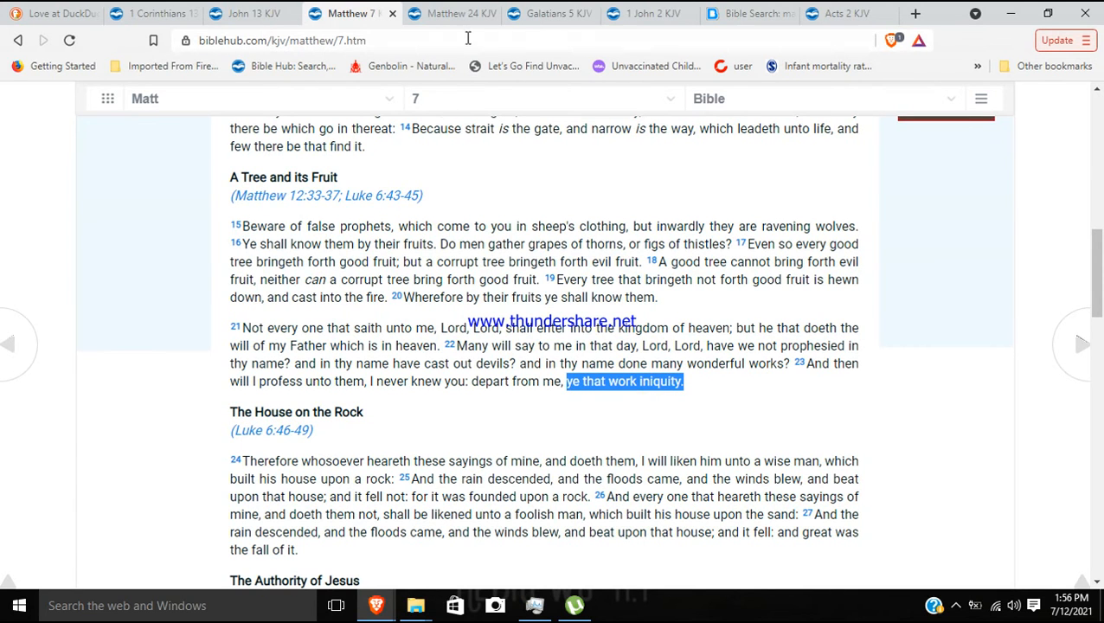
click(441, 14)
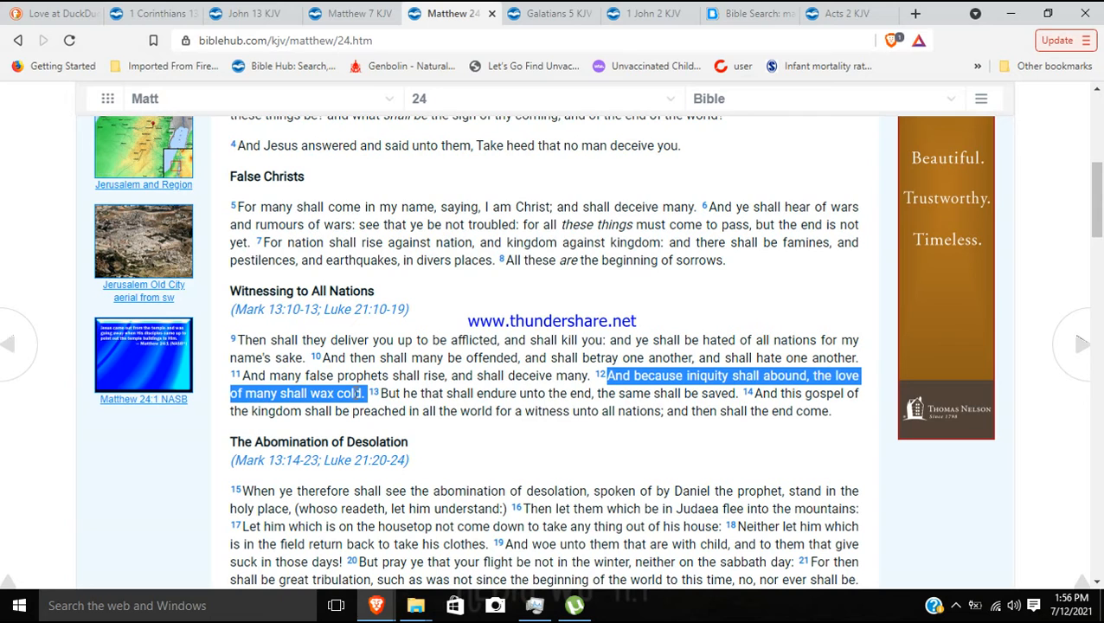
mouse_move(447, 159)
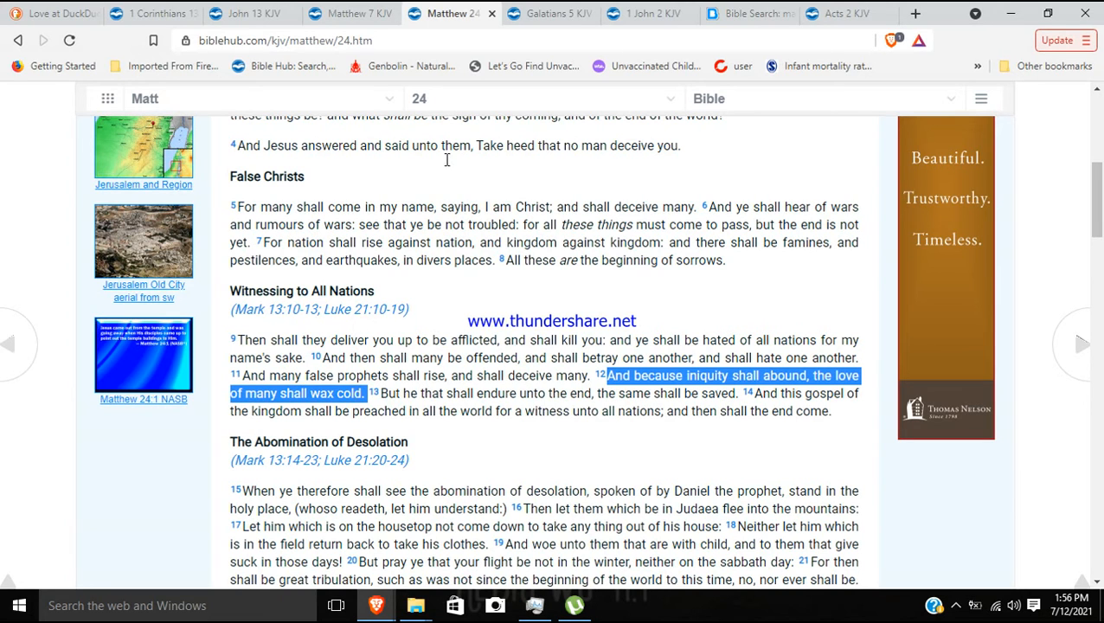
mouse_move(450, 18)
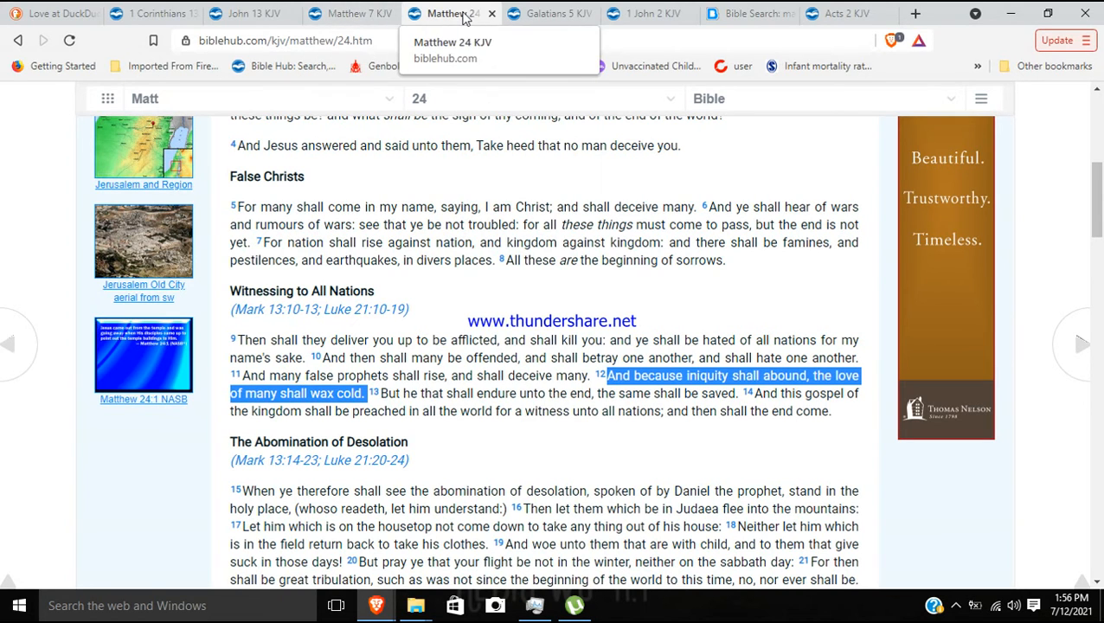
mouse_move(483, 445)
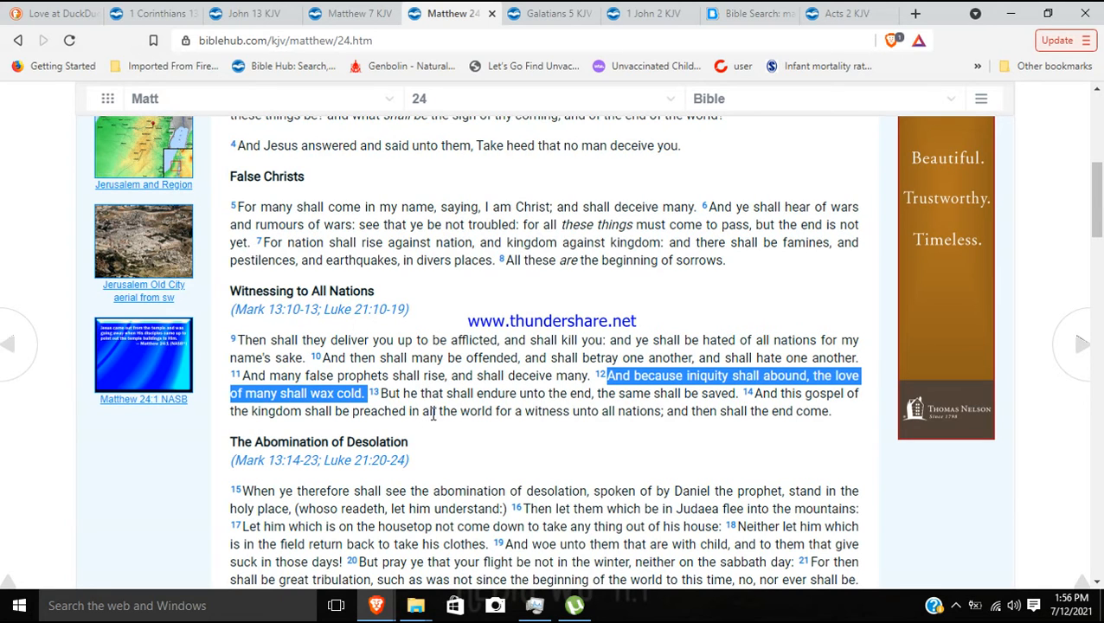
mouse_move(446, 343)
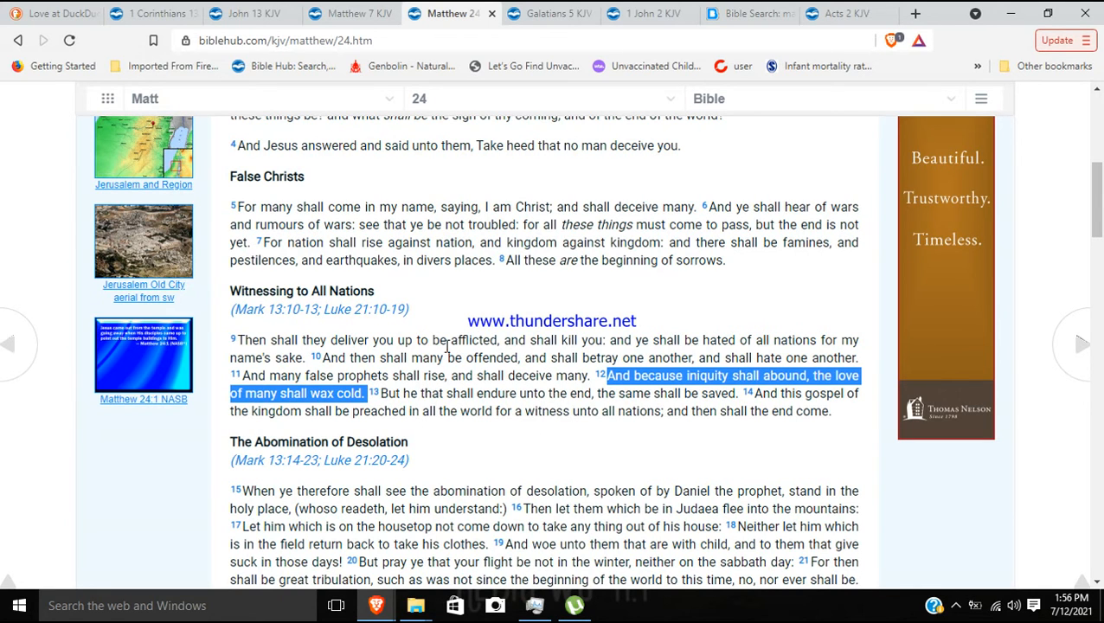
mouse_move(471, 315)
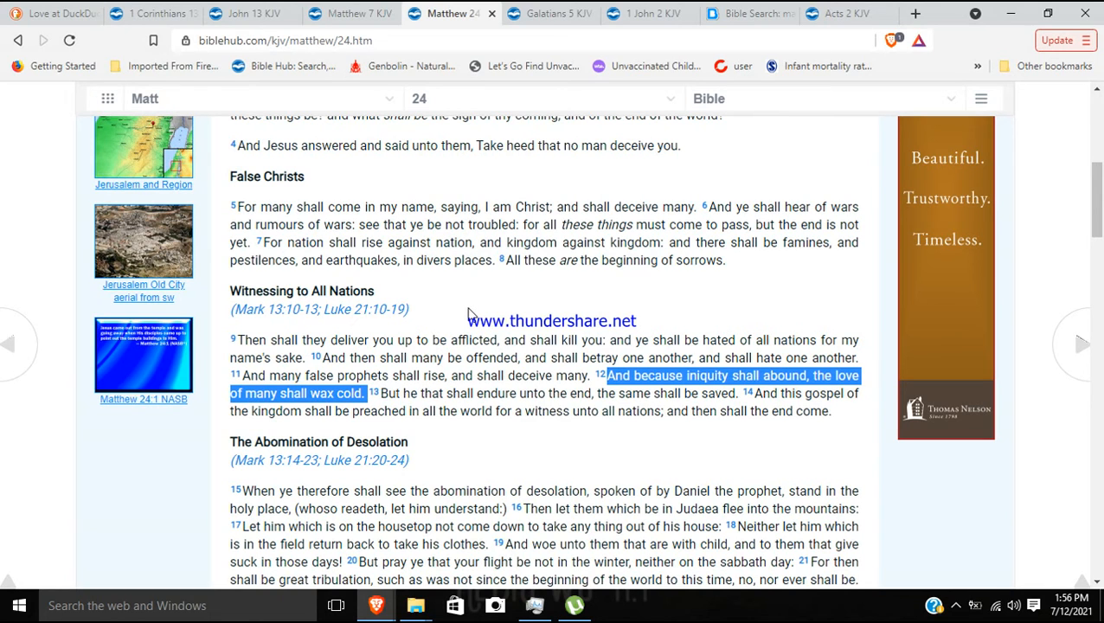
mouse_move(424, 263)
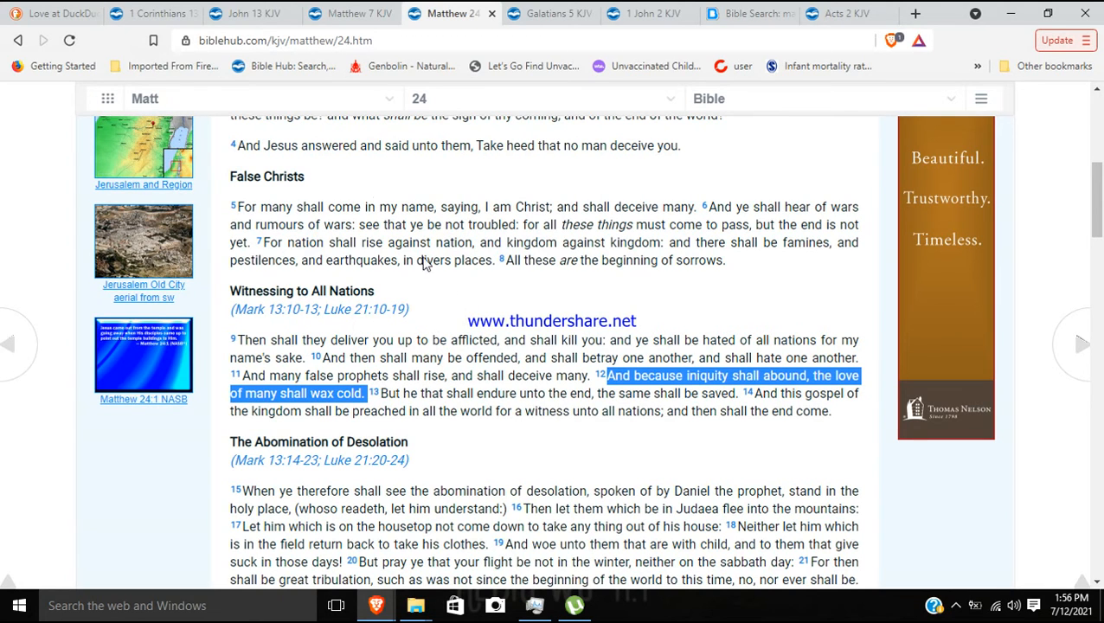
click(52, 14)
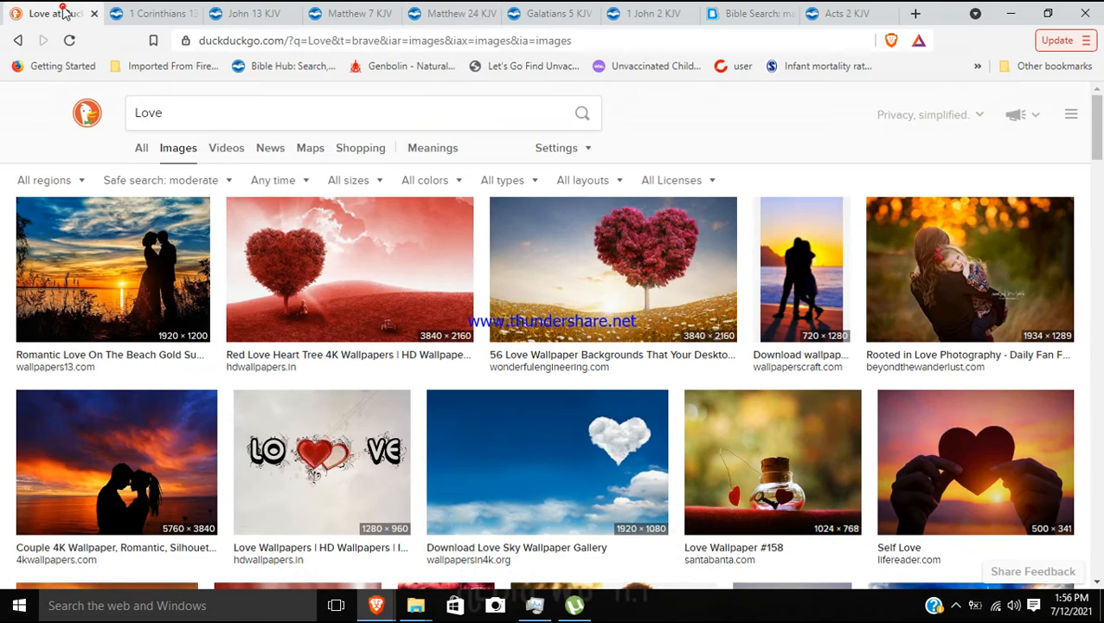
scroll(down, 3)
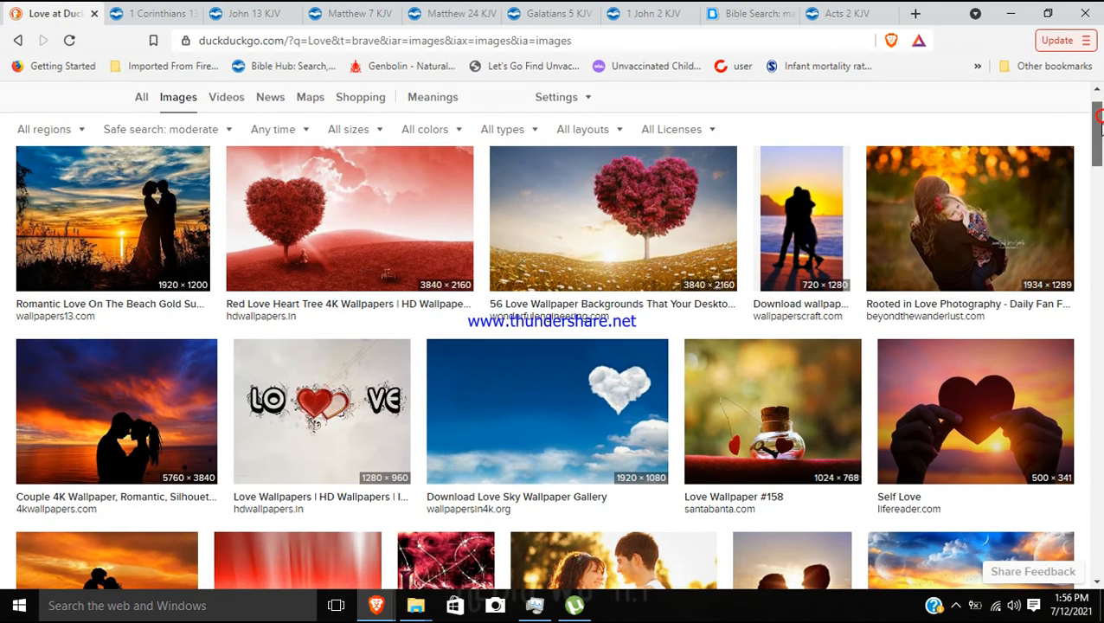
scroll(down, 3)
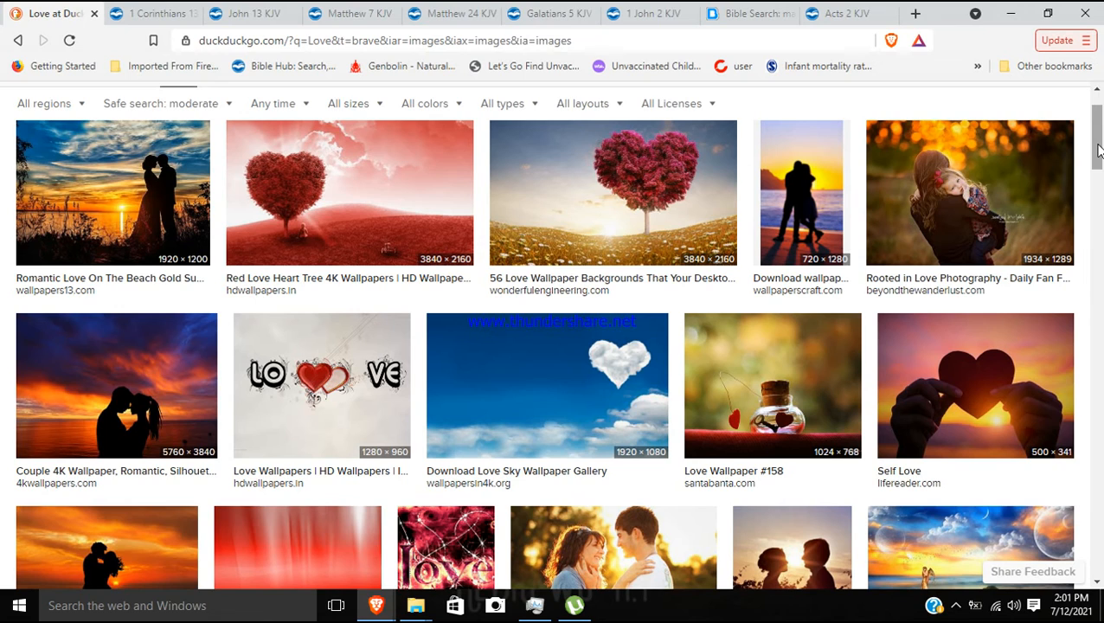
mouse_move(749, 104)
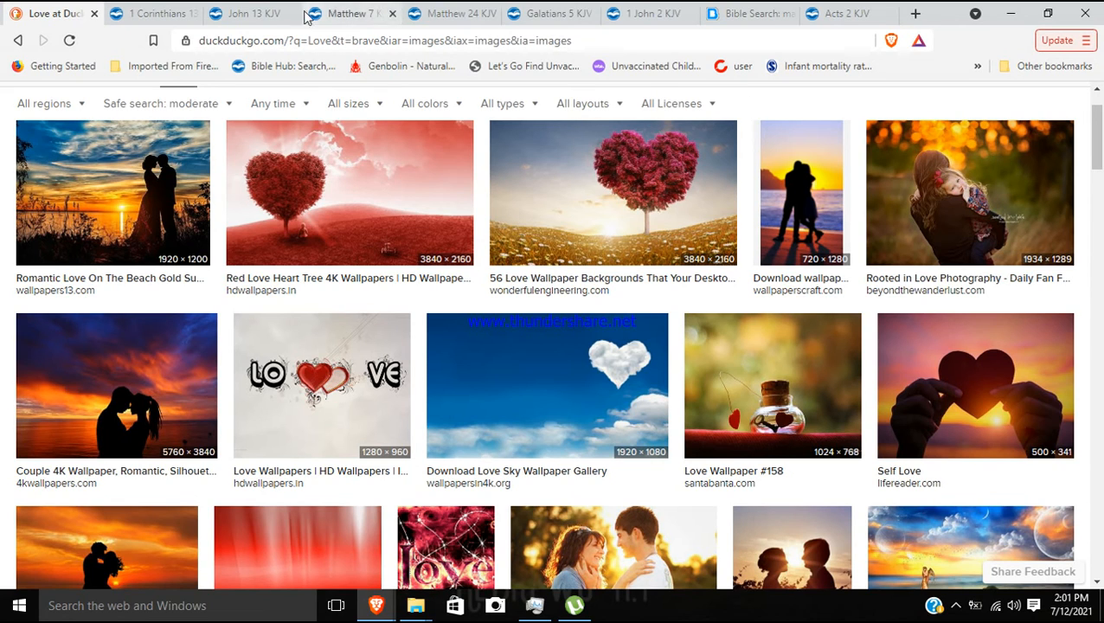
click(372, 16)
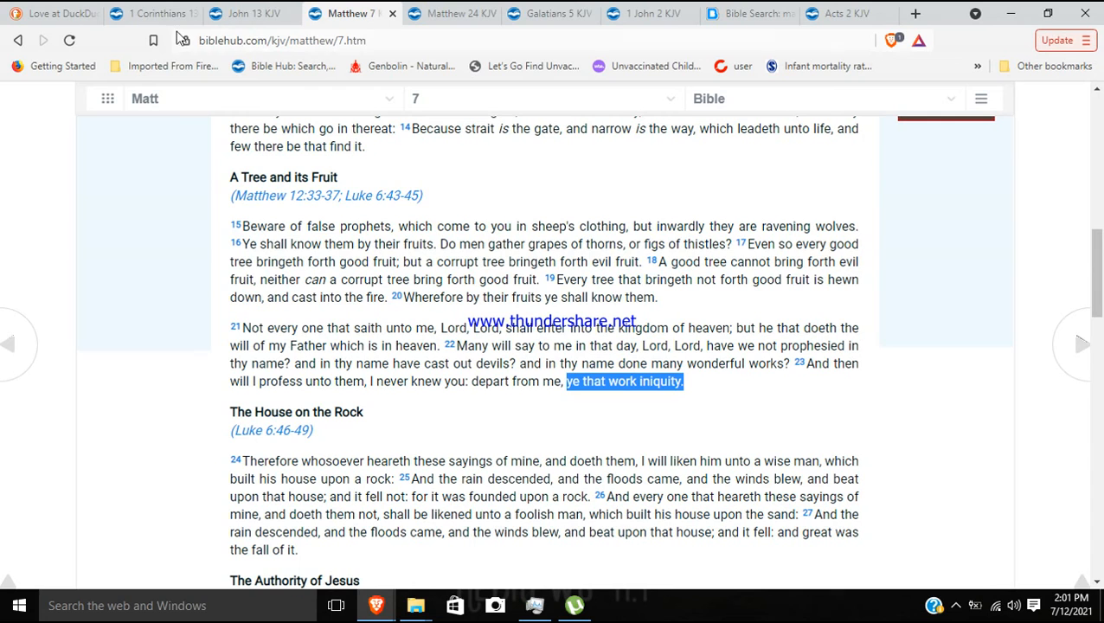
click(44, 14)
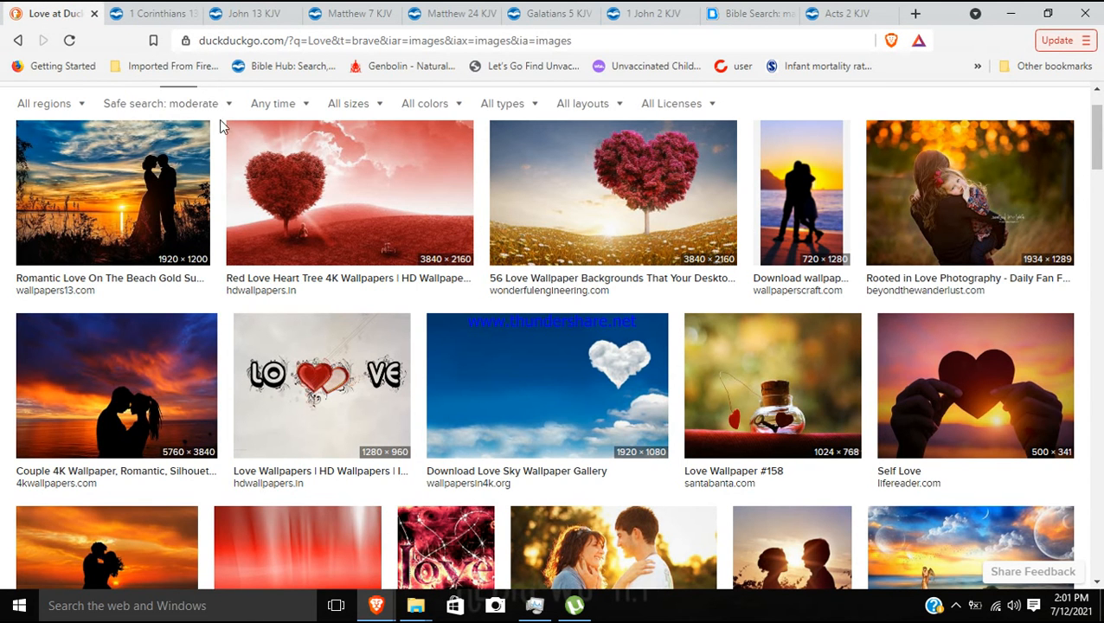
mouse_move(221, 140)
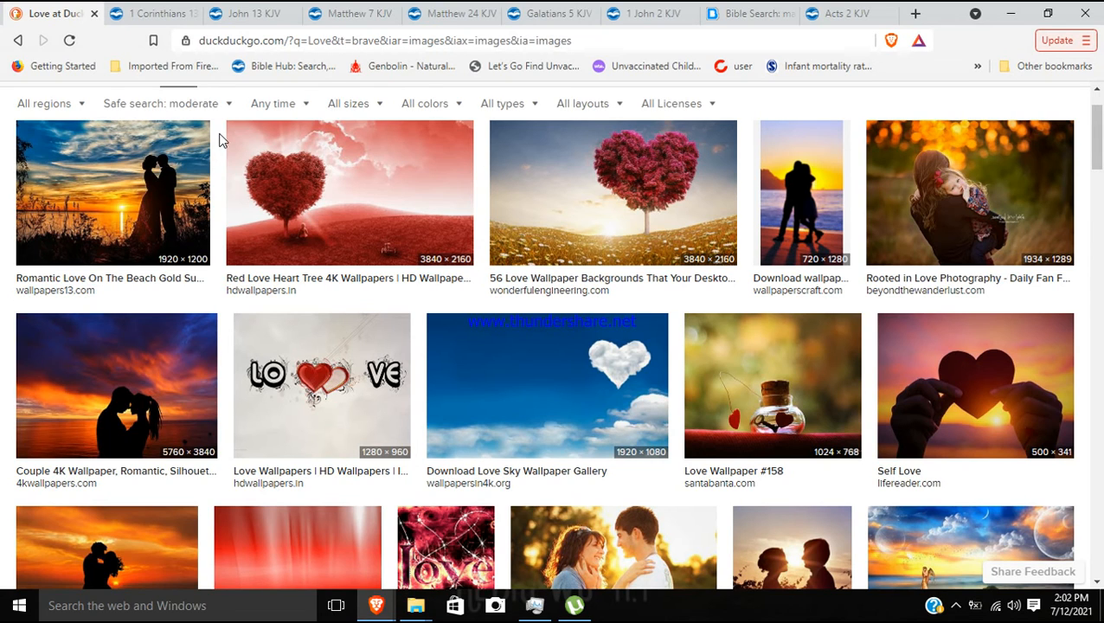
mouse_move(218, 284)
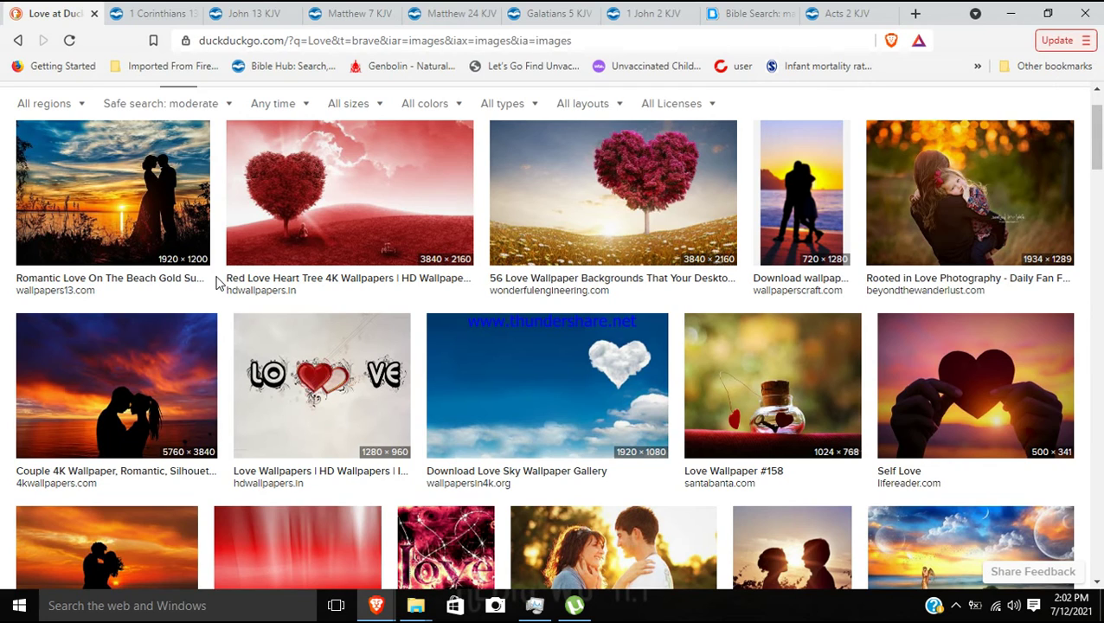
mouse_move(246, 339)
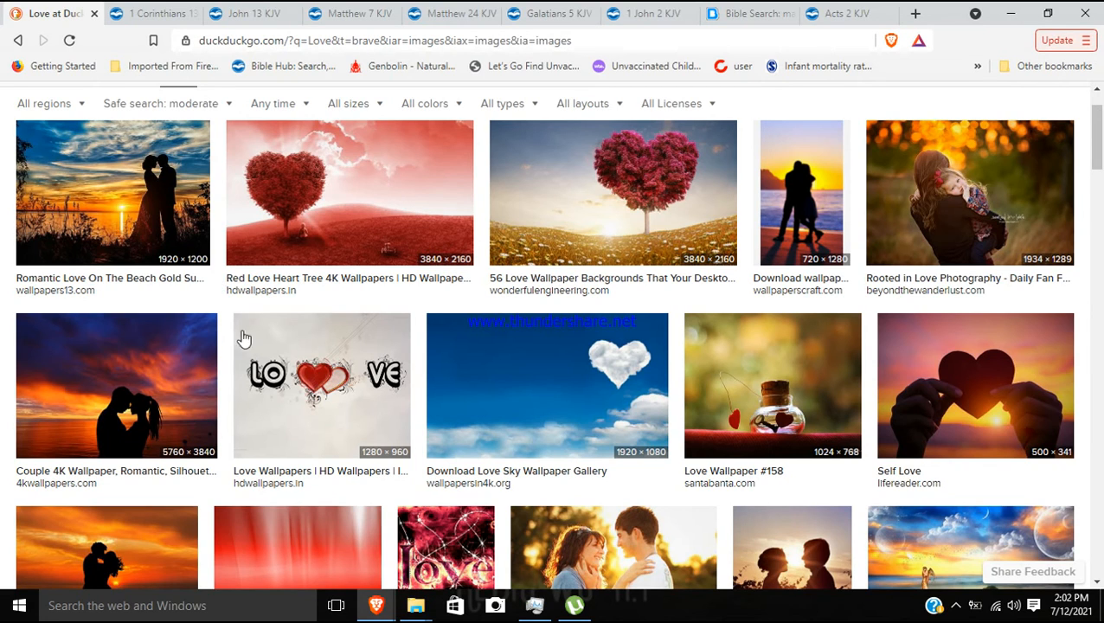
mouse_move(422, 312)
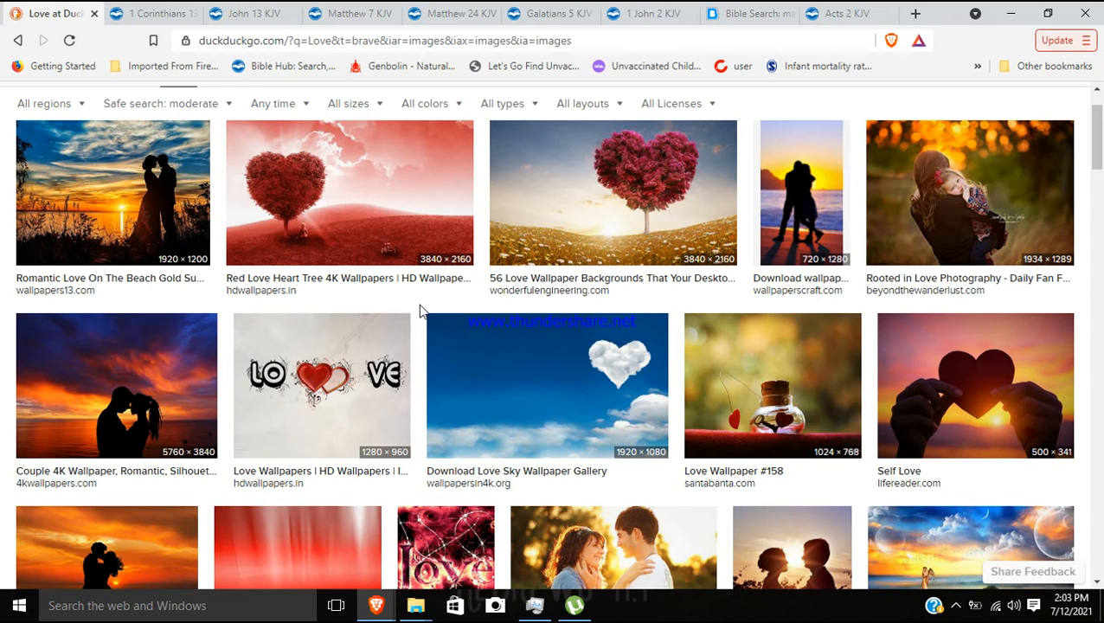
mouse_move(419, 343)
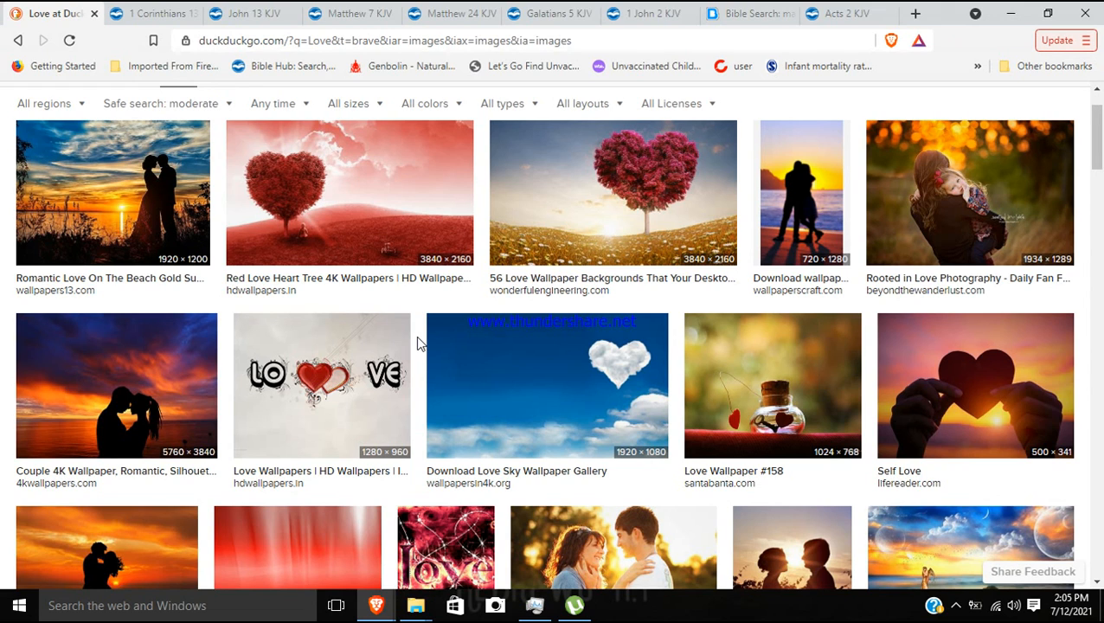
mouse_move(419, 367)
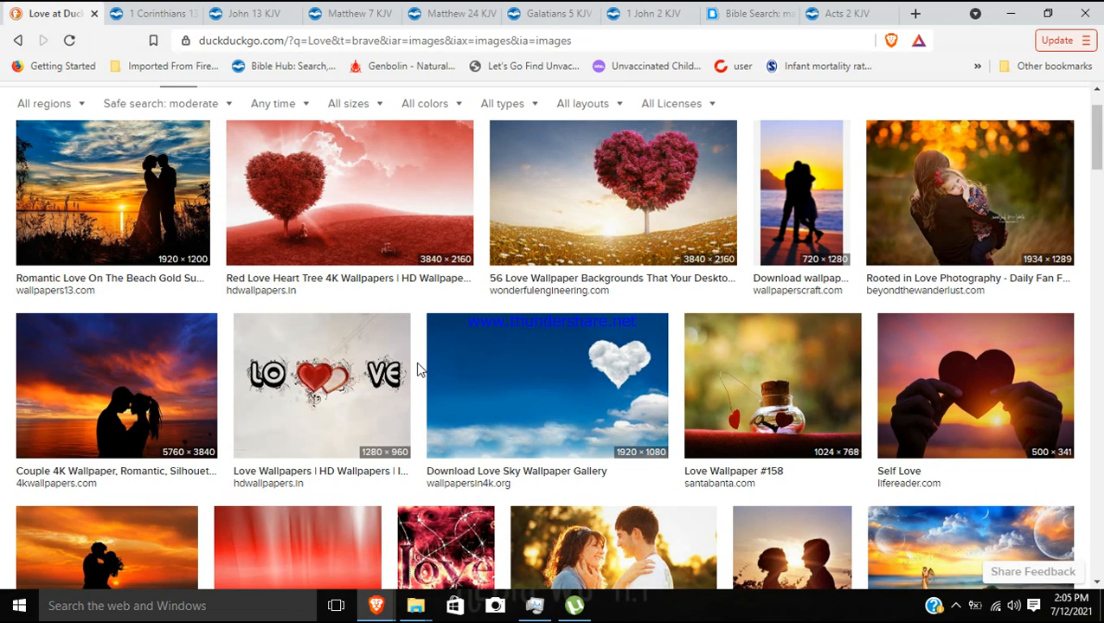